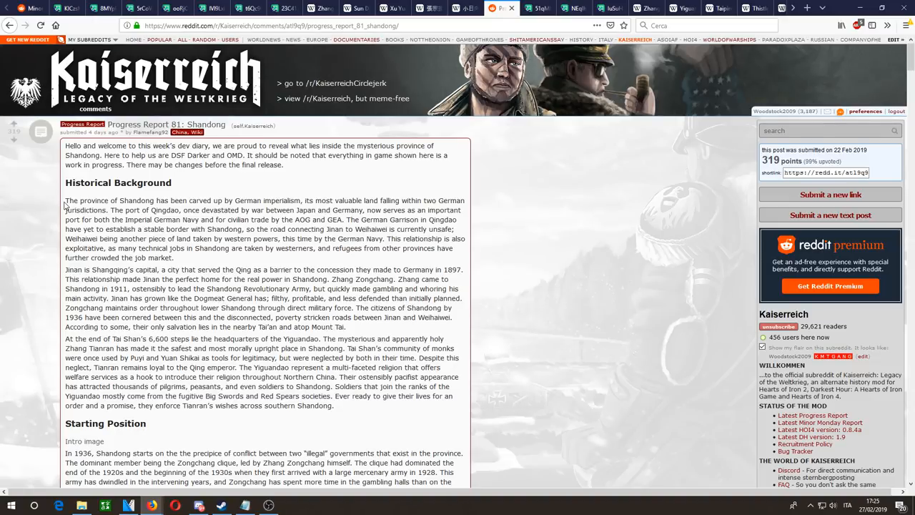
Step: Skim the Zhang Zongchang Historical Background paragraph, then return to the report's Starting Position section
{"action": "left_click_drag", "start_coordinate": [66, 200], "coordinate": [193, 257]}
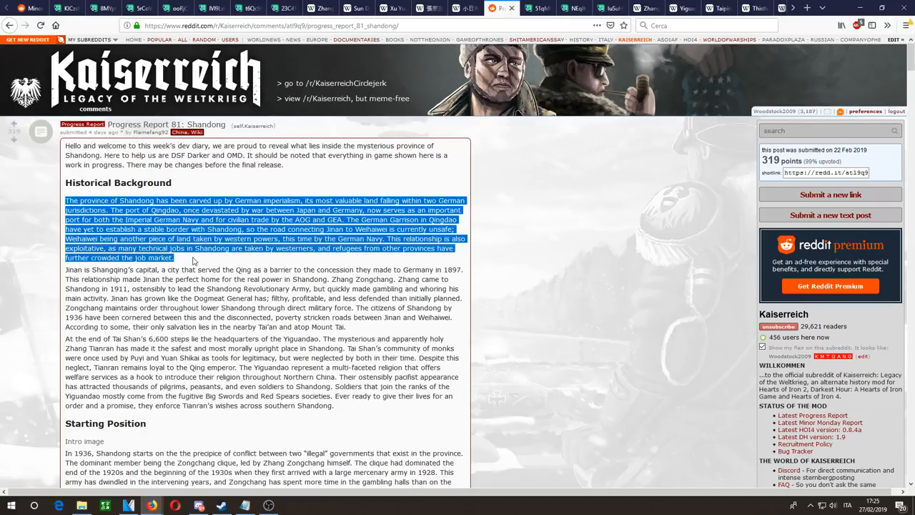
{"action": "left_click", "coordinate": [195, 260]}
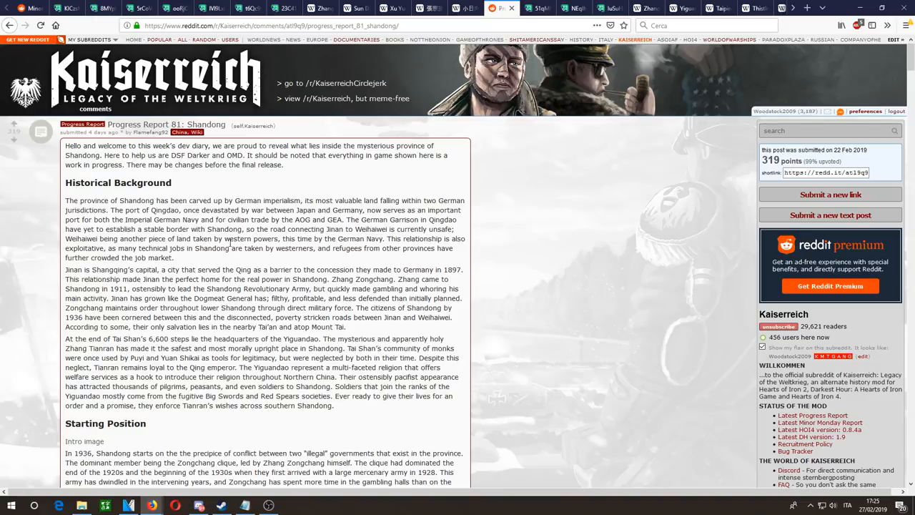
{"action": "mouse_move", "coordinate": [385, 203]}
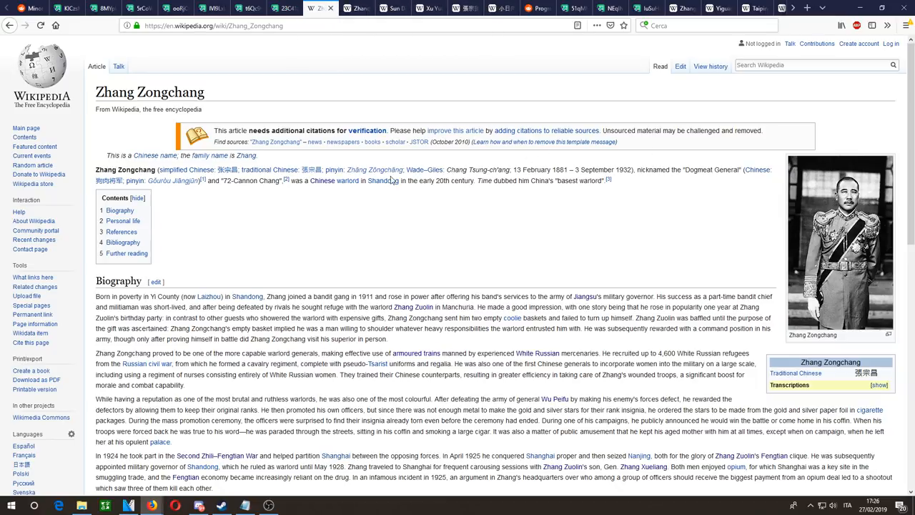
{"action": "mouse_move", "coordinate": [384, 181]}
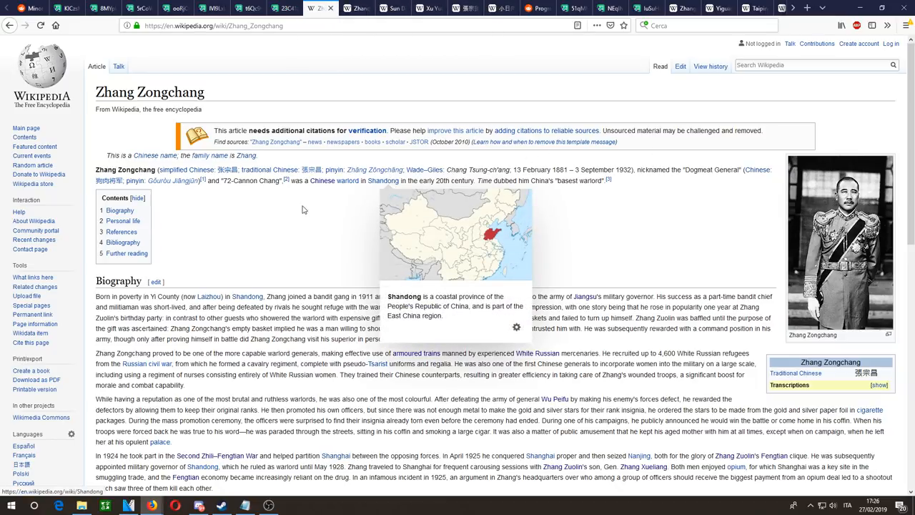
{"action": "mouse_move", "coordinate": [583, 67]}
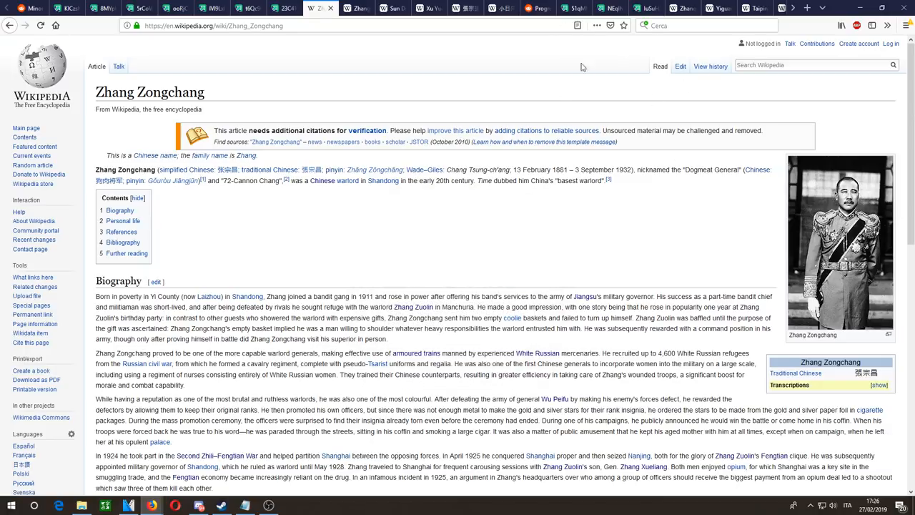
{"action": "left_click", "coordinate": [543, 9]}
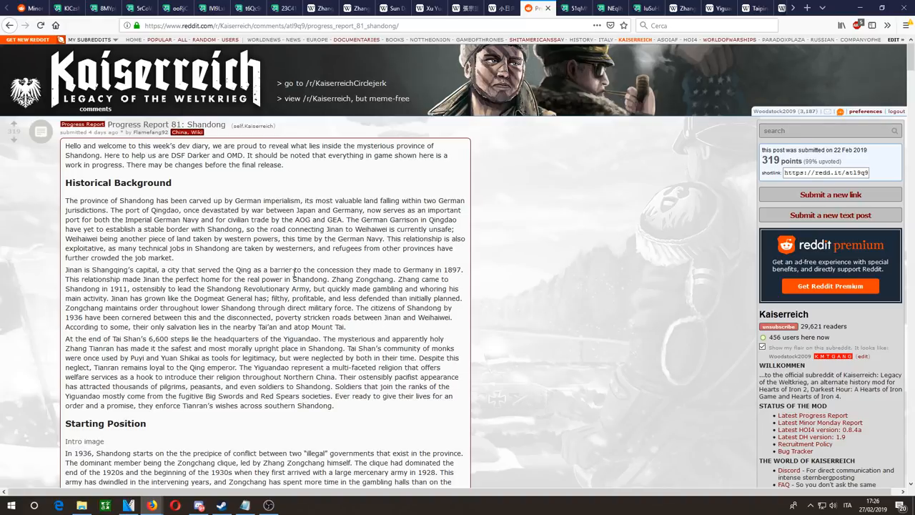
{"action": "scroll", "scroll_direction": "down", "scroll_amount": 3}
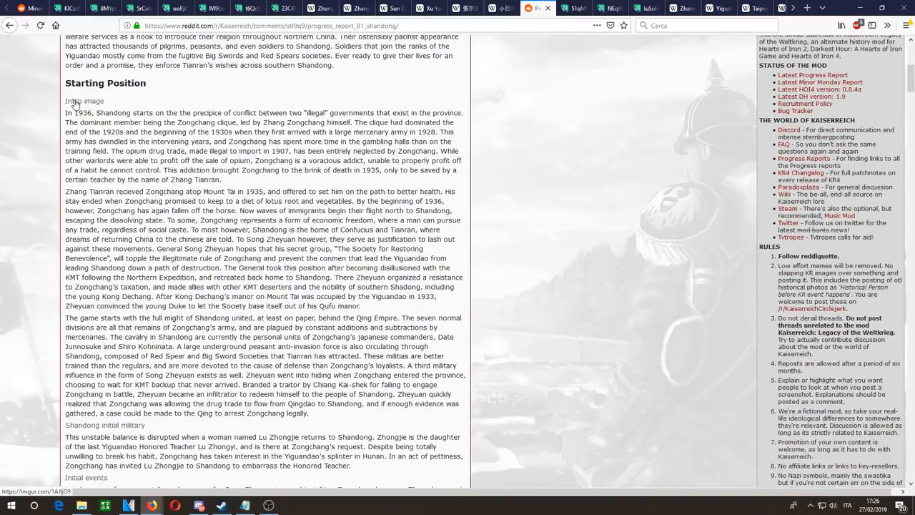
Step: View the post's Intro screenshot at full size on i.imgur.com
{"action": "left_click", "coordinate": [83, 100]}
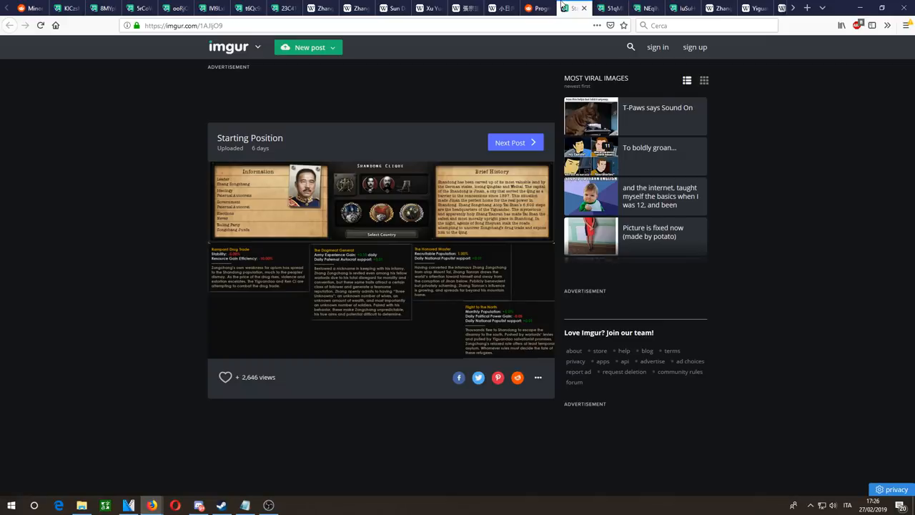
{"action": "left_click", "coordinate": [65, 9]}
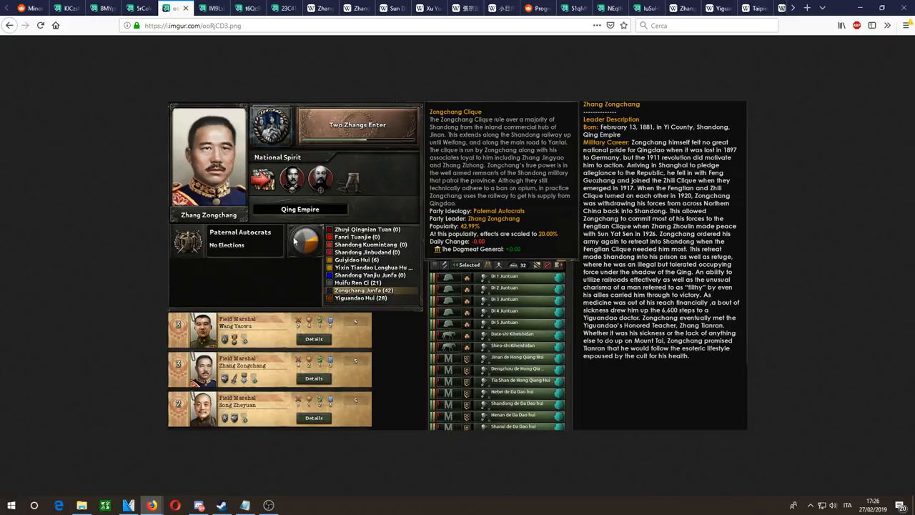
{"action": "mouse_move", "coordinate": [326, 147]}
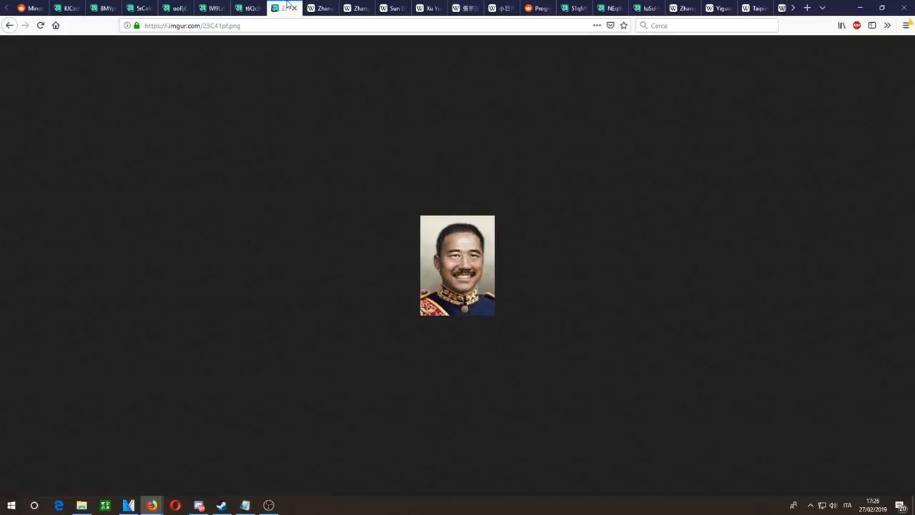
Step: Glance at the Zhang Jingyao article, then read the Starting Position paragraph and highlight 'Mount Tai'
{"action": "left_click", "coordinate": [355, 9]}
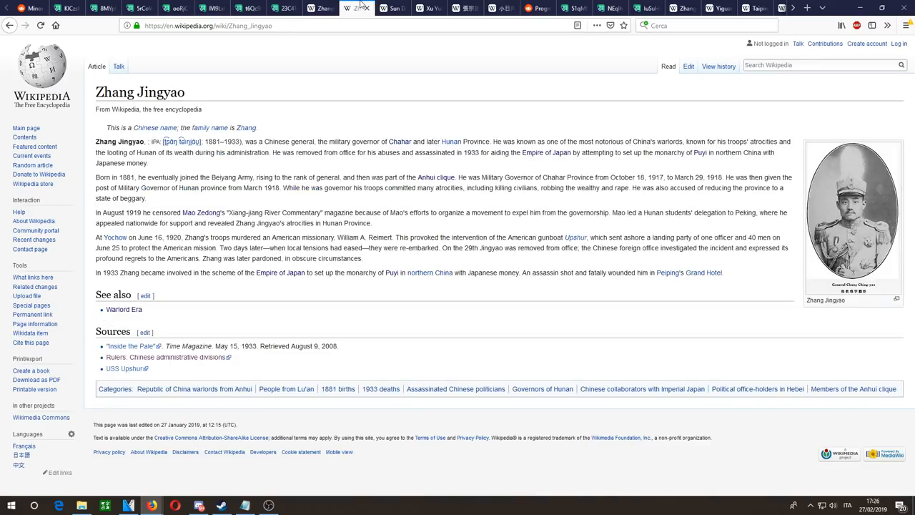
{"action": "left_click", "coordinate": [529, 8]}
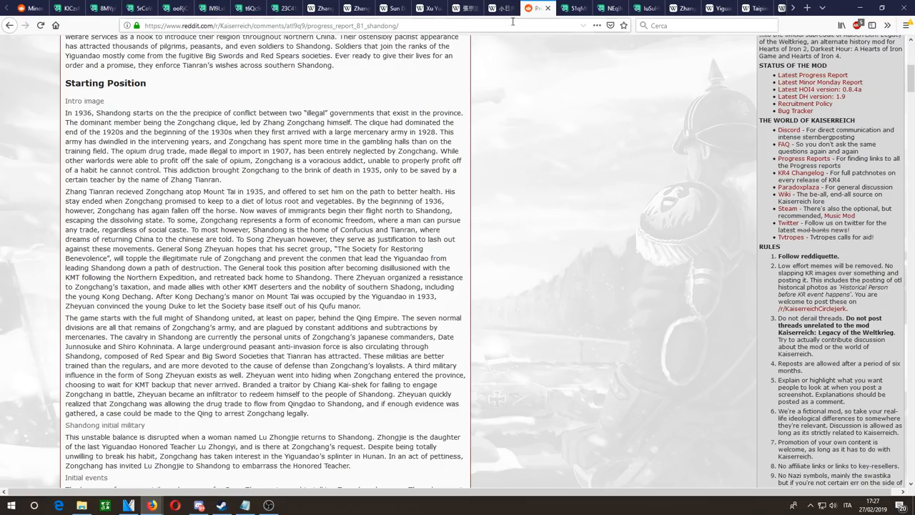
{"action": "mouse_move", "coordinate": [309, 183]}
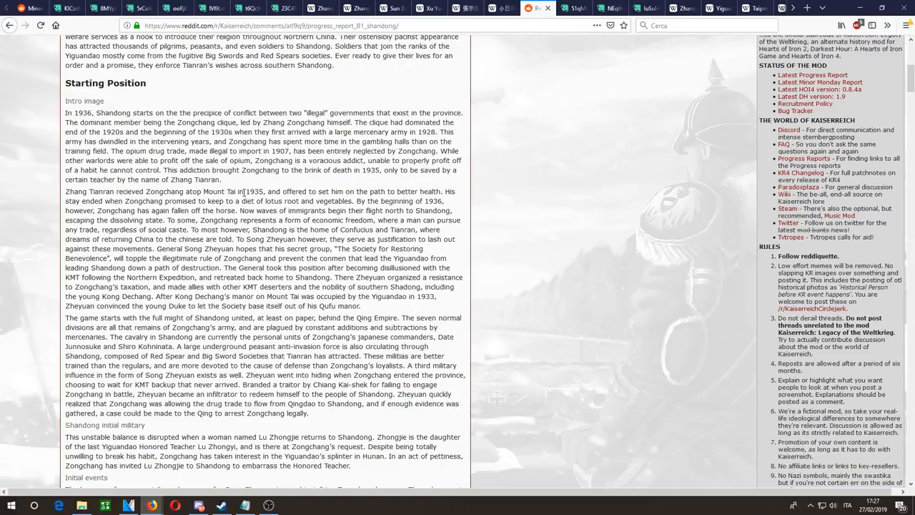
{"action": "left_click_drag", "start_coordinate": [66, 112], "coordinate": [286, 174]}
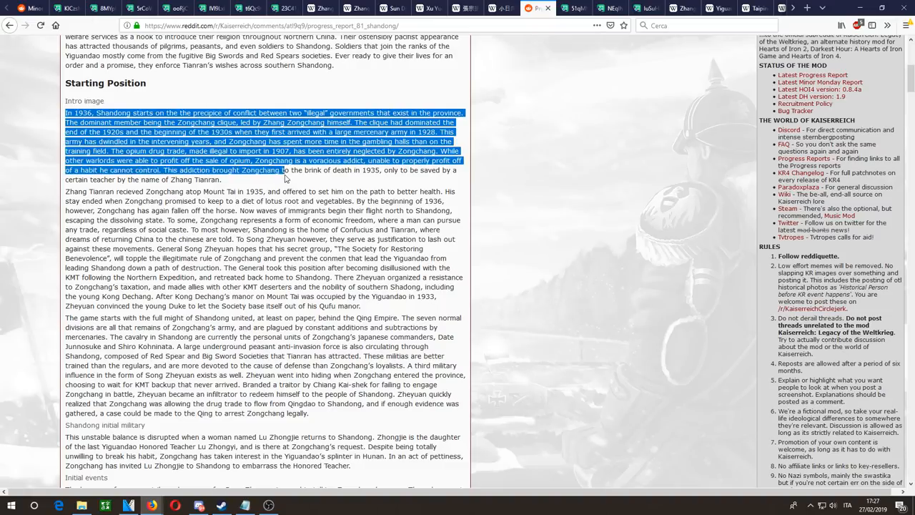
{"action": "left_click_drag", "start_coordinate": [286, 179], "coordinate": [222, 180]}
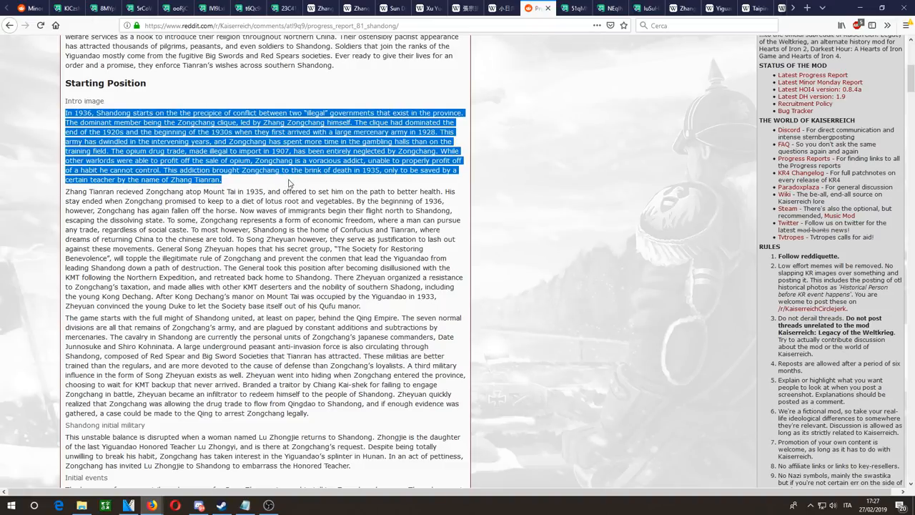
{"action": "left_click", "coordinate": [289, 186]}
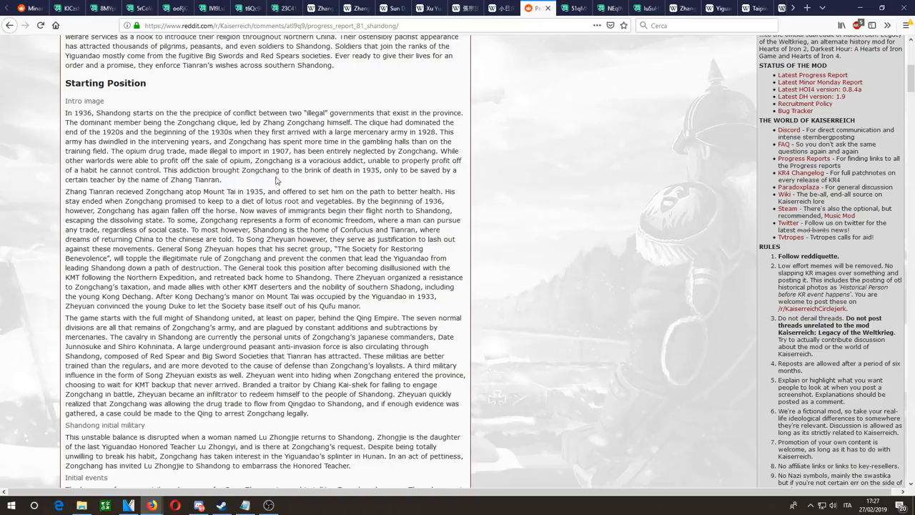
{"action": "left_click_drag", "start_coordinate": [65, 192], "coordinate": [171, 192]}
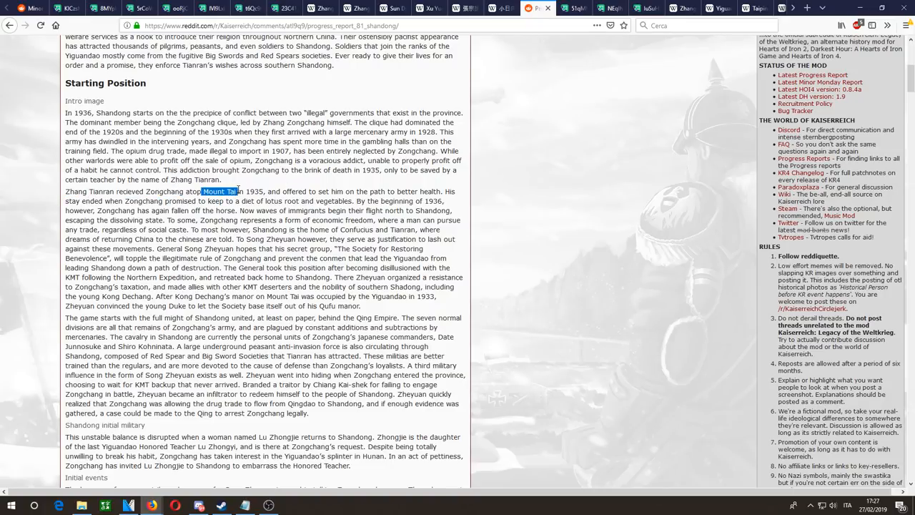
{"action": "scroll", "scroll_direction": "down", "scroll_amount": 3}
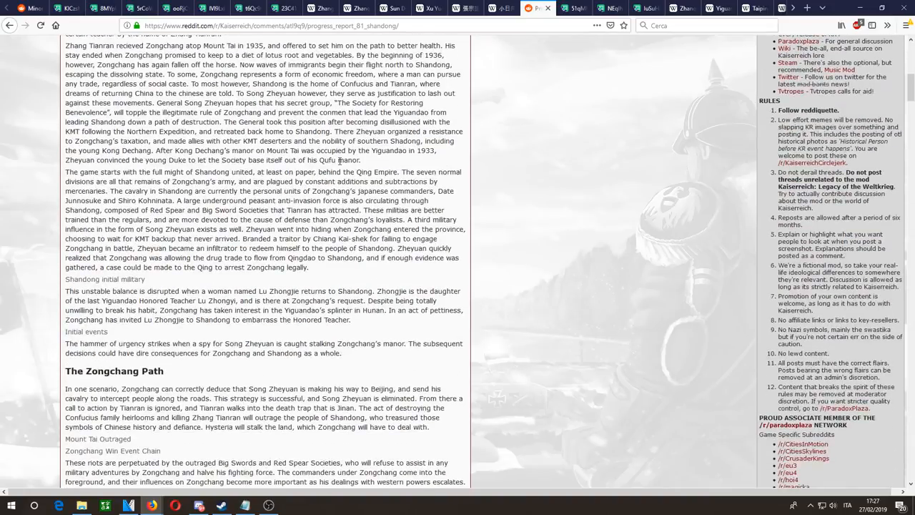
{"action": "scroll", "scroll_direction": "up", "scroll_amount": 3}
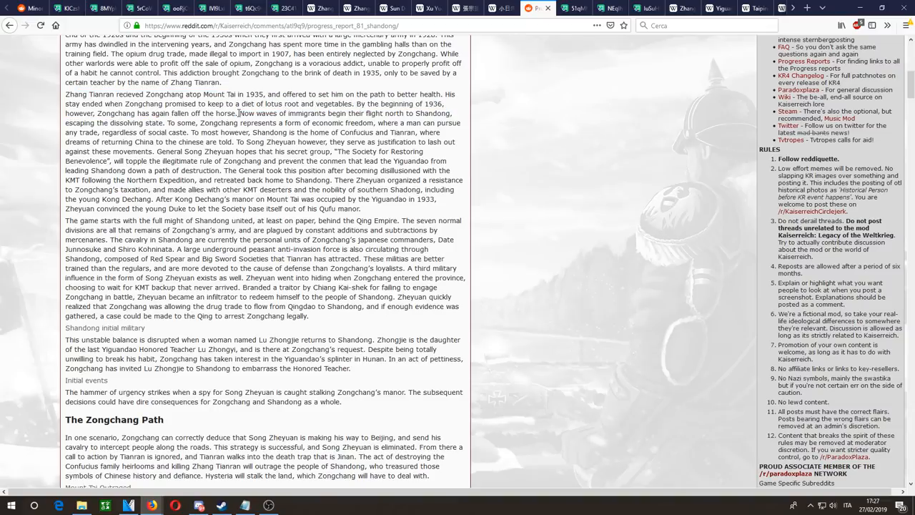
{"action": "left_click_drag", "start_coordinate": [66, 94], "coordinate": [237, 113]}
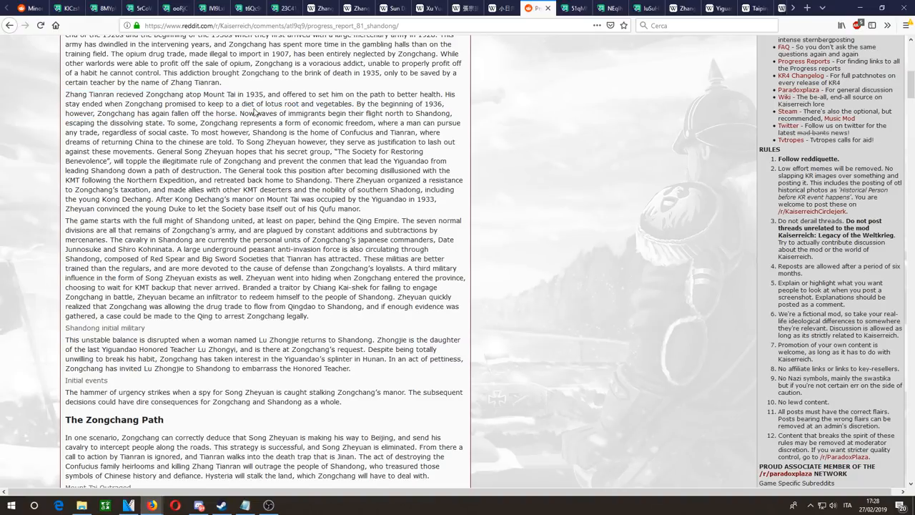
{"action": "scroll", "scroll_direction": "down", "scroll_amount": 3}
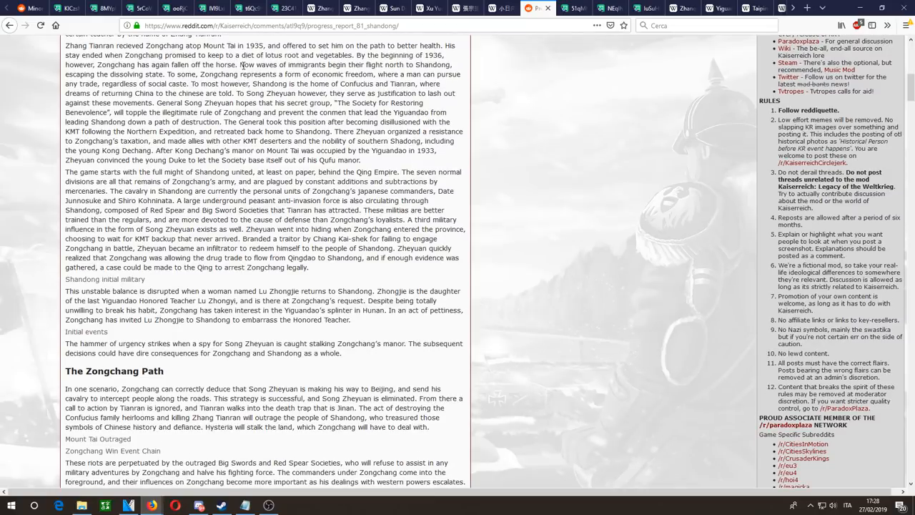
{"action": "left_click_drag", "start_coordinate": [238, 65], "coordinate": [403, 74]}
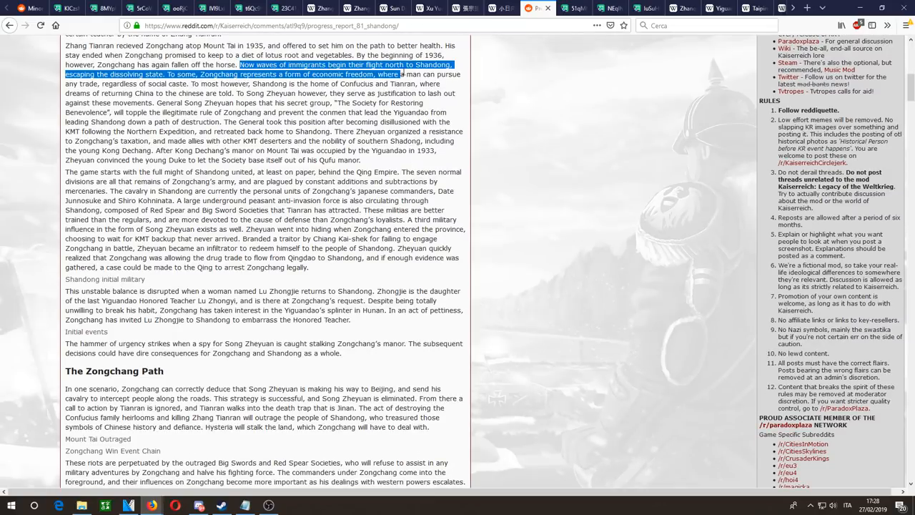
{"action": "left_click", "coordinate": [169, 86]}
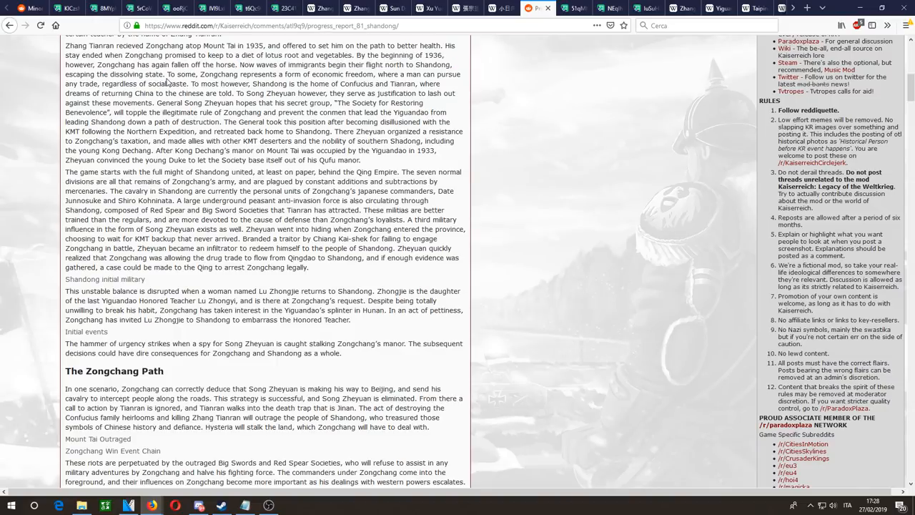
{"action": "left_click_drag", "start_coordinate": [165, 74], "coordinate": [240, 74]}
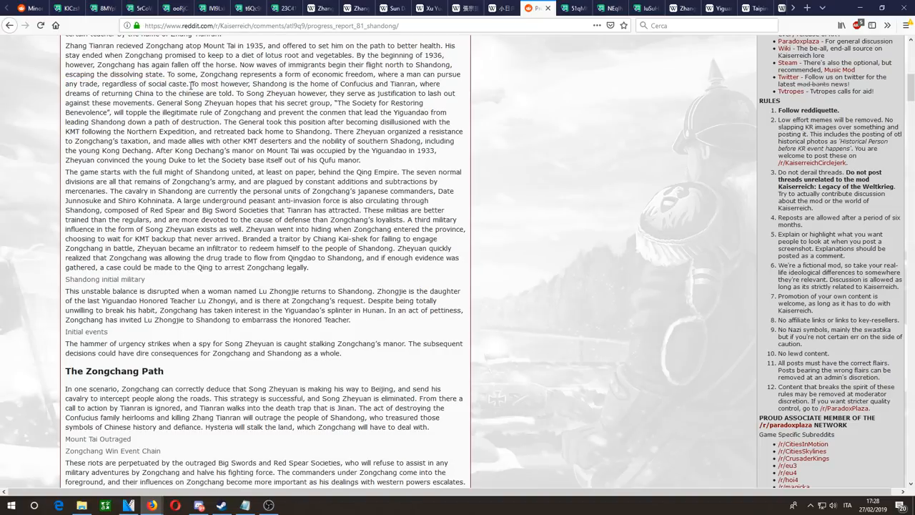
{"action": "left_click_drag", "start_coordinate": [188, 83], "coordinate": [236, 93]}
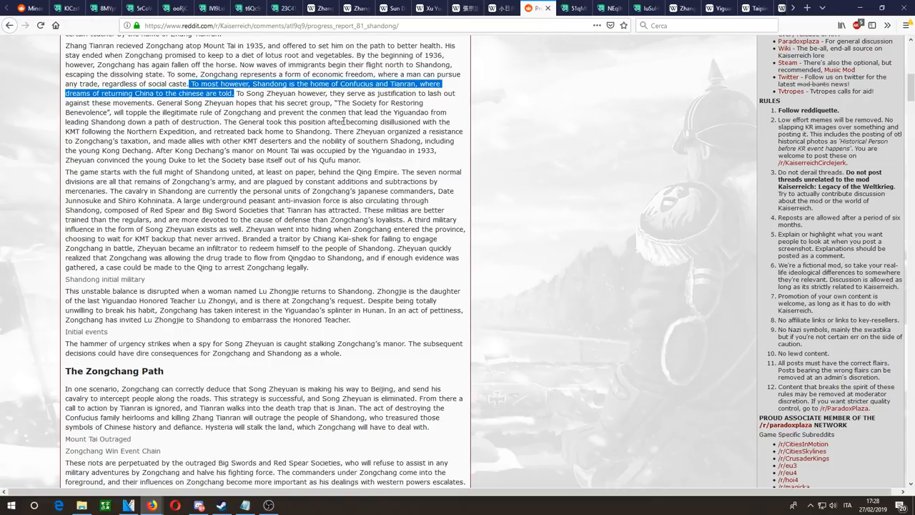
{"action": "left_click_drag", "start_coordinate": [232, 93], "coordinate": [322, 141]}
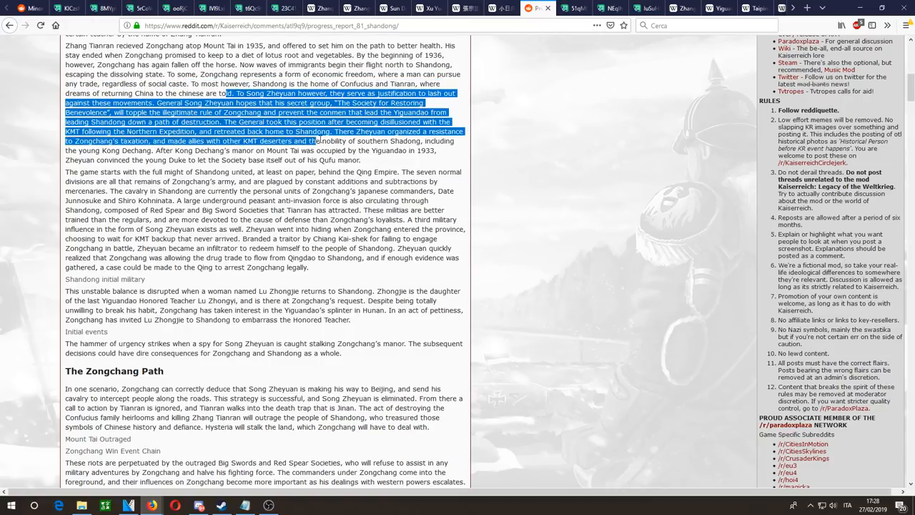
{"action": "left_click_drag", "start_coordinate": [318, 140], "coordinate": [389, 200]}
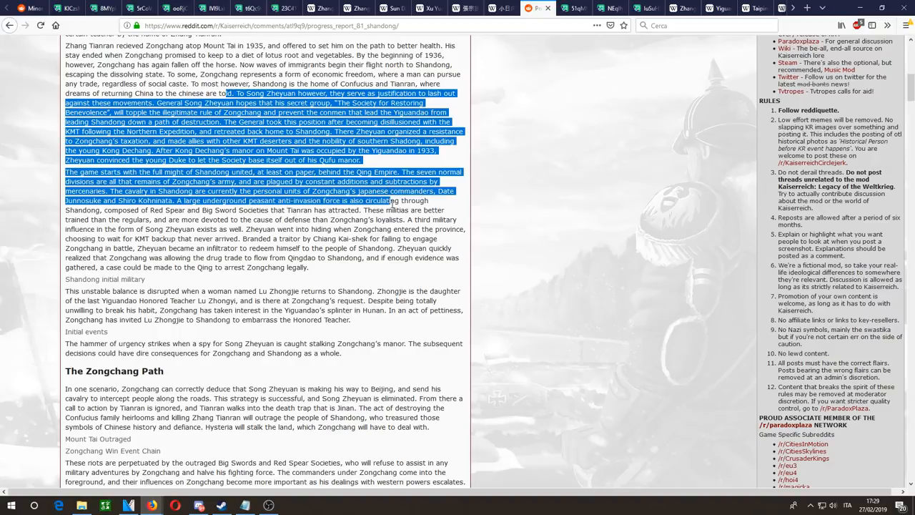
{"action": "left_click_drag", "start_coordinate": [383, 201], "coordinate": [383, 258]}
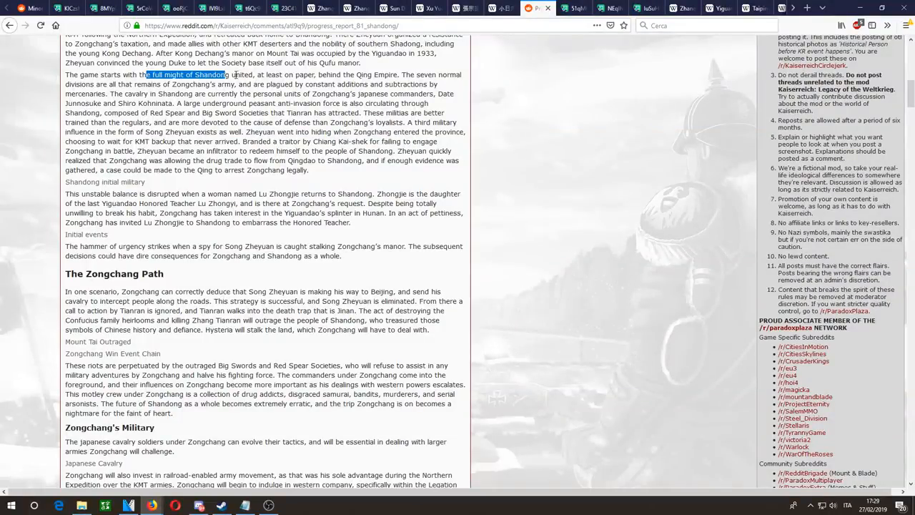
{"action": "left_click_drag", "start_coordinate": [145, 75], "coordinate": [399, 74]}
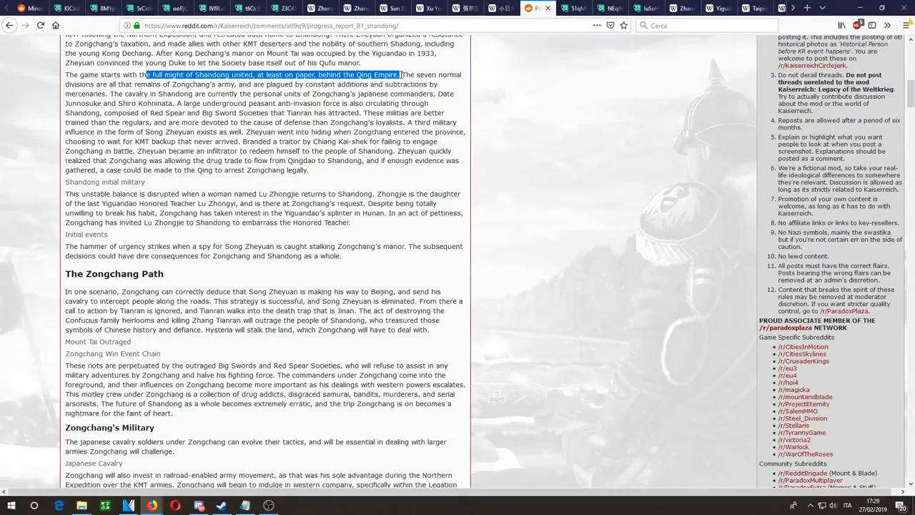
{"action": "left_click_drag", "start_coordinate": [399, 75], "coordinate": [422, 84]}
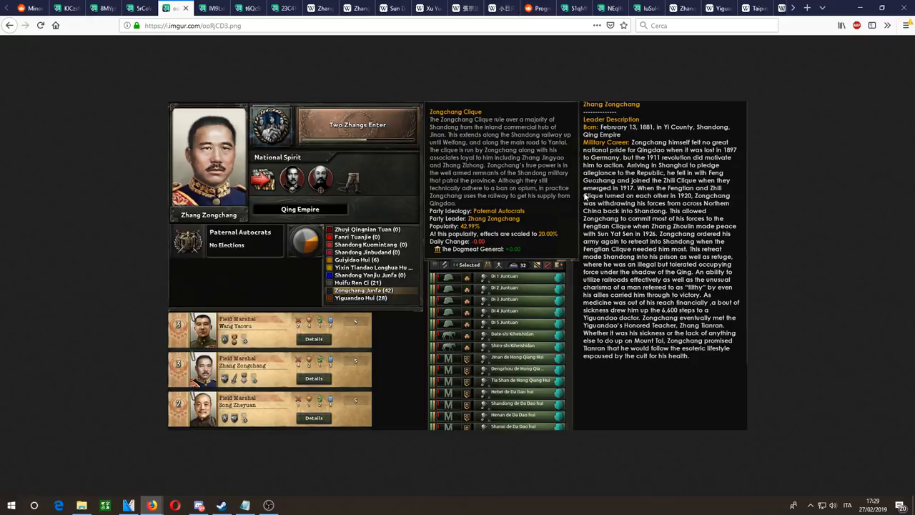
{"action": "left_click", "coordinate": [214, 9]}
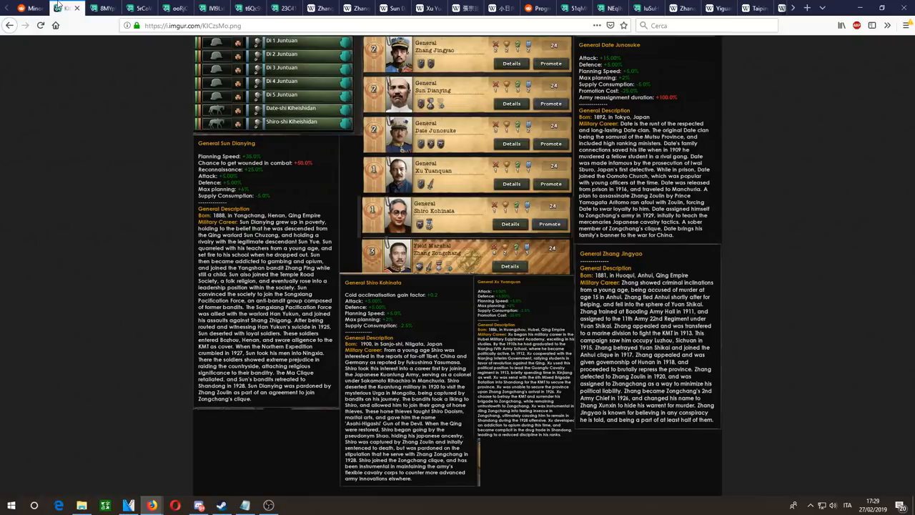
{"action": "left_click", "coordinate": [316, 8]}
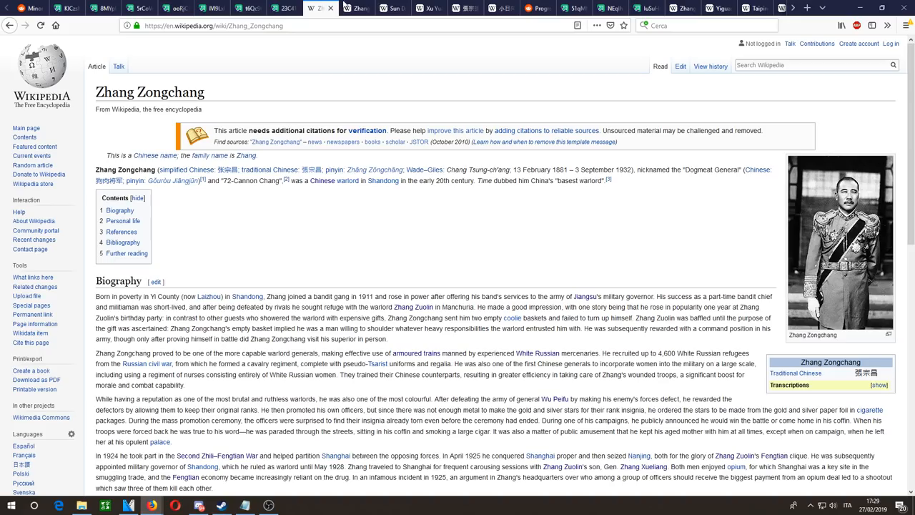
{"action": "left_click", "coordinate": [642, 8]}
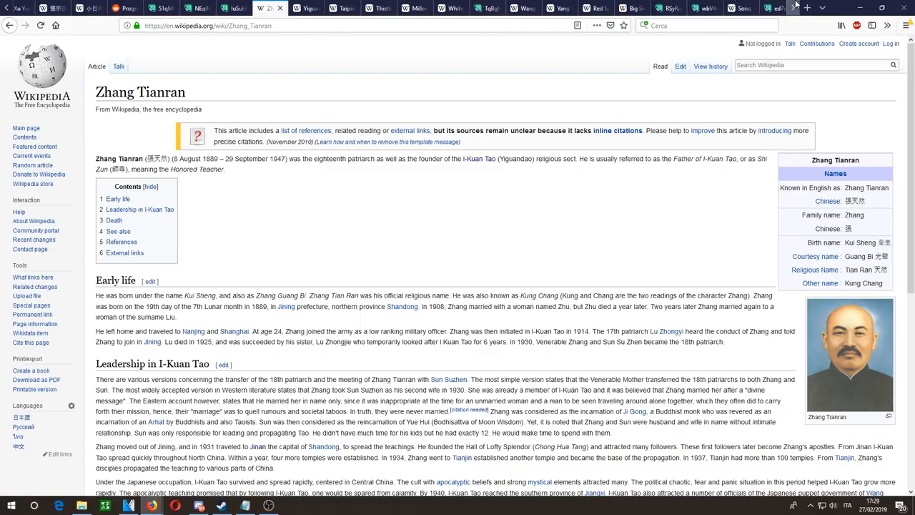
{"action": "left_click", "coordinate": [461, 9]}
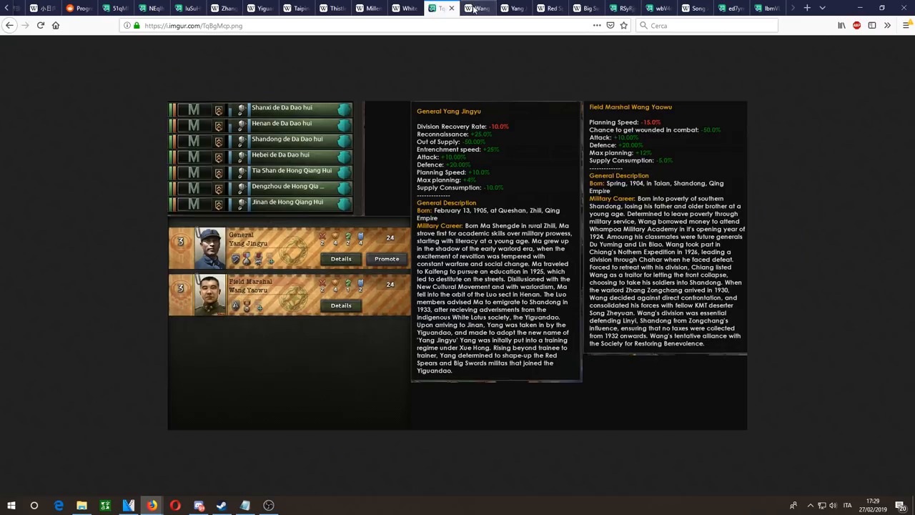
{"action": "left_click", "coordinate": [669, 9]}
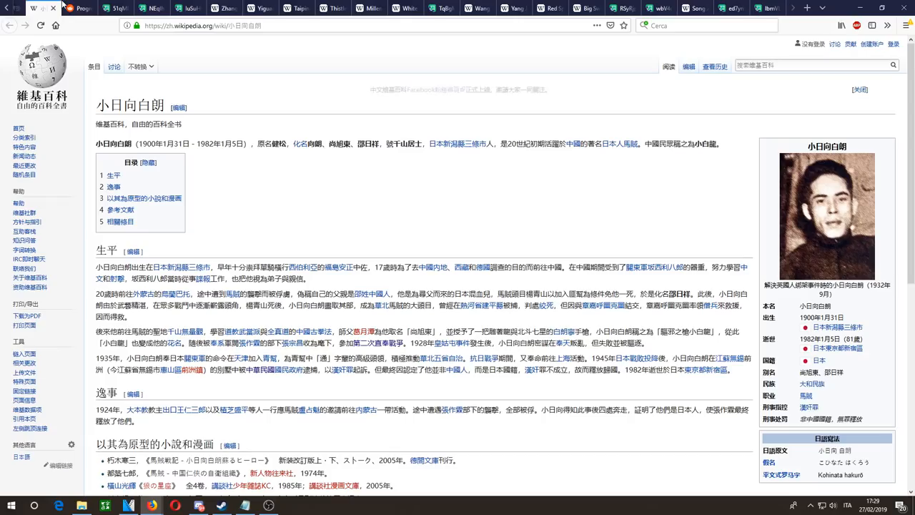
{"action": "left_click", "coordinate": [83, 8]}
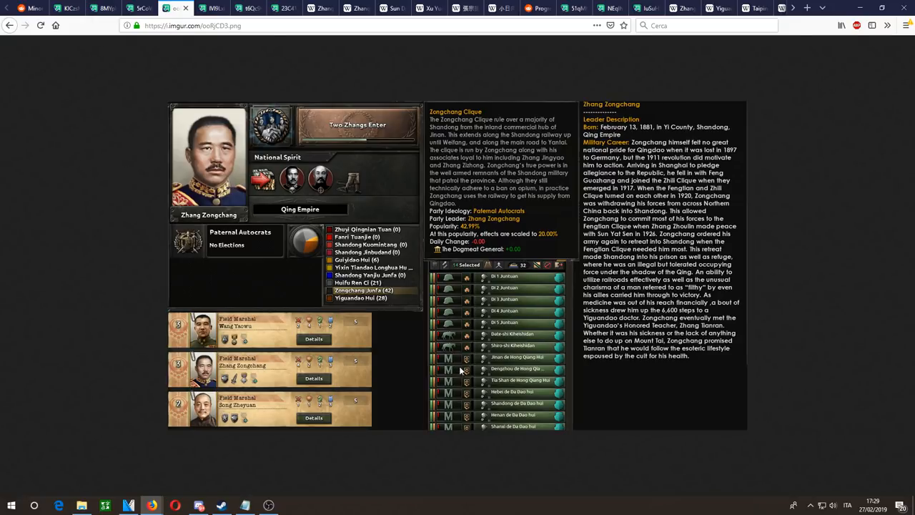
{"action": "mouse_move", "coordinate": [435, 315]}
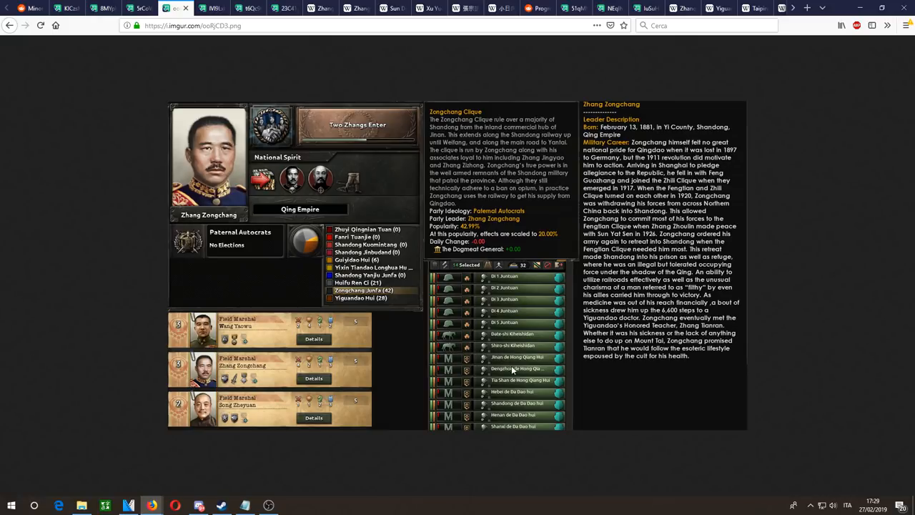
{"action": "mouse_move", "coordinate": [490, 366]}
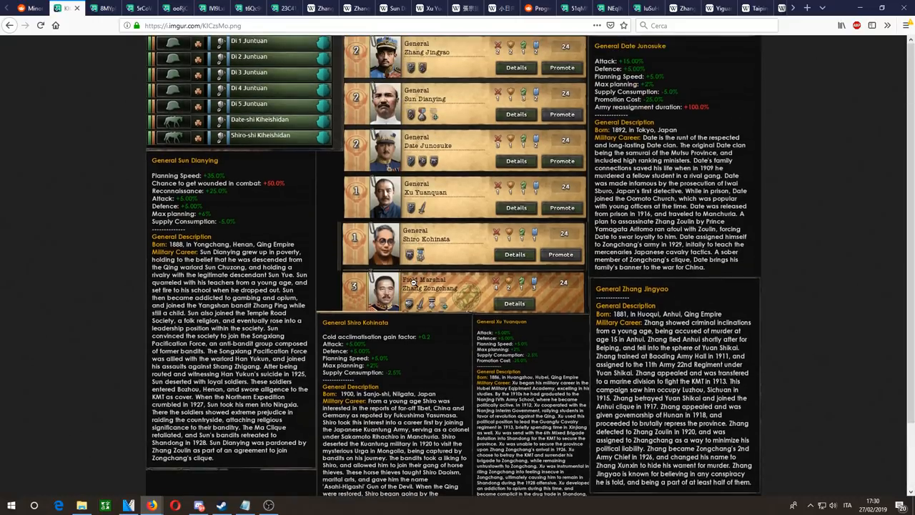
Step: Switch from the generals' screenshot to the Chinese Wikipedia Kohinata Hakuro article
{"action": "left_click", "coordinate": [300, 8]}
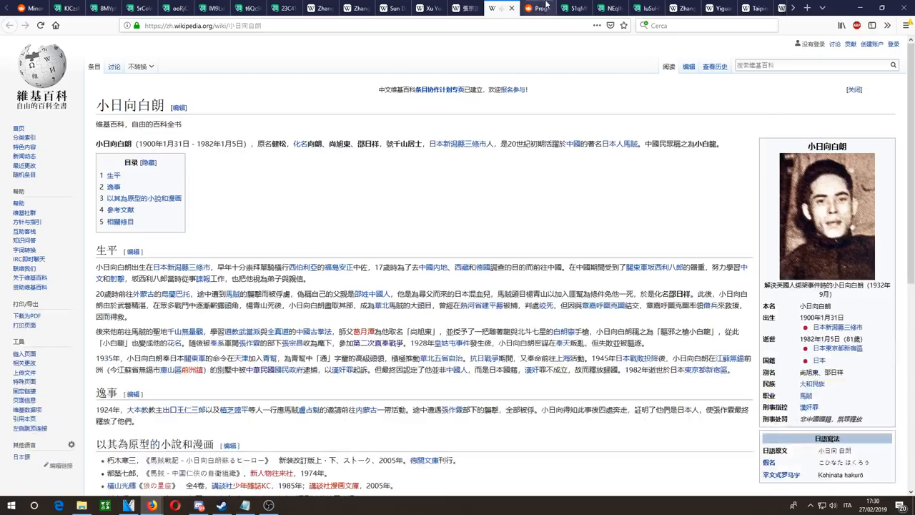
Step: Read the Zongchang Path text, highlighting the sentence about his Japanese cavalry commanders
{"action": "left_click", "coordinate": [558, 9]}
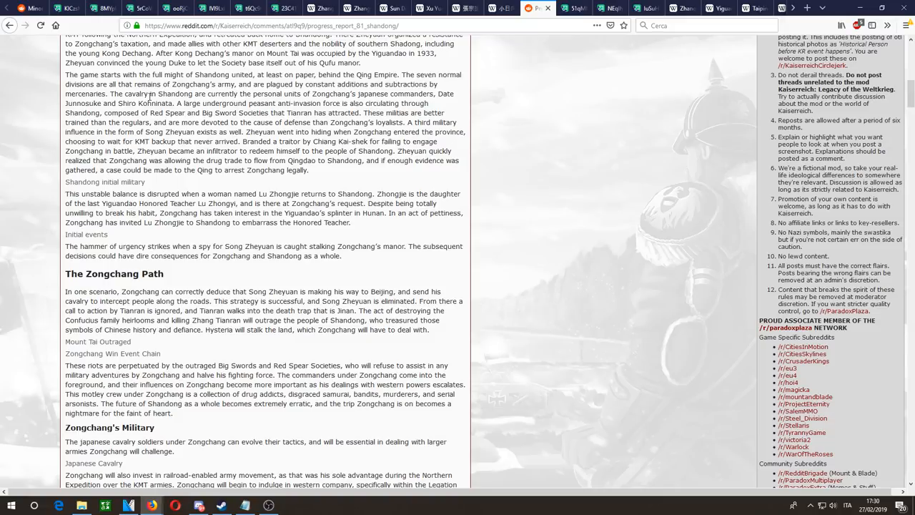
{"action": "left_click_drag", "start_coordinate": [112, 95], "coordinate": [200, 103]}
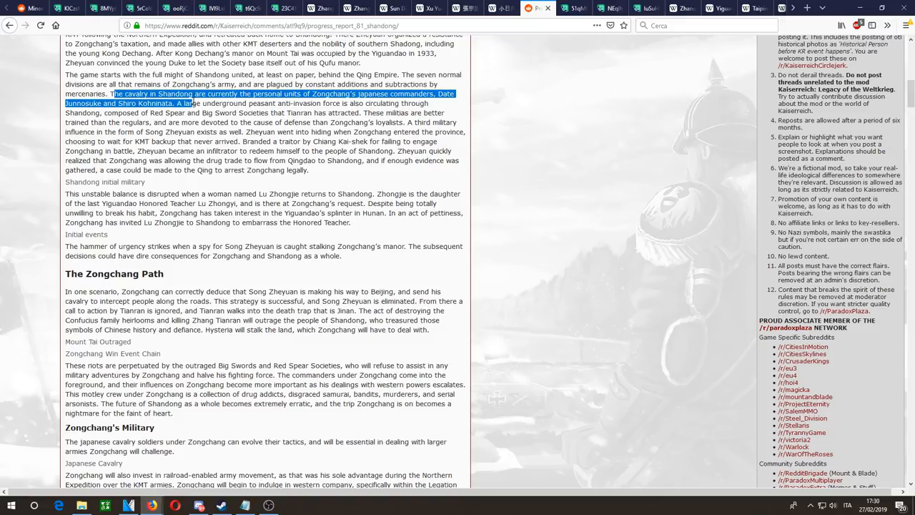
{"action": "left_click", "coordinate": [212, 106]}
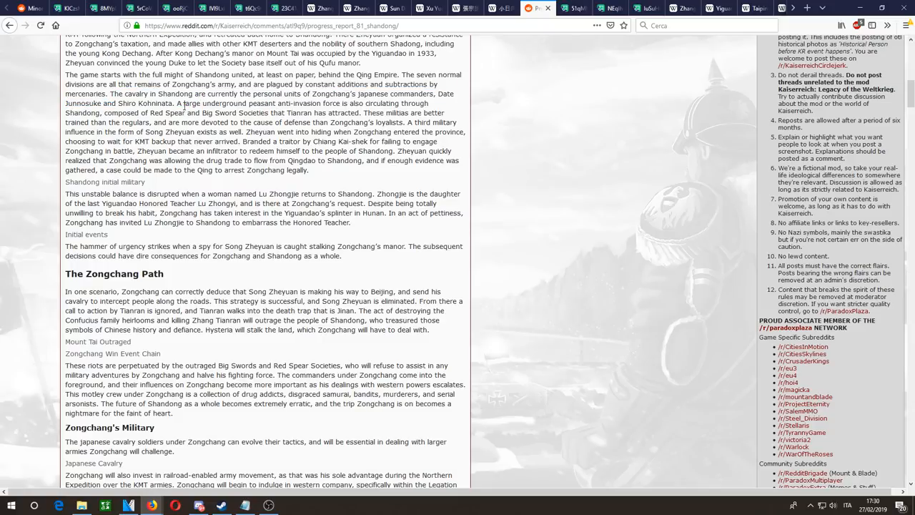
{"action": "left_click_drag", "start_coordinate": [176, 103], "coordinate": [270, 113]}
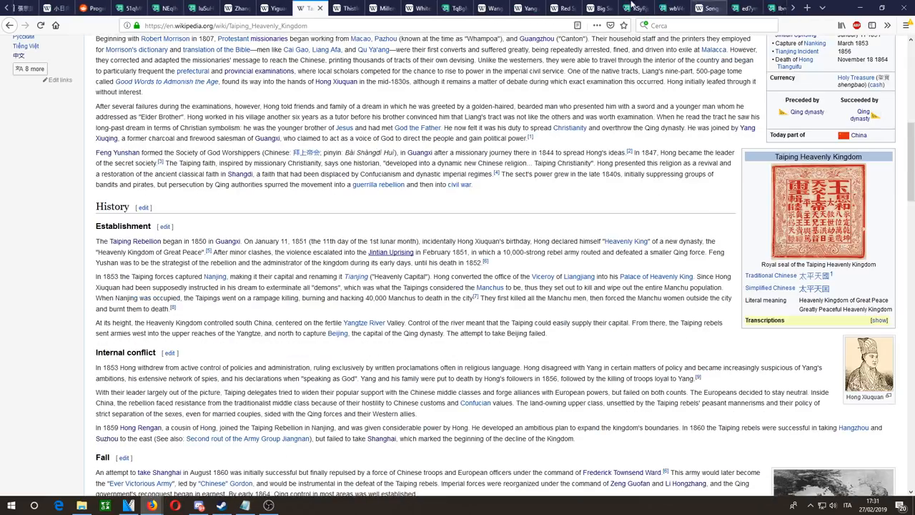
Step: Flip through the Yang Jingyu and Taiping Heavenly Kingdom articles to reach Big Swords Society
{"action": "left_click", "coordinate": [514, 9]}
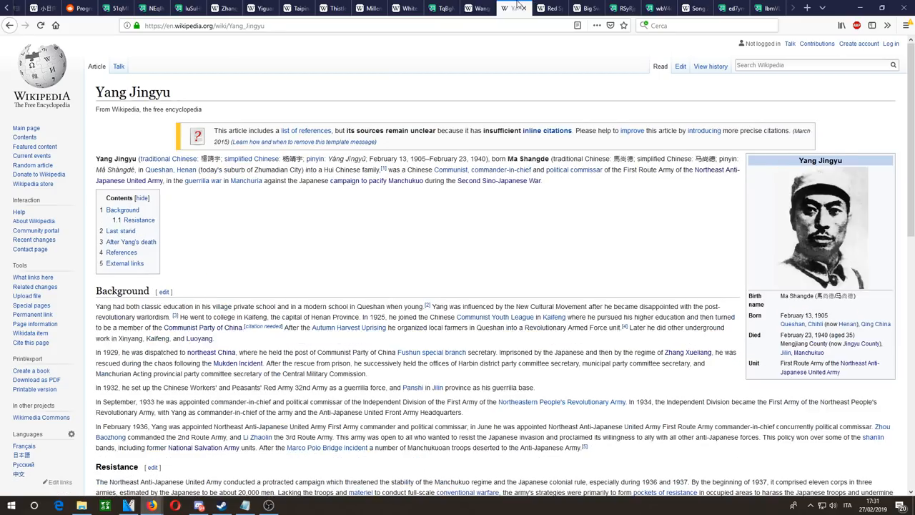
{"action": "left_click", "coordinate": [552, 9]}
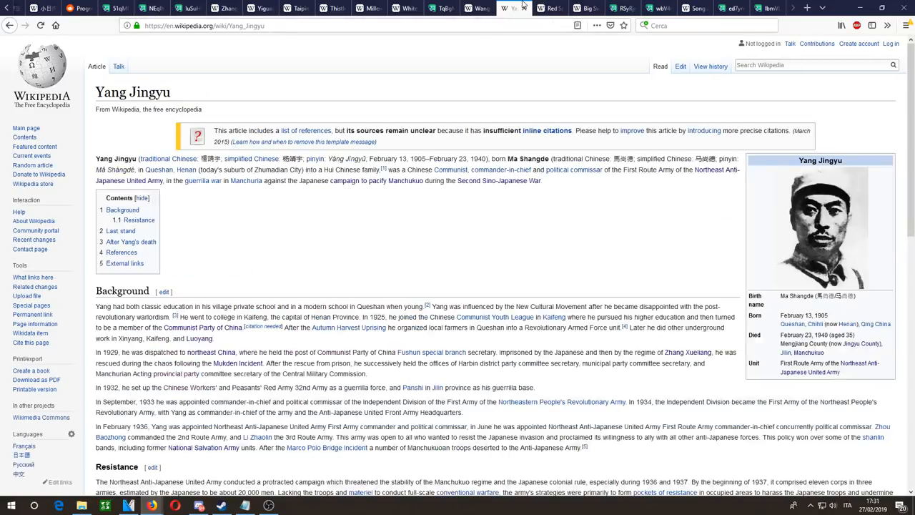
{"action": "left_click", "coordinate": [588, 8]}
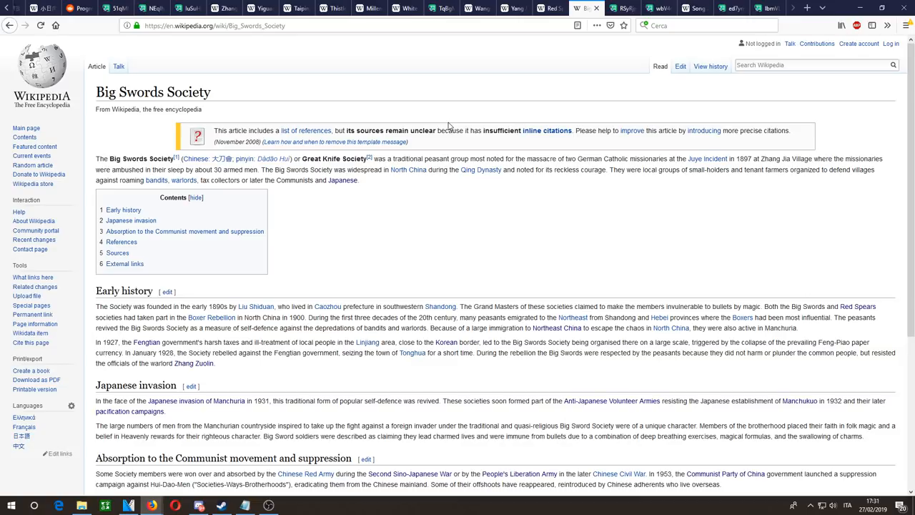
{"action": "mouse_move", "coordinate": [403, 97]}
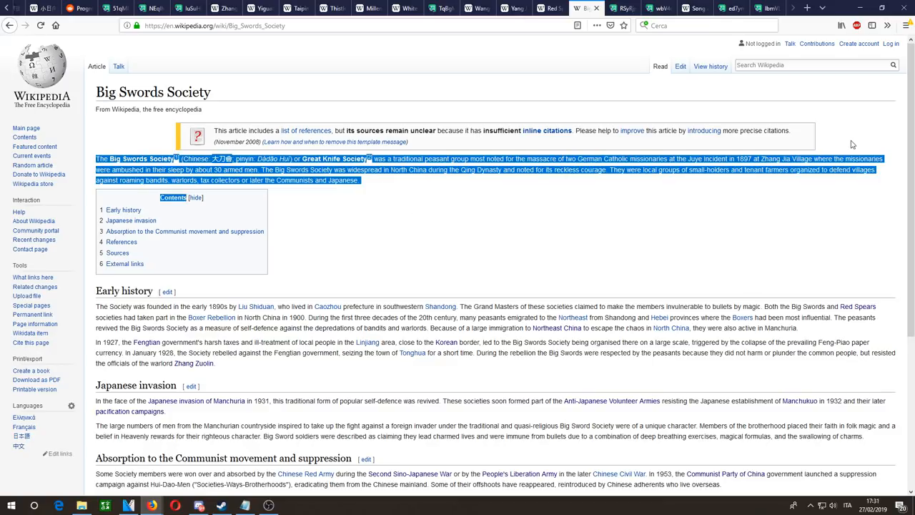
Step: Read down the Big Swords Society article through its history and suppression sections to the references
{"action": "left_click", "coordinate": [851, 198]}
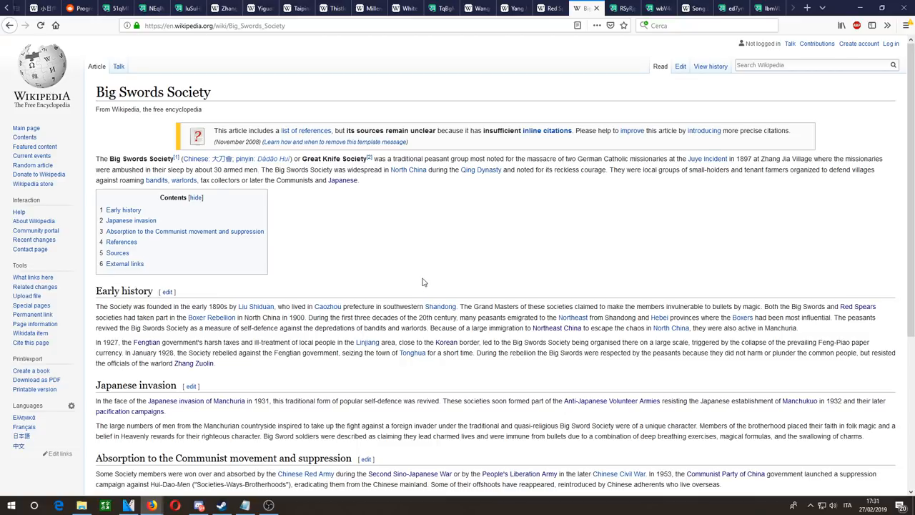
{"action": "mouse_move", "coordinate": [507, 289]}
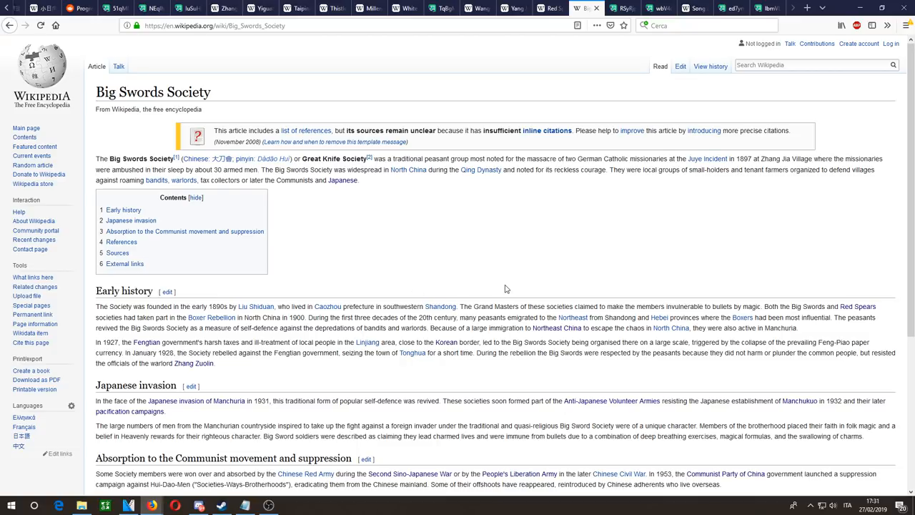
{"action": "scroll", "scroll_direction": "down", "scroll_amount": 3}
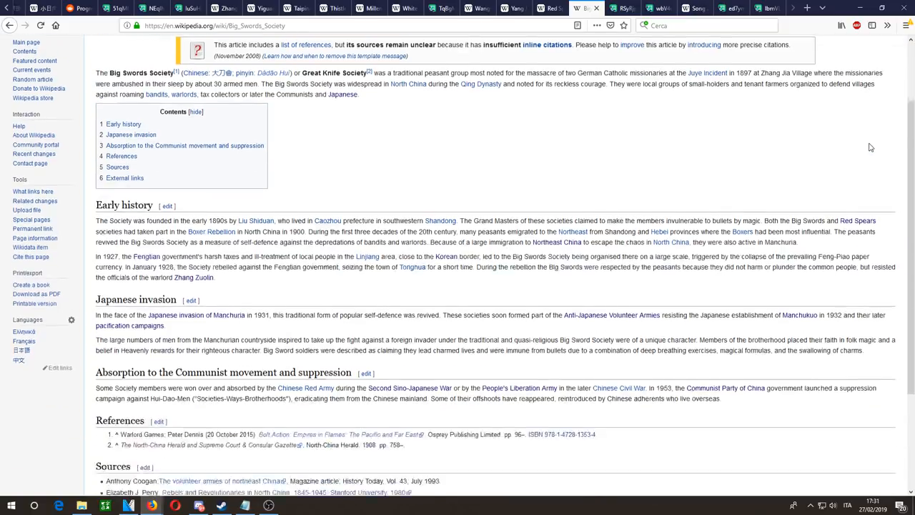
{"action": "scroll", "scroll_direction": "down", "scroll_amount": 3}
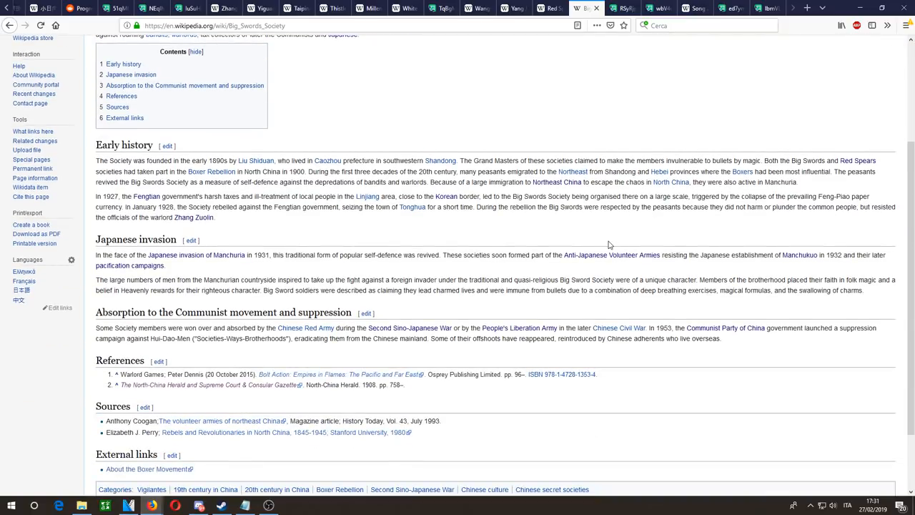
{"action": "mouse_move", "coordinate": [436, 267]}
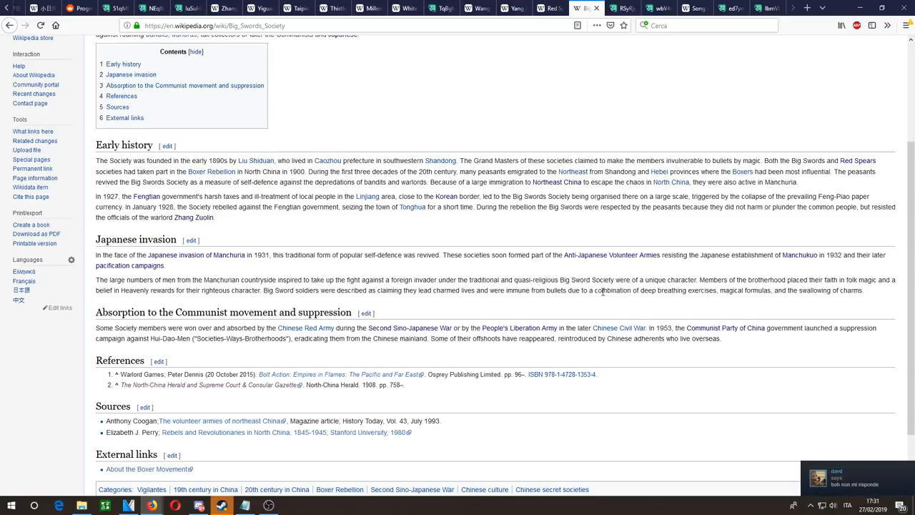
{"action": "mouse_move", "coordinate": [633, 306]}
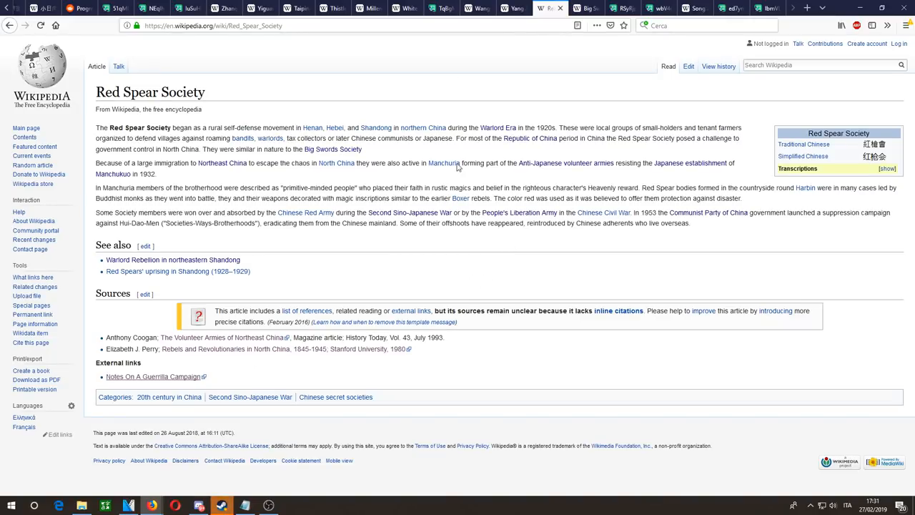
{"action": "mouse_move", "coordinate": [472, 178]}
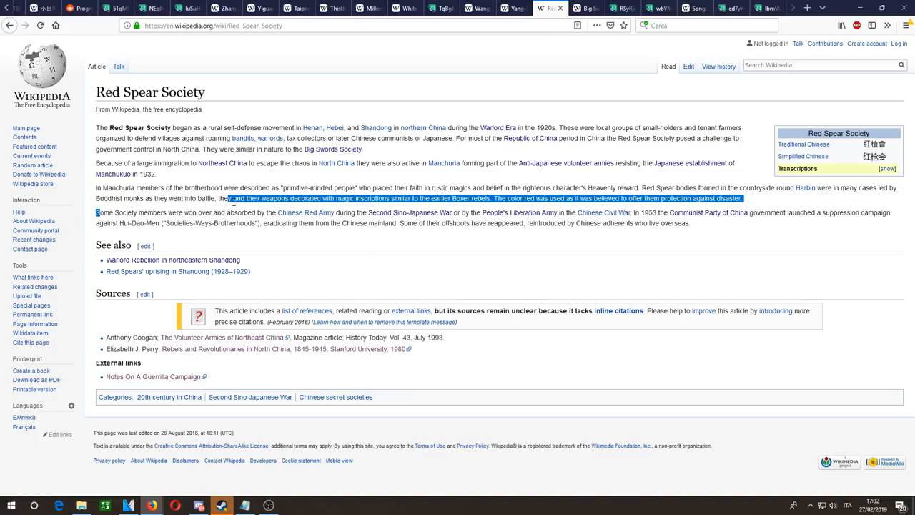
Step: Read the Red Spear Society history and suppression paragraphs, clearing the magic-inscriptions highlight
{"action": "left_click", "coordinate": [352, 212]}
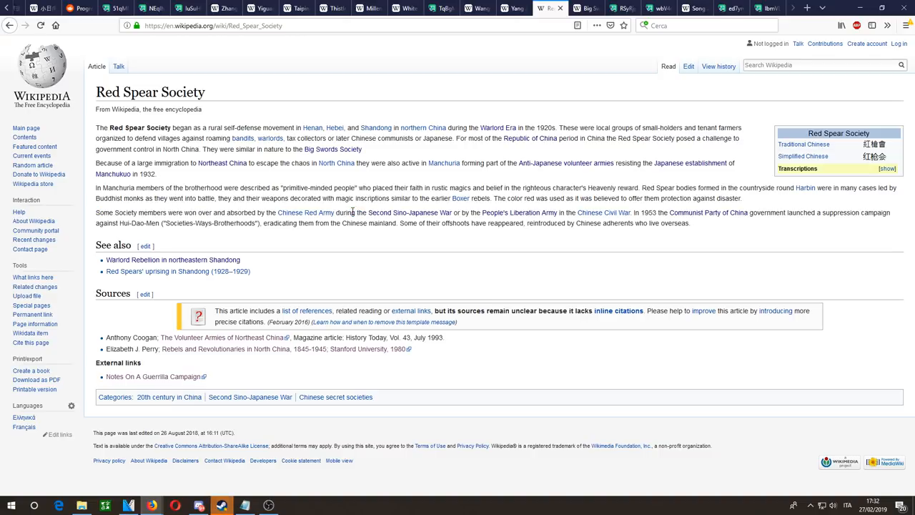
{"action": "mouse_move", "coordinate": [488, 163]}
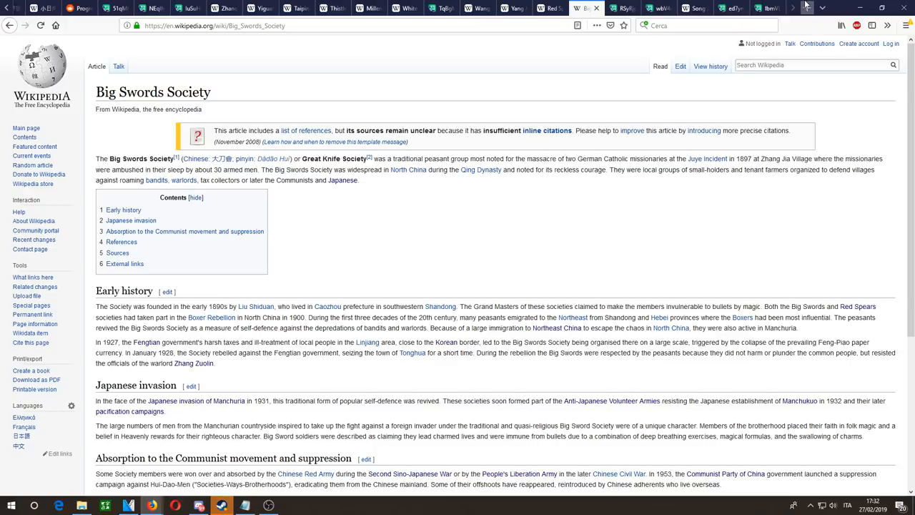
{"action": "mouse_move", "coordinate": [678, 65]}
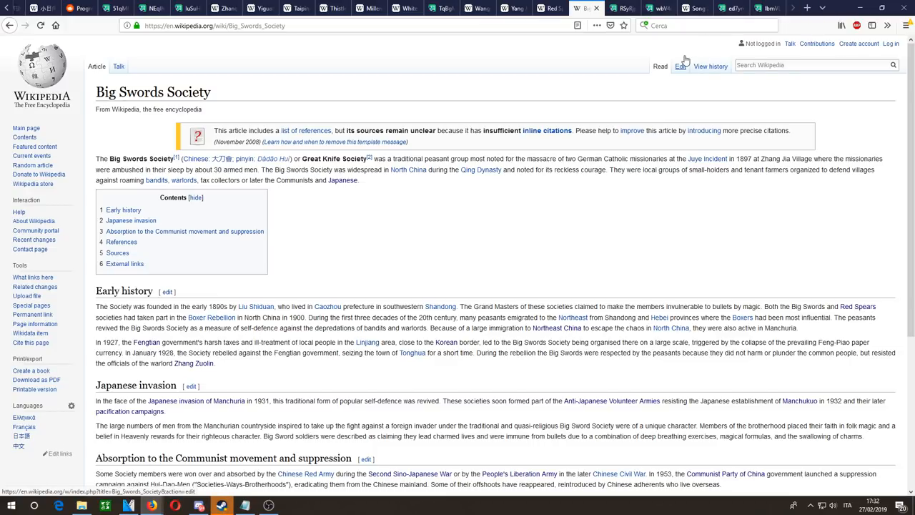
{"action": "mouse_move", "coordinate": [681, 66]}
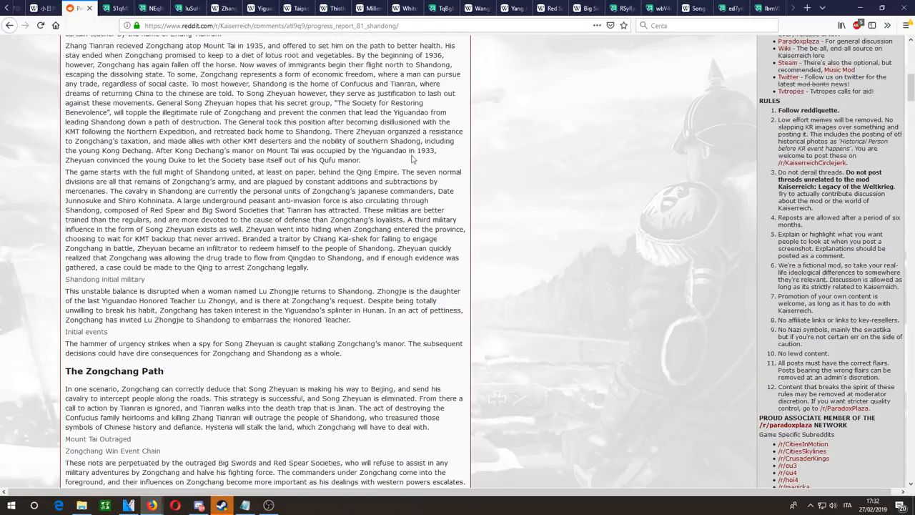
{"action": "mouse_move", "coordinate": [436, 217]}
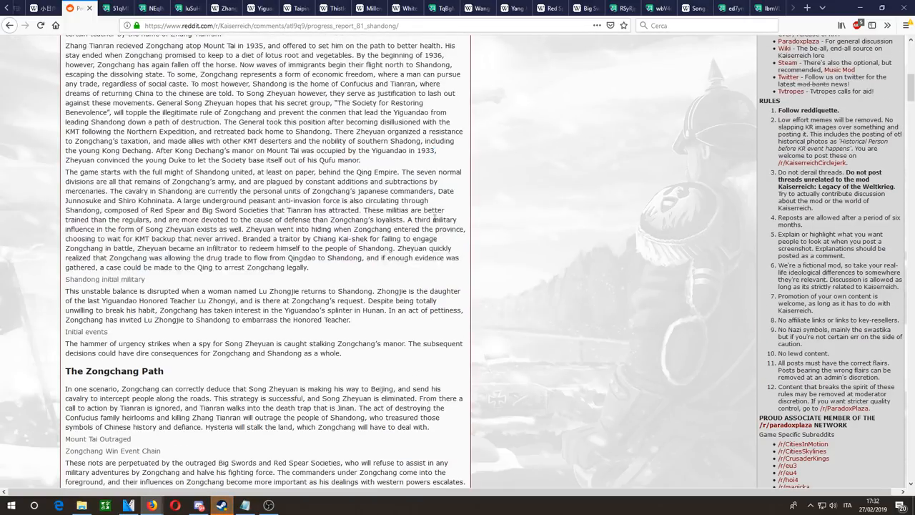
Step: Read on past The Zongchang Path into the Tianran's Path and Shangqing Military sections
{"action": "scroll", "scroll_direction": "down", "scroll_amount": 3}
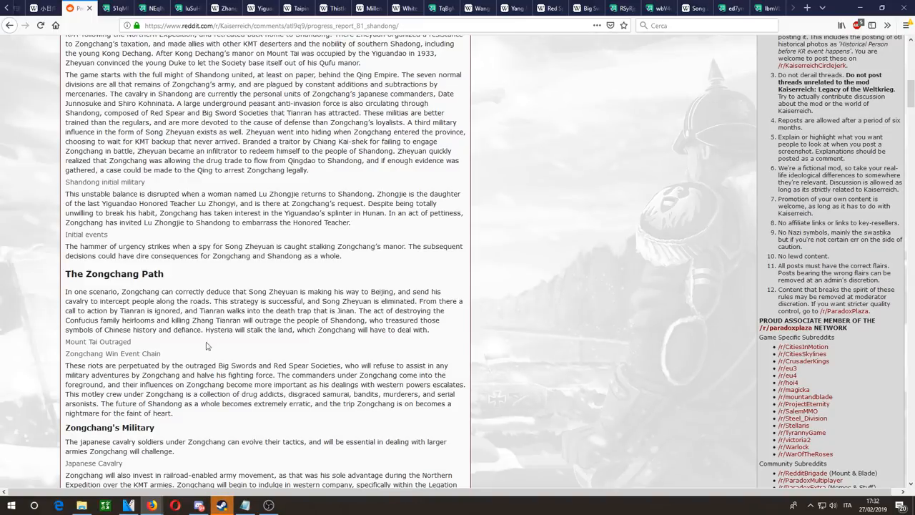
{"action": "scroll", "scroll_direction": "down", "scroll_amount": 3}
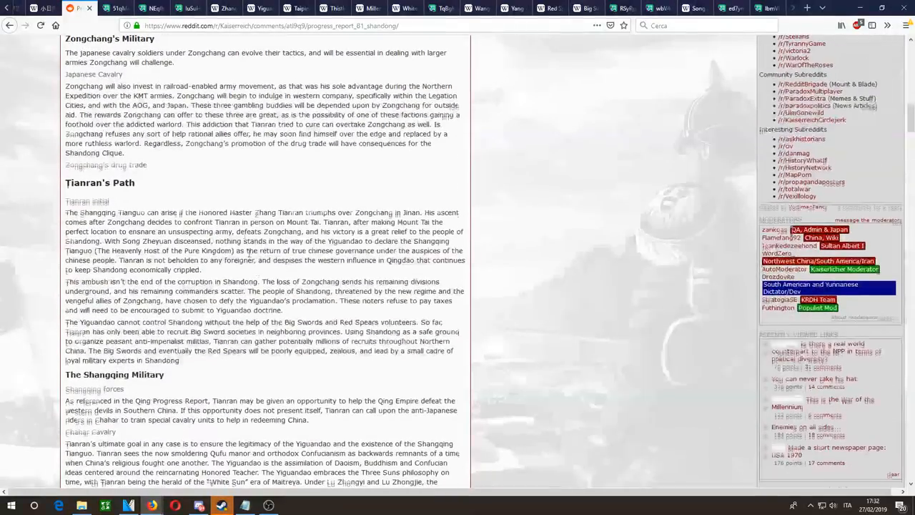
{"action": "scroll", "scroll_direction": "down", "scroll_amount": 3}
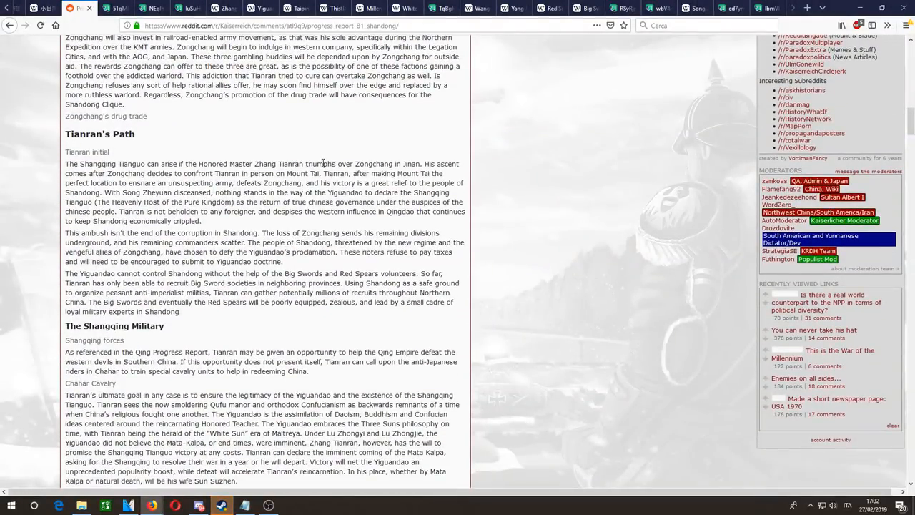
{"action": "mouse_move", "coordinate": [169, 323]}
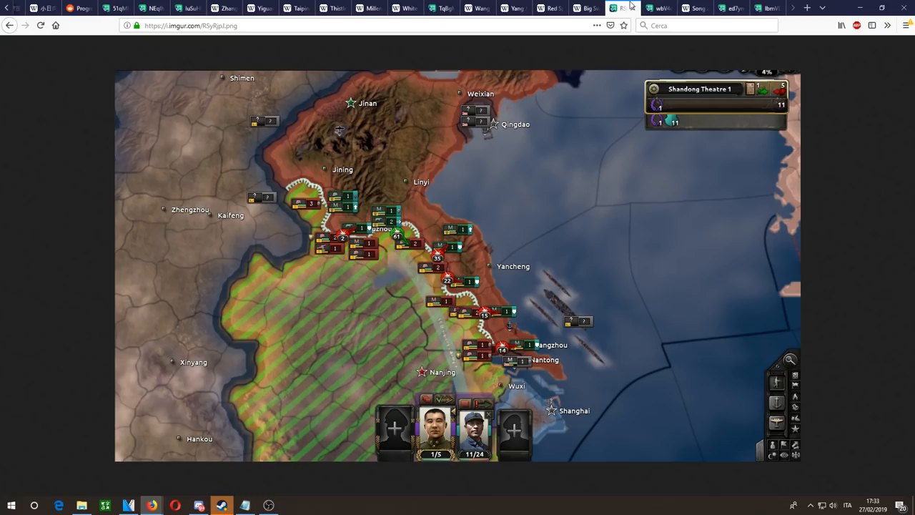
Step: View the Shandong focus tree screenshot, revisit the report, then bring up Taiping Heavenly Kingdom
{"action": "left_click", "coordinate": [760, 9]}
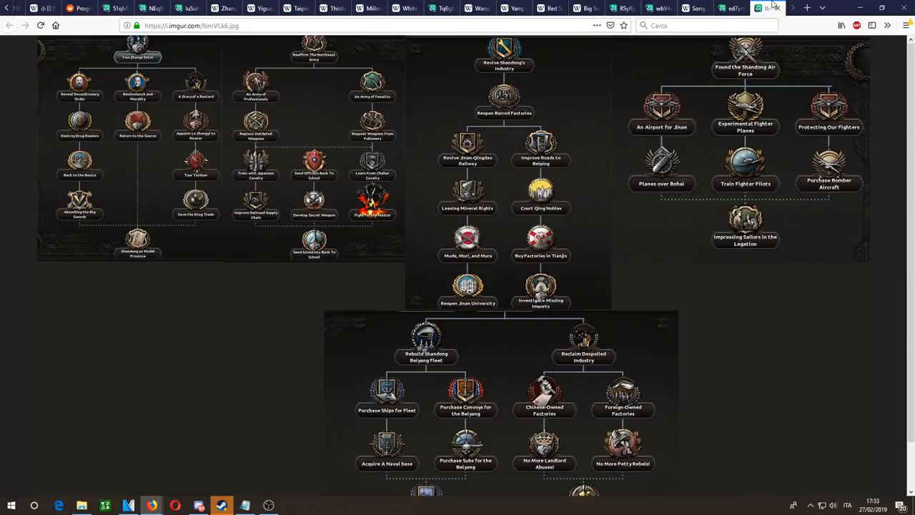
{"action": "left_click", "coordinate": [111, 10]}
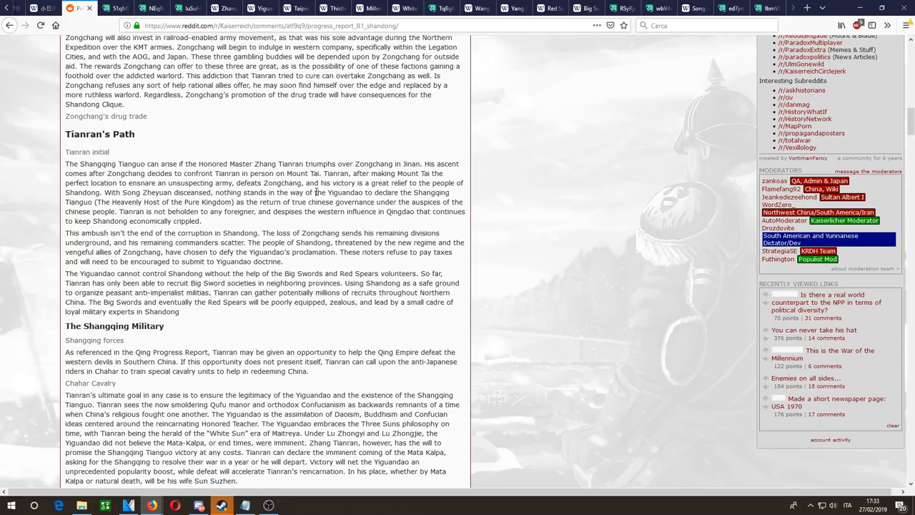
{"action": "mouse_move", "coordinate": [630, 72]}
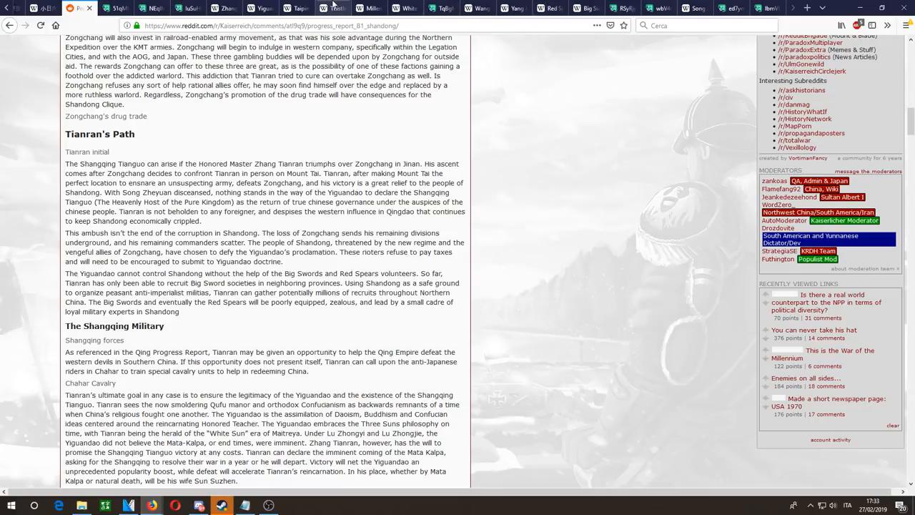
{"action": "left_click", "coordinate": [296, 9]}
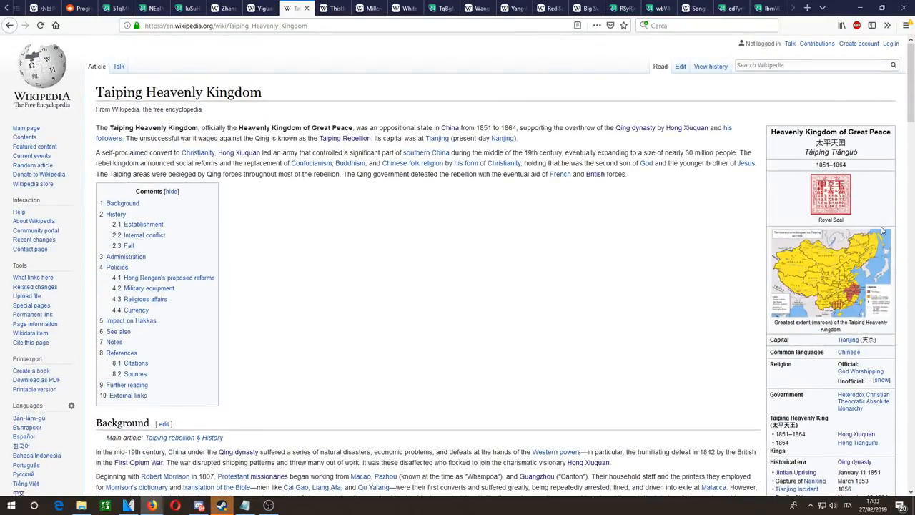
{"action": "mouse_move", "coordinate": [872, 283]}
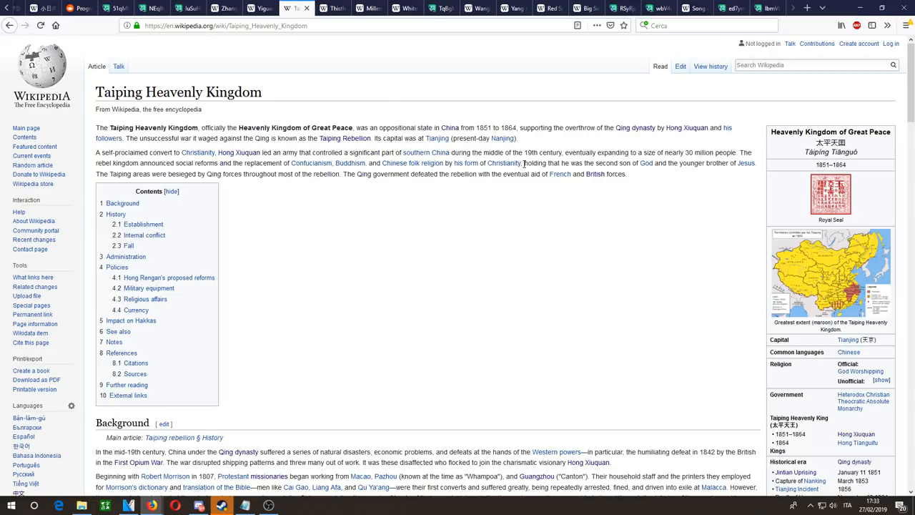
{"action": "mouse_move", "coordinate": [395, 115]}
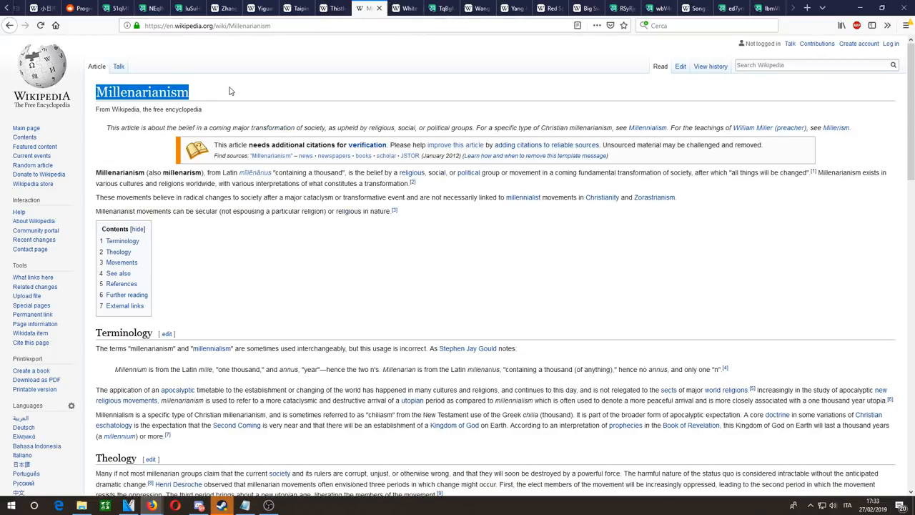
Step: Look over the Millenarianism article, then return to the report's Tianran's Path section
{"action": "left_click", "coordinate": [523, 255]}
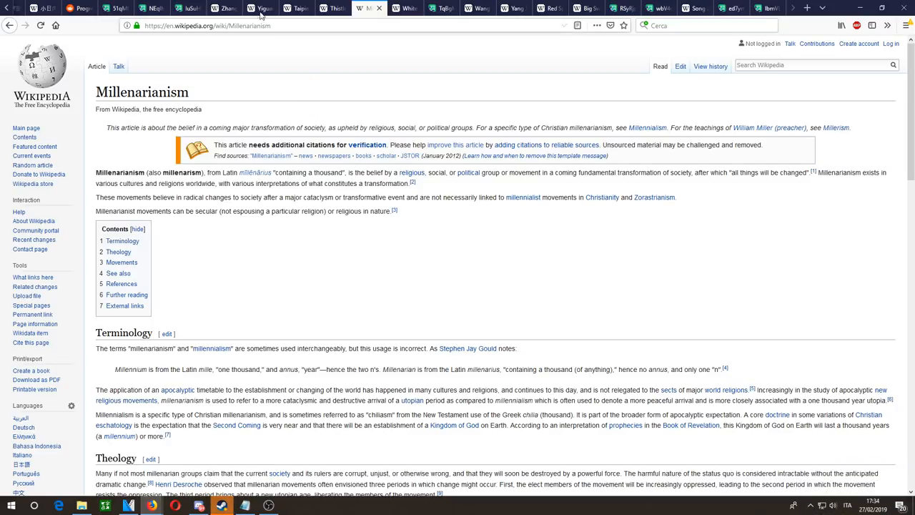
{"action": "left_click", "coordinate": [77, 9]}
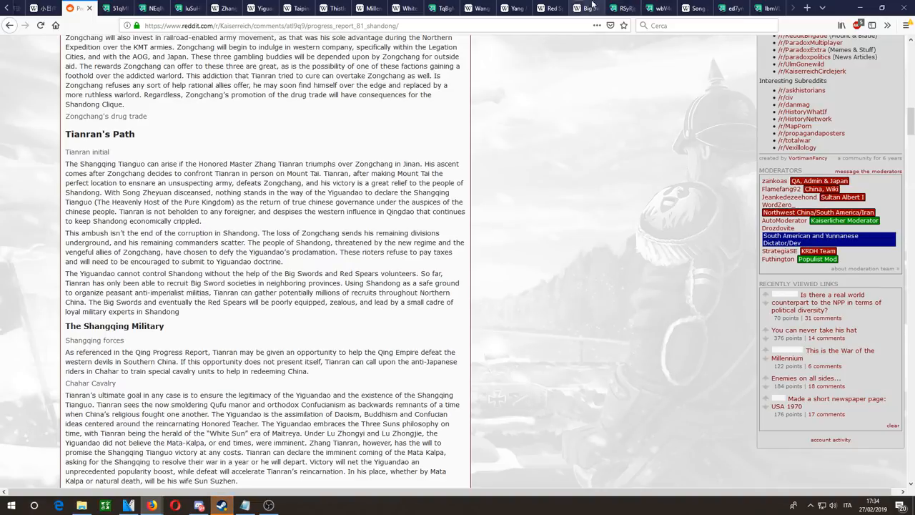
Step: Read the Yiguandao article's Zhang Tianran leadership, regional spread and schisms sections
{"action": "left_click", "coordinate": [514, 9]}
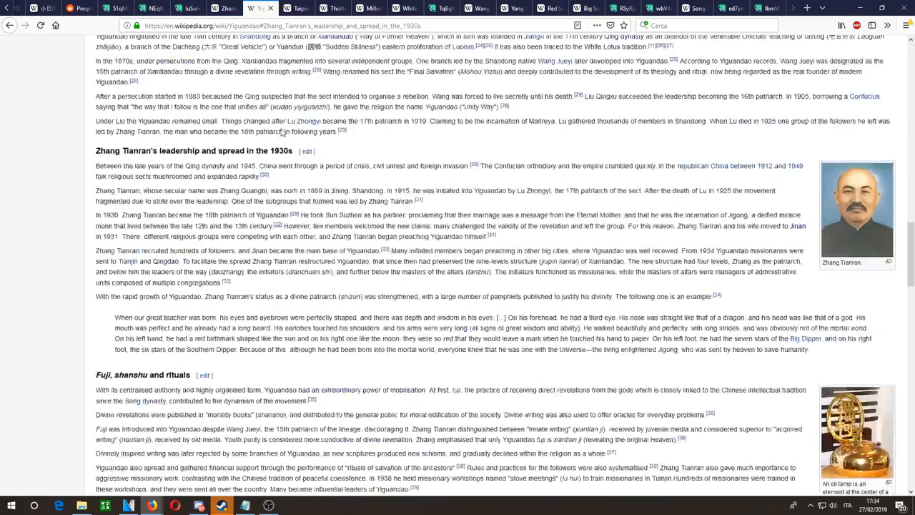
{"action": "scroll", "scroll_direction": "down", "scroll_amount": 3}
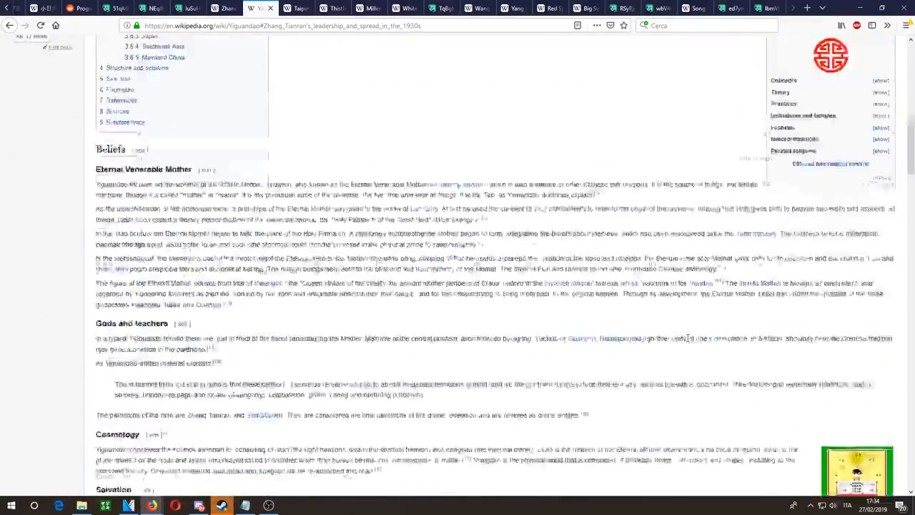
{"action": "scroll", "scroll_direction": "down", "scroll_amount": 3}
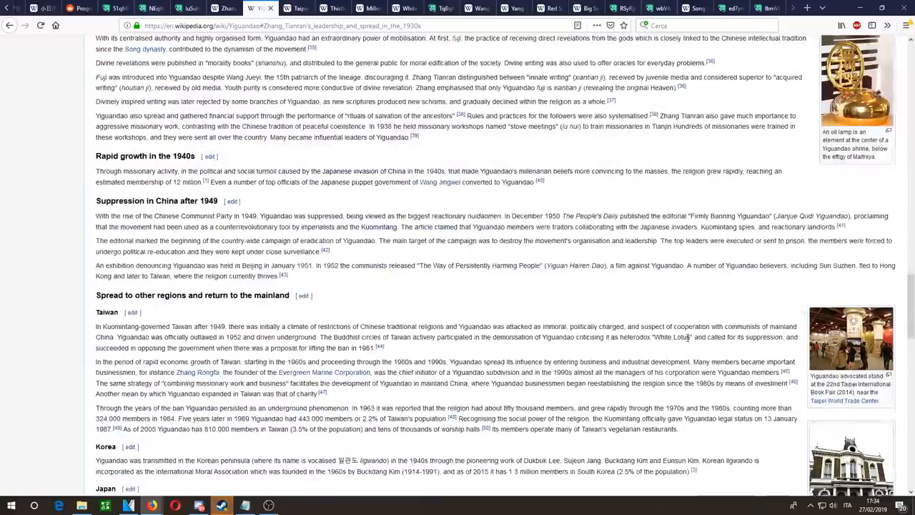
{"action": "scroll", "scroll_direction": "down", "scroll_amount": 3}
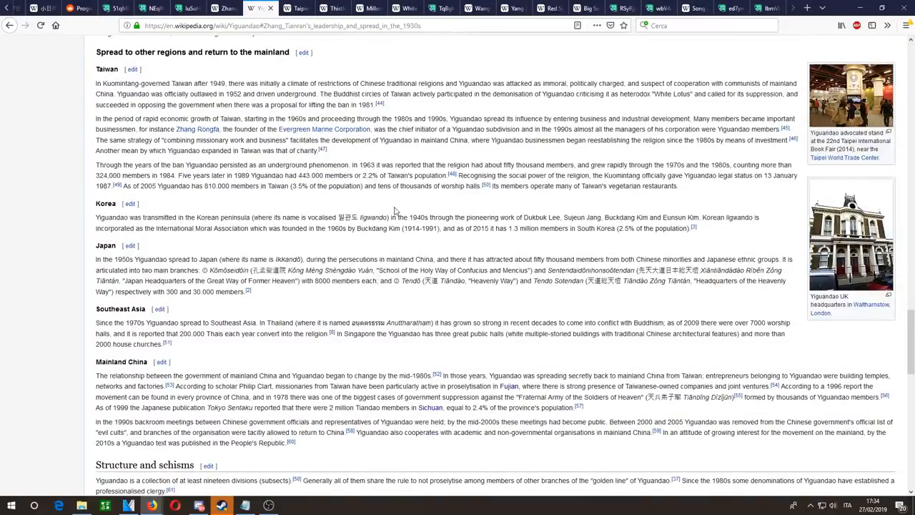
{"action": "scroll", "scroll_direction": "up", "scroll_amount": 3}
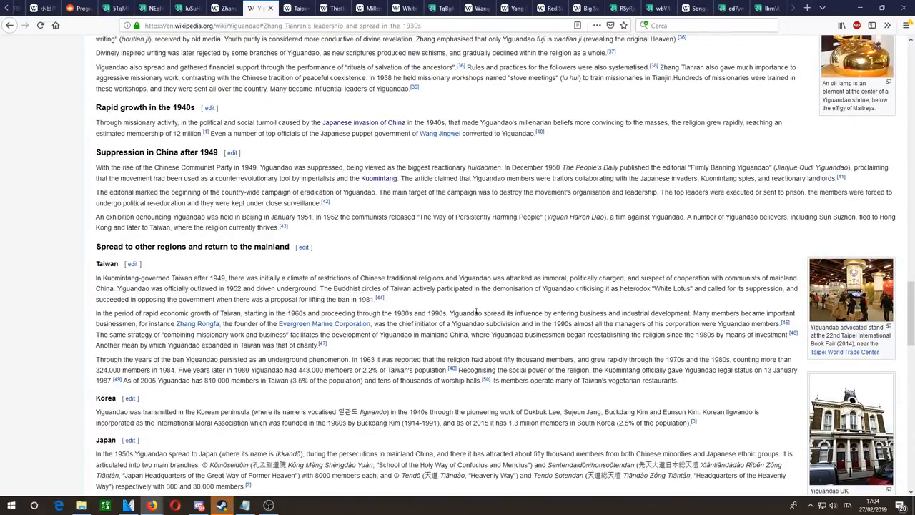
{"action": "scroll", "scroll_direction": "down", "scroll_amount": 3}
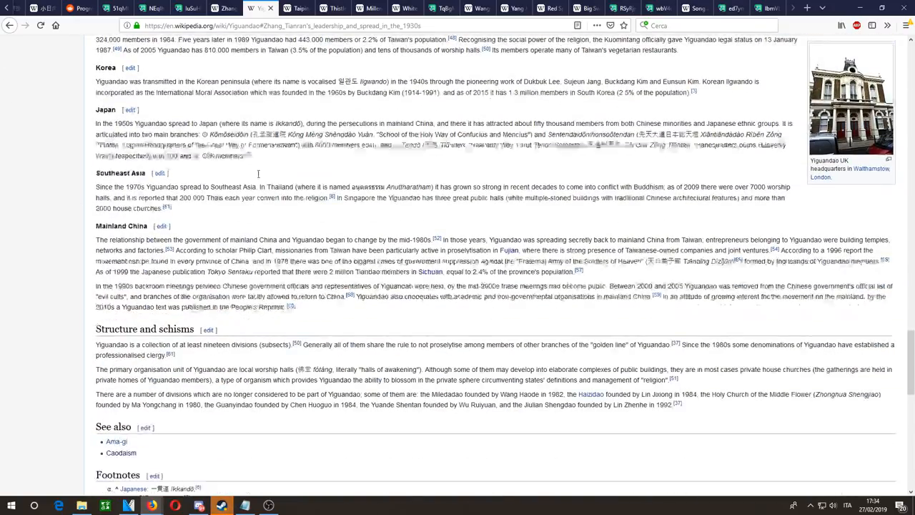
{"action": "scroll", "scroll_direction": "up", "scroll_amount": 3}
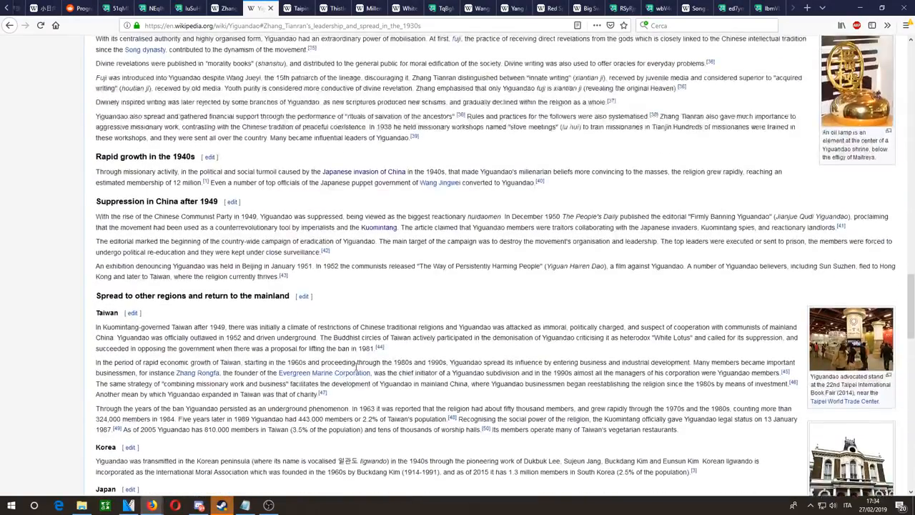
{"action": "scroll", "scroll_direction": "up", "scroll_amount": 3}
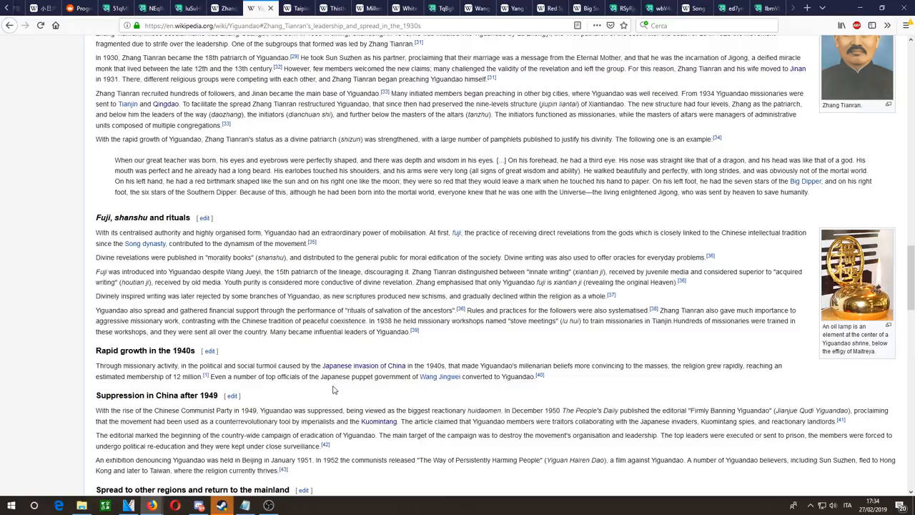
{"action": "scroll", "scroll_direction": "up", "scroll_amount": 3}
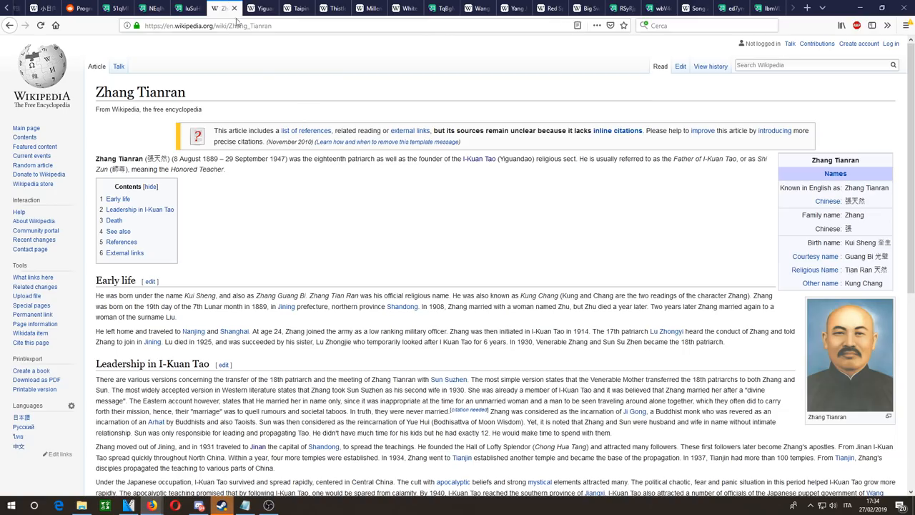
Step: Read the Zhang Tianran biography down to its references, then return to the Shandong report
{"action": "scroll", "scroll_direction": "down", "scroll_amount": 3}
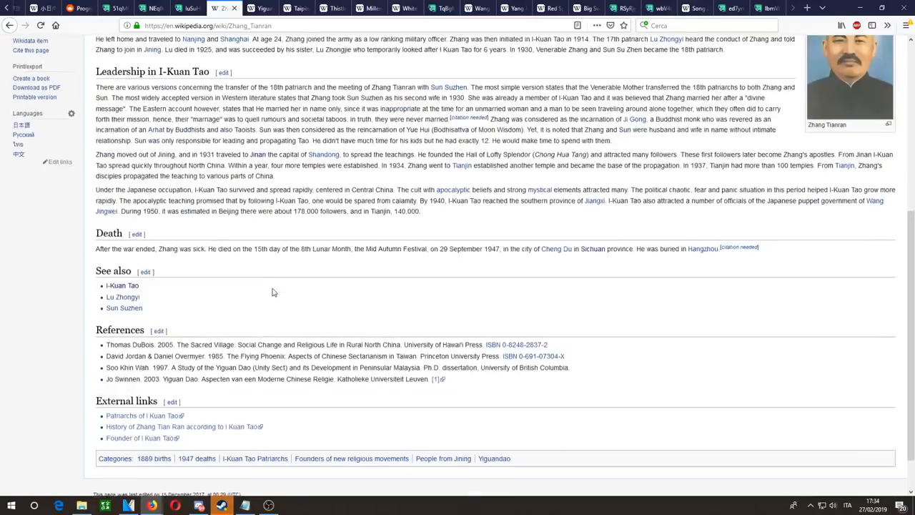
{"action": "scroll", "scroll_direction": "down", "scroll_amount": 3}
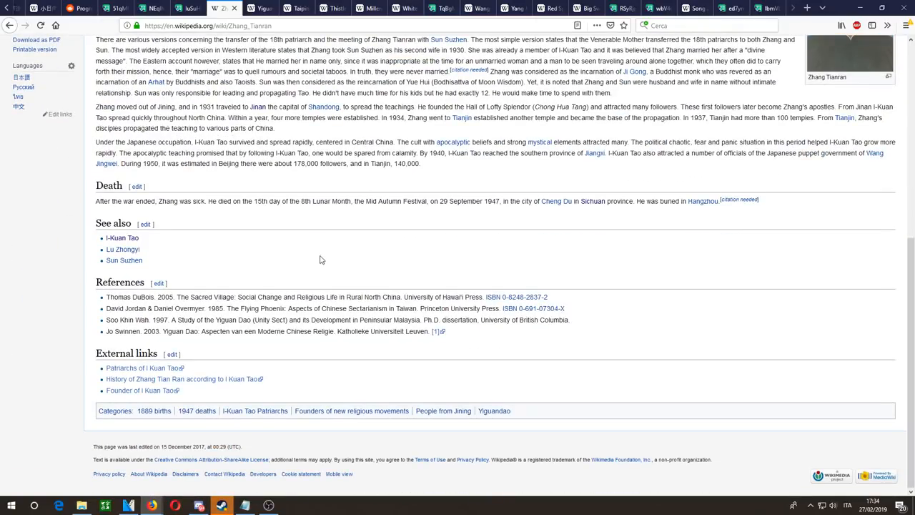
{"action": "mouse_move", "coordinate": [363, 273]}
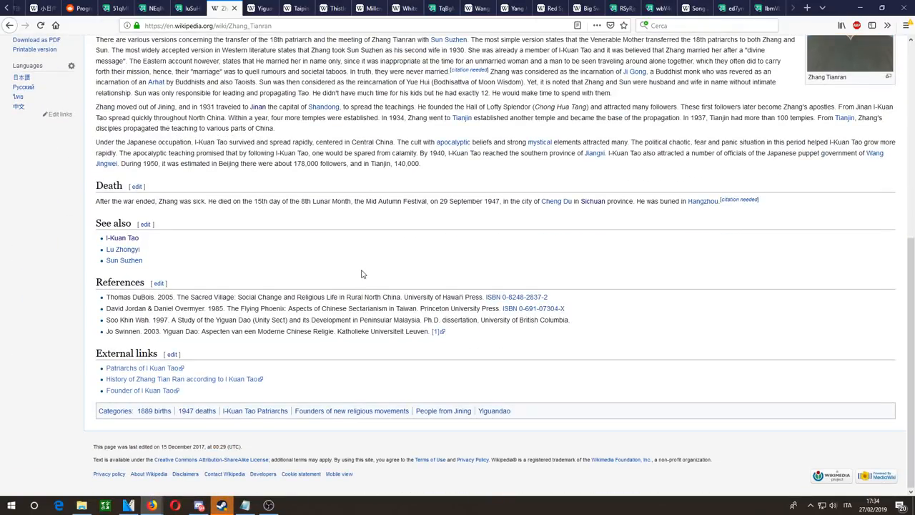
{"action": "scroll", "scroll_direction": "up", "scroll_amount": 3}
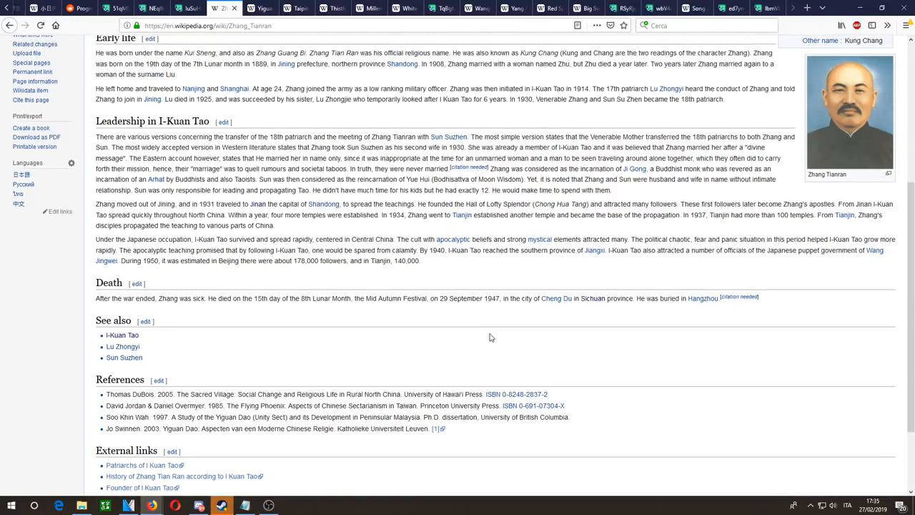
{"action": "mouse_move", "coordinate": [507, 285]}
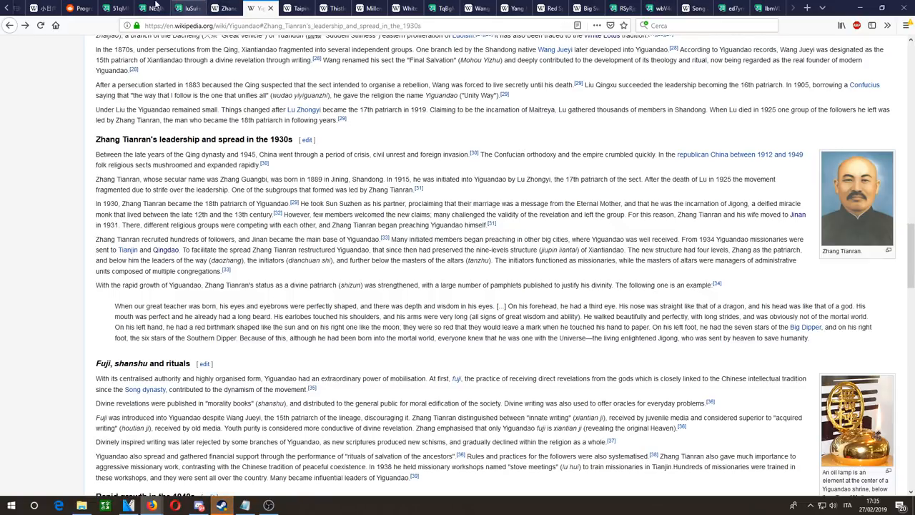
{"action": "left_click", "coordinate": [81, 14]}
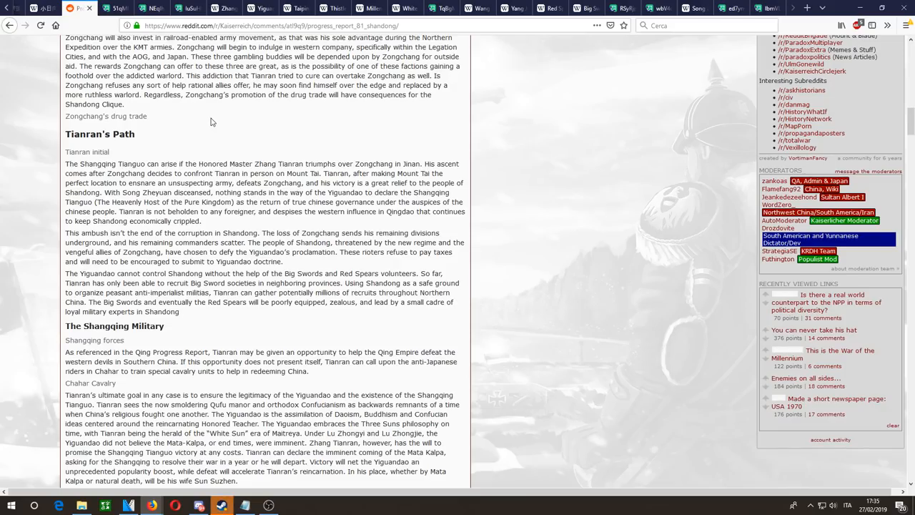
Step: Read Zongchang's Military, highlighting the Japanese cavalry paragraph, and continue into Tianran's Path
{"action": "scroll", "scroll_direction": "down", "scroll_amount": 3}
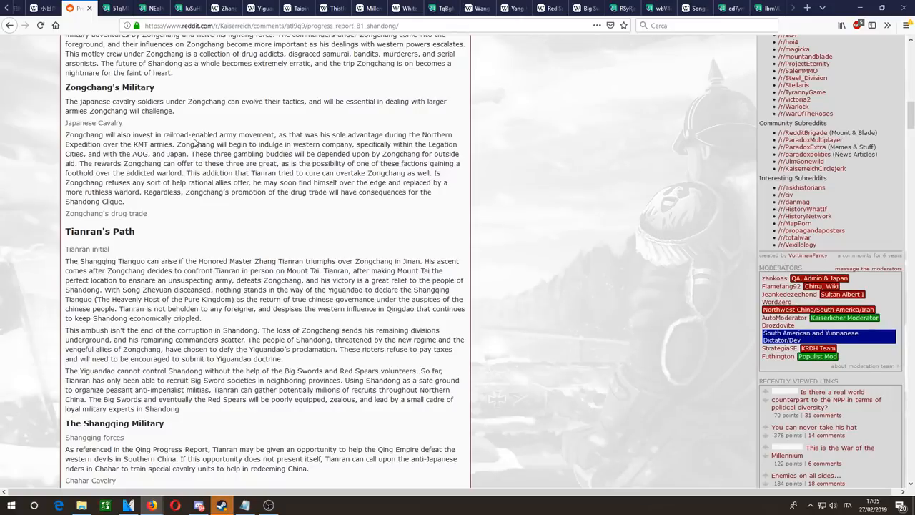
{"action": "mouse_move", "coordinate": [271, 74]}
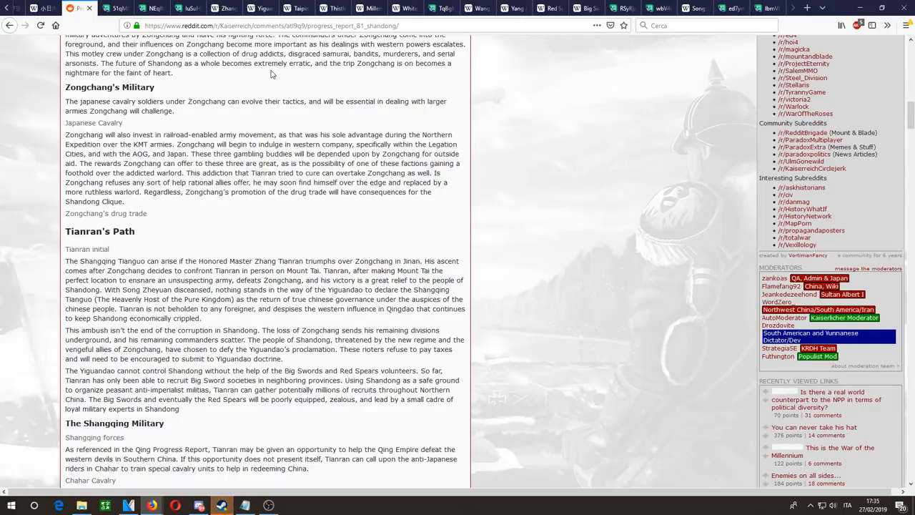
{"action": "left_click_drag", "start_coordinate": [66, 135], "coordinate": [271, 186]}
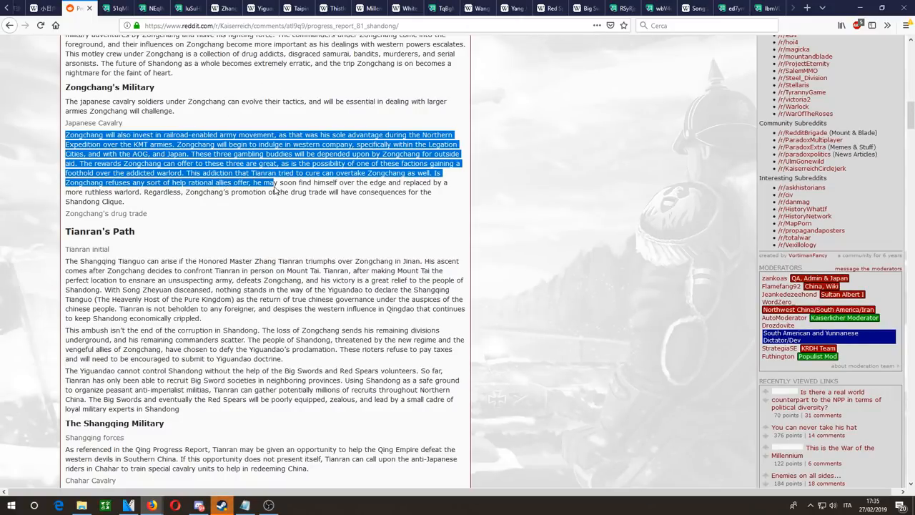
{"action": "left_click", "coordinate": [209, 106]}
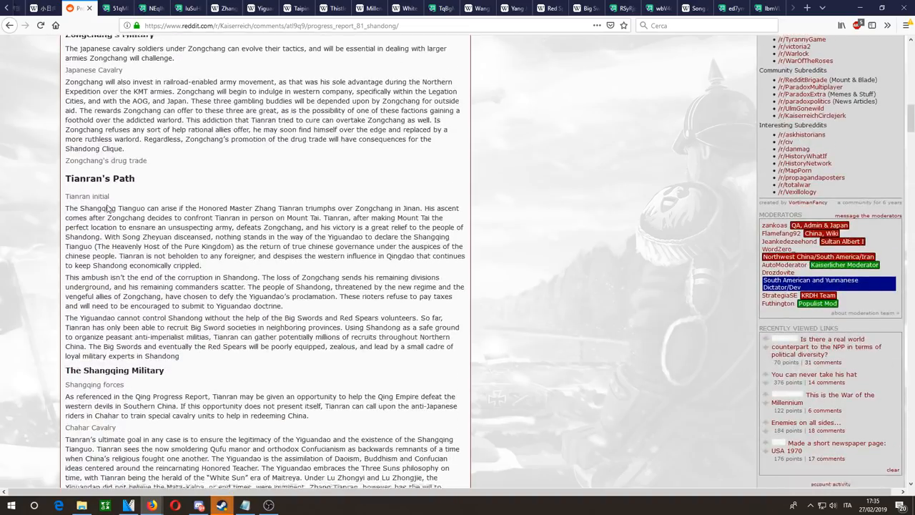
{"action": "scroll", "scroll_direction": "down", "scroll_amount": 3}
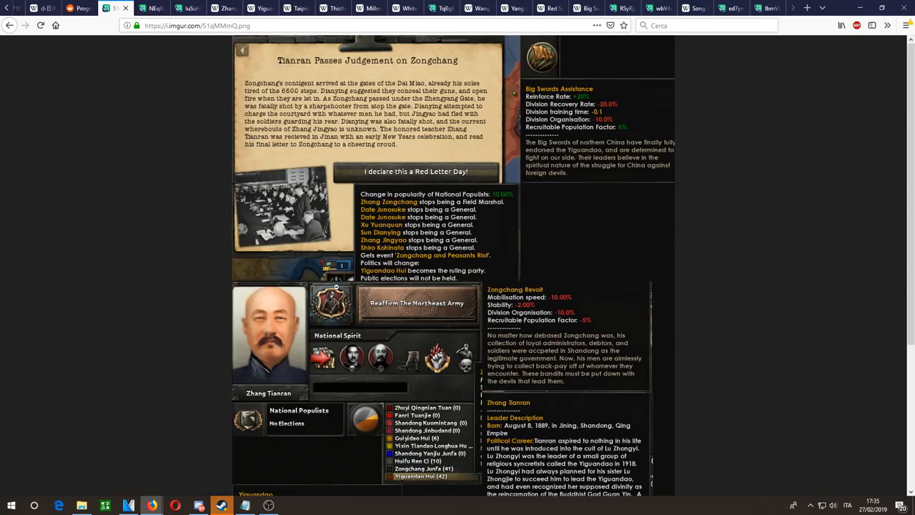
{"action": "mouse_move", "coordinate": [331, 172]}
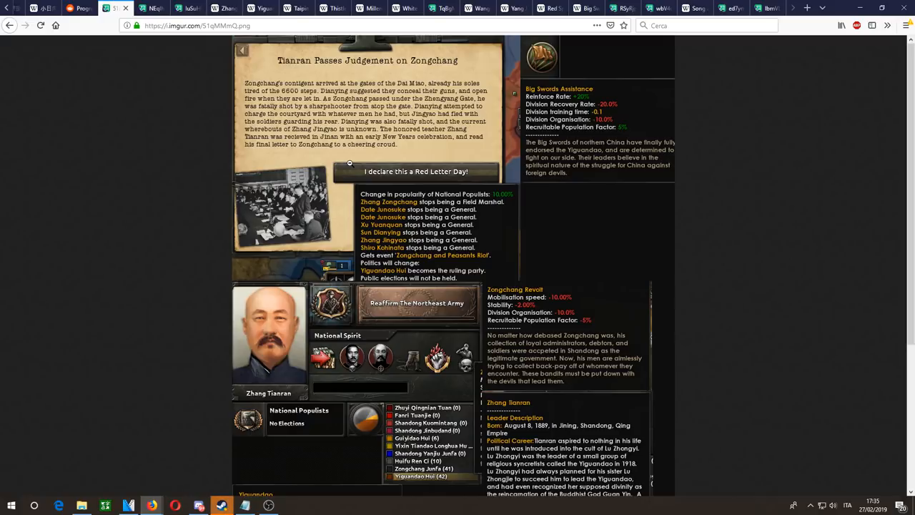
{"action": "mouse_move", "coordinate": [326, 83]}
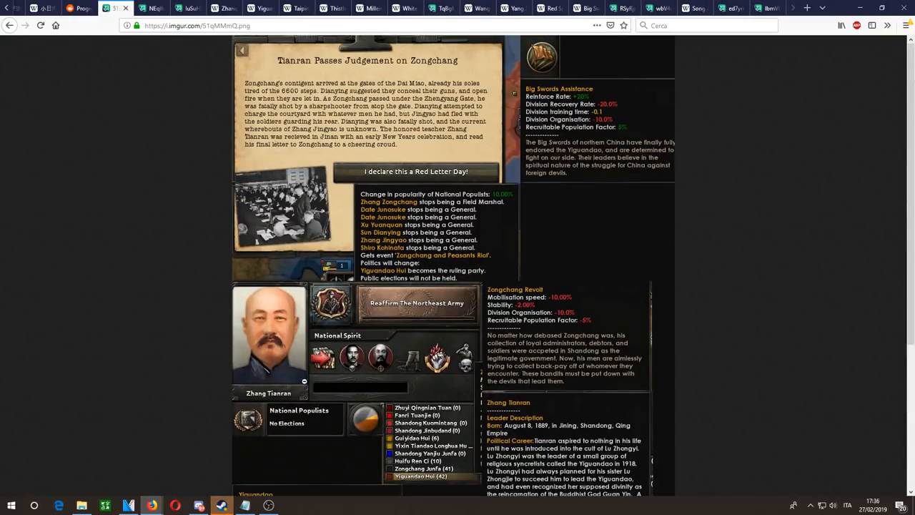
Step: View the Tianran judgement and Honoured Master screenshots, then return to the Reddit report
{"action": "scroll", "scroll_direction": "down", "scroll_amount": 3}
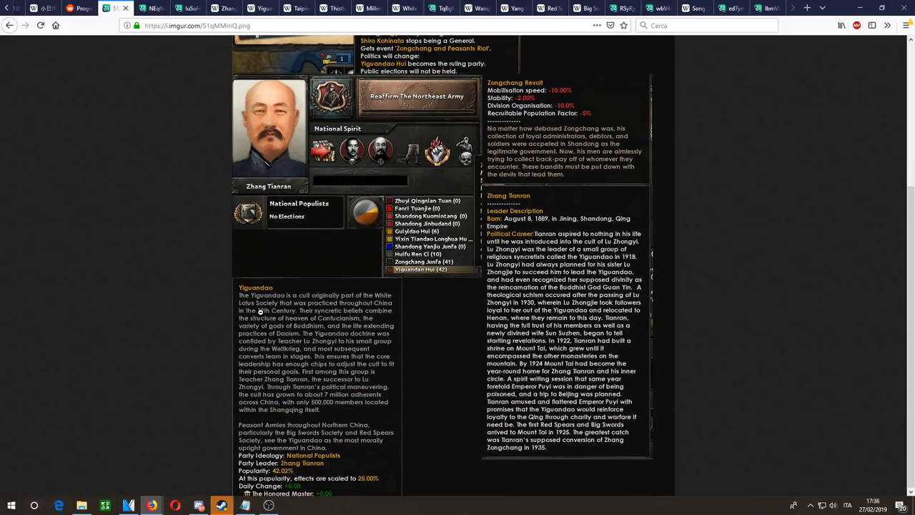
{"action": "mouse_move", "coordinate": [354, 295]}
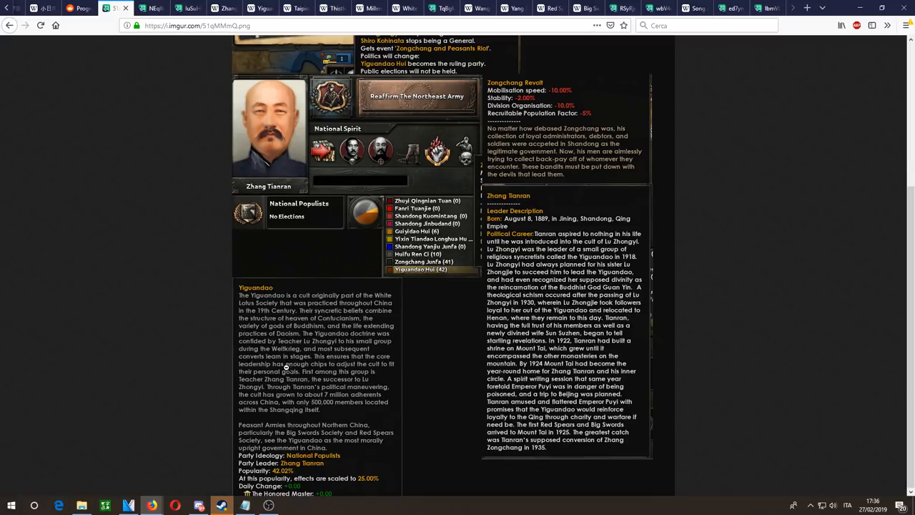
{"action": "mouse_move", "coordinate": [375, 395]}
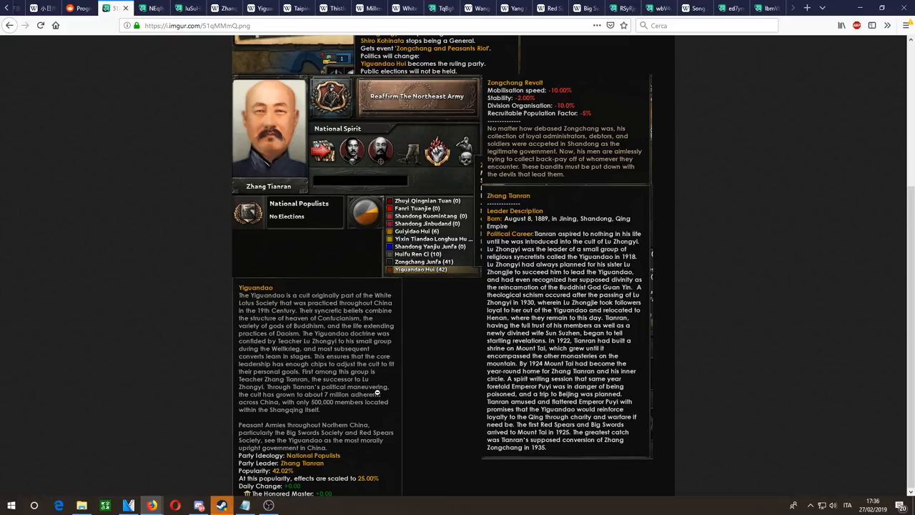
{"action": "mouse_move", "coordinate": [355, 402]}
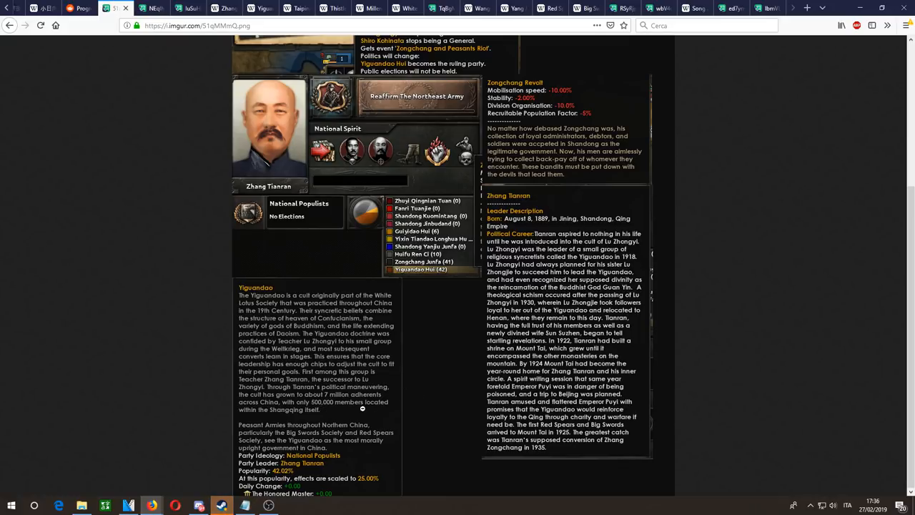
{"action": "mouse_move", "coordinate": [379, 418]}
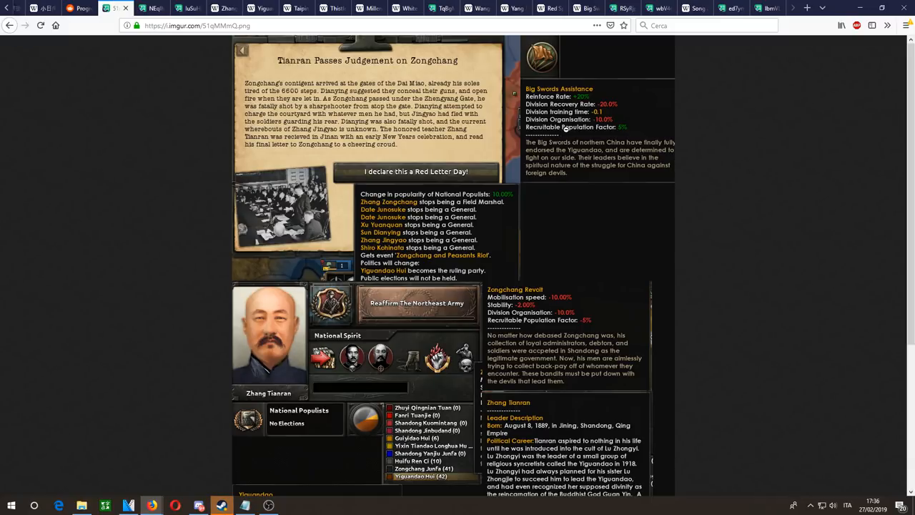
{"action": "mouse_move", "coordinate": [483, 338]}
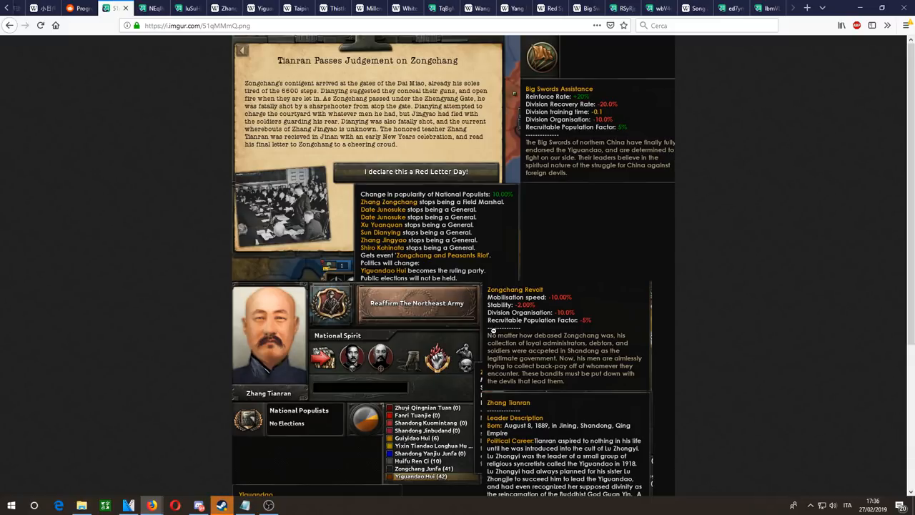
{"action": "scroll", "scroll_direction": "down", "scroll_amount": 3}
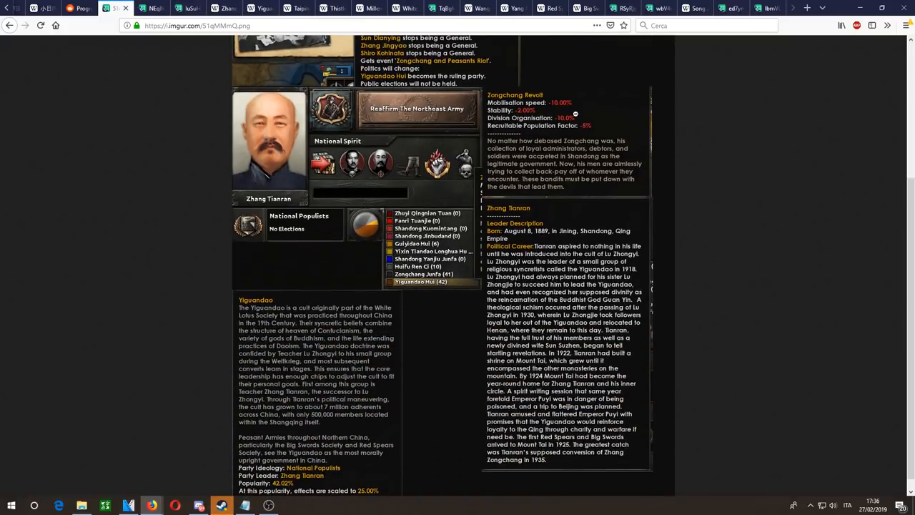
{"action": "mouse_move", "coordinate": [457, 295]}
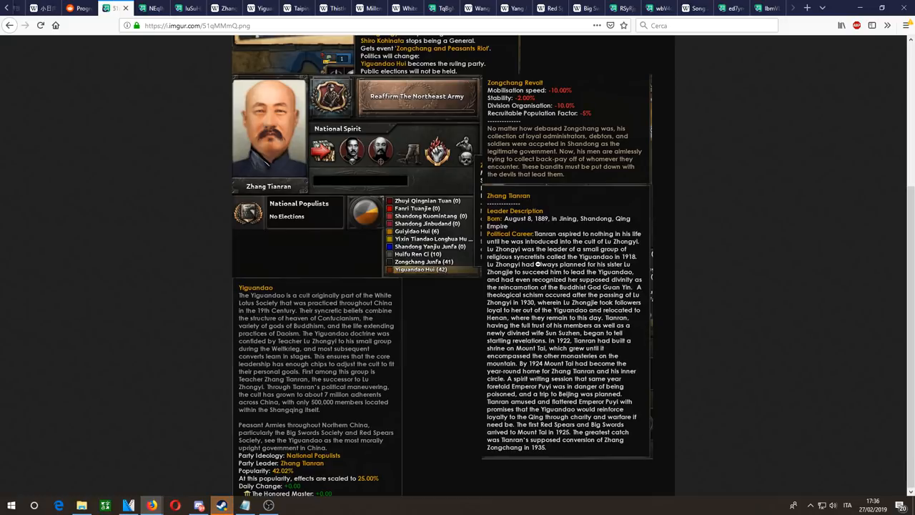
{"action": "mouse_move", "coordinate": [558, 316]}
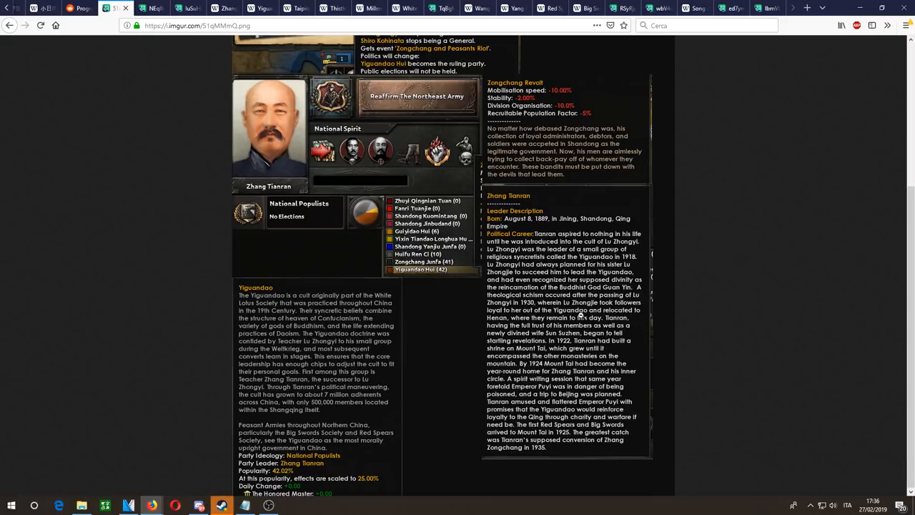
{"action": "mouse_move", "coordinate": [565, 417]}
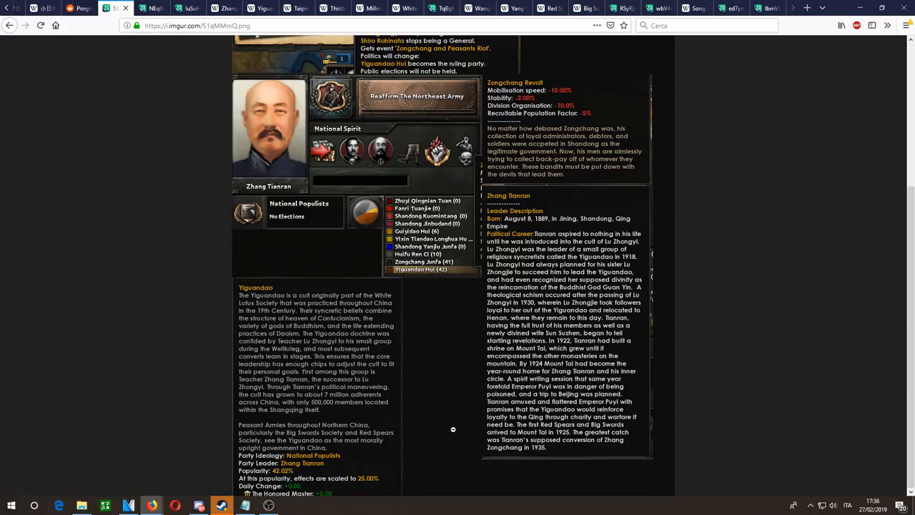
{"action": "mouse_move", "coordinate": [295, 401]}
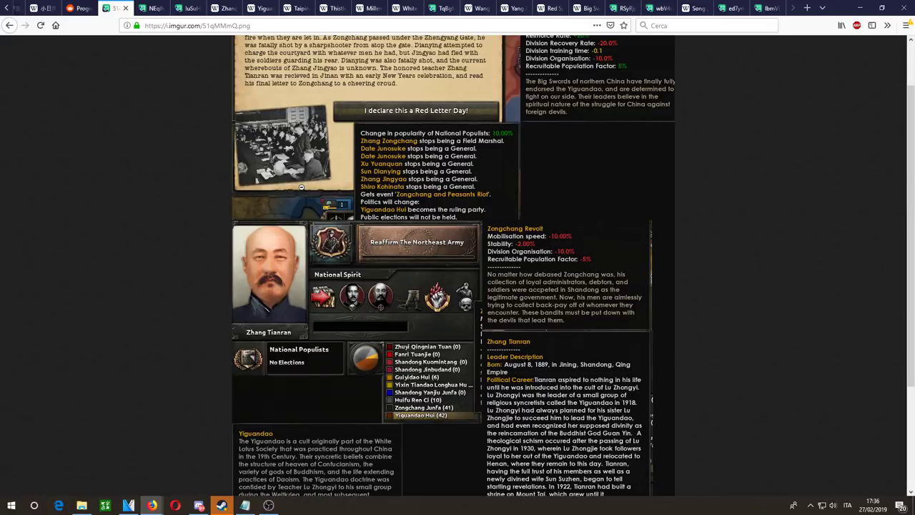
{"action": "scroll", "scroll_direction": "down", "scroll_amount": 3}
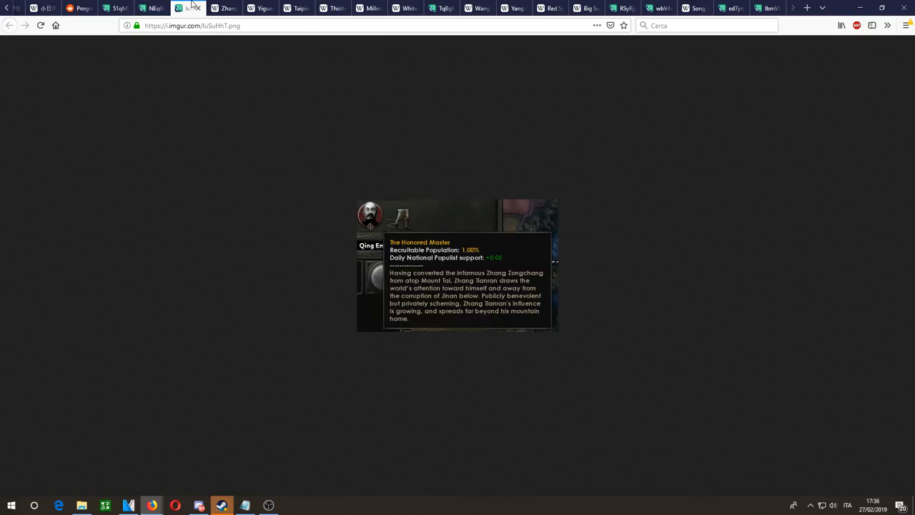
{"action": "left_click", "coordinate": [233, 9]}
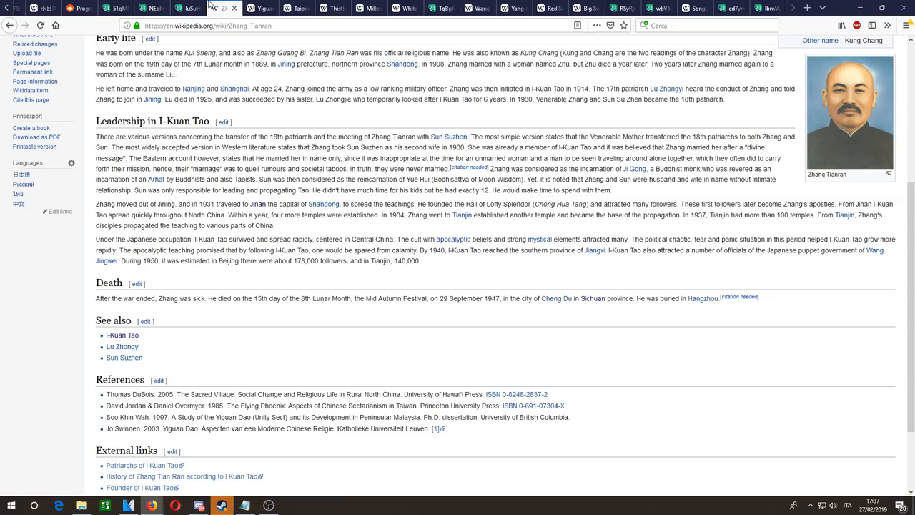
{"action": "left_click", "coordinate": [83, 12]}
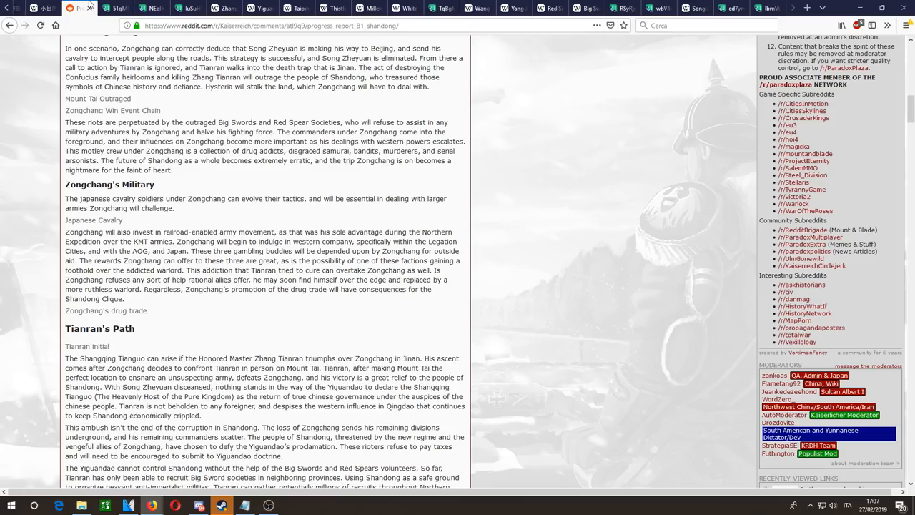
Step: Read the Shangqing Military section and highlight the sentence on Tianran's ultimate goal
{"action": "scroll", "scroll_direction": "down", "scroll_amount": 3}
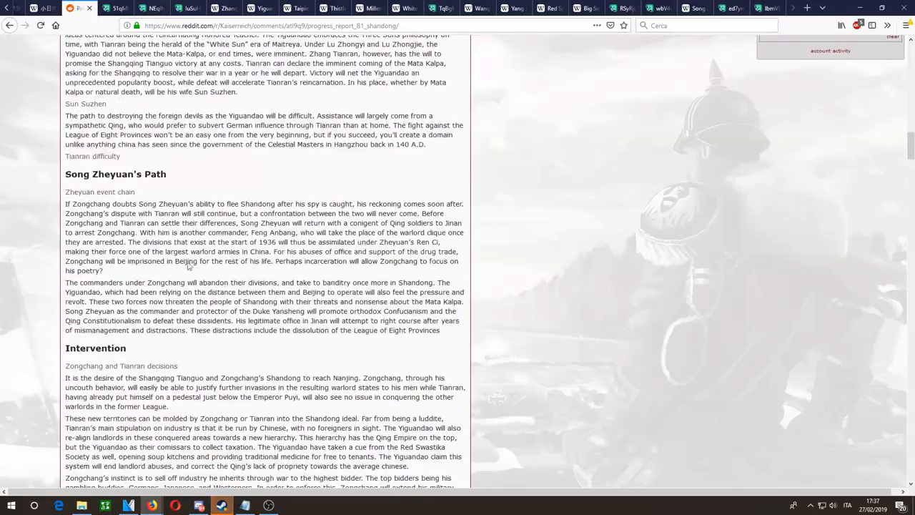
{"action": "scroll", "scroll_direction": "up", "scroll_amount": 3}
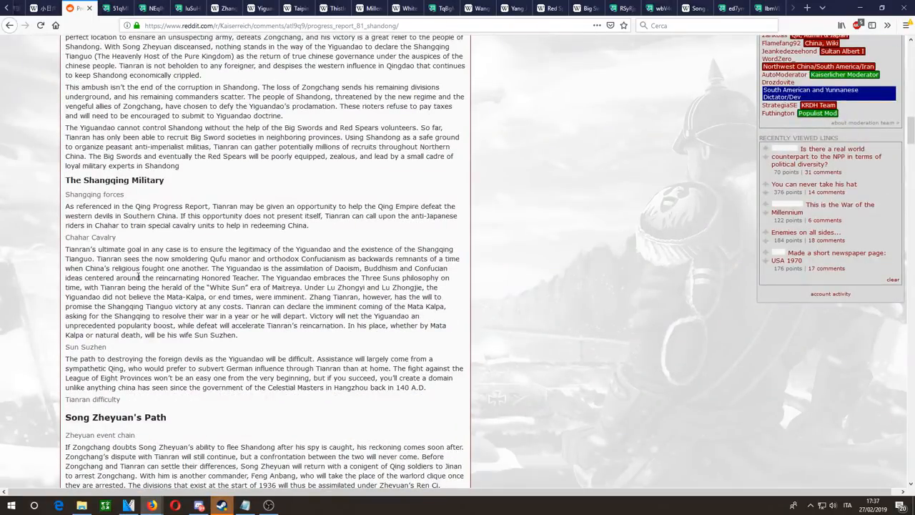
{"action": "double_click", "coordinate": [63, 249]}
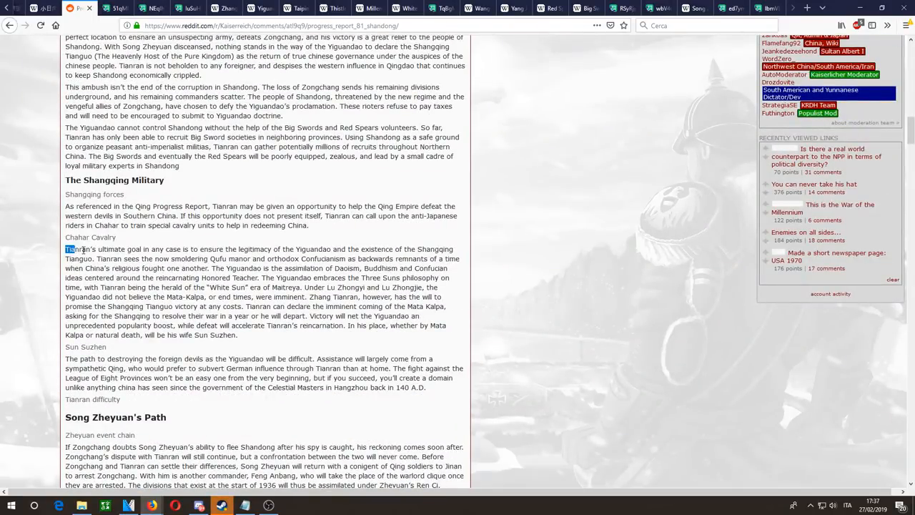
{"action": "left_click_drag", "start_coordinate": [69, 249], "coordinate": [97, 258]}
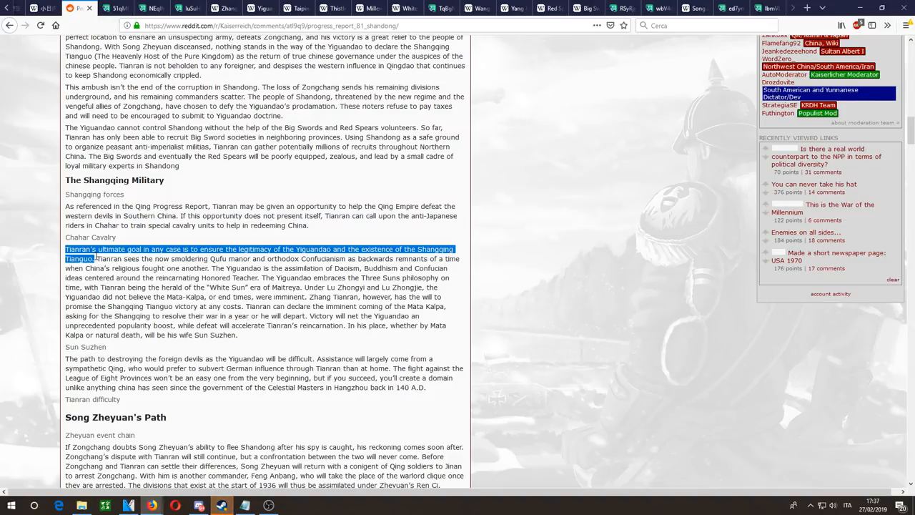
{"action": "mouse_move", "coordinate": [255, 286]}
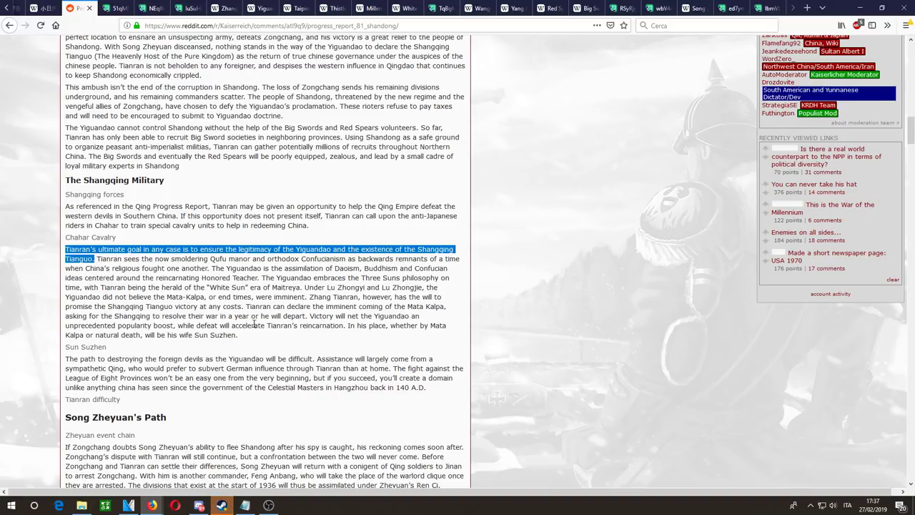
Step: Read Song Zheyuan's Path through the Conclusion, highlighting the Intervention sentence on the Qing Emperor hierarchy
{"action": "scroll", "scroll_direction": "down", "scroll_amount": 3}
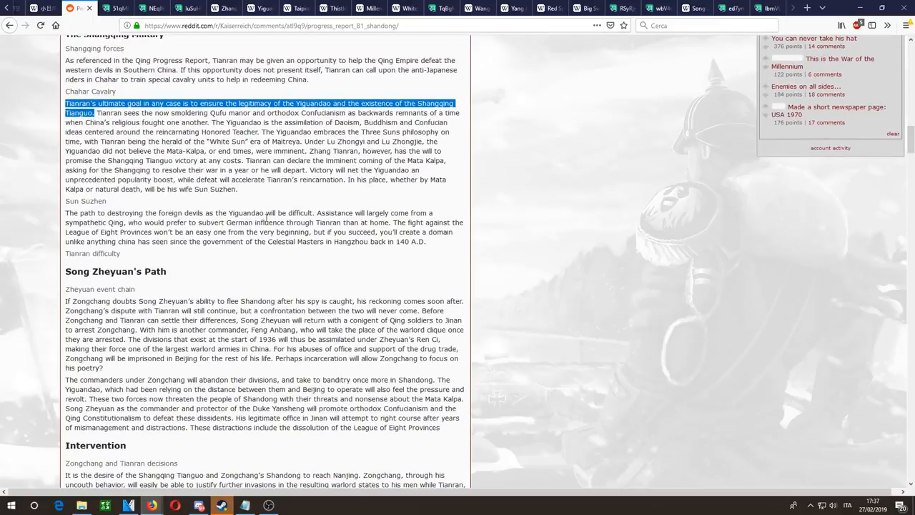
{"action": "scroll", "scroll_direction": "down", "scroll_amount": 3}
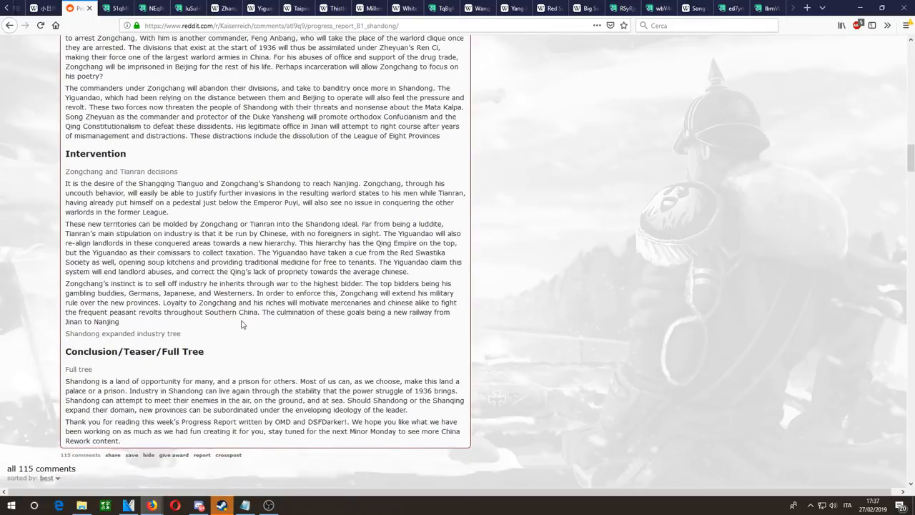
{"action": "scroll", "scroll_direction": "up", "scroll_amount": 3}
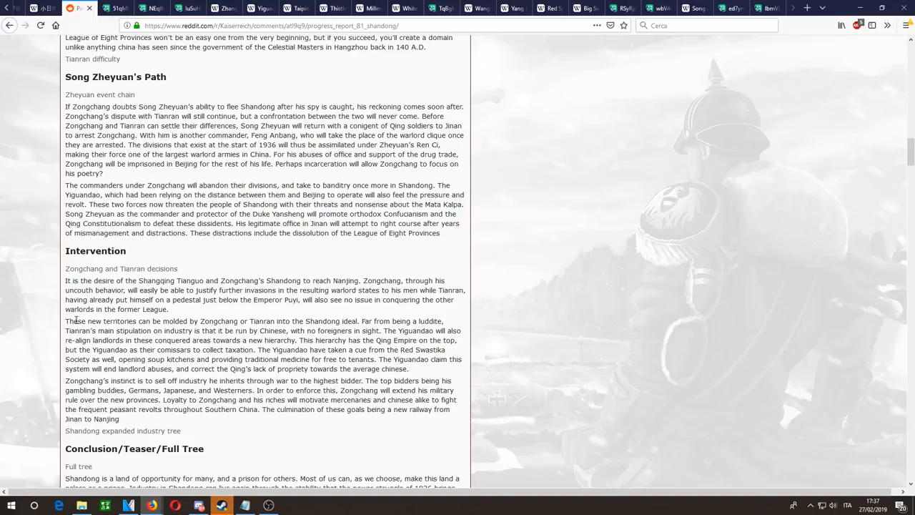
{"action": "double_click", "coordinate": [322, 340]}
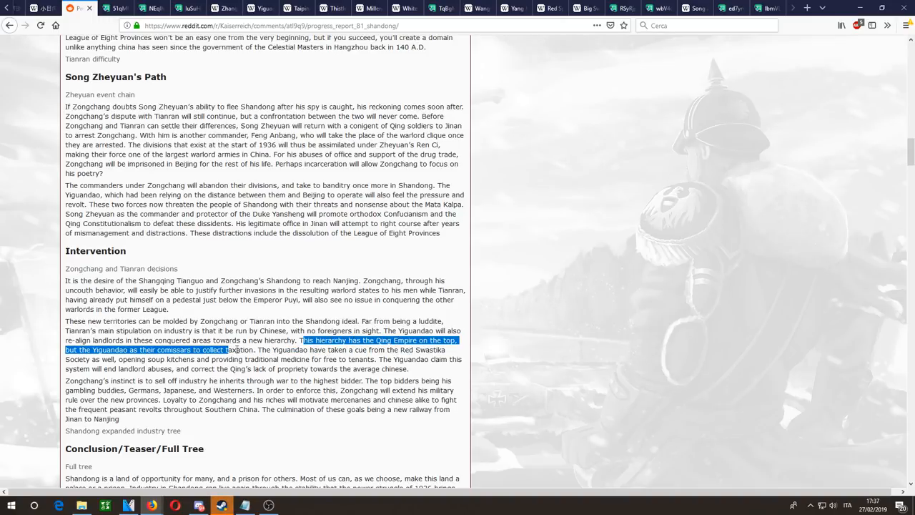
{"action": "left_click_drag", "start_coordinate": [235, 349], "coordinate": [297, 349]}
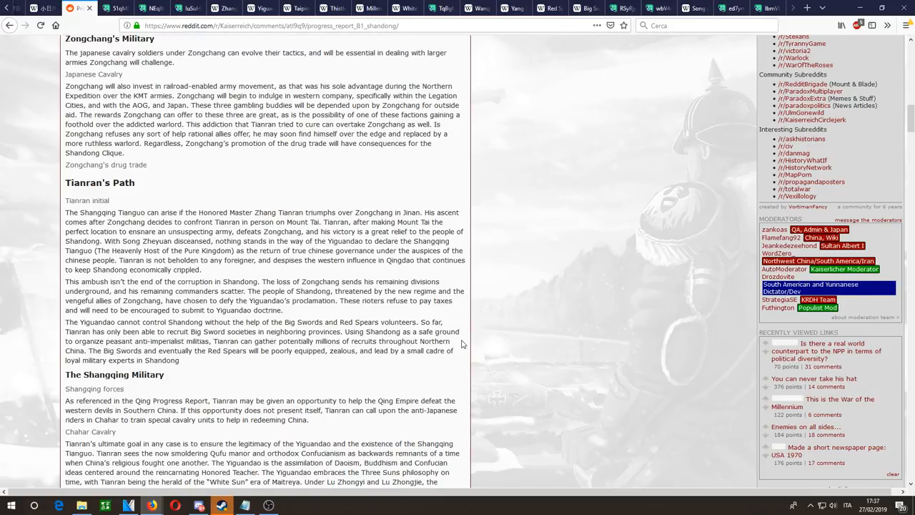
{"action": "mouse_move", "coordinate": [338, 321]}
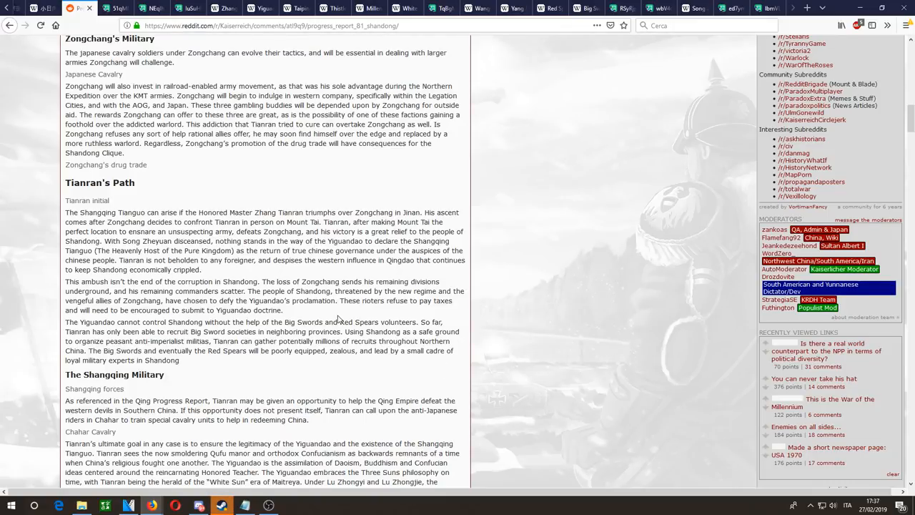
{"action": "mouse_move", "coordinate": [312, 274]}
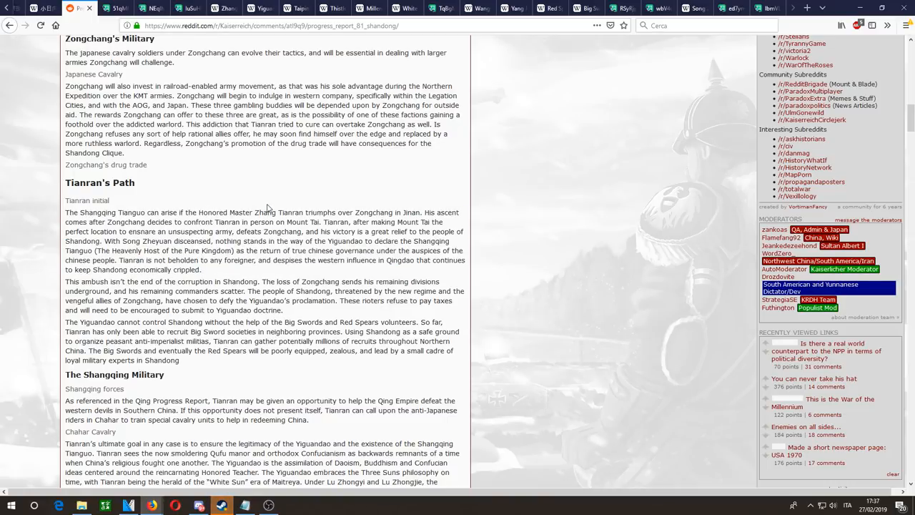
{"action": "mouse_move", "coordinate": [206, 273]}
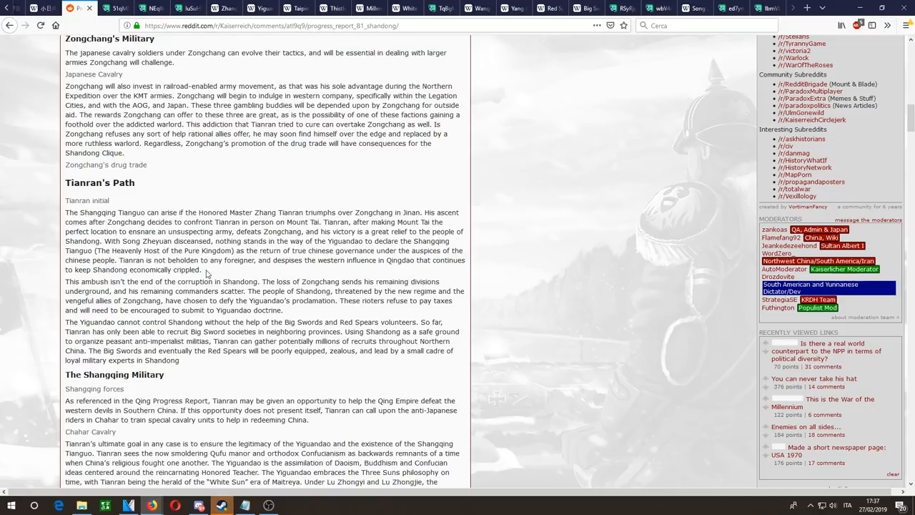
{"action": "left_click_drag", "start_coordinate": [97, 251], "coordinate": [203, 250]}
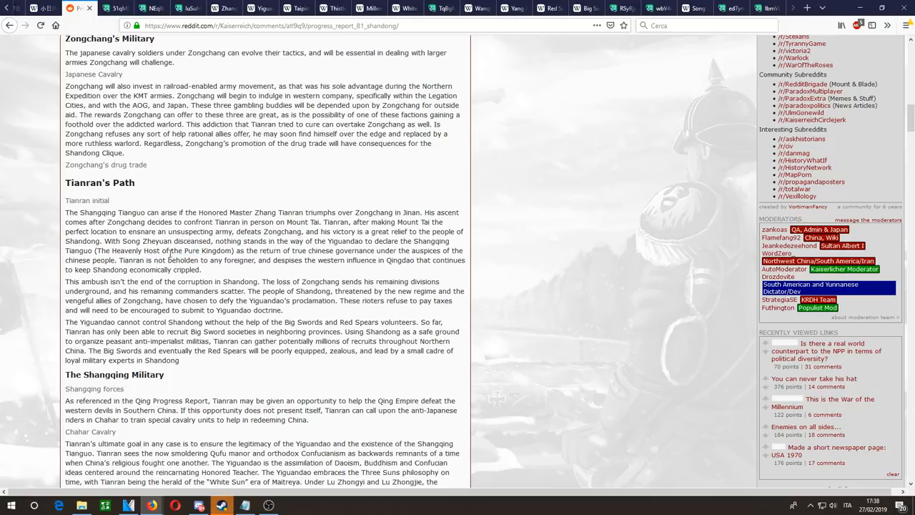
{"action": "mouse_move", "coordinate": [412, 239]}
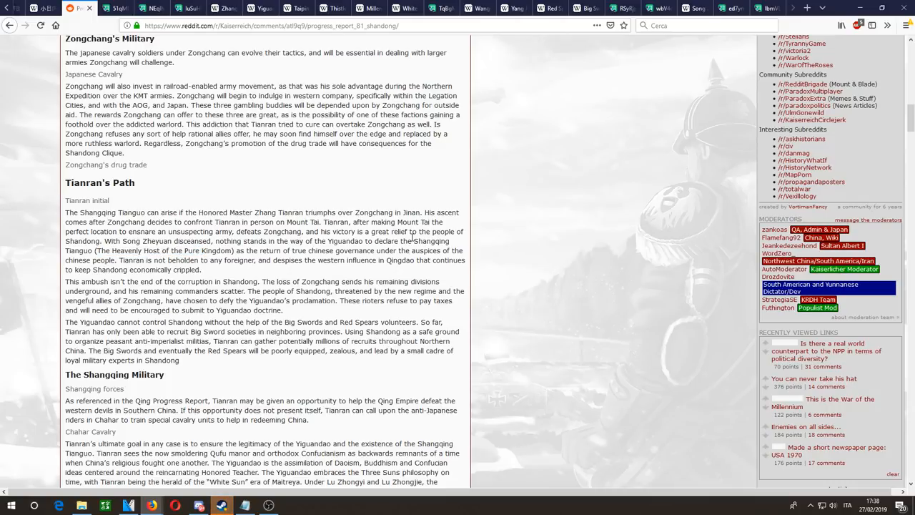
{"action": "double_click", "coordinate": [129, 252]}
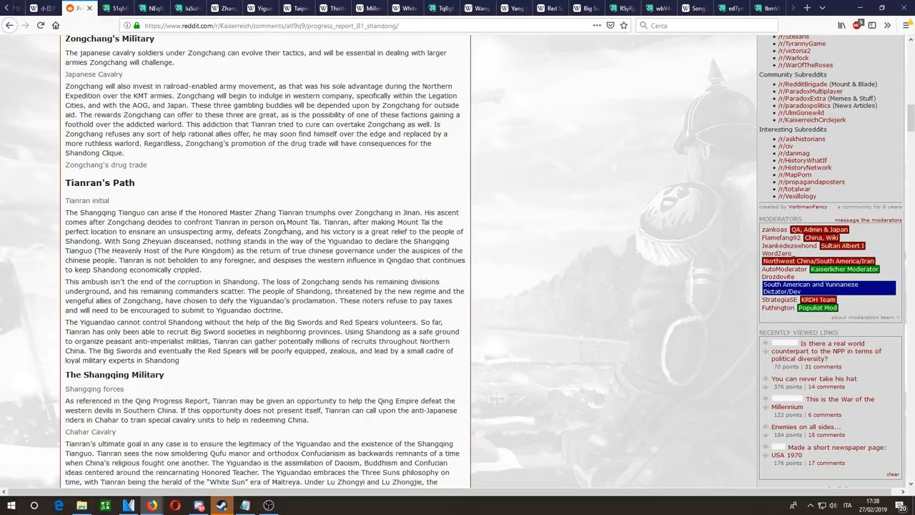
{"action": "double_click", "coordinate": [433, 240]}
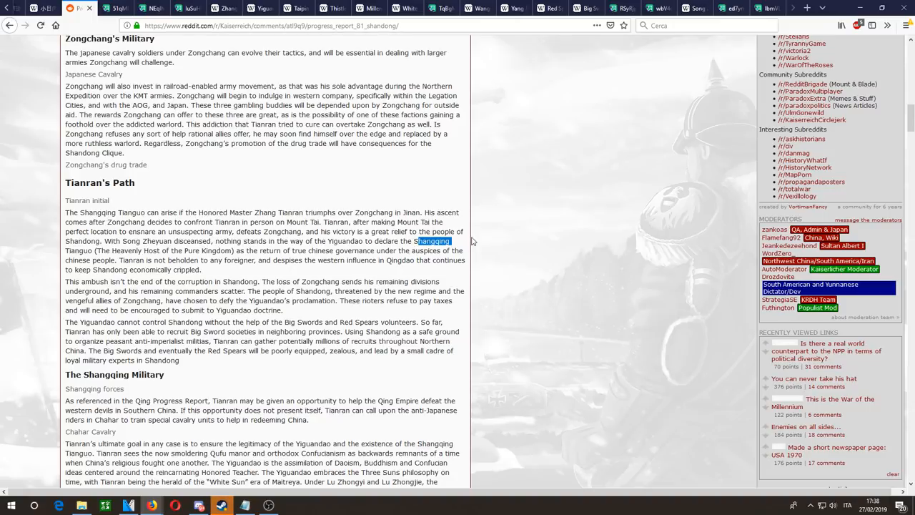
{"action": "left_click", "coordinate": [188, 268]}
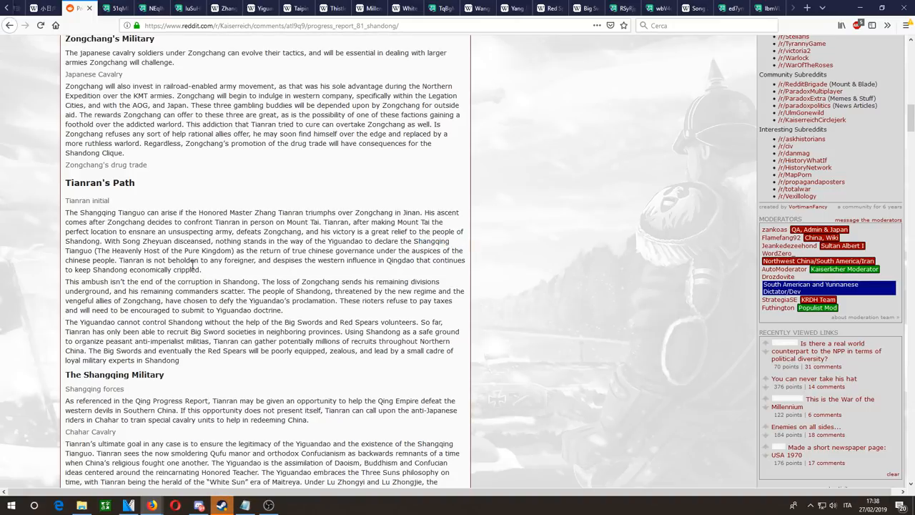
{"action": "mouse_move", "coordinate": [275, 208]}
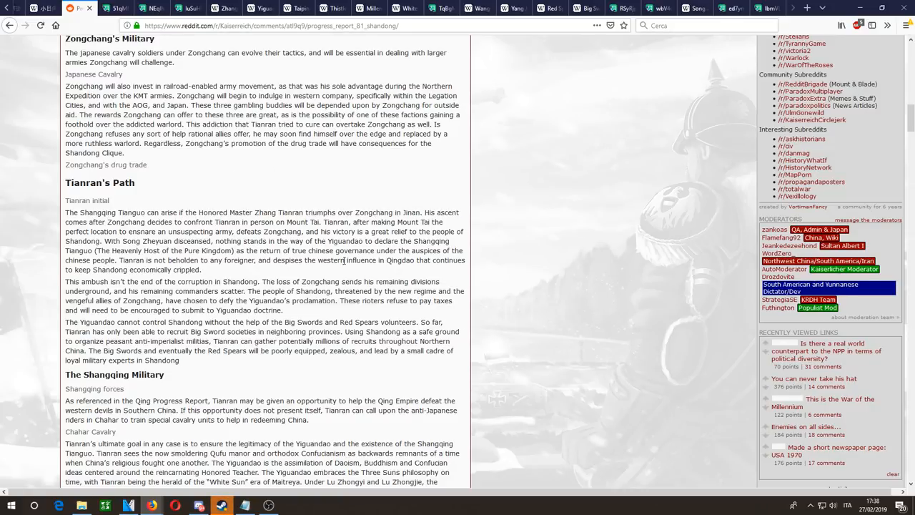
{"action": "mouse_move", "coordinate": [183, 280]}
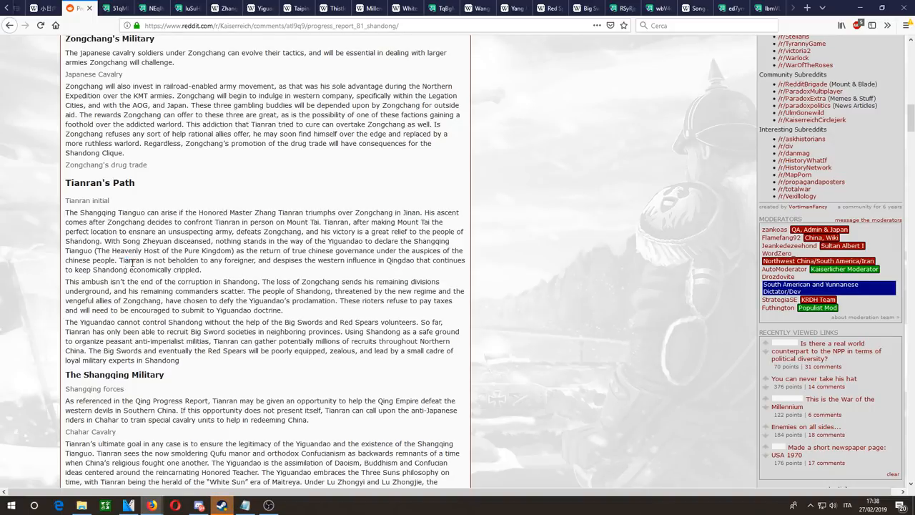
{"action": "left_click_drag", "start_coordinate": [123, 261], "coordinate": [212, 269]}
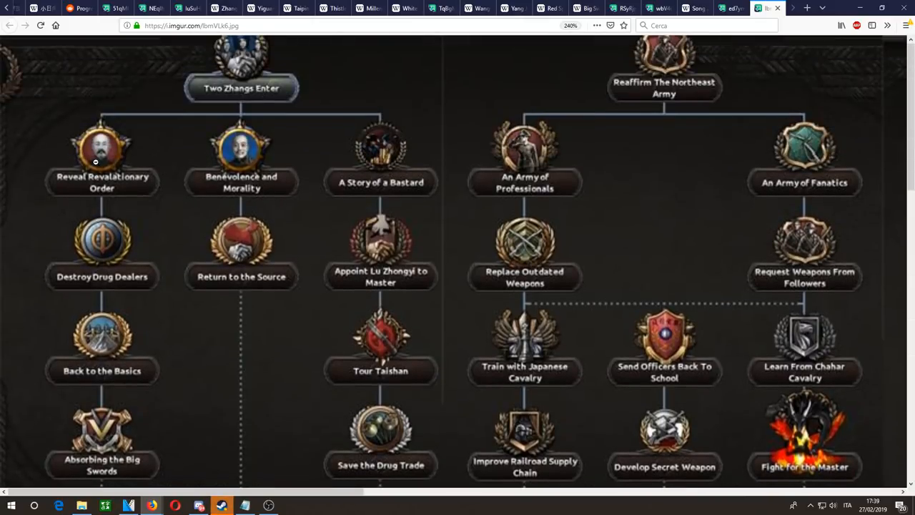
Step: Look over the enlarged focus tree's industry and air force branches, glancing at the Song Zheyuan article
{"action": "scroll", "scroll_direction": "down", "scroll_amount": 3}
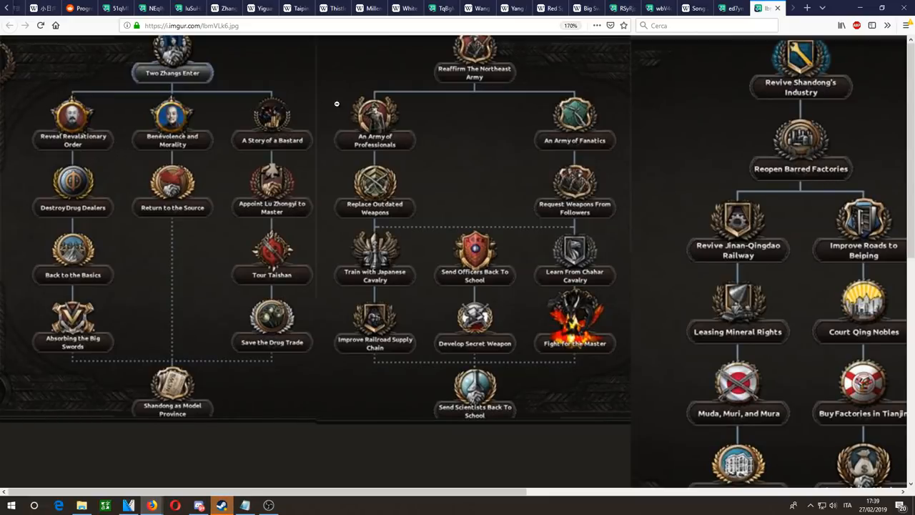
{"action": "mouse_move", "coordinate": [71, 126]}
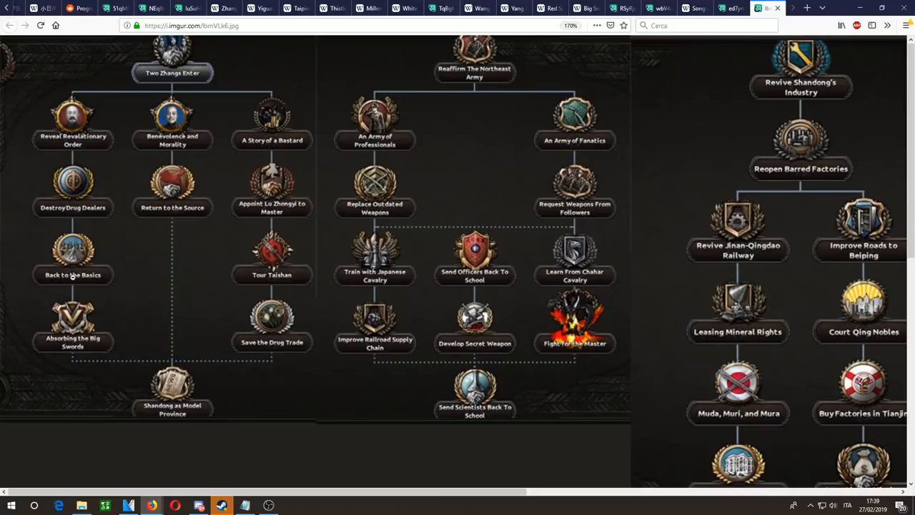
{"action": "mouse_move", "coordinate": [214, 141]}
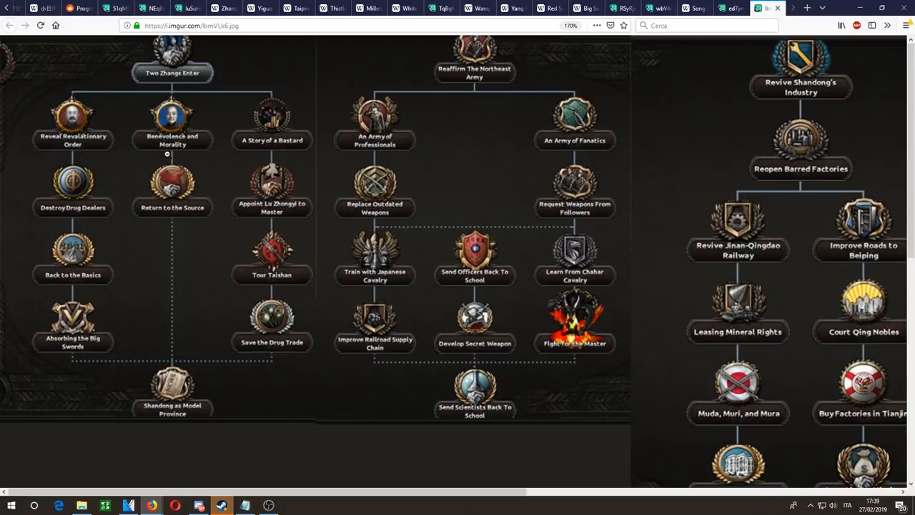
{"action": "left_click", "coordinate": [692, 9]}
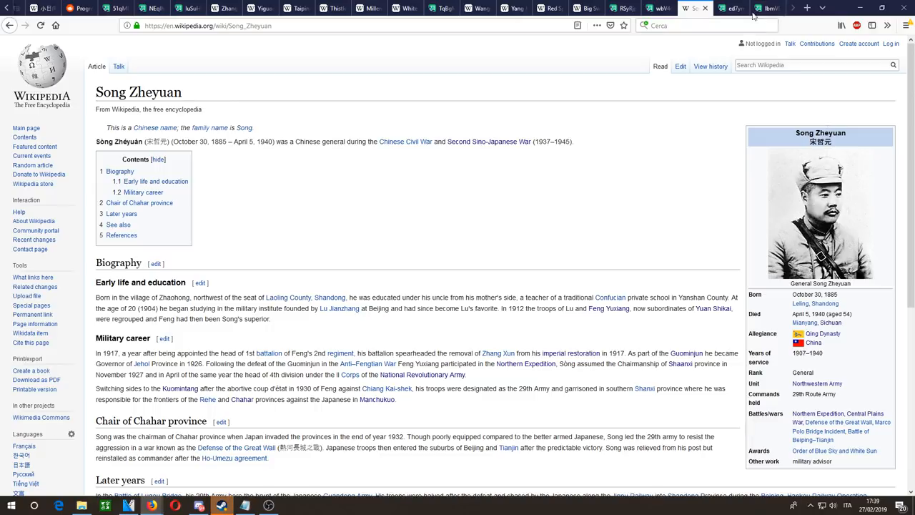
{"action": "left_click", "coordinate": [765, 8]}
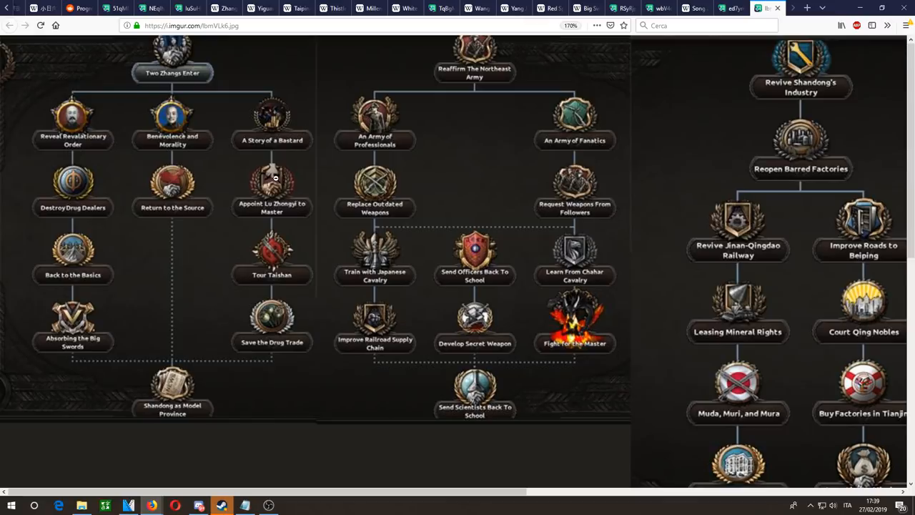
{"action": "mouse_move", "coordinate": [358, 215]}
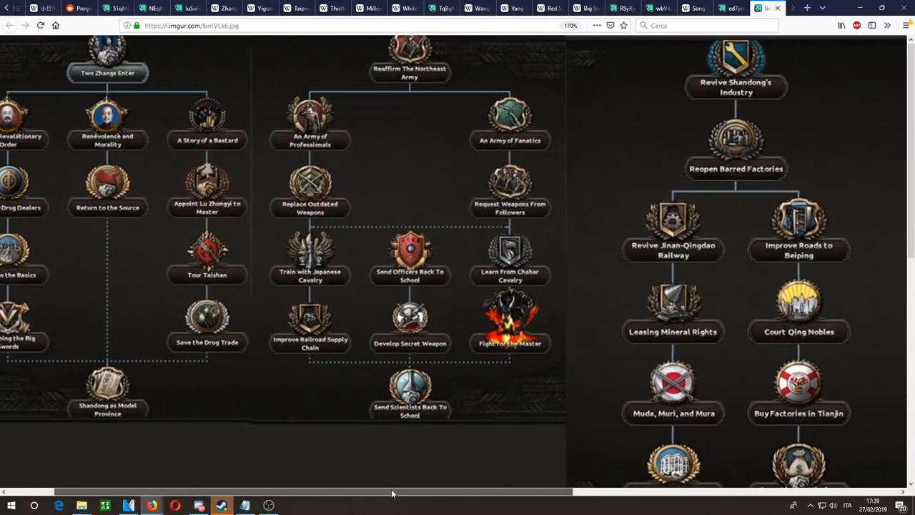
{"action": "scroll", "scroll_direction": "right", "scroll_amount": 3}
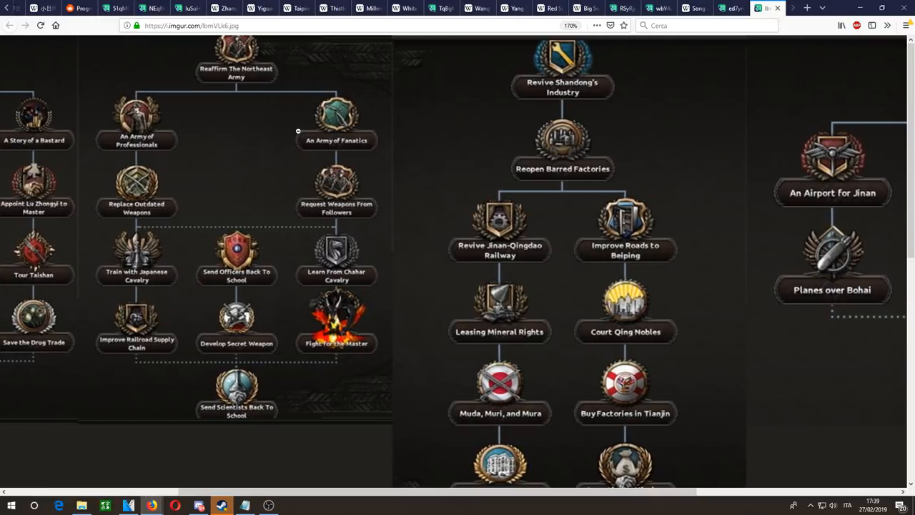
{"action": "mouse_move", "coordinate": [257, 74]}
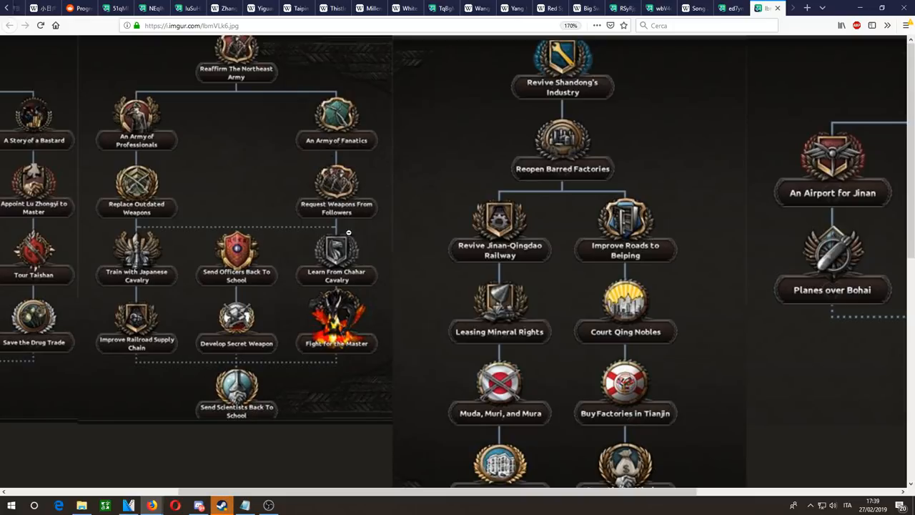
{"action": "mouse_move", "coordinate": [313, 158]}
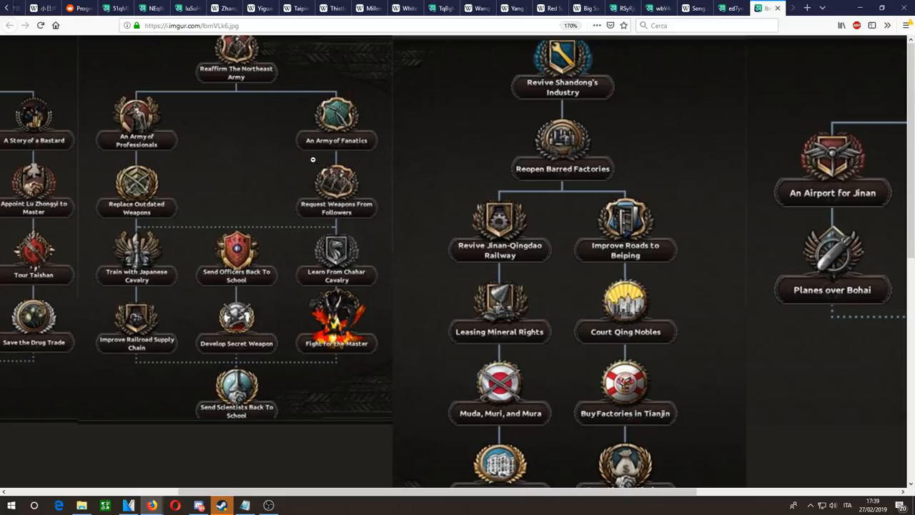
{"action": "mouse_move", "coordinate": [303, 189]}
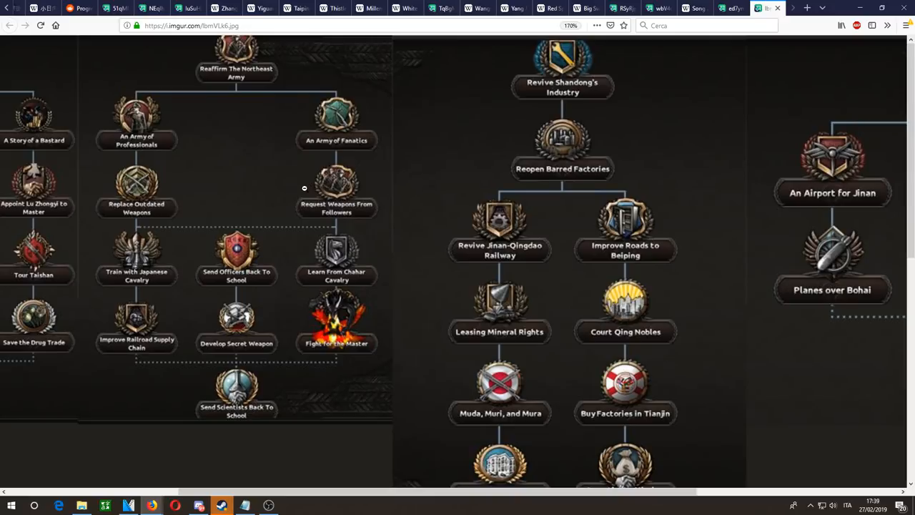
{"action": "scroll", "scroll_direction": "down", "scroll_amount": 3}
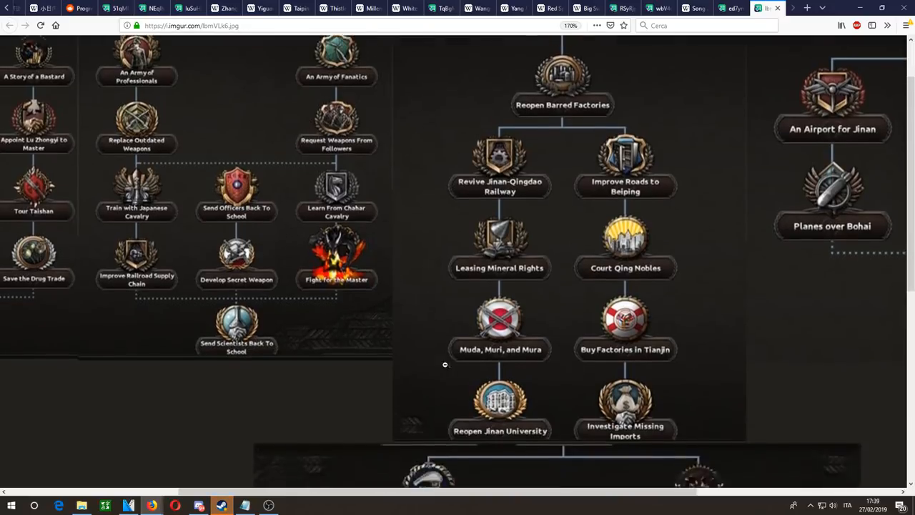
{"action": "scroll", "scroll_direction": "right", "scroll_amount": 3}
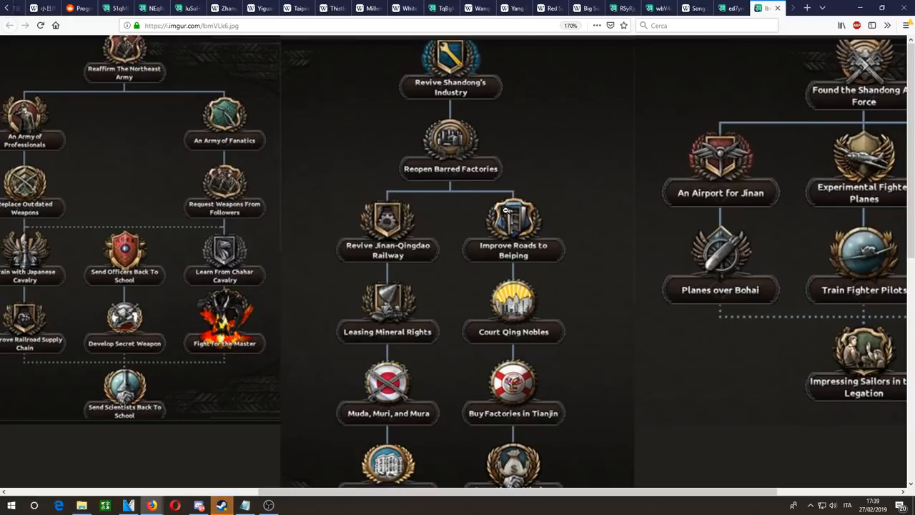
{"action": "scroll", "scroll_direction": "down", "scroll_amount": 3}
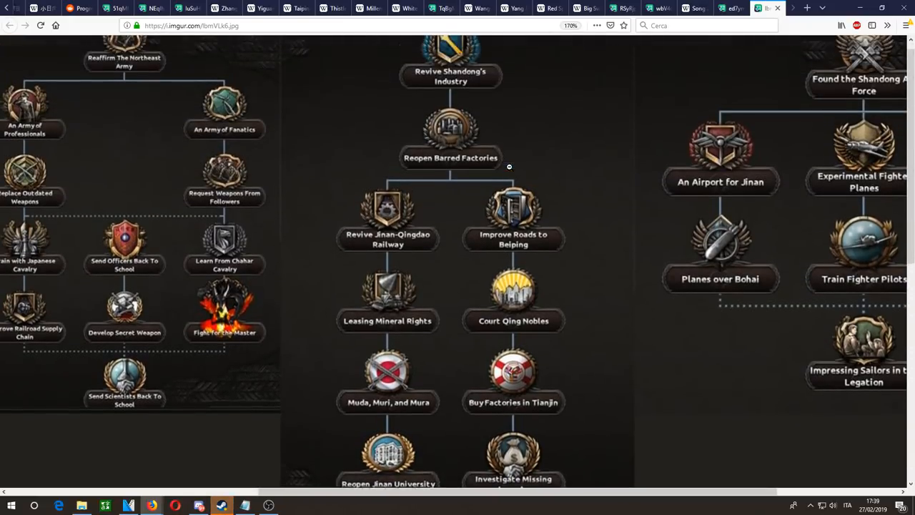
{"action": "scroll", "scroll_direction": "down", "scroll_amount": 3}
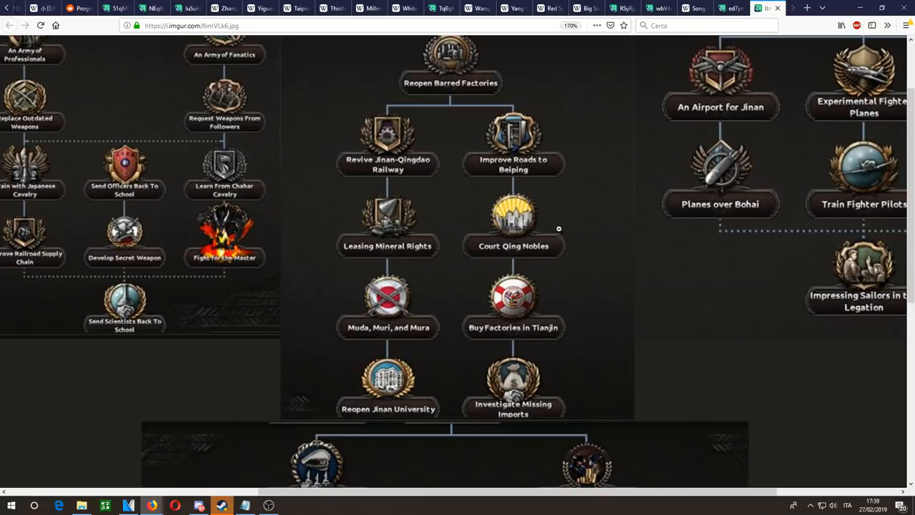
{"action": "mouse_move", "coordinate": [518, 167]}
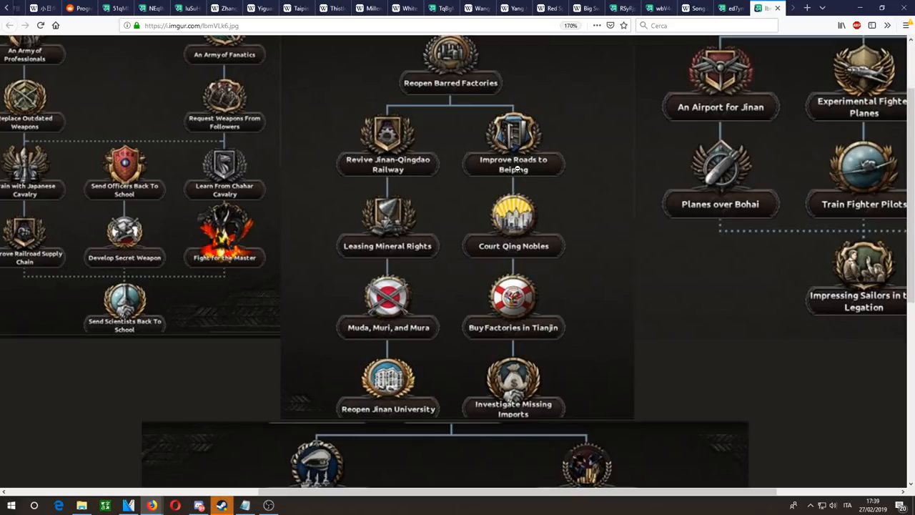
Step: Scroll the focus tree down to the Beiyang Fleet naval and Jinan-Nanjing railway industry branches
{"action": "scroll", "scroll_direction": "down", "scroll_amount": 3}
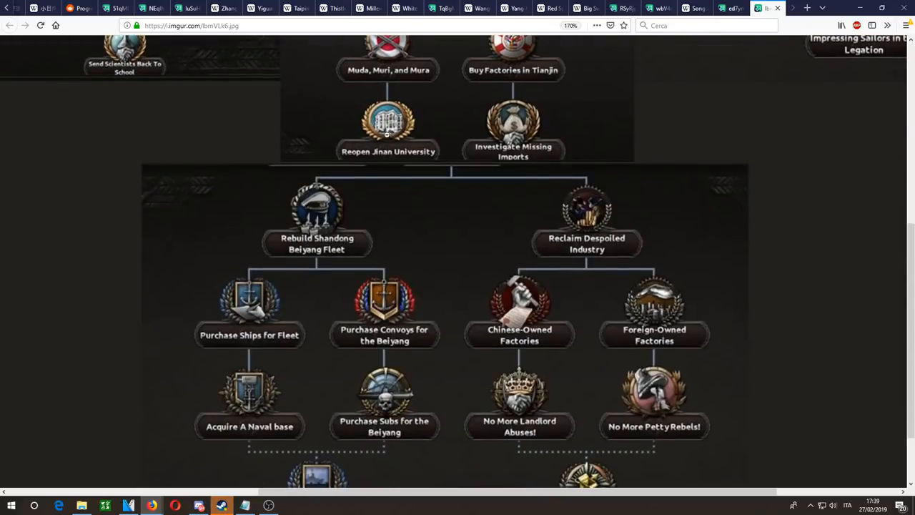
{"action": "scroll", "scroll_direction": "down", "scroll_amount": 3}
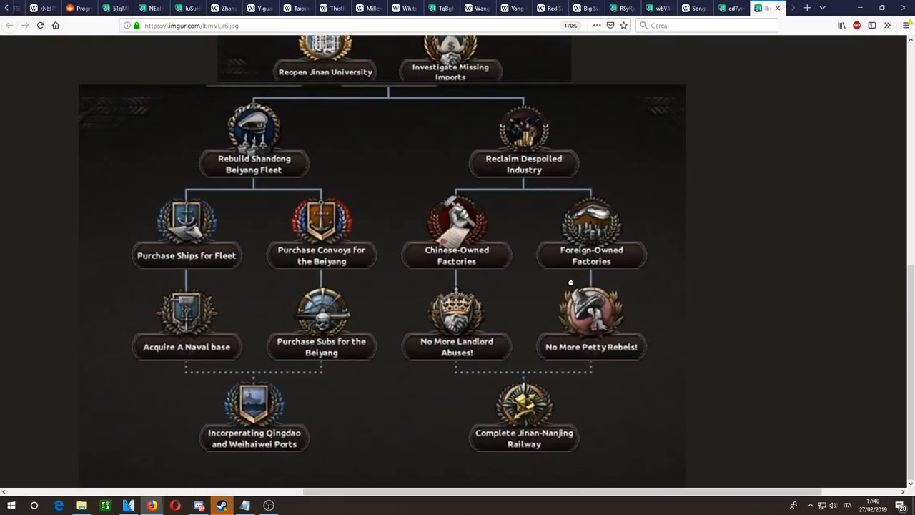
{"action": "mouse_move", "coordinate": [509, 131]}
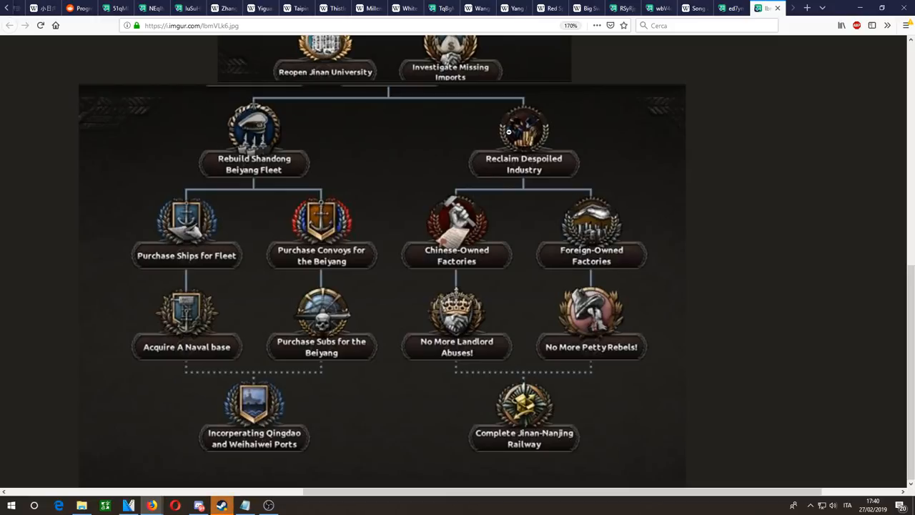
{"action": "mouse_move", "coordinate": [489, 209]}
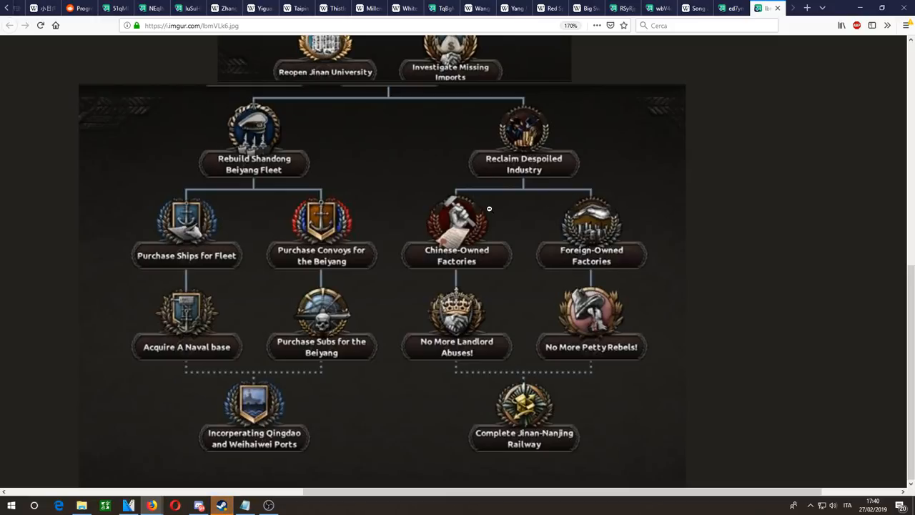
{"action": "mouse_move", "coordinate": [470, 221]}
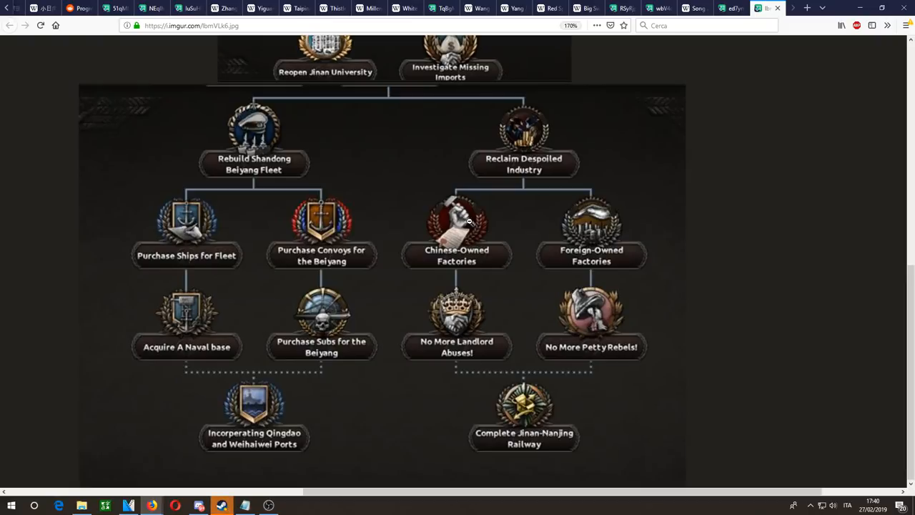
{"action": "mouse_move", "coordinate": [500, 328]}
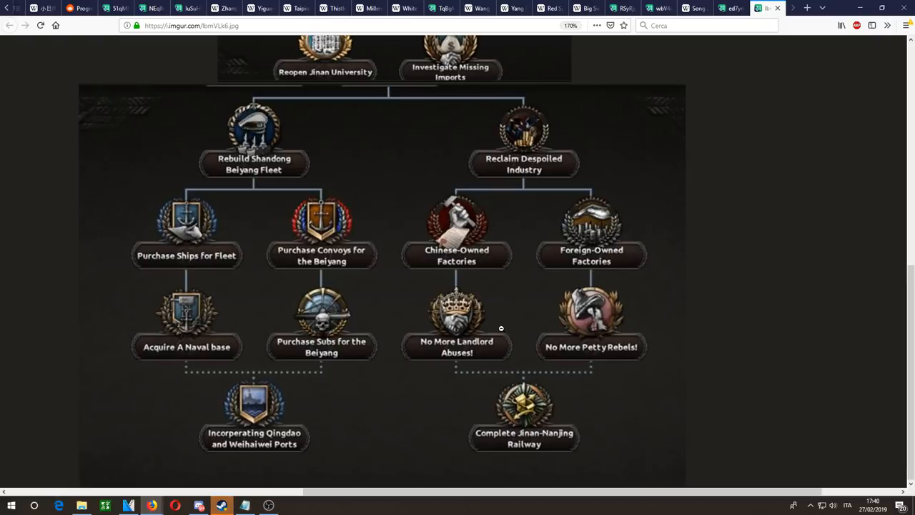
{"action": "mouse_move", "coordinate": [570, 418]}
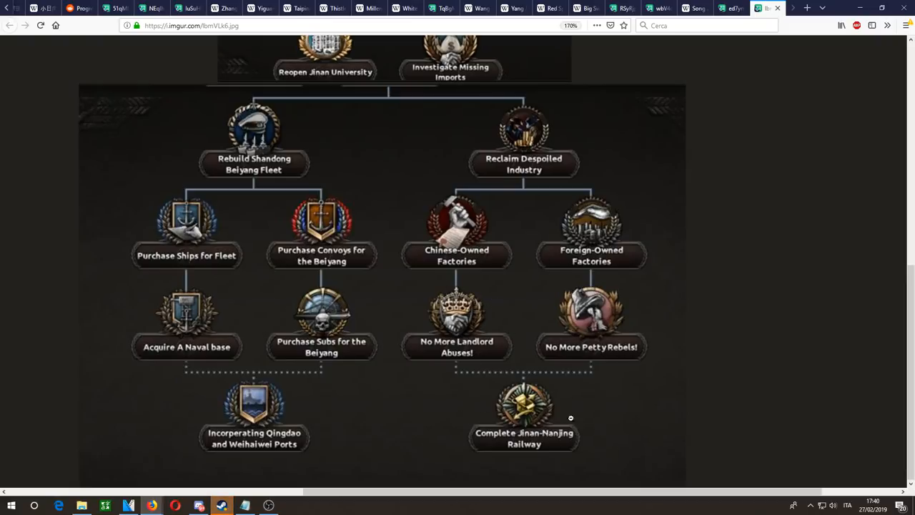
{"action": "mouse_move", "coordinate": [563, 250]}
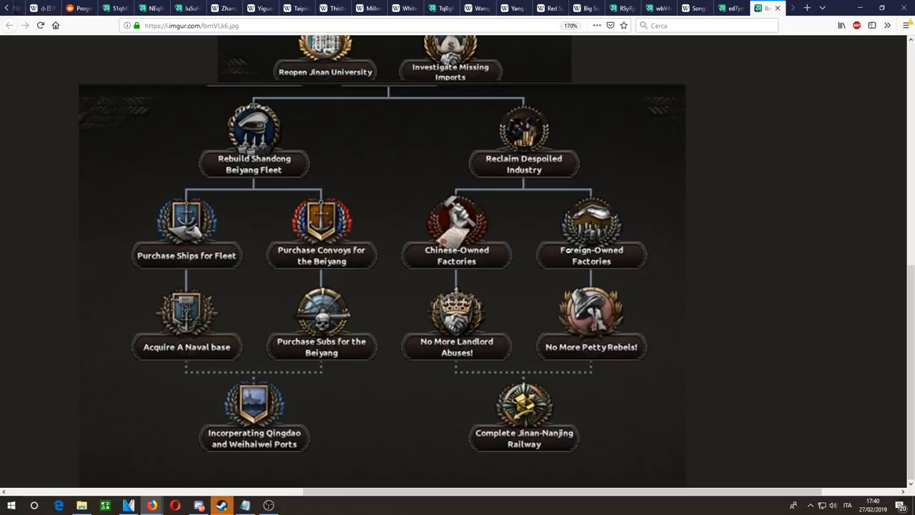
{"action": "mouse_move", "coordinate": [589, 278]}
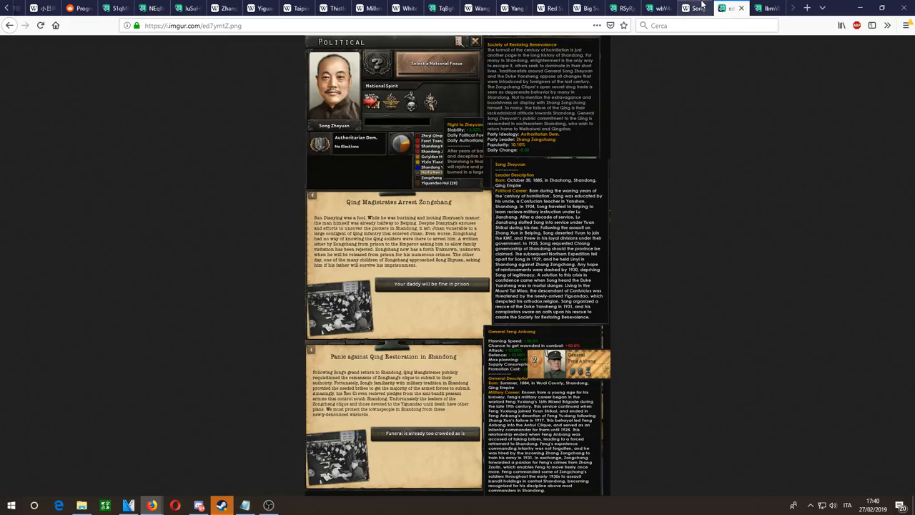
Step: View the generals' details and front map screenshots and the Zhang Tianran article, then return to the report
{"action": "left_click", "coordinate": [693, 8]}
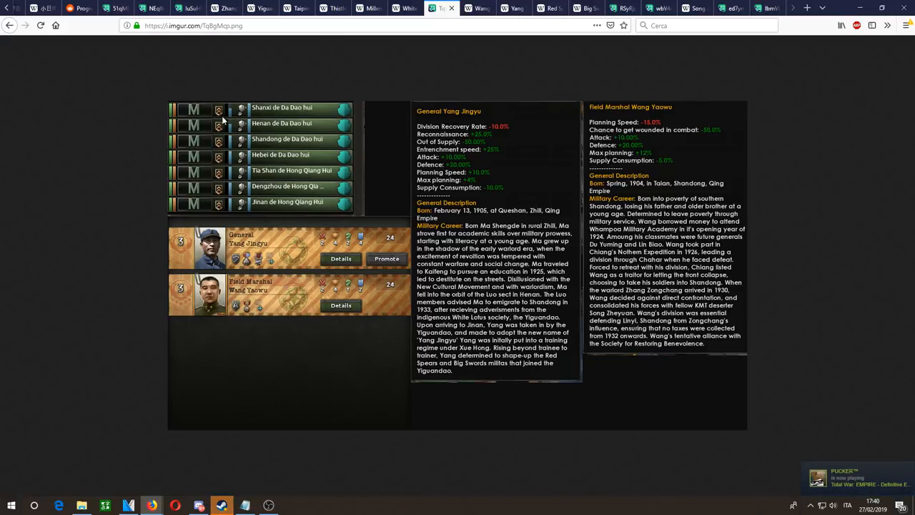
{"action": "mouse_move", "coordinate": [185, 45]}
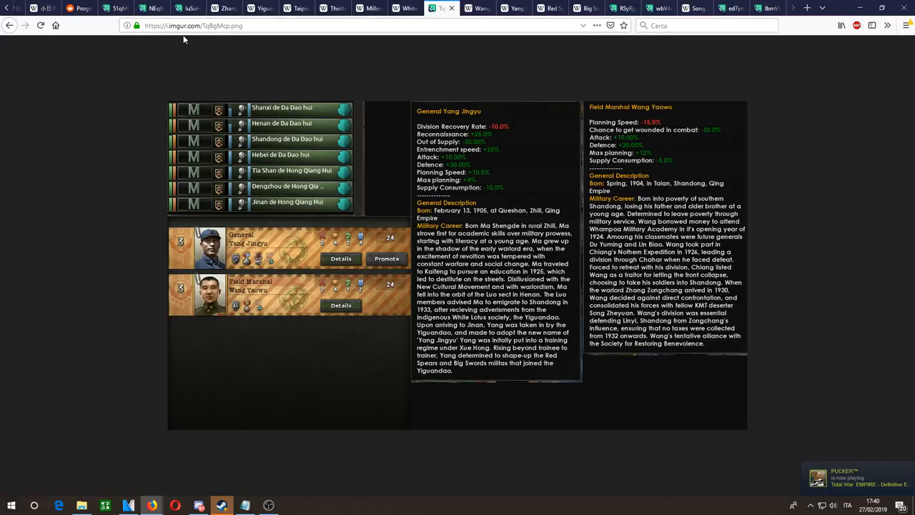
{"action": "left_click", "coordinate": [218, 9]}
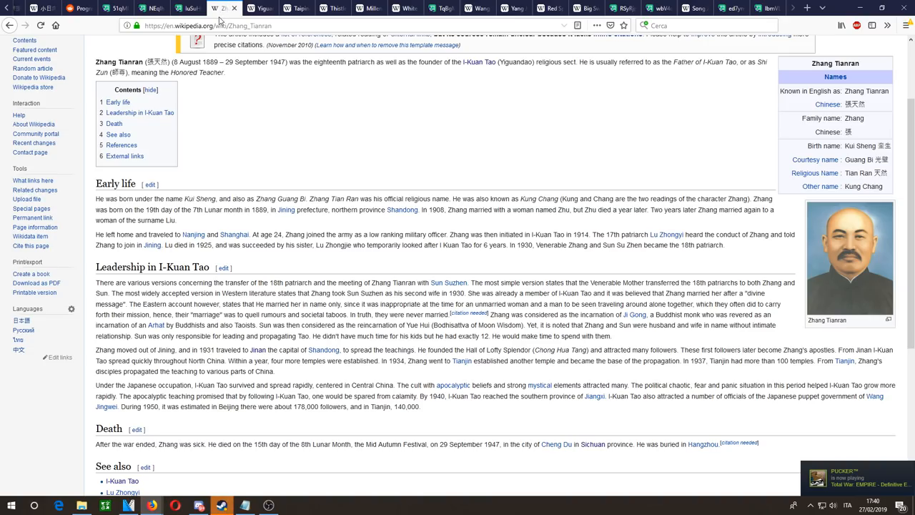
{"action": "left_click", "coordinate": [111, 8]}
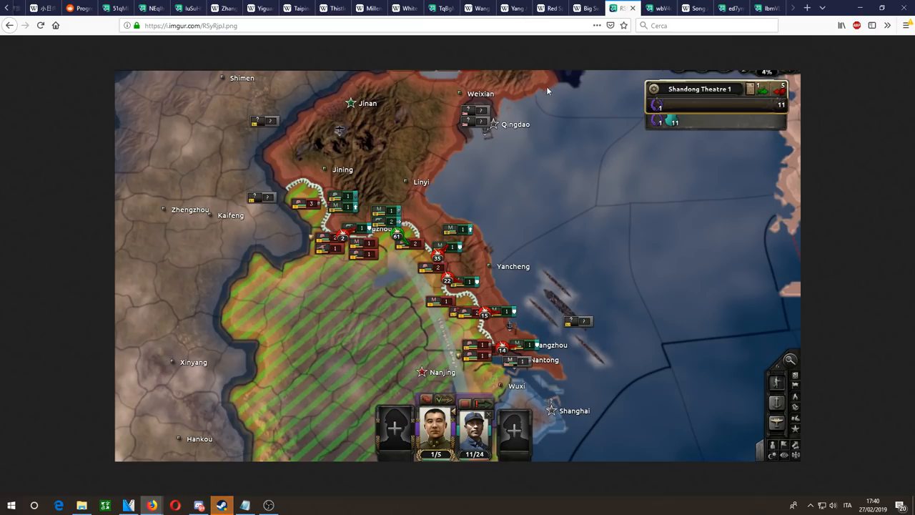
{"action": "mouse_move", "coordinate": [417, 363]}
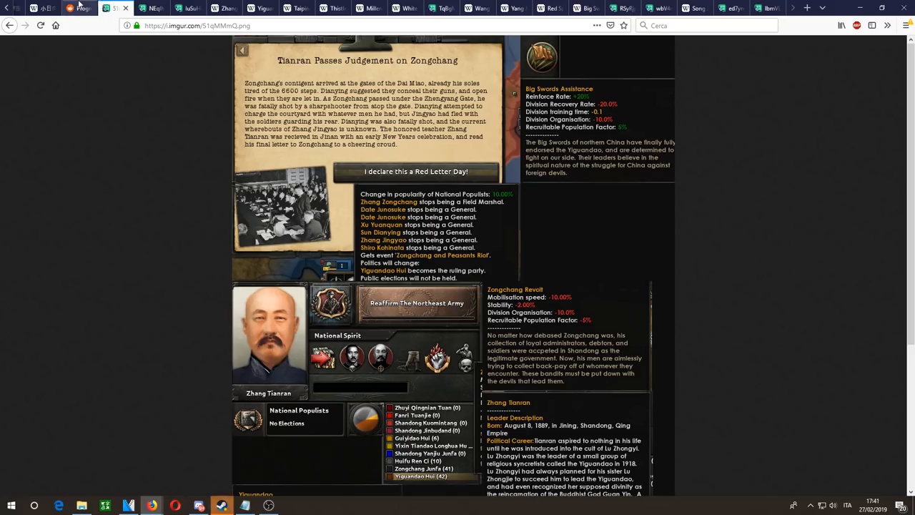
{"action": "left_click", "coordinate": [74, 10]}
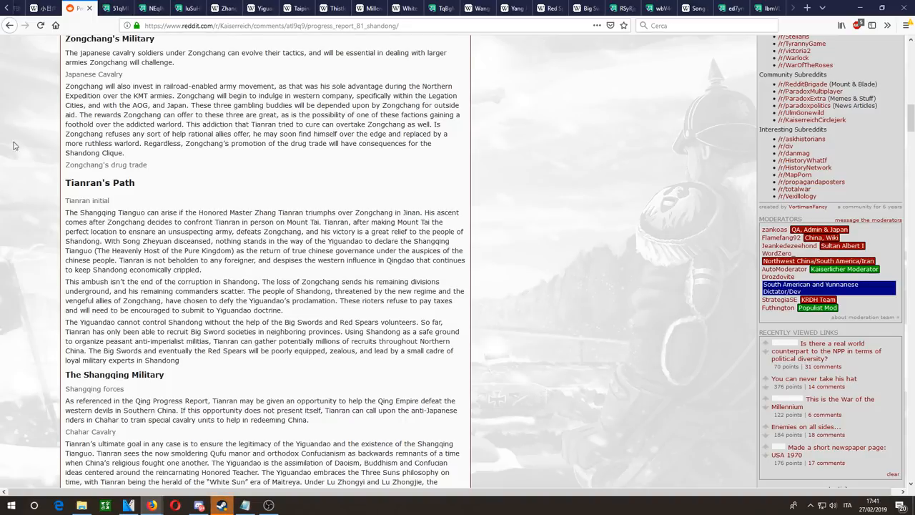
Step: Read on through the report to Song Zheyuan's Path and bring up the Events and Decisions screenshot
{"action": "scroll", "scroll_direction": "down", "scroll_amount": 3}
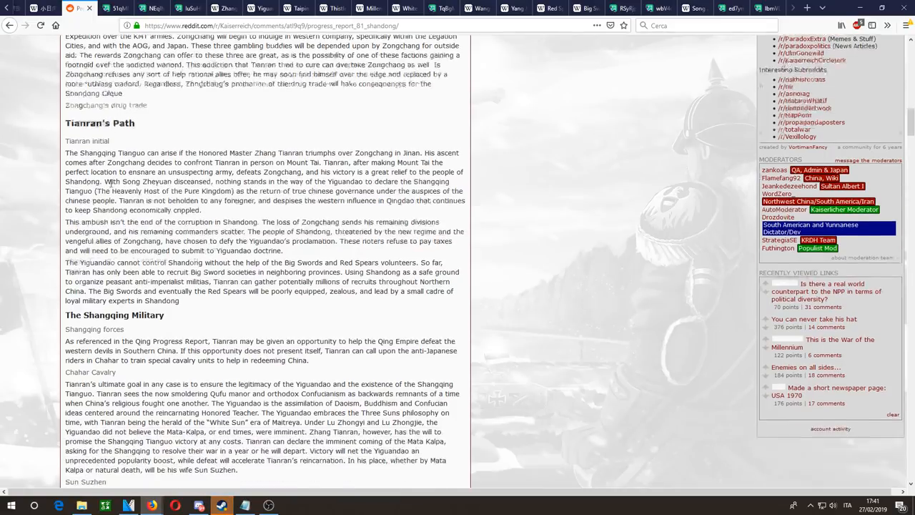
{"action": "scroll", "scroll_direction": "down", "scroll_amount": 3}
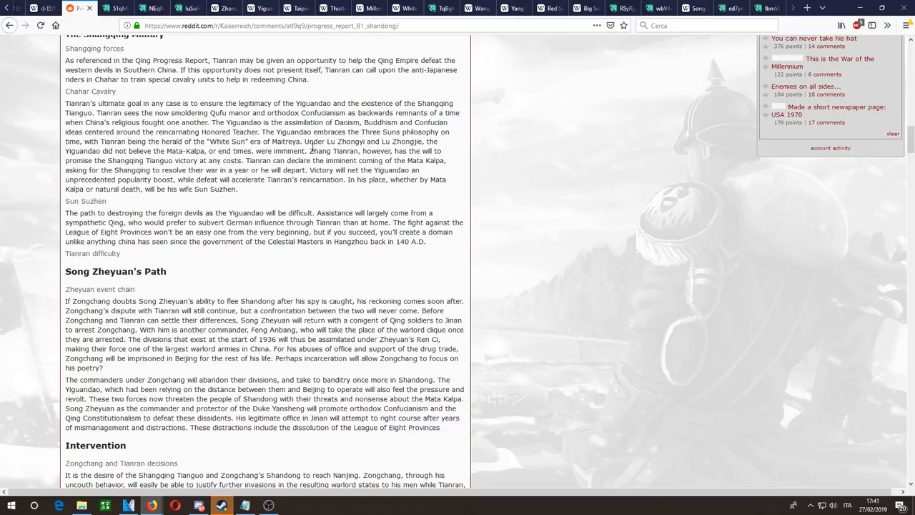
{"action": "mouse_move", "coordinate": [310, 160]}
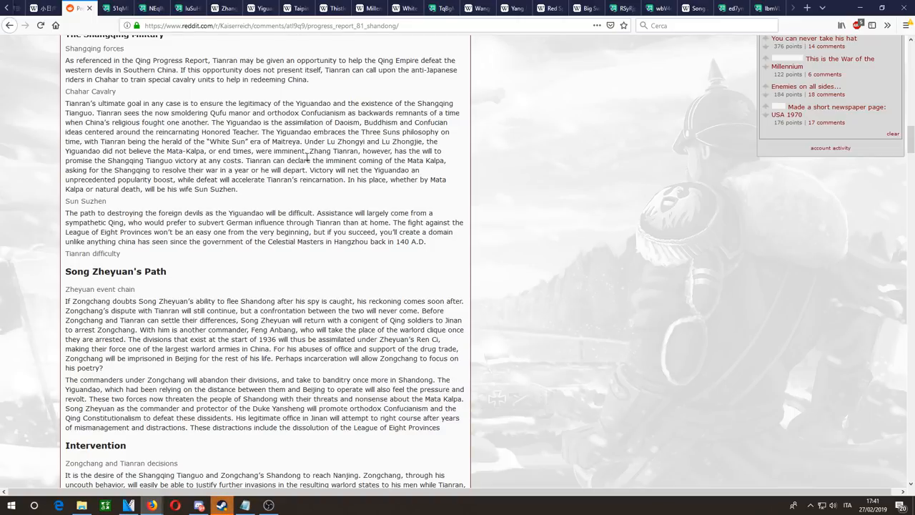
{"action": "scroll", "scroll_direction": "down", "scroll_amount": 3}
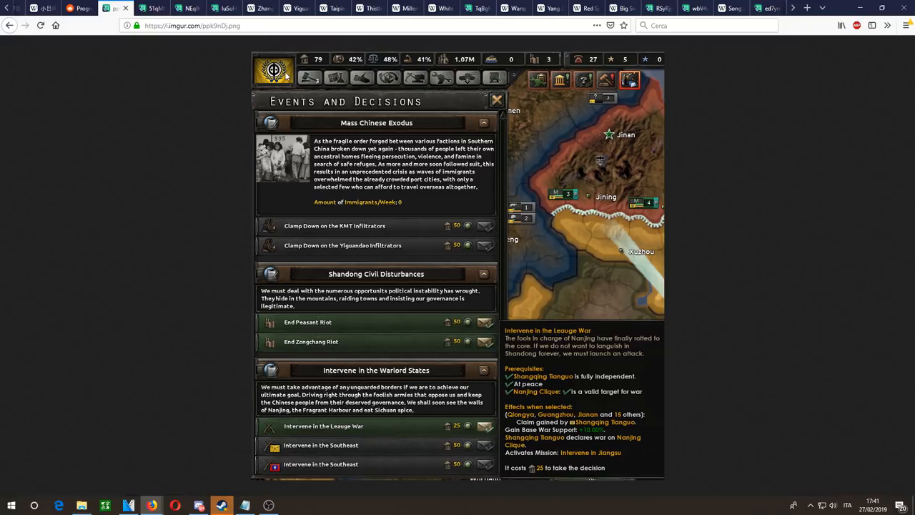
{"action": "mouse_move", "coordinate": [424, 375]}
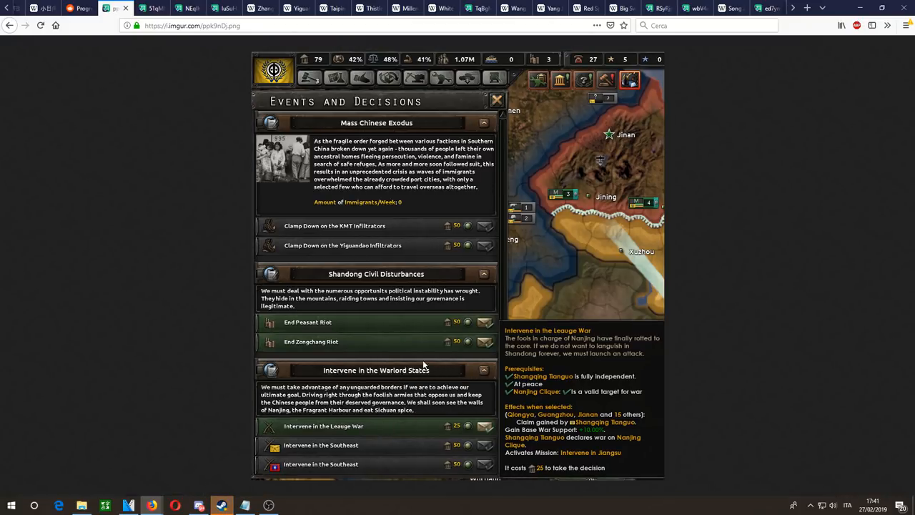
{"action": "mouse_move", "coordinate": [353, 320]}
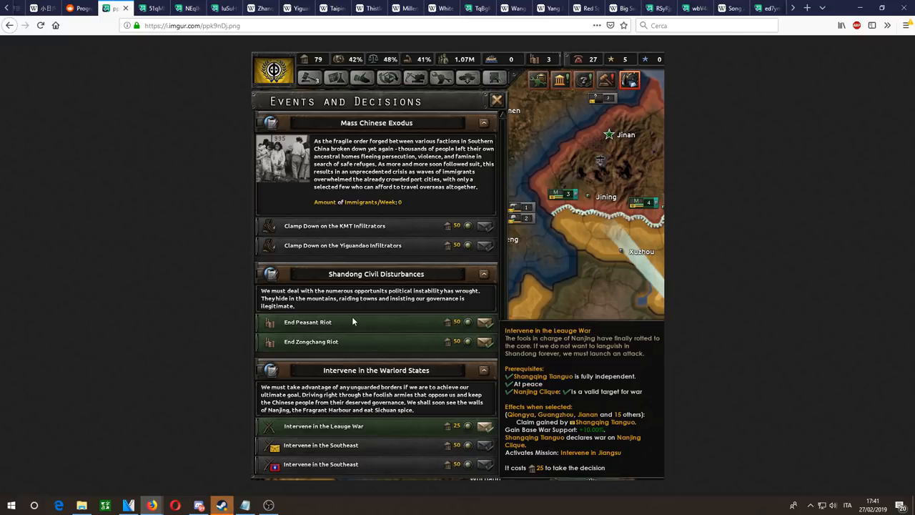
{"action": "mouse_move", "coordinate": [285, 361]}
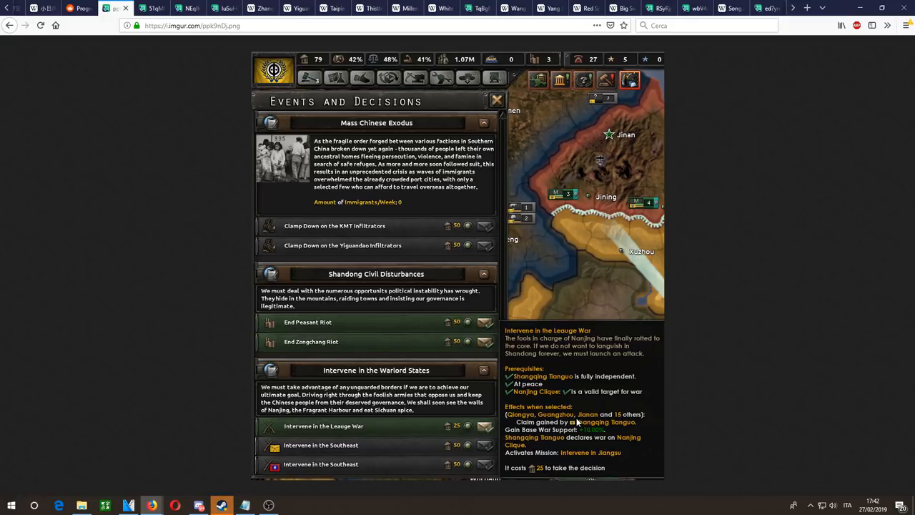
{"action": "mouse_move", "coordinate": [578, 377]}
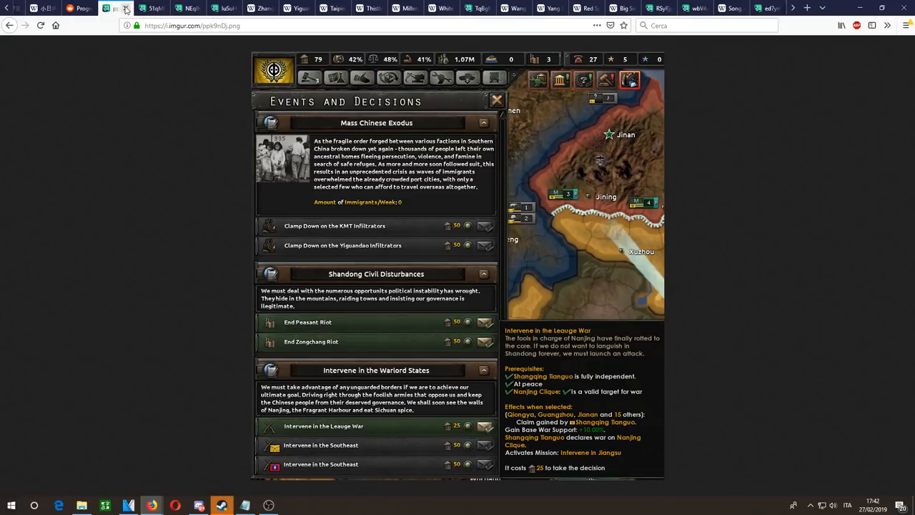
{"action": "mouse_move", "coordinate": [126, 10]}
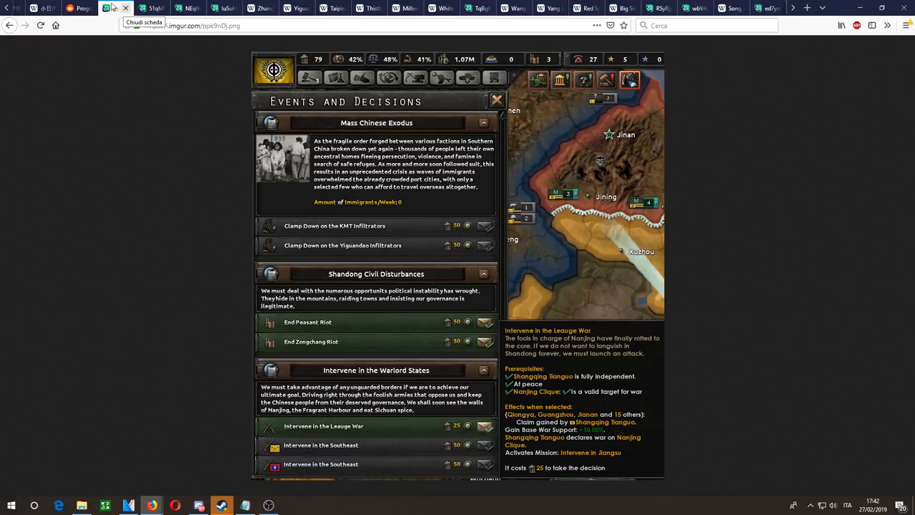
{"action": "left_click", "coordinate": [80, 8]}
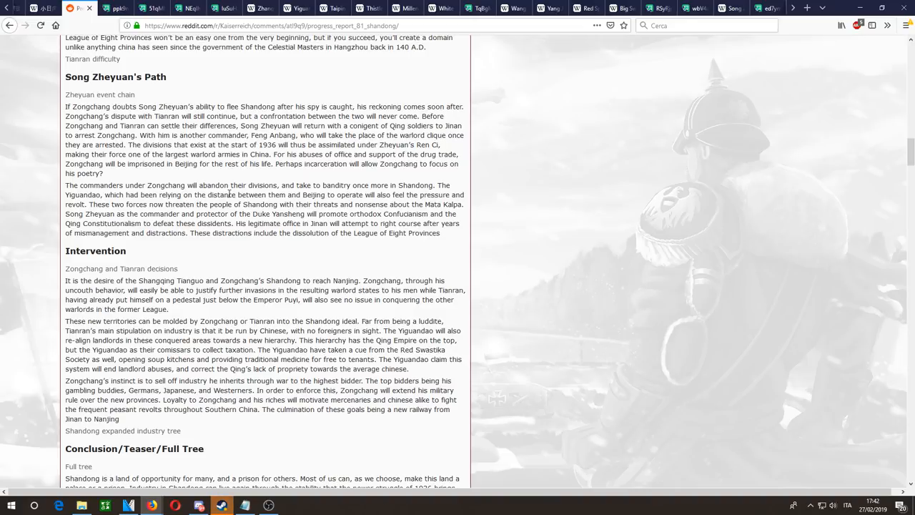
{"action": "mouse_move", "coordinate": [103, 218]}
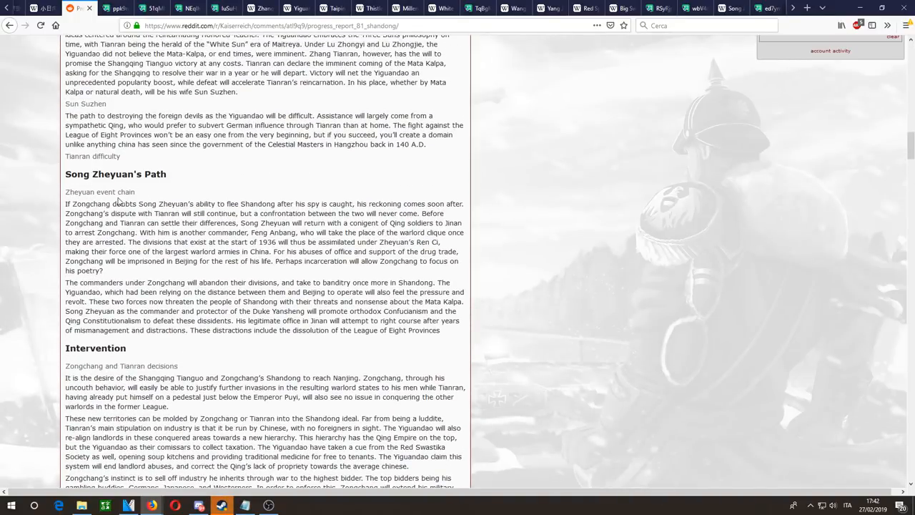
Step: Read the Zongchang event chain paragraph and glance at Song Zheyuan's Wikipedia article
{"action": "left_click_drag", "start_coordinate": [66, 203], "coordinate": [103, 271]}
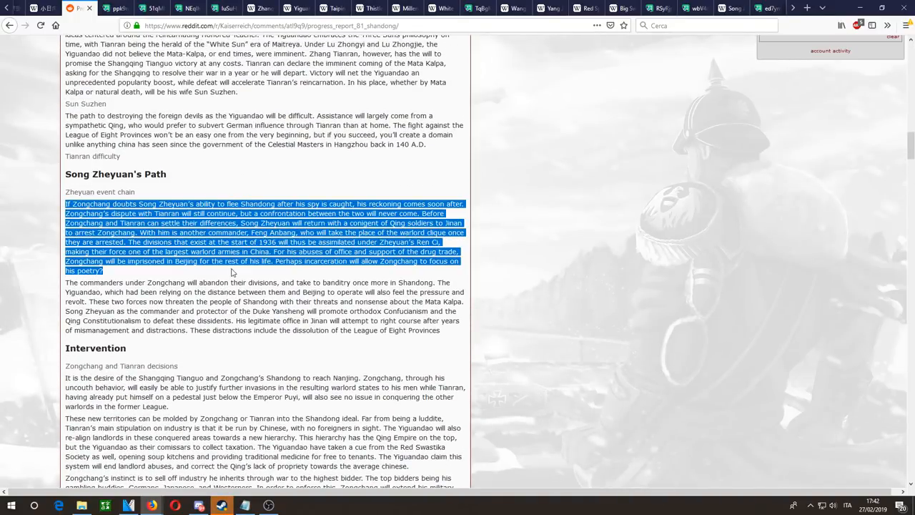
{"action": "left_click", "coordinate": [232, 272]}
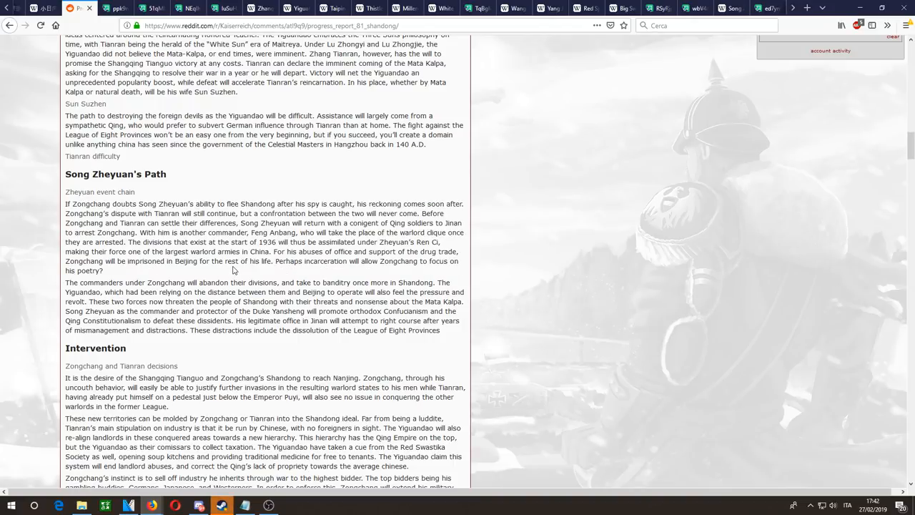
{"action": "mouse_move", "coordinate": [226, 264]}
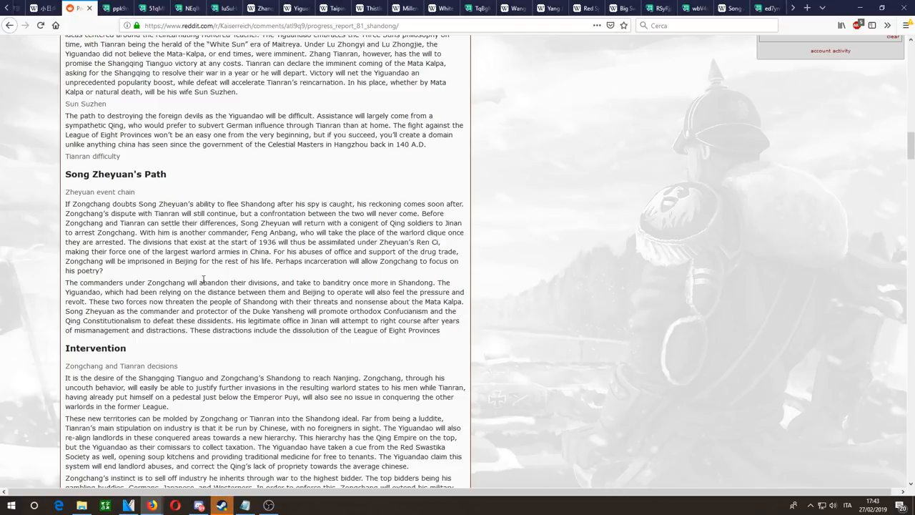
{"action": "left_click", "coordinate": [658, 8]}
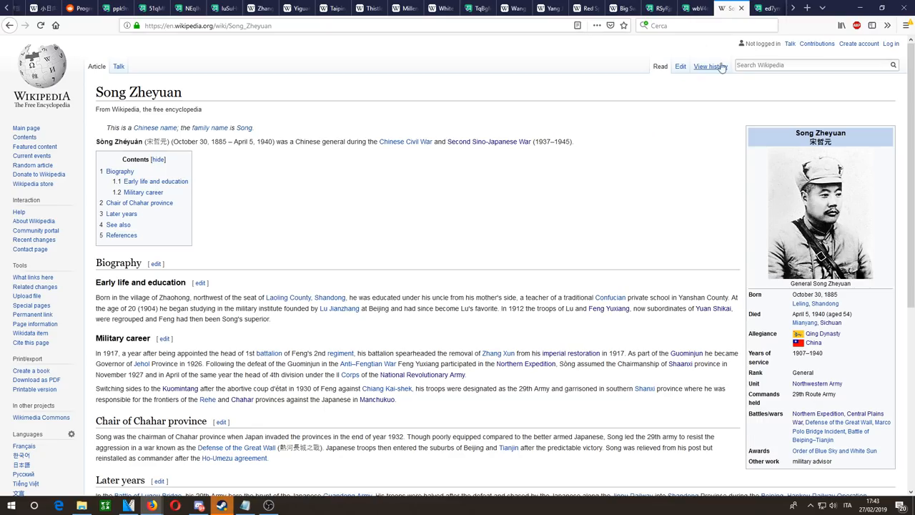
{"action": "left_click", "coordinate": [779, 9]}
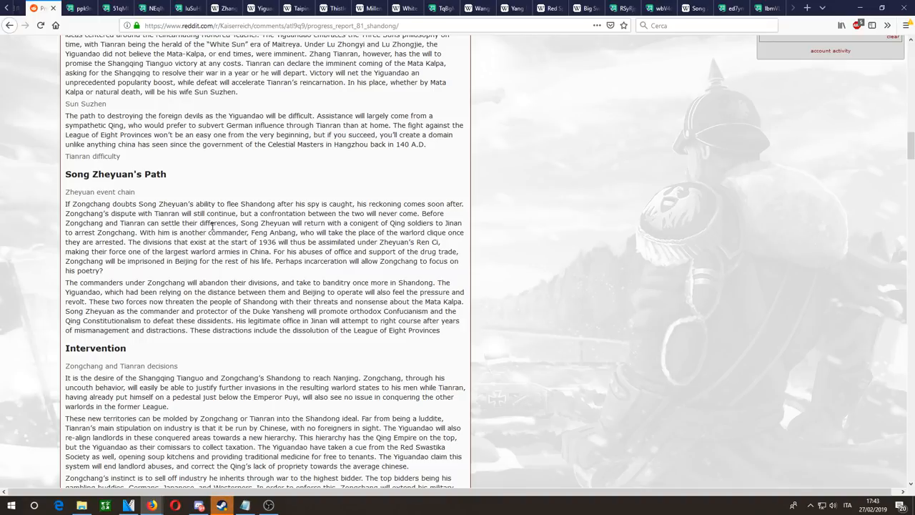
{"action": "mouse_move", "coordinate": [248, 369]}
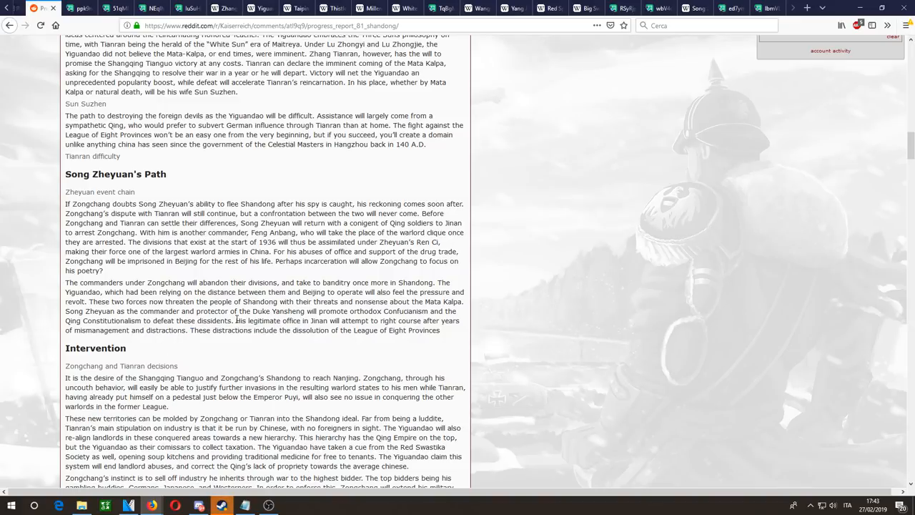
Step: Read the passages on the Jinan office and assimilating the divisions, highlighting while reading
{"action": "left_click_drag", "start_coordinate": [236, 320], "coordinate": [460, 321]}
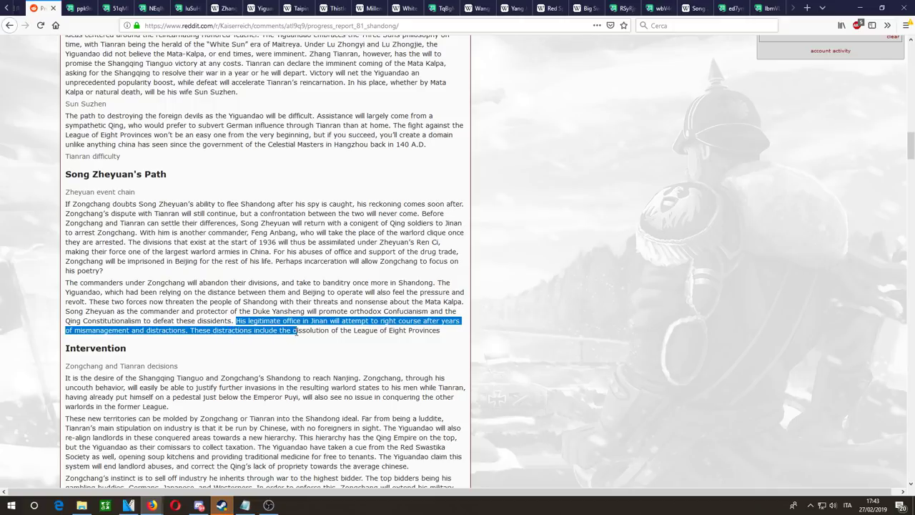
{"action": "left_click_drag", "start_coordinate": [299, 329], "coordinate": [441, 329]}
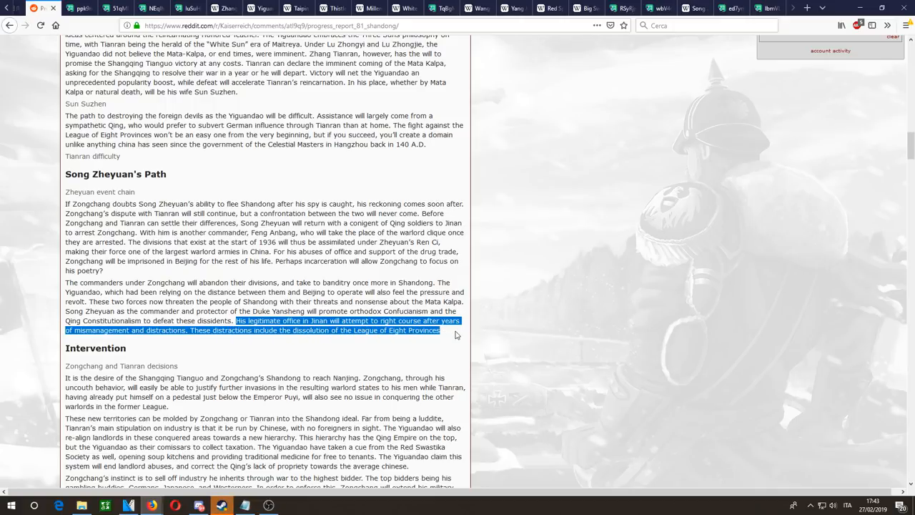
{"action": "left_click", "coordinate": [456, 334]}
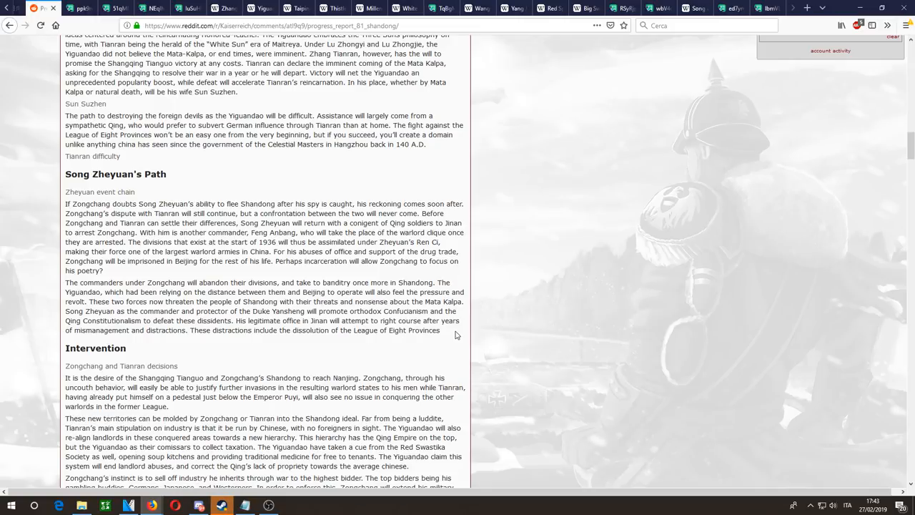
{"action": "mouse_move", "coordinate": [197, 252]}
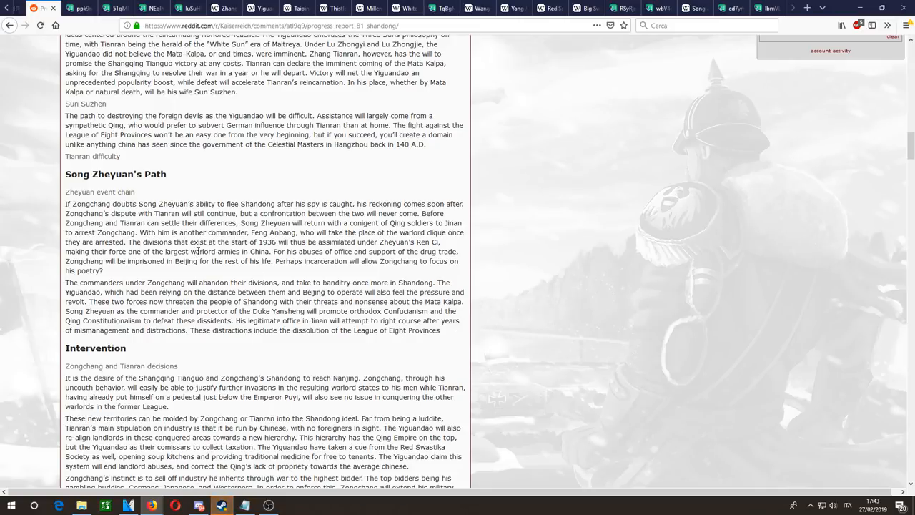
{"action": "left_click_drag", "start_coordinate": [127, 242], "coordinate": [271, 252]}
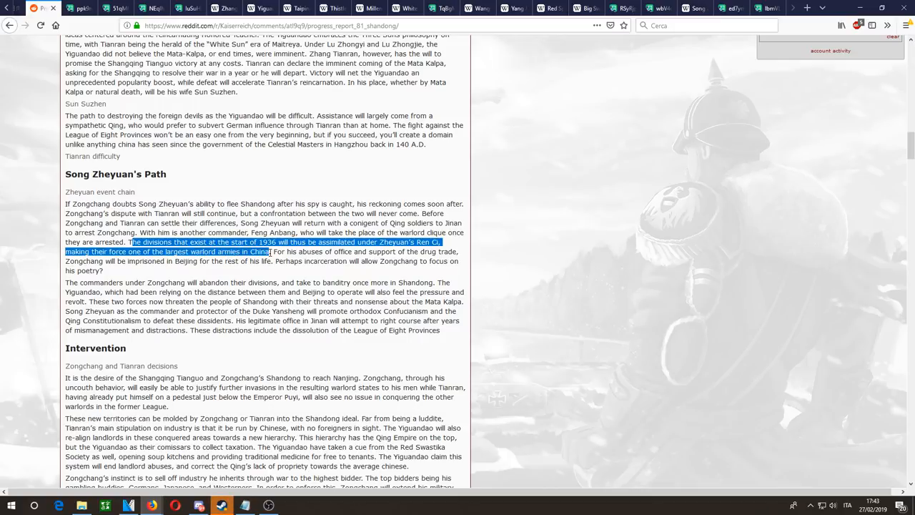
{"action": "scroll", "scroll_direction": "down", "scroll_amount": 3}
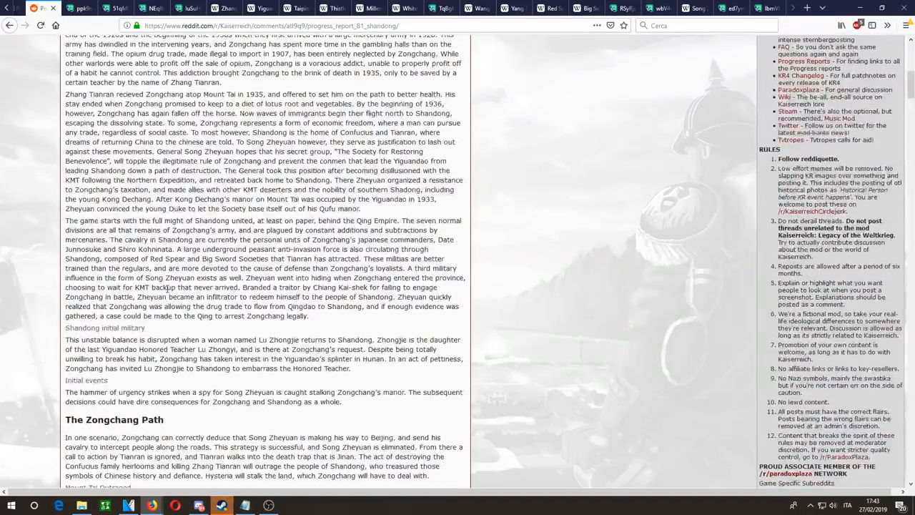
{"action": "scroll", "scroll_direction": "up", "scroll_amount": 3}
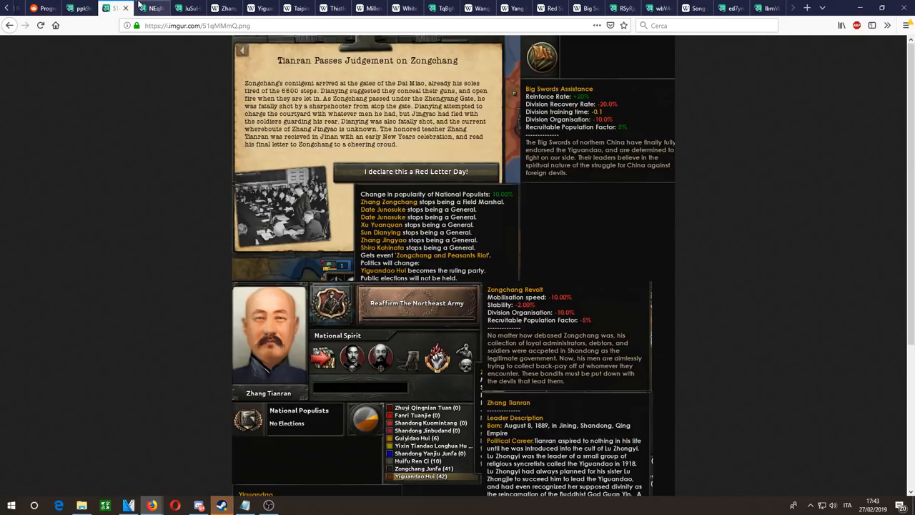
{"action": "mouse_move", "coordinate": [370, 172]}
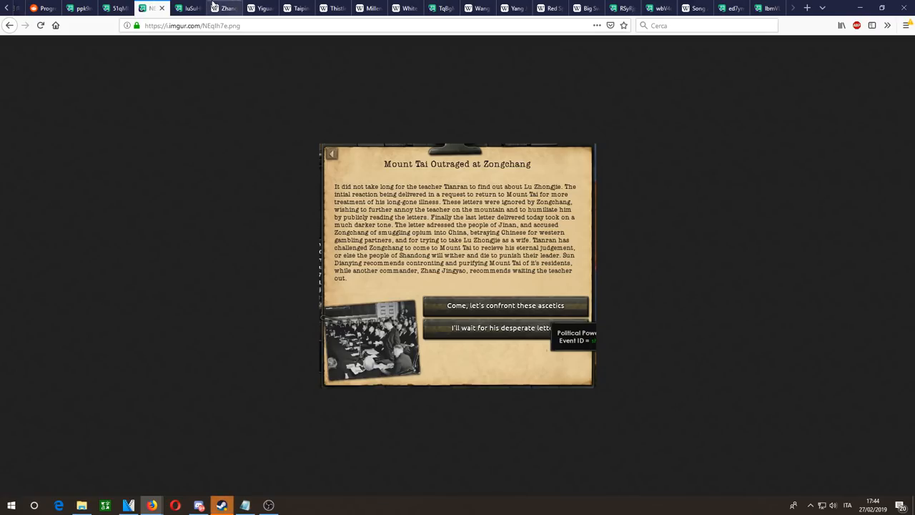
Step: Switch from the Mount Tai Outraged at Zongchang screenshot to the White Lotus Wikipedia article
{"action": "left_click", "coordinate": [228, 8]}
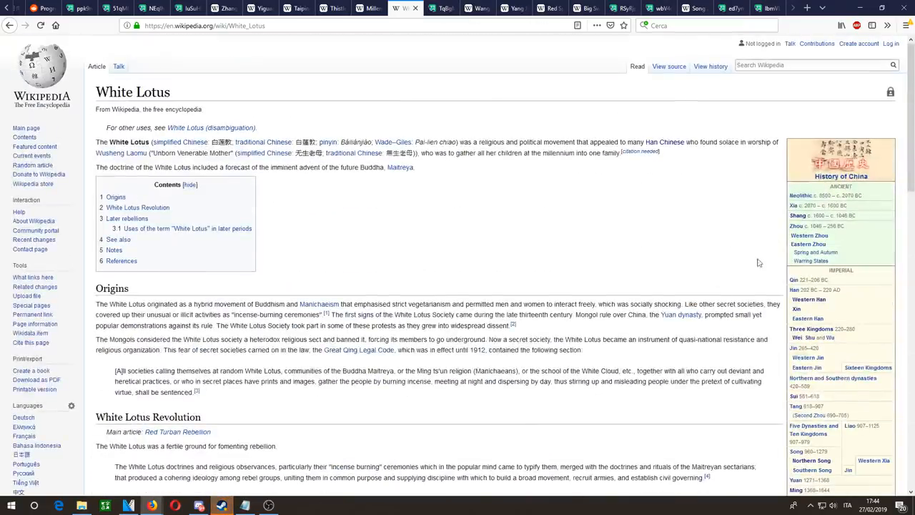
Step: Read the White Lotus article down through its Later rebellions section
{"action": "left_click_drag", "start_coordinate": [96, 142], "coordinate": [472, 153]}
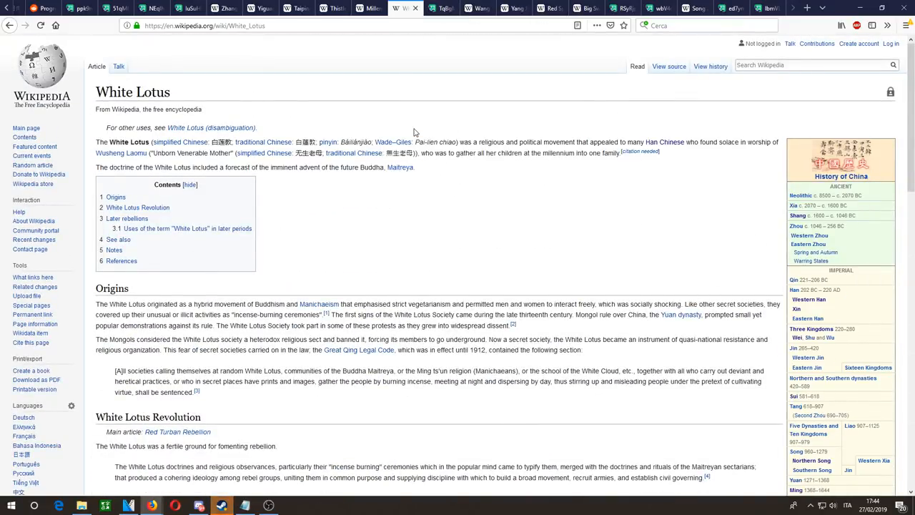
{"action": "mouse_move", "coordinate": [434, 173]}
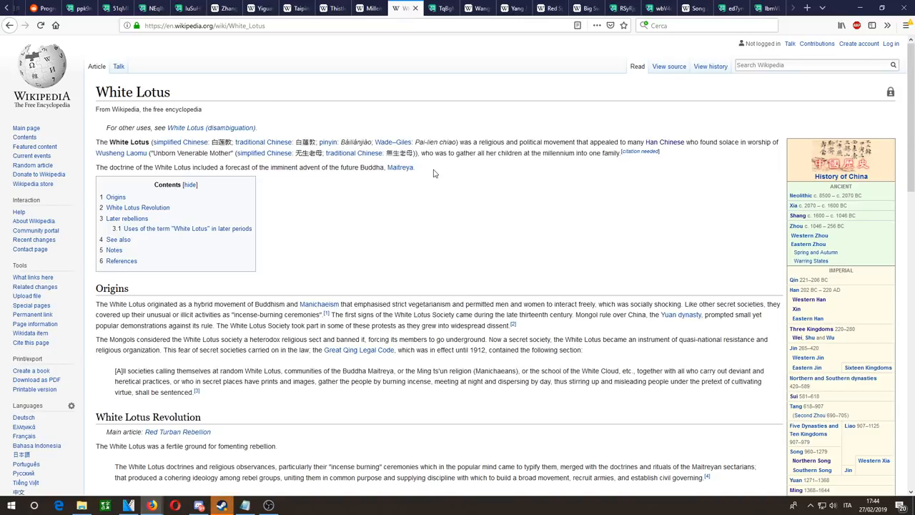
{"action": "mouse_move", "coordinate": [552, 249]}
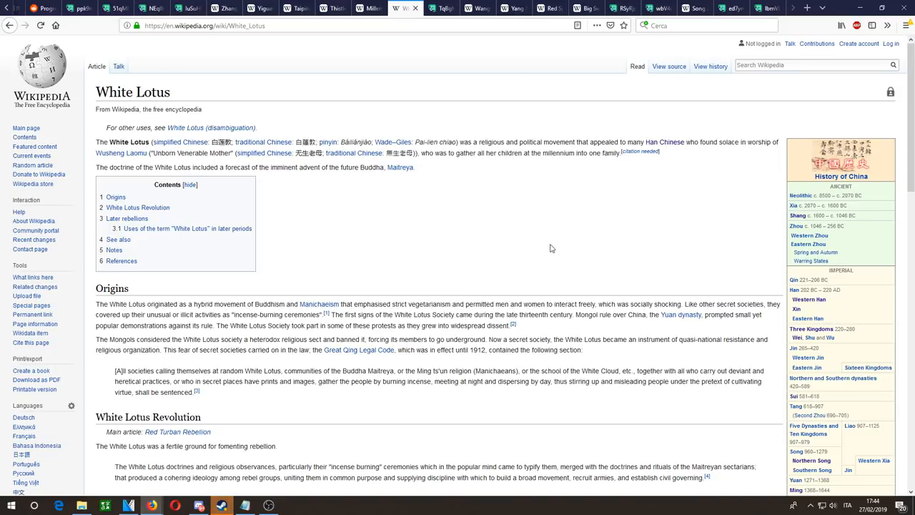
{"action": "scroll", "scroll_direction": "down", "scroll_amount": 3}
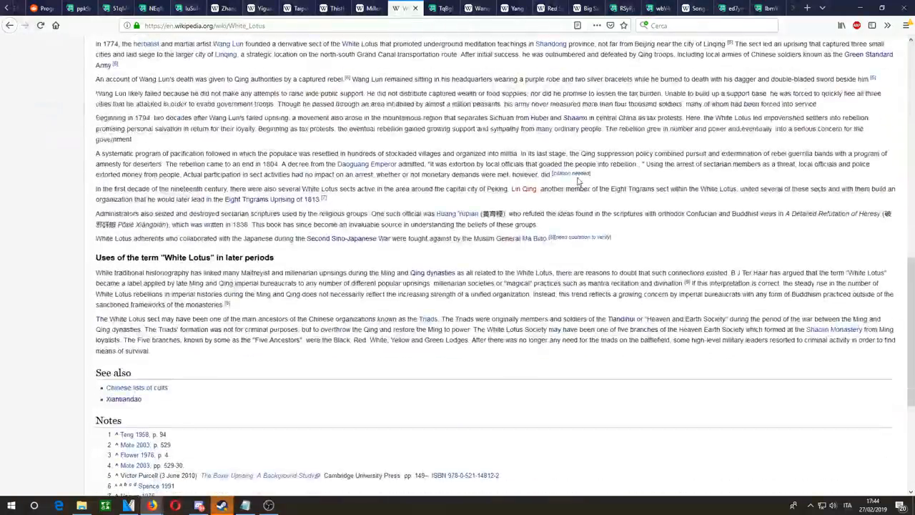
{"action": "scroll", "scroll_direction": "down", "scroll_amount": 3}
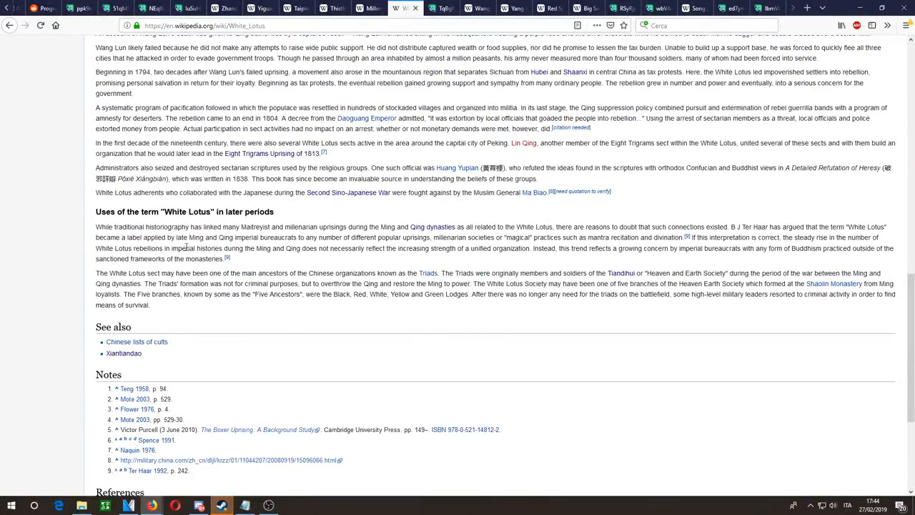
{"action": "scroll", "scroll_direction": "up", "scroll_amount": 3}
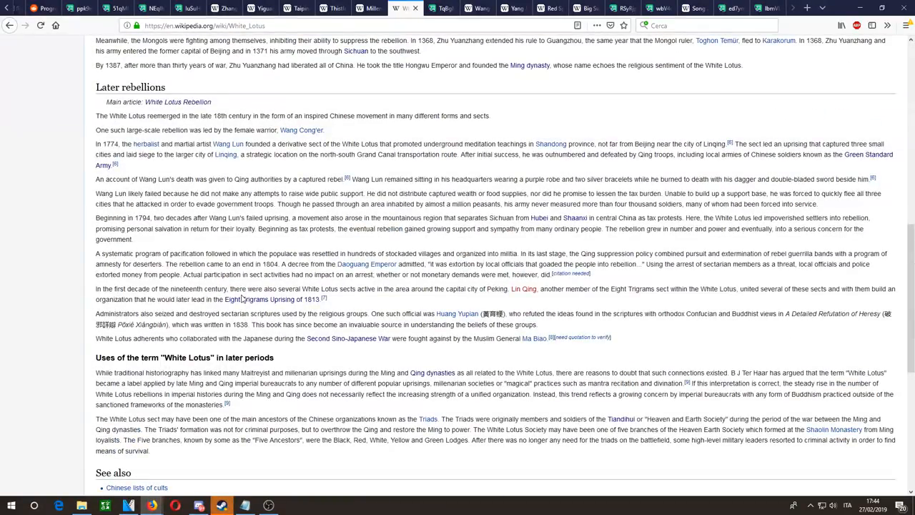
{"action": "mouse_move", "coordinate": [232, 123]}
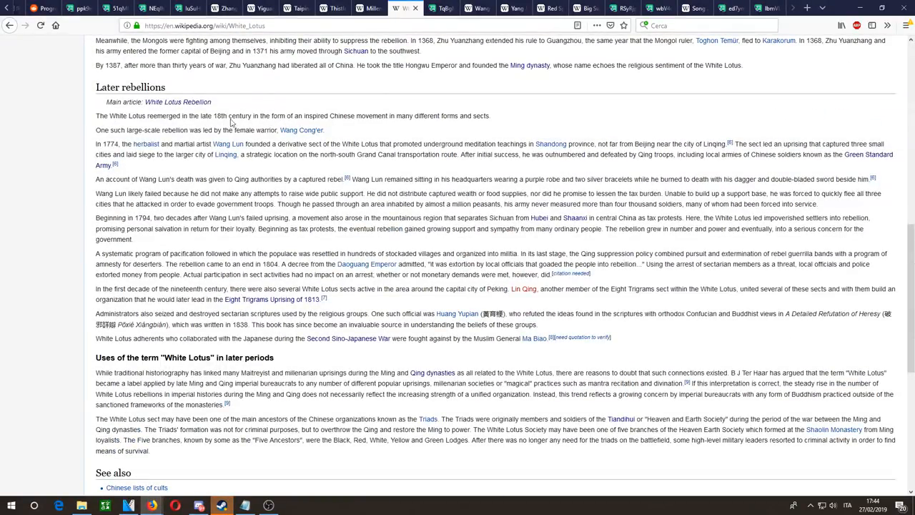
{"action": "mouse_move", "coordinate": [461, 292]}
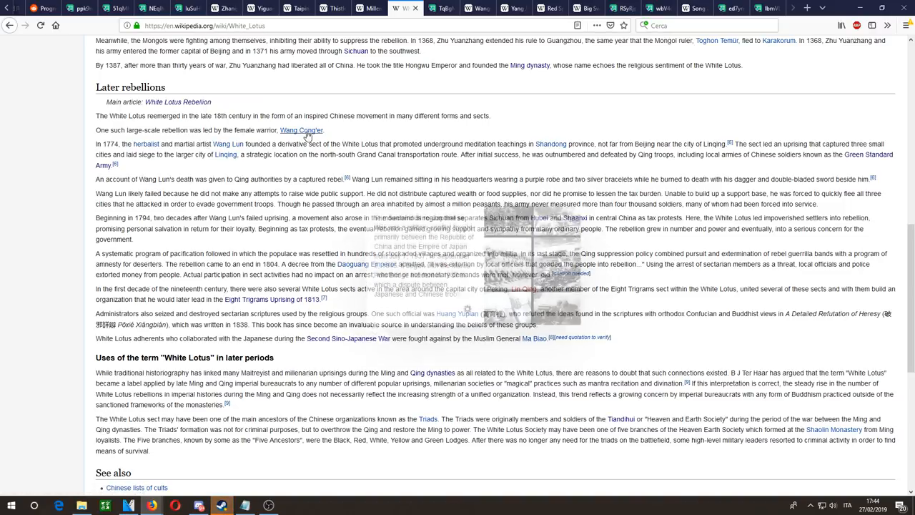
{"action": "mouse_move", "coordinate": [279, 243]}
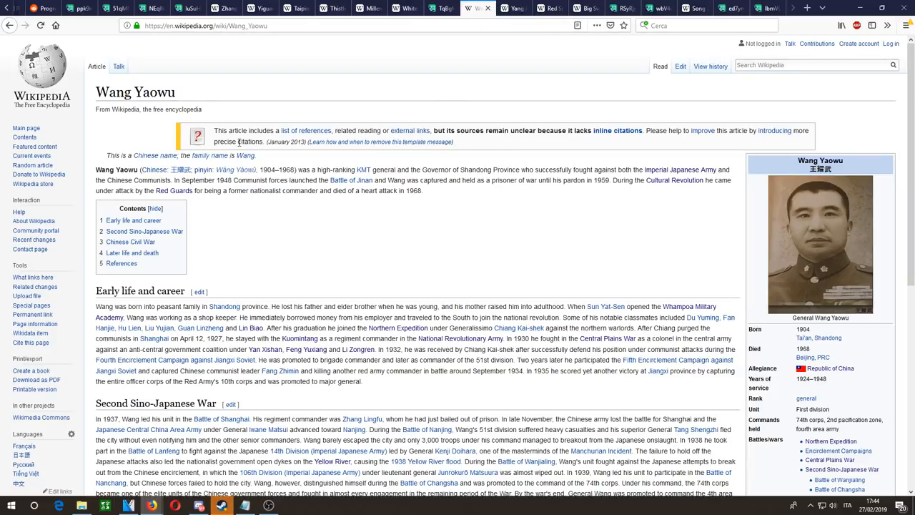
Step: Compare the Imgur generals' bios screenshot with the Wang Yaowu article
{"action": "left_click", "coordinate": [475, 8]}
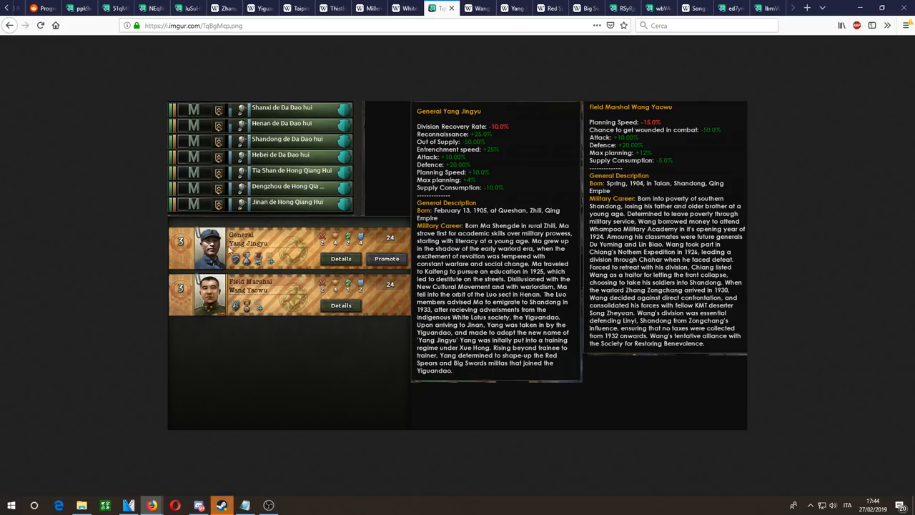
{"action": "mouse_move", "coordinate": [211, 227]}
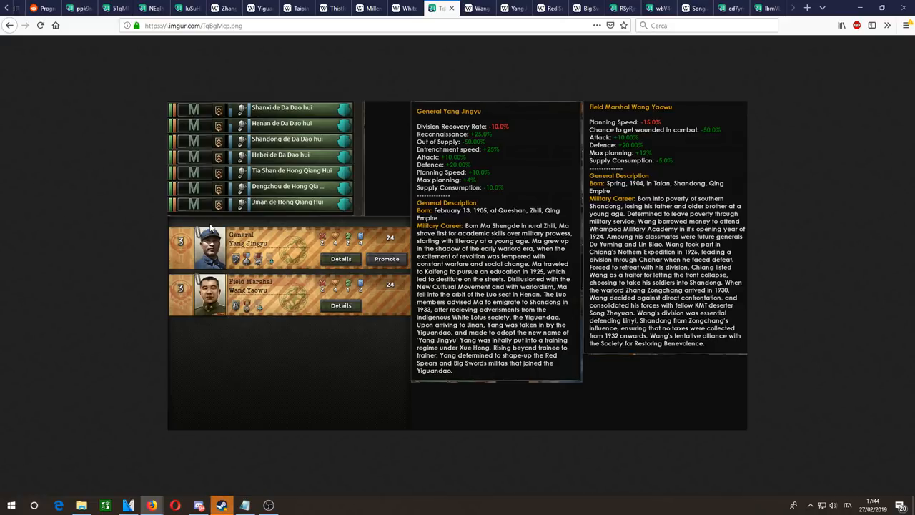
{"action": "left_click", "coordinate": [464, 8]}
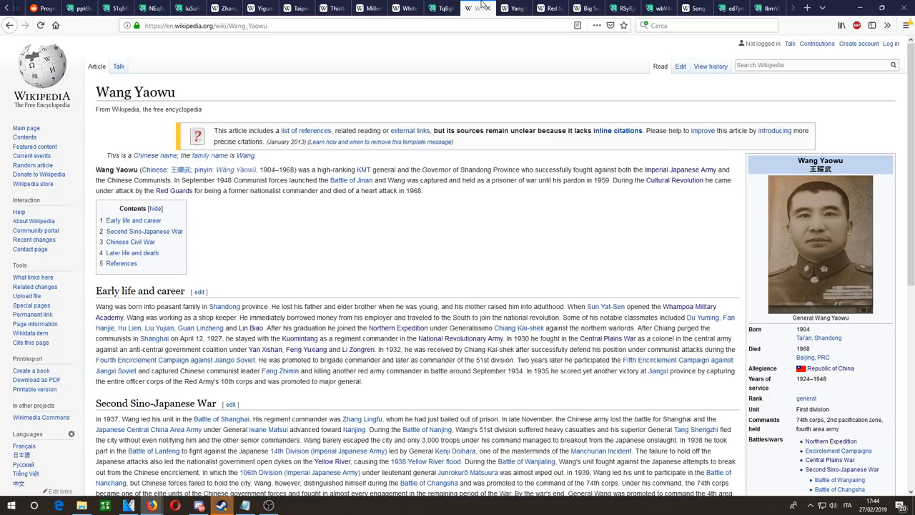
{"action": "scroll", "scroll_direction": "down", "scroll_amount": 3}
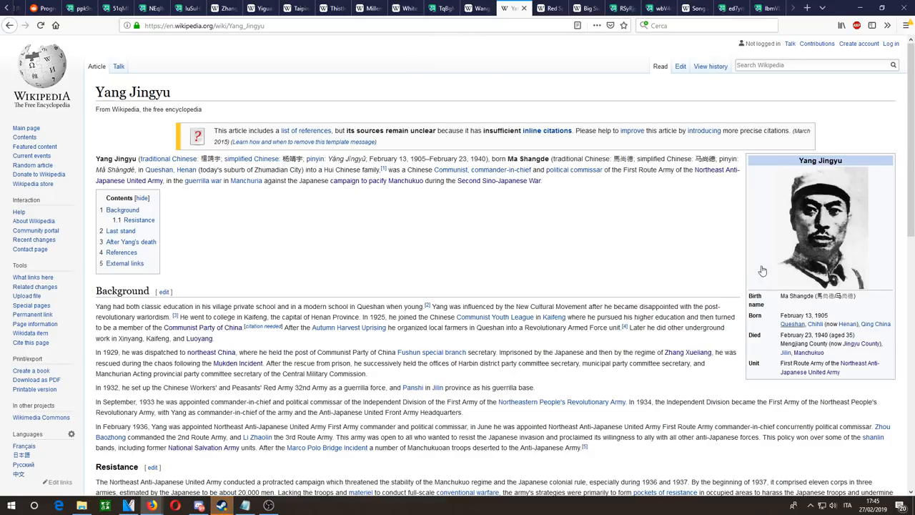
Step: Read Yang Jingyu's article through Background, Resistance, Last stand and After Yang's death
{"action": "scroll", "scroll_direction": "down", "scroll_amount": 3}
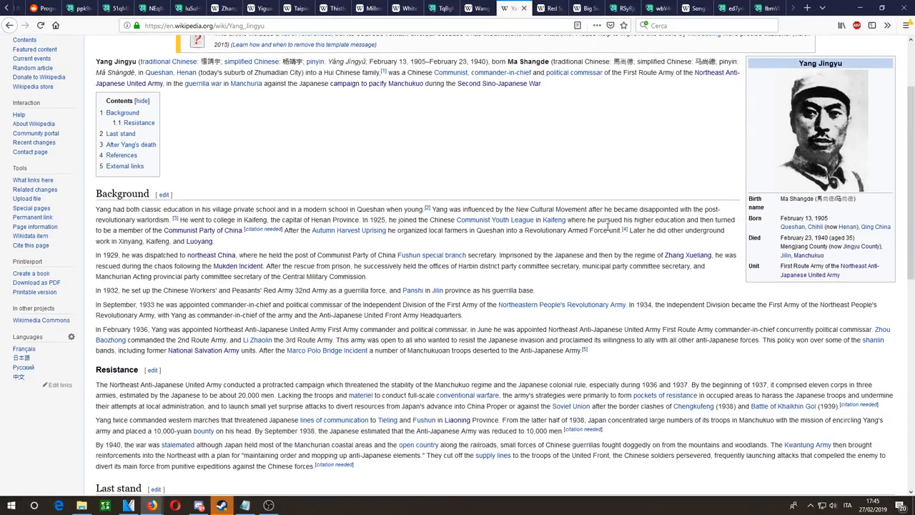
{"action": "mouse_move", "coordinate": [789, 115]}
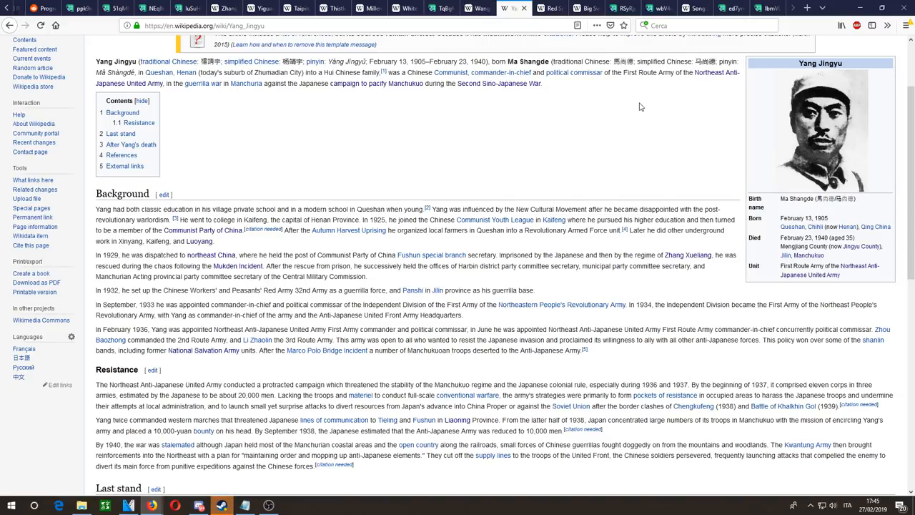
{"action": "scroll", "scroll_direction": "down", "scroll_amount": 3}
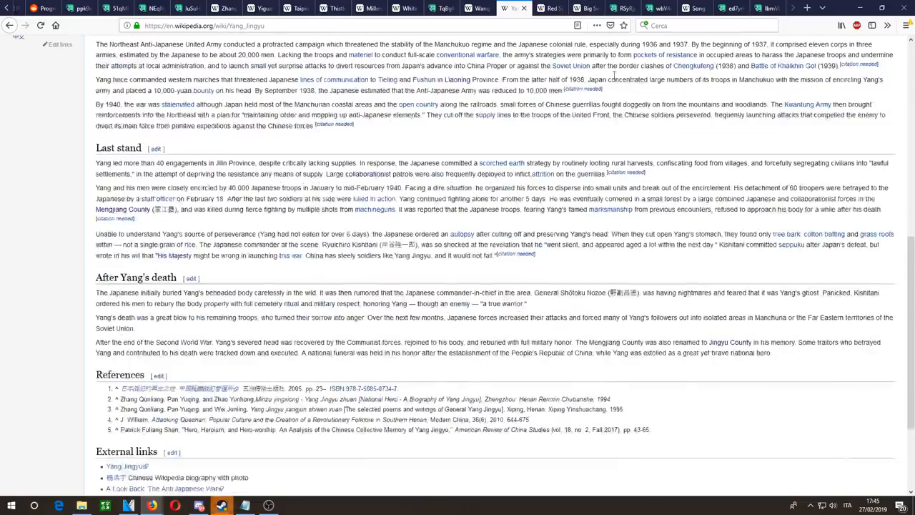
{"action": "scroll", "scroll_direction": "up", "scroll_amount": 3}
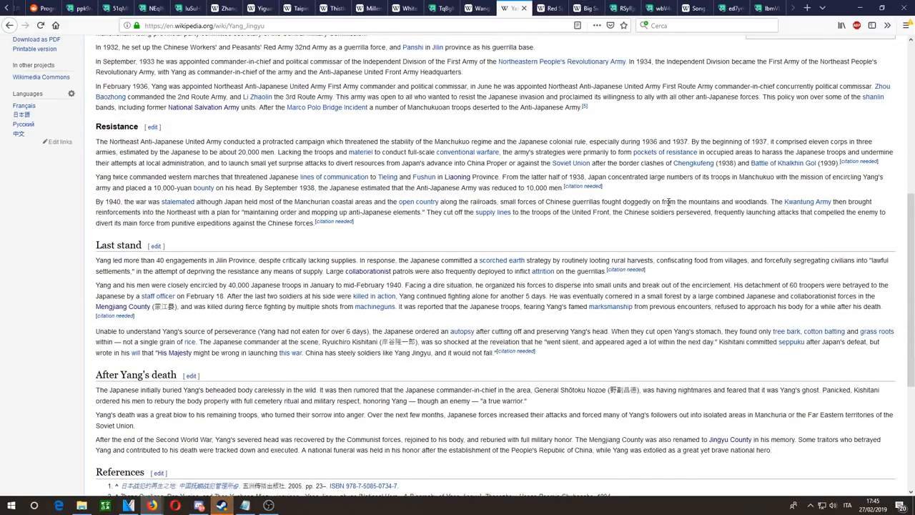
{"action": "scroll", "scroll_direction": "up", "scroll_amount": 3}
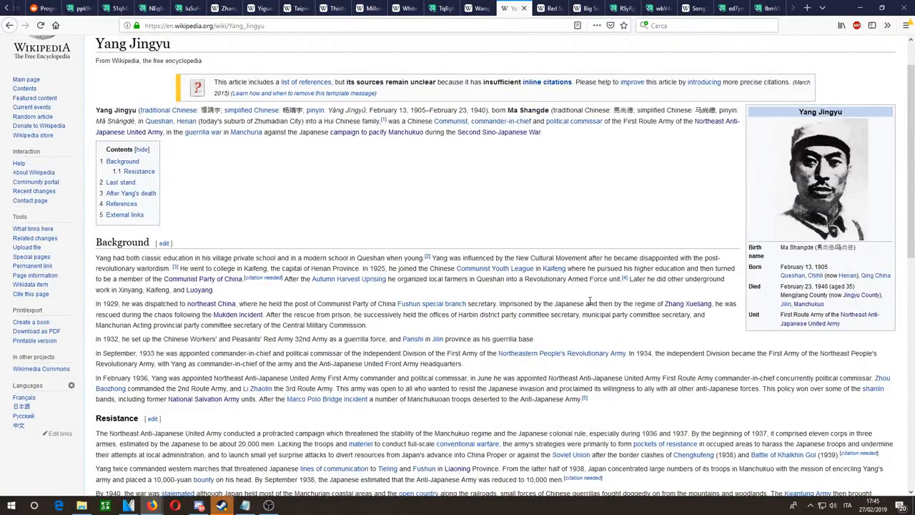
{"action": "scroll", "scroll_direction": "down", "scroll_amount": 3}
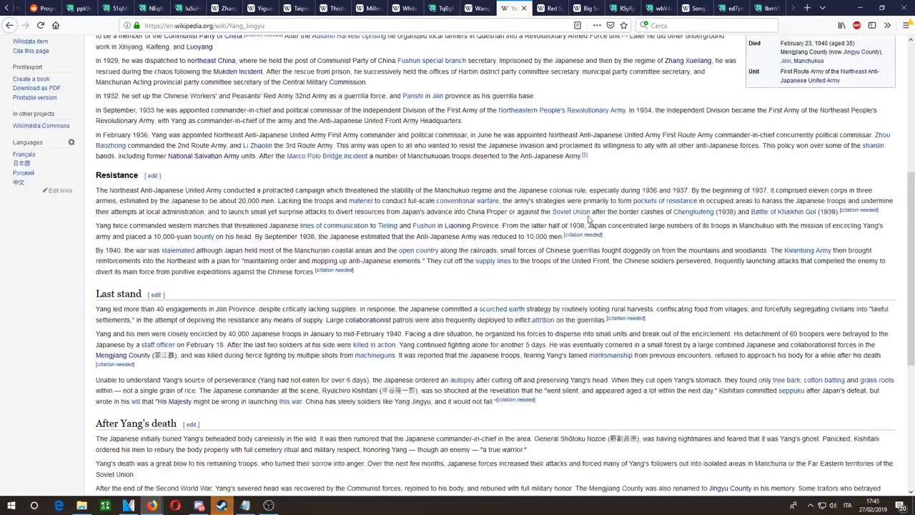
{"action": "mouse_move", "coordinate": [293, 107]}
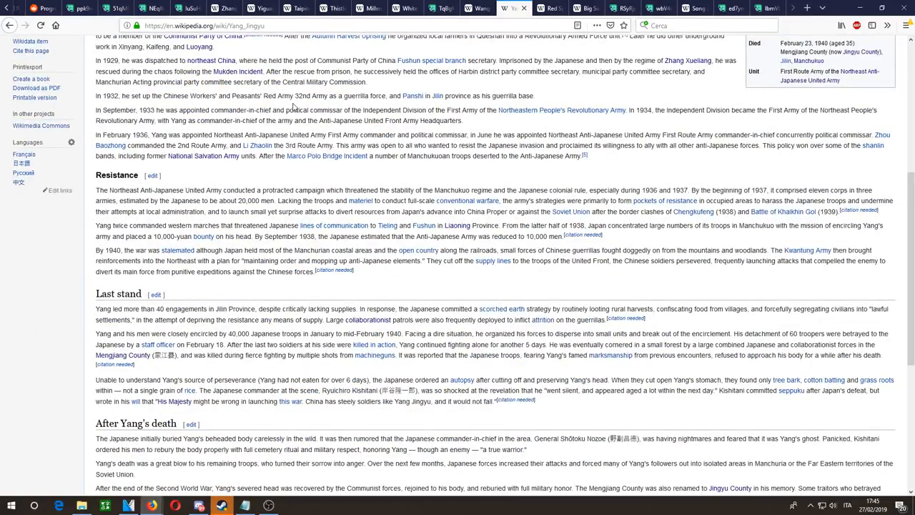
{"action": "scroll", "scroll_direction": "down", "scroll_amount": 3}
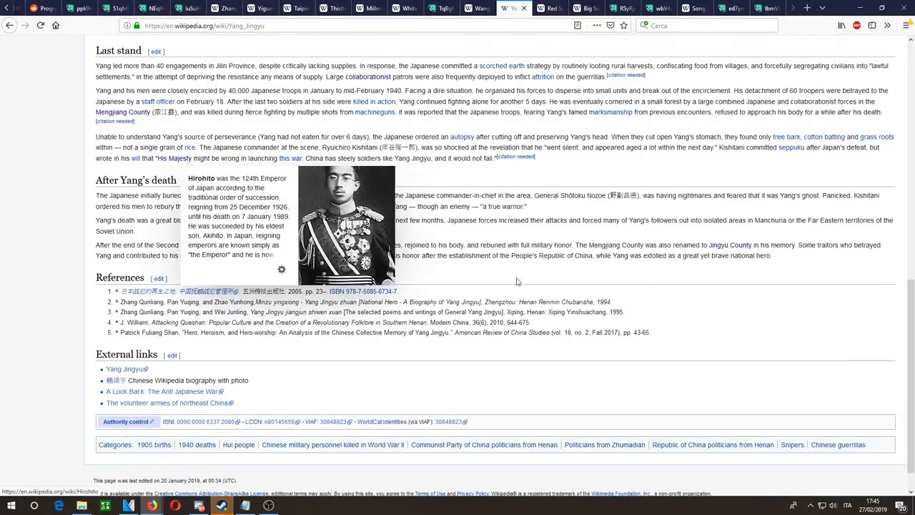
{"action": "mouse_move", "coordinate": [566, 270]}
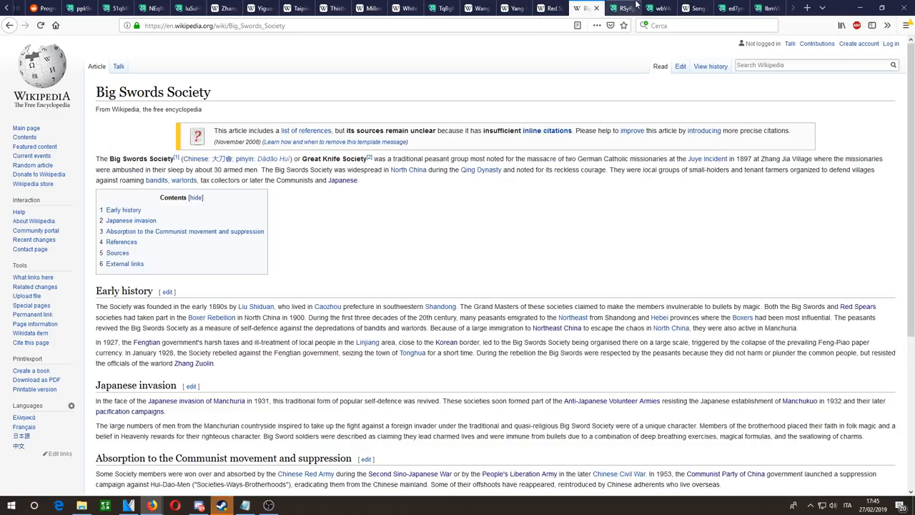
Step: View the Imgur screenshot of the Shandong Theatre front map
{"action": "left_click", "coordinate": [626, 9]}
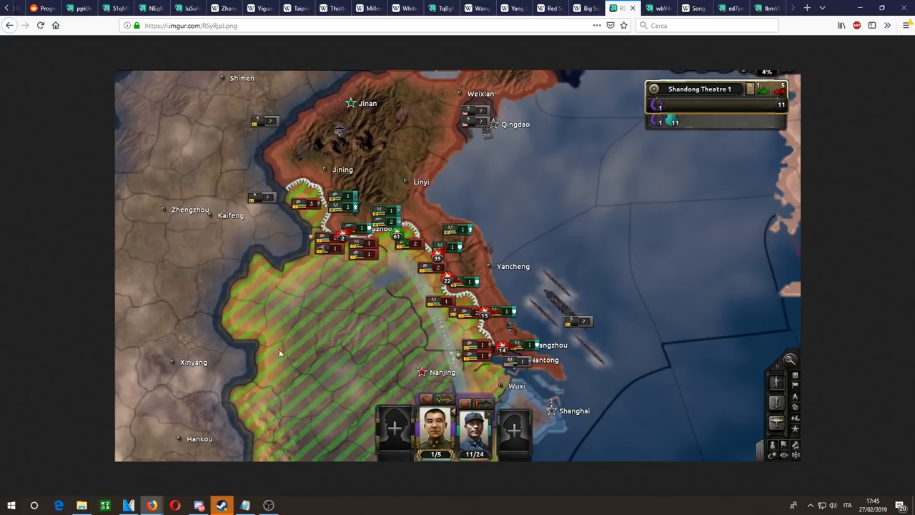
{"action": "mouse_move", "coordinate": [475, 386]}
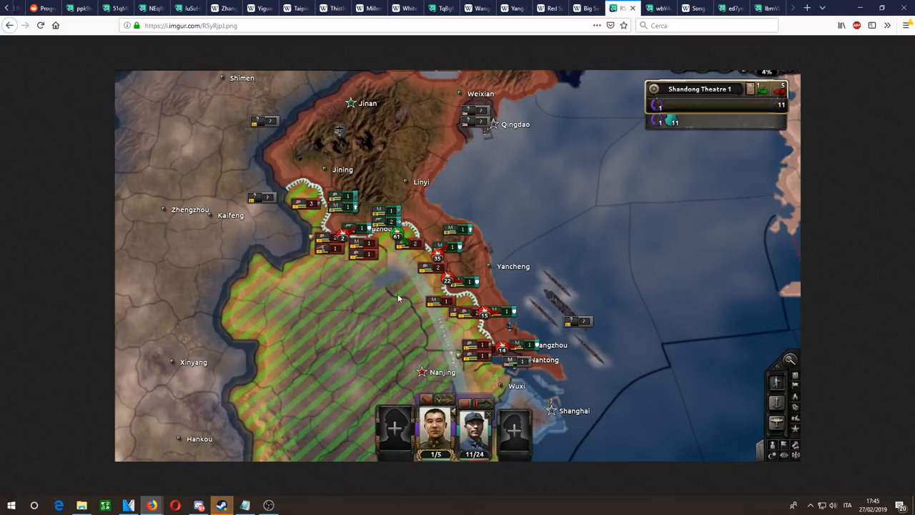
{"action": "mouse_move", "coordinate": [322, 261]}
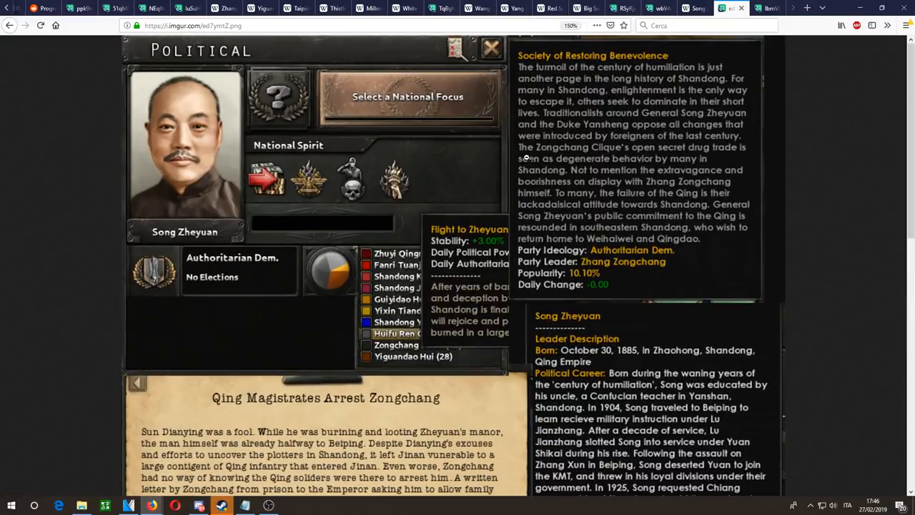
{"action": "mouse_move", "coordinate": [369, 360]}
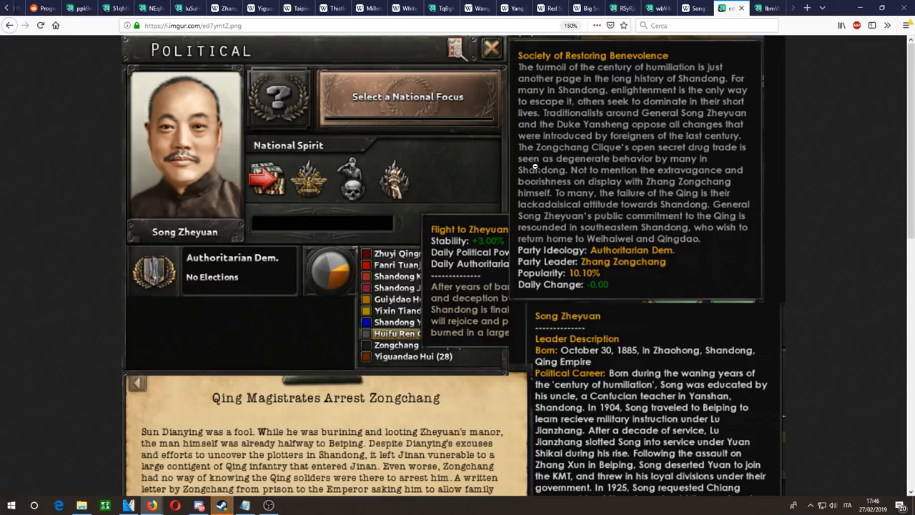
{"action": "mouse_move", "coordinate": [556, 206]}
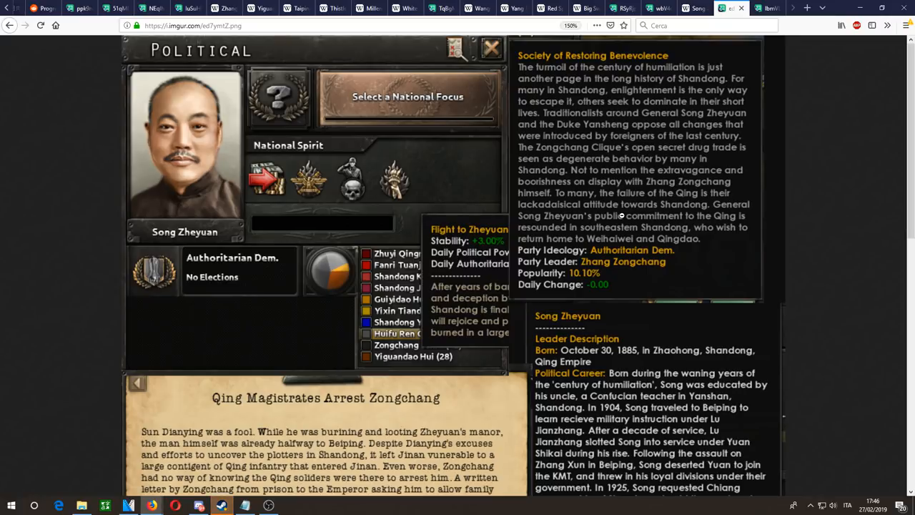
{"action": "mouse_move", "coordinate": [687, 203]}
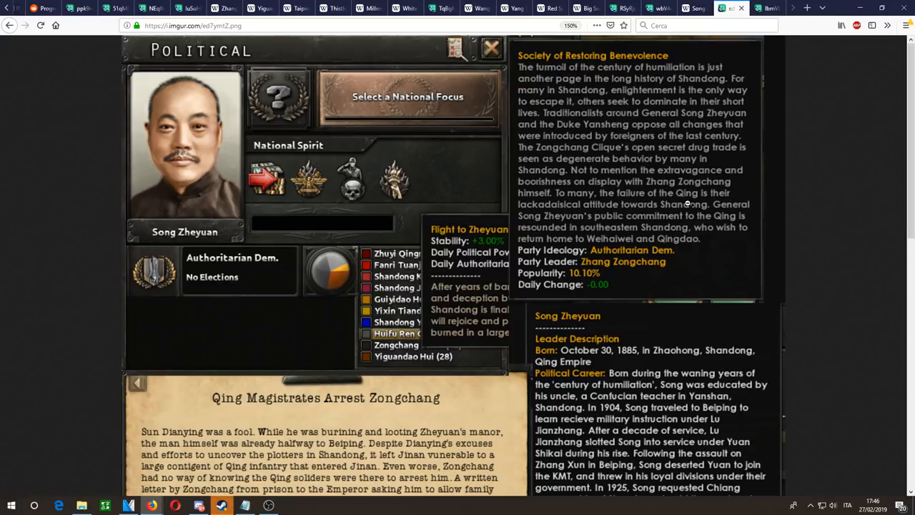
{"action": "mouse_move", "coordinate": [667, 216]}
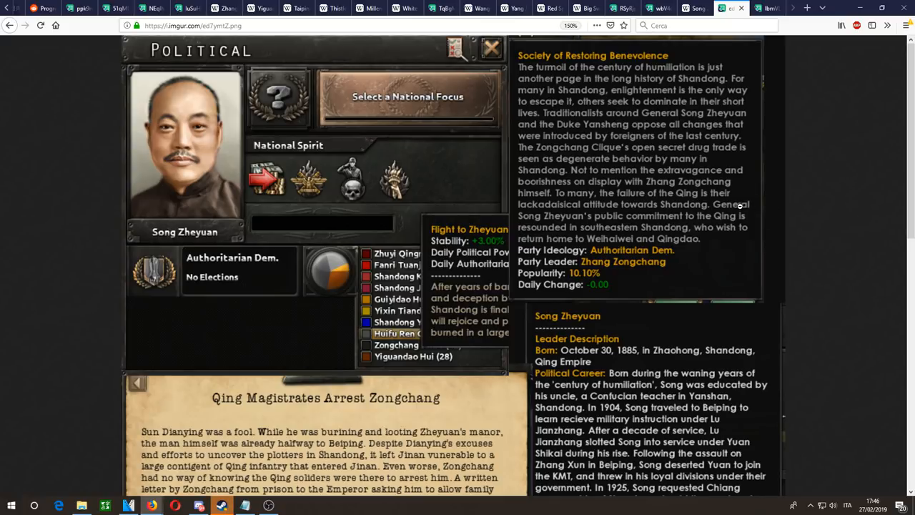
{"action": "scroll", "scroll_direction": "down", "scroll_amount": 3}
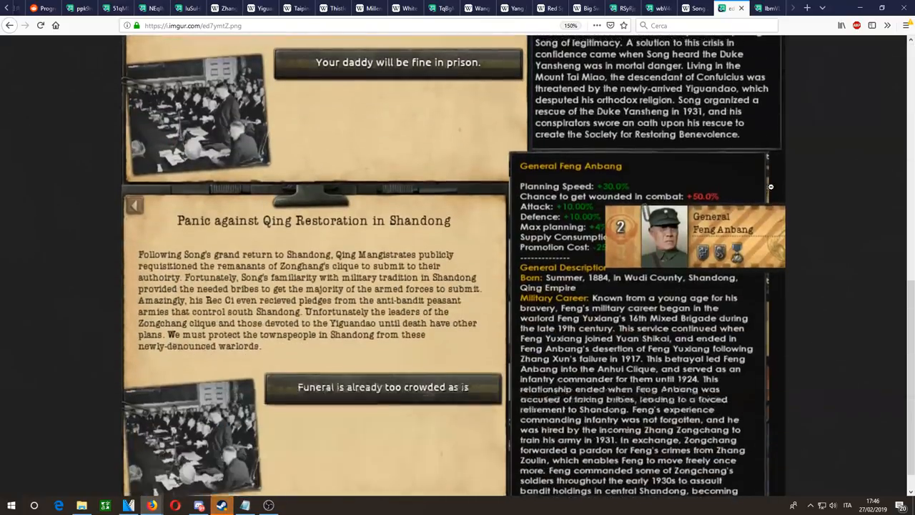
{"action": "scroll", "scroll_direction": "down", "scroll_amount": 3}
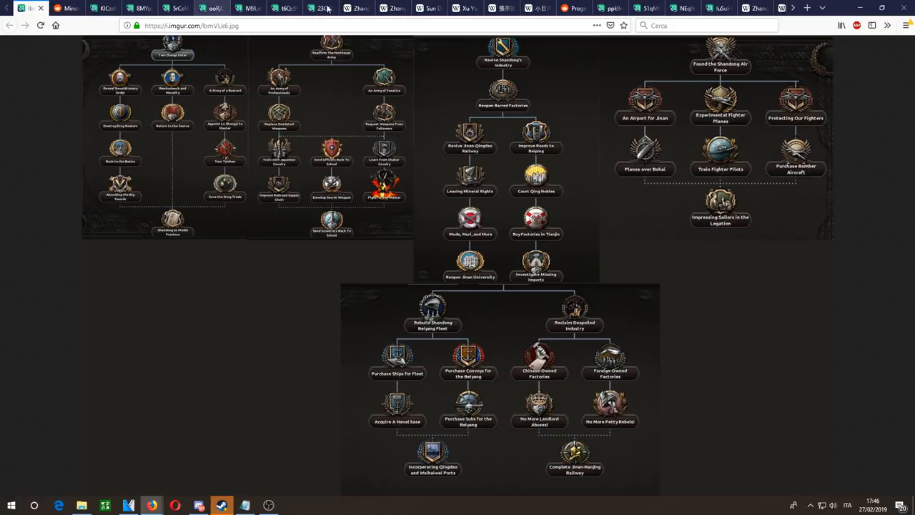
Step: Glance at the Tianran Passes Judgement screenshot and return to the Reddit progress report
{"action": "left_click", "coordinate": [606, 8]}
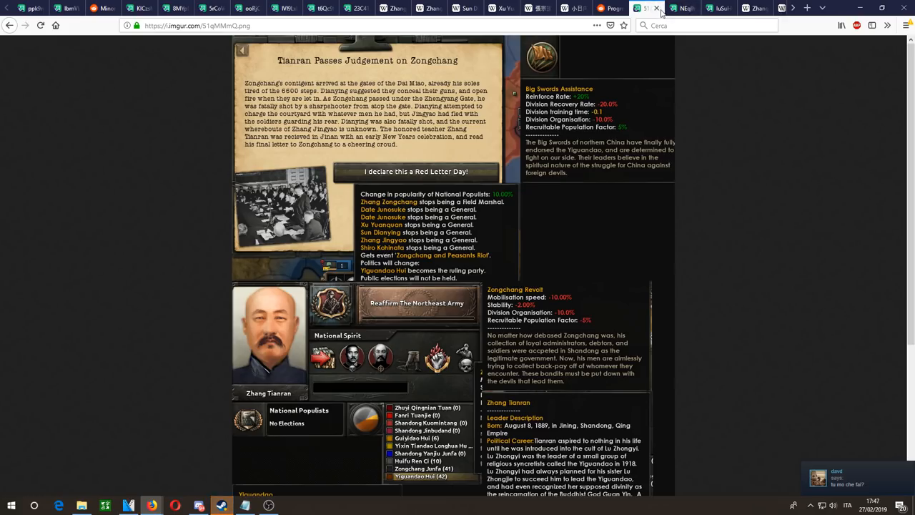
{"action": "left_click", "coordinate": [667, 8]}
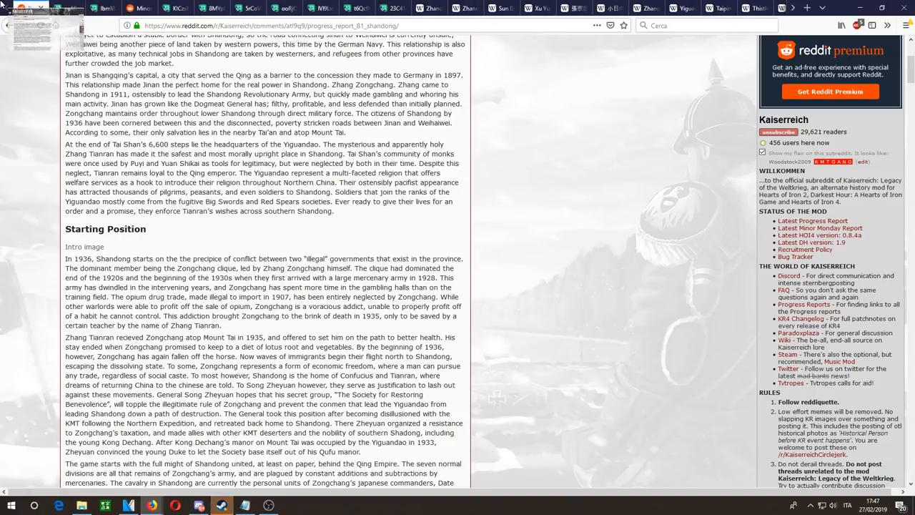
Step: Reread the Starting Position intro, highlighting the opening sentence and the opium trade lines, then bring up the Events and Decisions screenshot
{"action": "scroll", "scroll_direction": "up", "scroll_amount": 3}
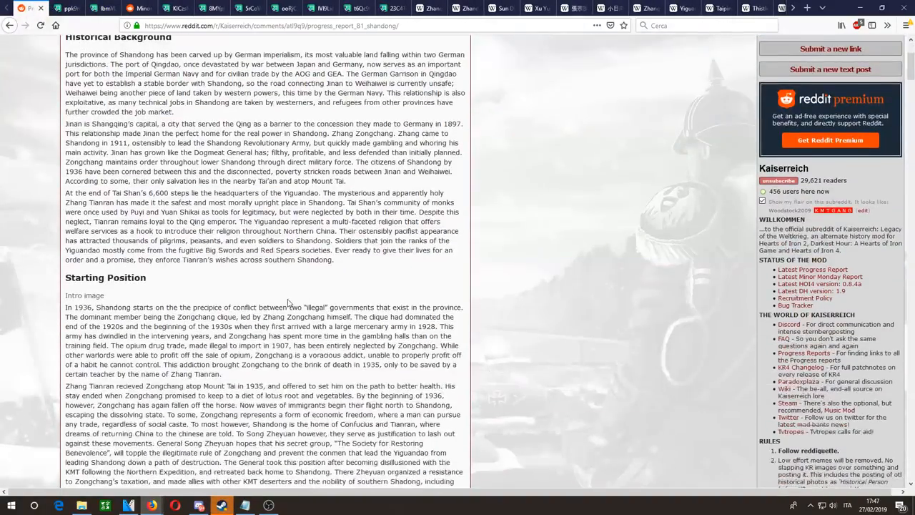
{"action": "scroll", "scroll_direction": "down", "scroll_amount": 3}
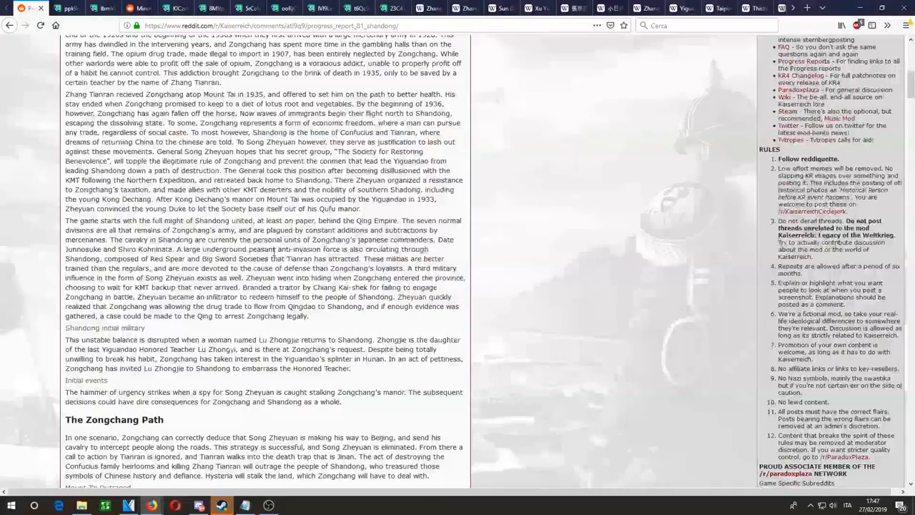
{"action": "scroll", "scroll_direction": "up", "scroll_amount": 3}
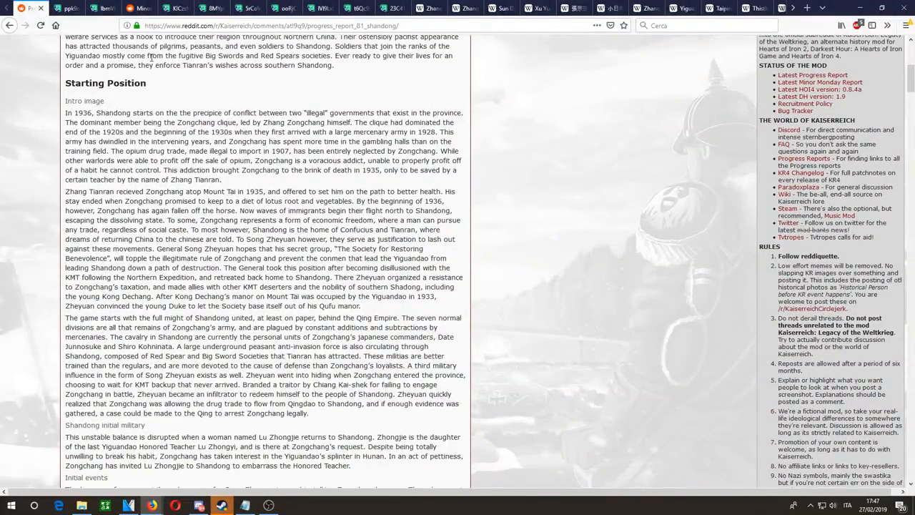
{"action": "left_click_drag", "start_coordinate": [70, 122], "coordinate": [160, 122]}
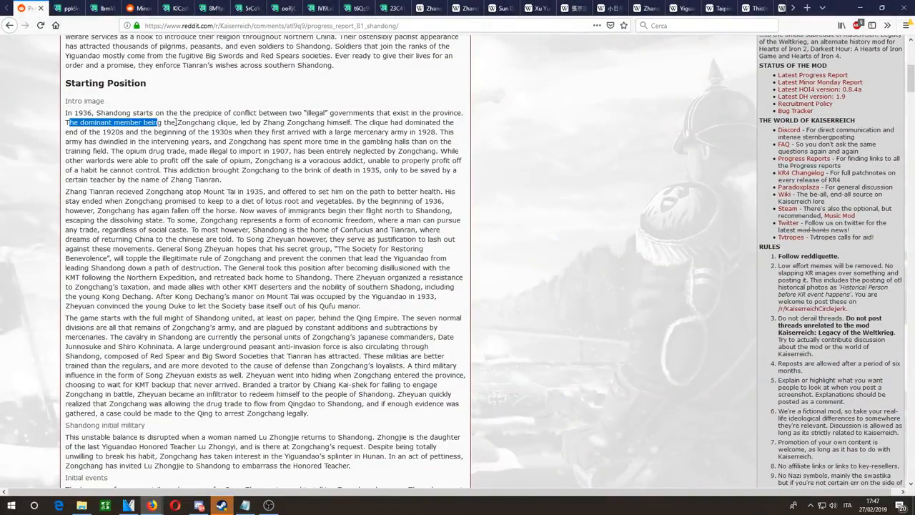
{"action": "left_click", "coordinate": [260, 123]}
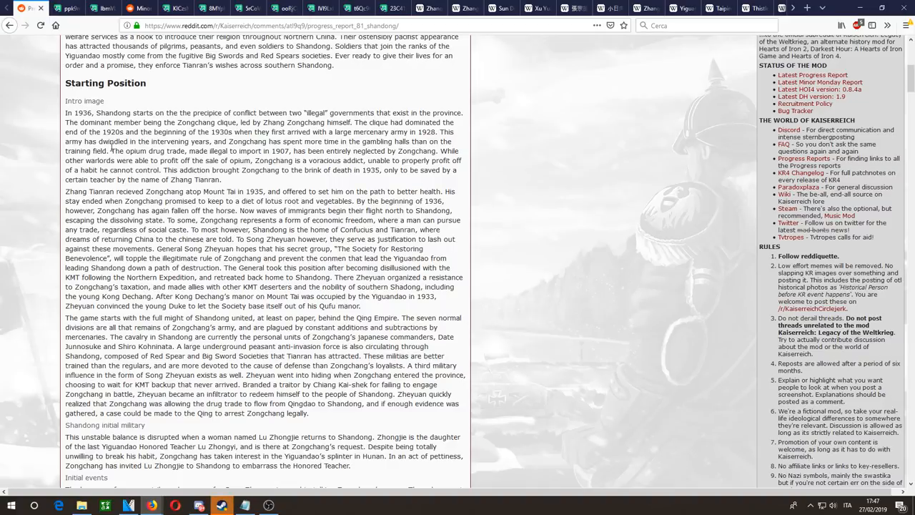
{"action": "left_click_drag", "start_coordinate": [111, 152], "coordinate": [346, 160]}
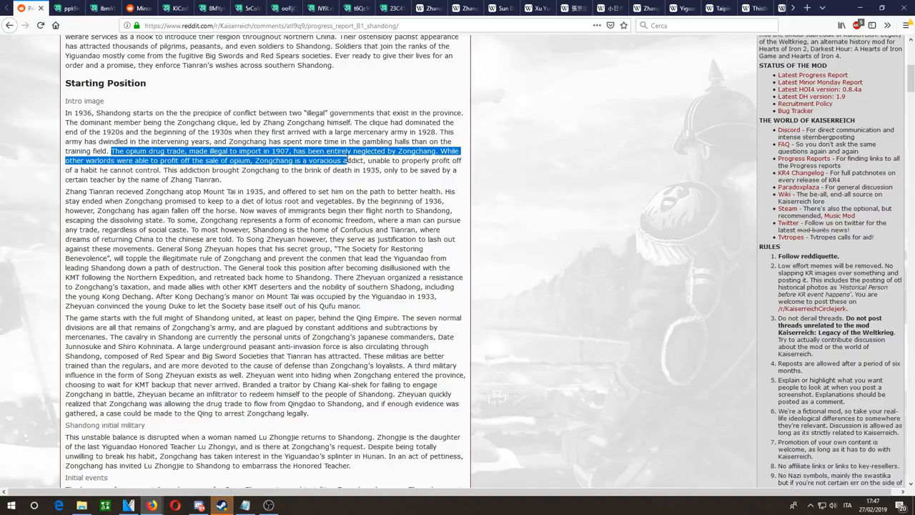
{"action": "left_click", "coordinate": [65, 11]}
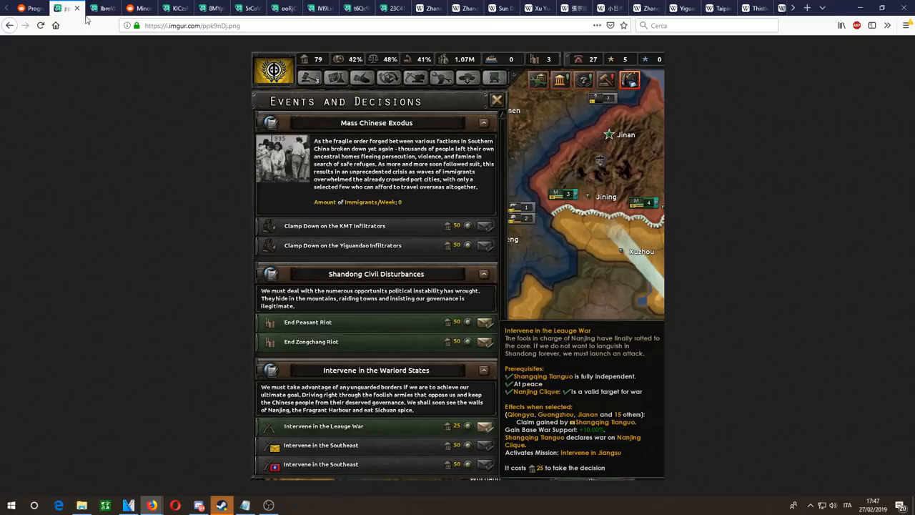
Step: Return from the Events and Decisions screenshot to the Reddit report's Starting Position section
{"action": "left_click", "coordinate": [100, 11]}
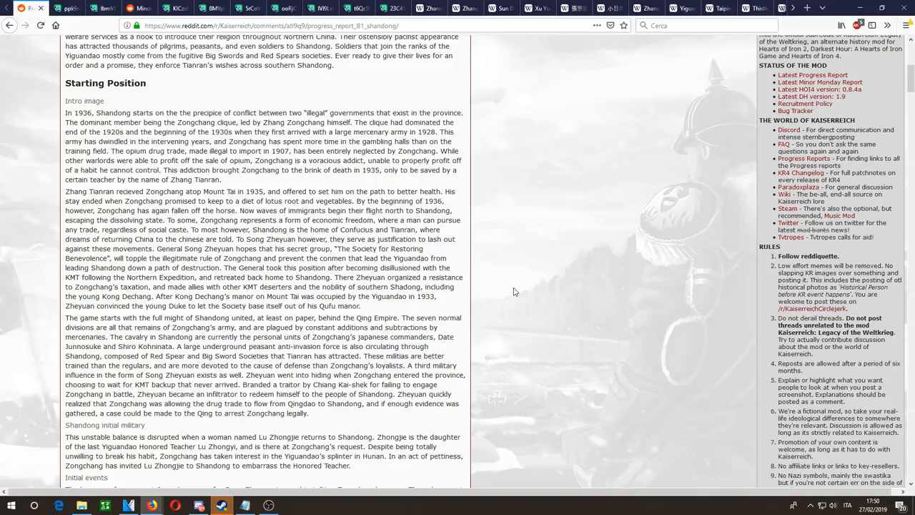
Step: Highlight the economic-freedom sentence and read further down the Shandong progress report
{"action": "left_click_drag", "start_coordinate": [166, 220], "coordinate": [198, 229]}
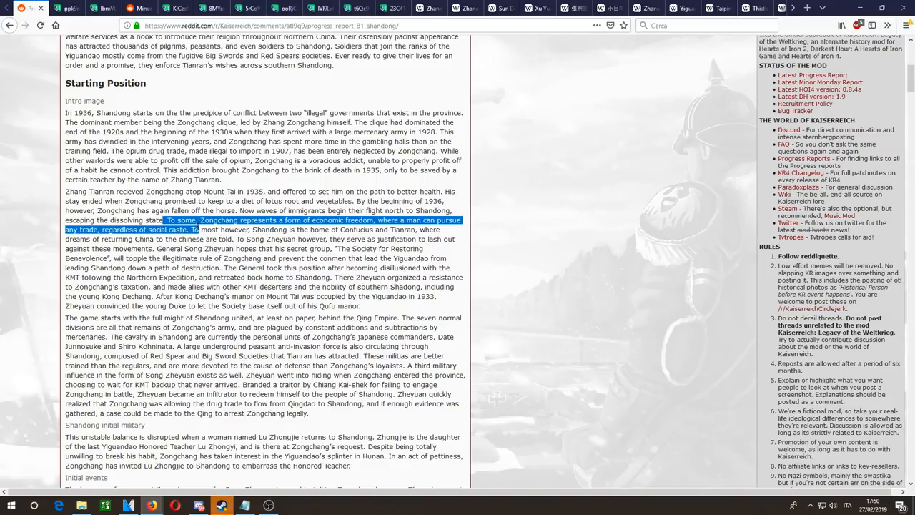
{"action": "mouse_move", "coordinate": [236, 240]}
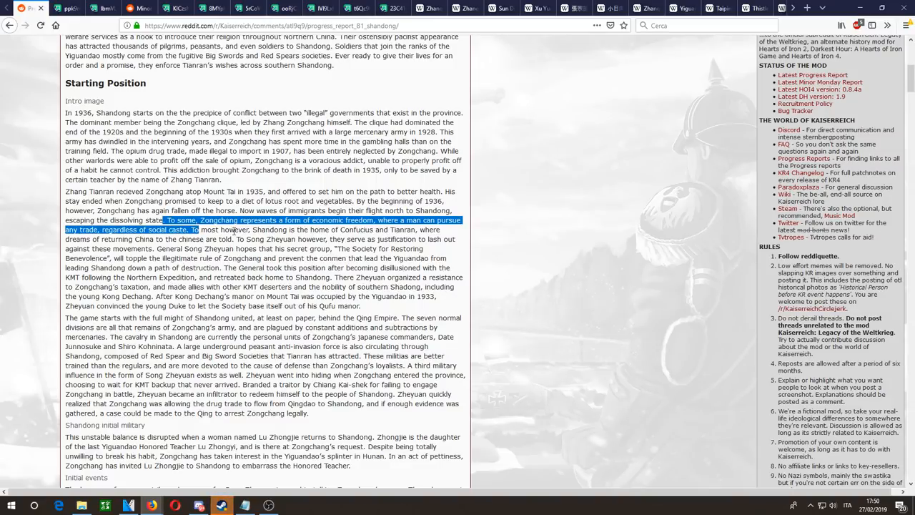
{"action": "scroll", "scroll_direction": "down", "scroll_amount": 3}
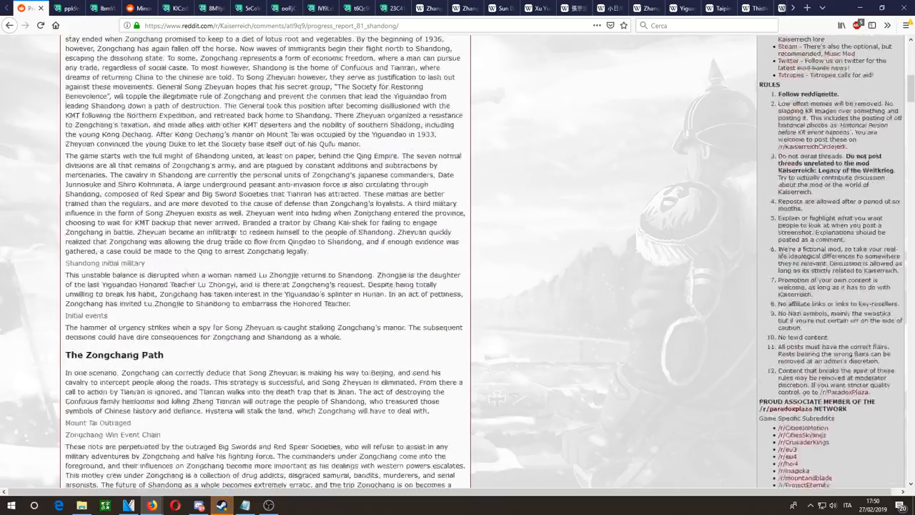
{"action": "scroll", "scroll_direction": "down", "scroll_amount": 3}
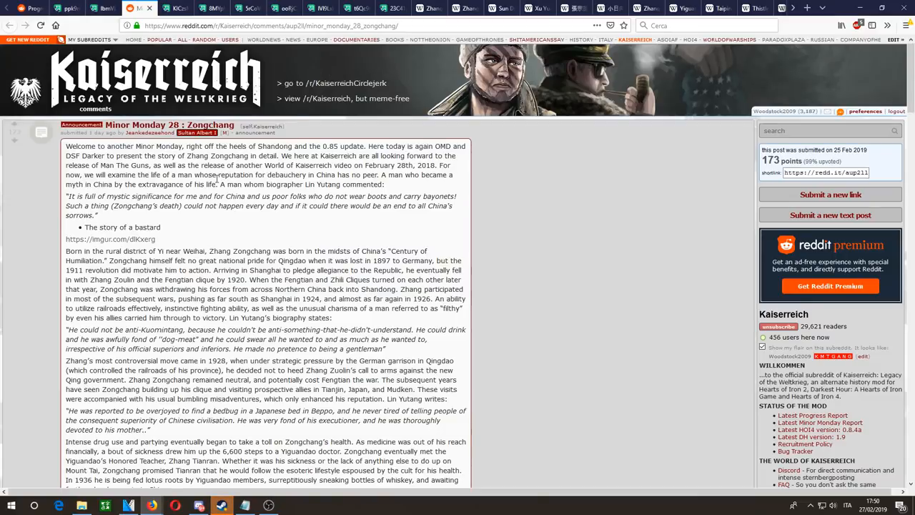
{"action": "mouse_move", "coordinate": [266, 194]}
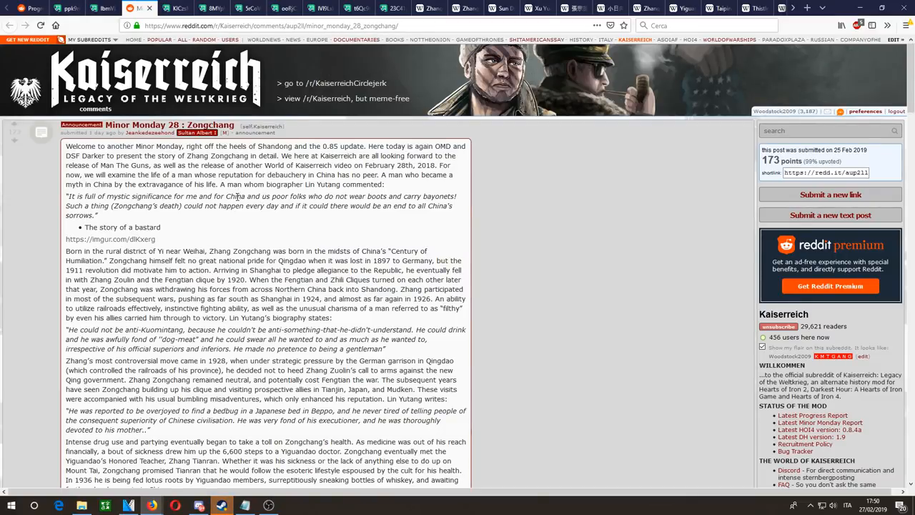
Step: Read down the Minor Monday 28: Zongchang biography to its Conclusion section
{"action": "scroll", "scroll_direction": "down", "scroll_amount": 3}
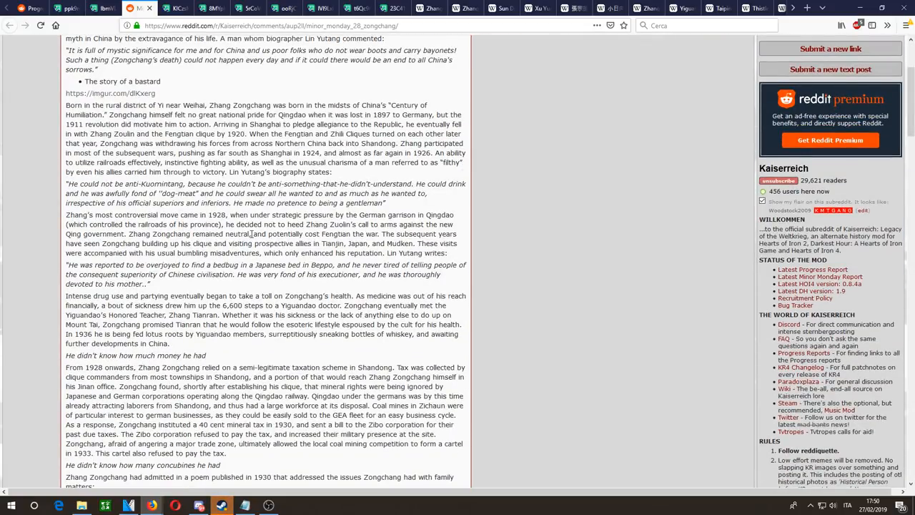
{"action": "scroll", "scroll_direction": "down", "scroll_amount": 3}
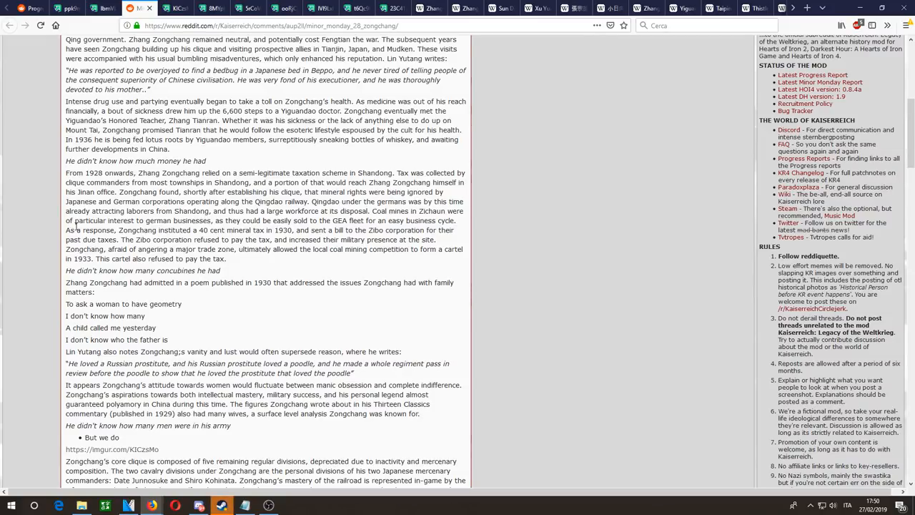
{"action": "scroll", "scroll_direction": "down", "scroll_amount": 3}
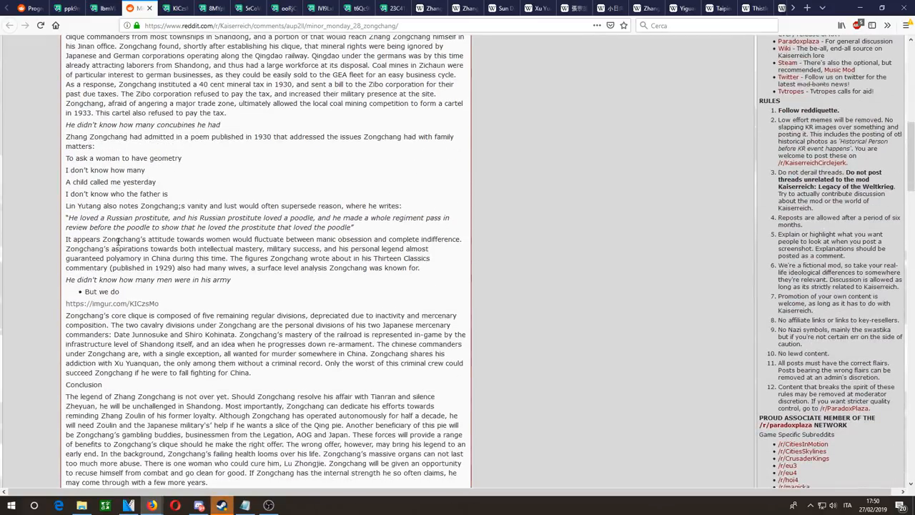
{"action": "scroll", "scroll_direction": "down", "scroll_amount": 3}
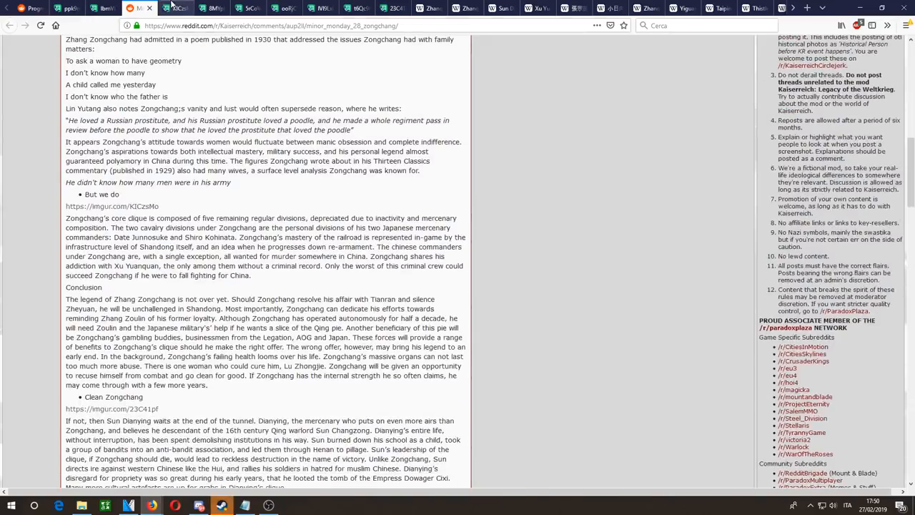
Step: View the Clean Zongchang screenshot, the Zhang Zongchang leader screen and the generals' bios on Imgur
{"action": "left_click", "coordinate": [214, 8]}
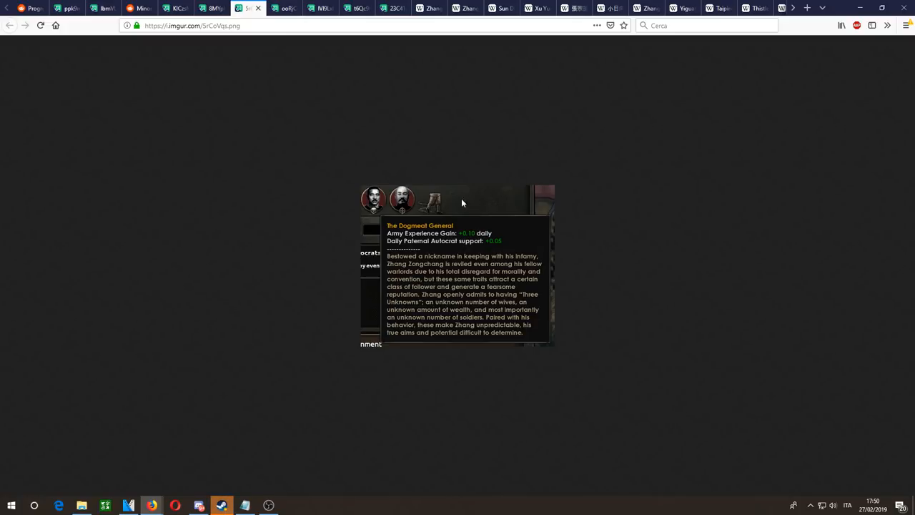
{"action": "mouse_move", "coordinate": [475, 243]}
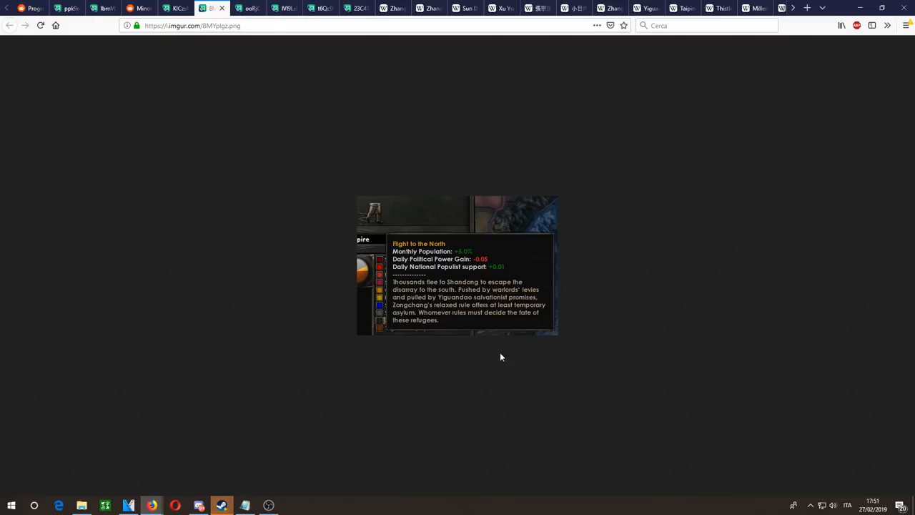
{"action": "left_click", "coordinate": [217, 8]}
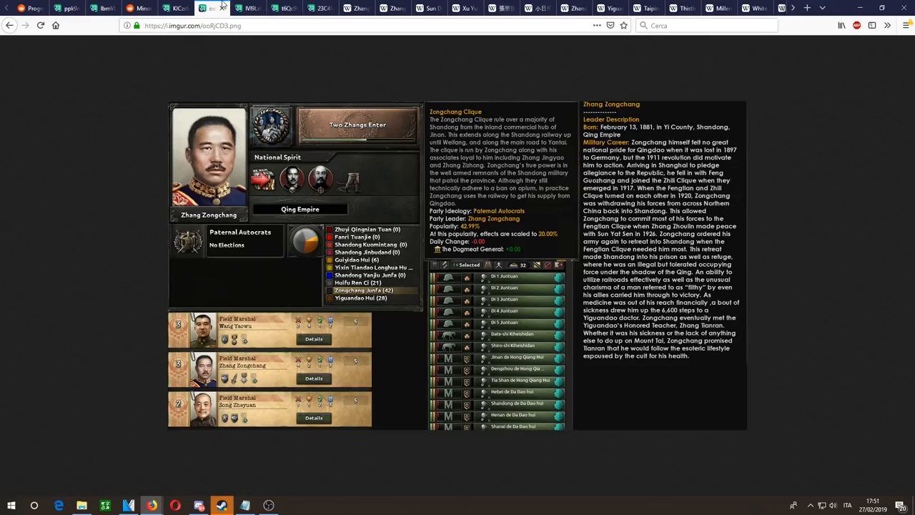
{"action": "mouse_move", "coordinate": [301, 134]}
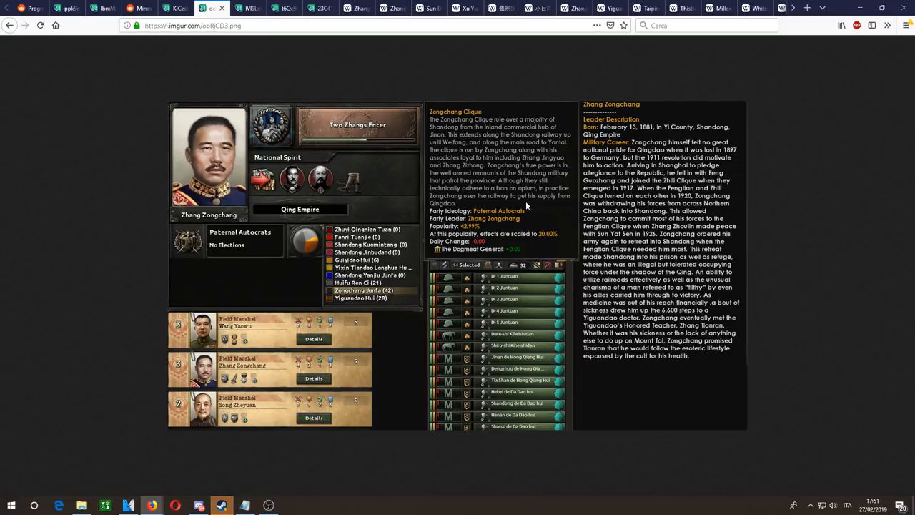
{"action": "mouse_move", "coordinate": [274, 57]}
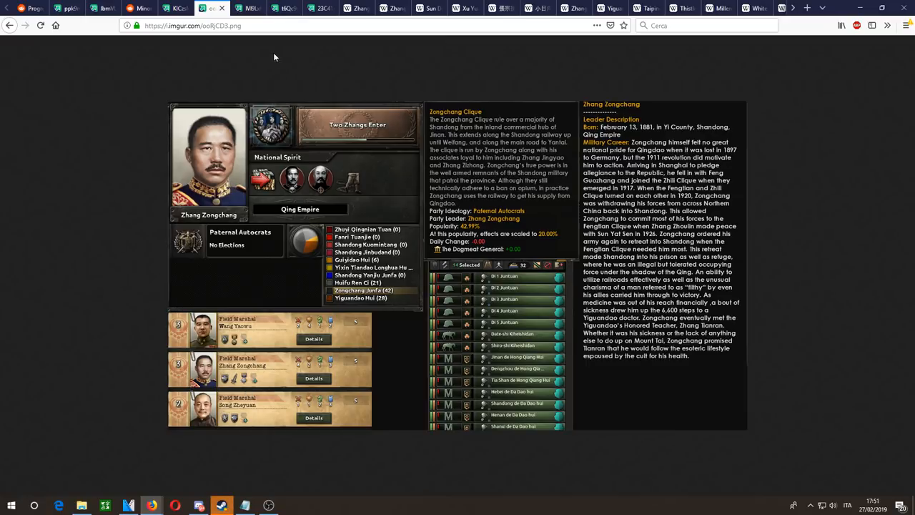
{"action": "left_click", "coordinate": [192, 10]}
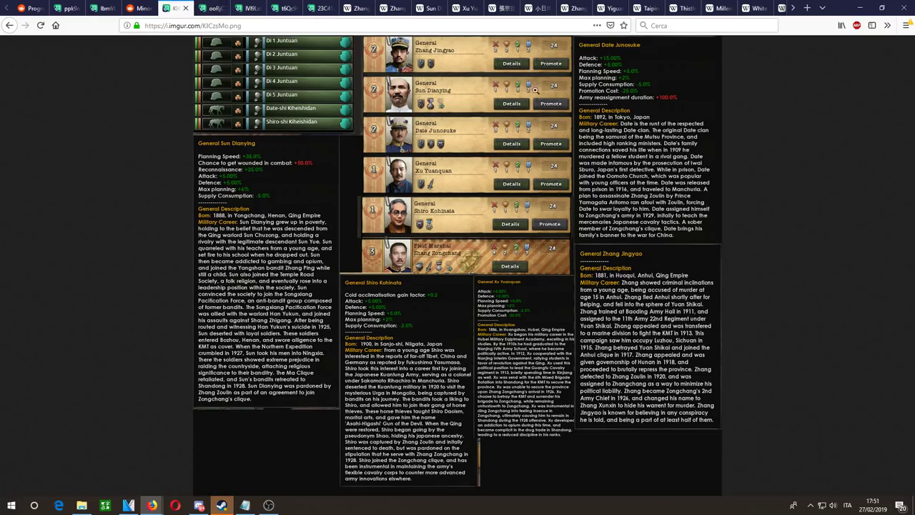
Step: Scroll the generals screenshot down to Sun Dianying, Date Junosuke, Shiro Kohinata and Zhang Jingyao
{"action": "scroll", "scroll_direction": "down", "scroll_amount": 3}
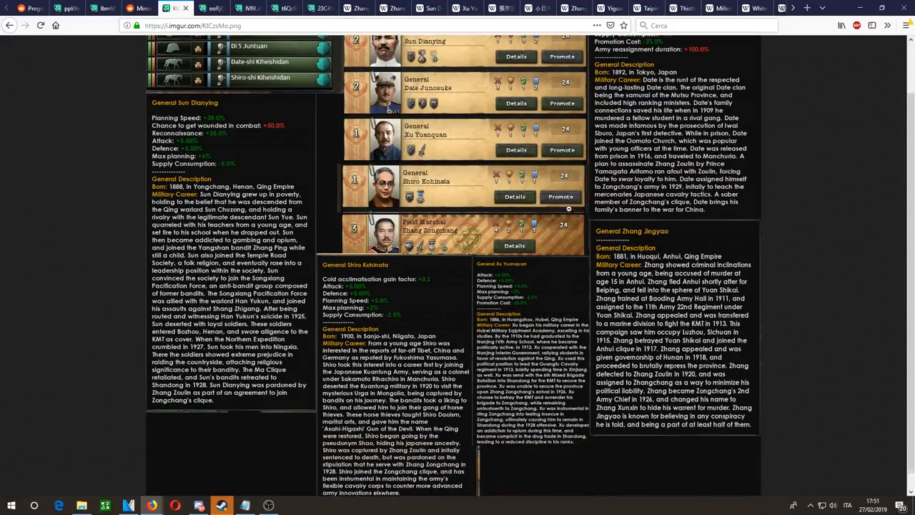
{"action": "scroll", "scroll_direction": "down", "scroll_amount": 3}
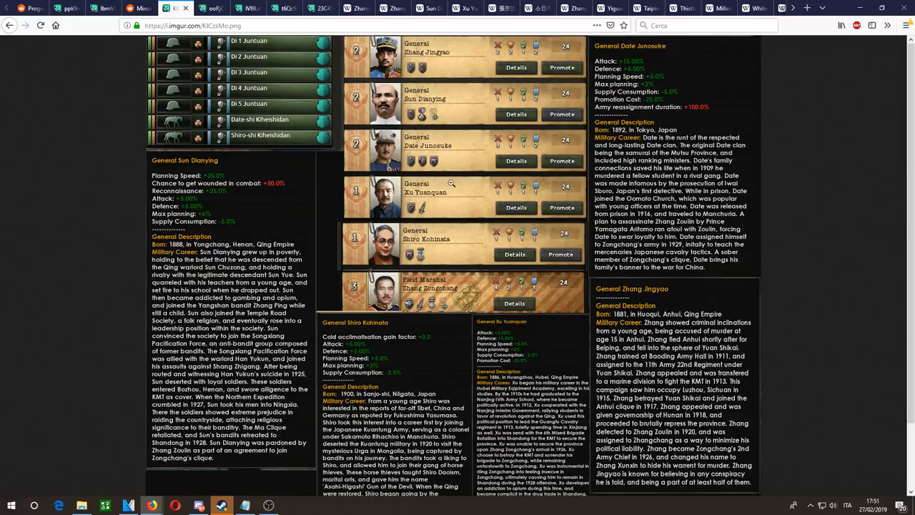
{"action": "mouse_move", "coordinate": [417, 245]}
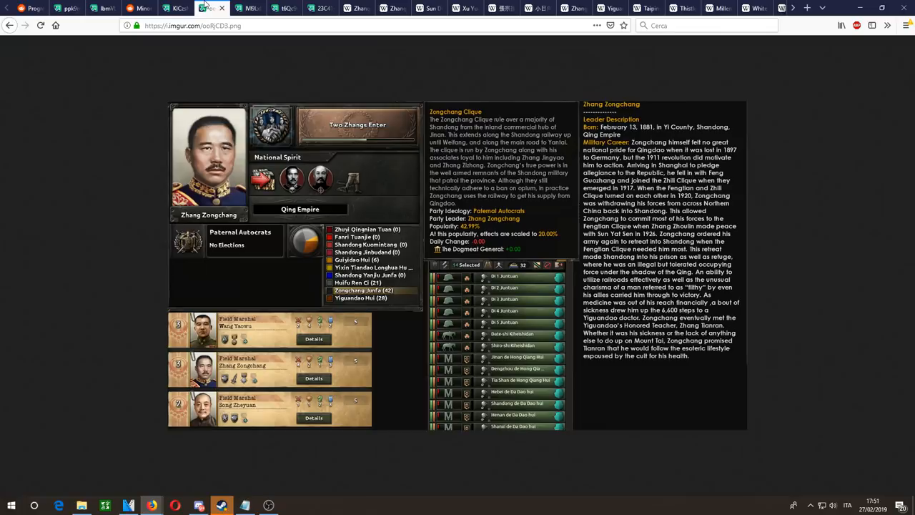
Step: Read the Zhang Jingyao article, highlighting the sentence on his troops' atrocities
{"action": "left_click", "coordinate": [362, 9]}
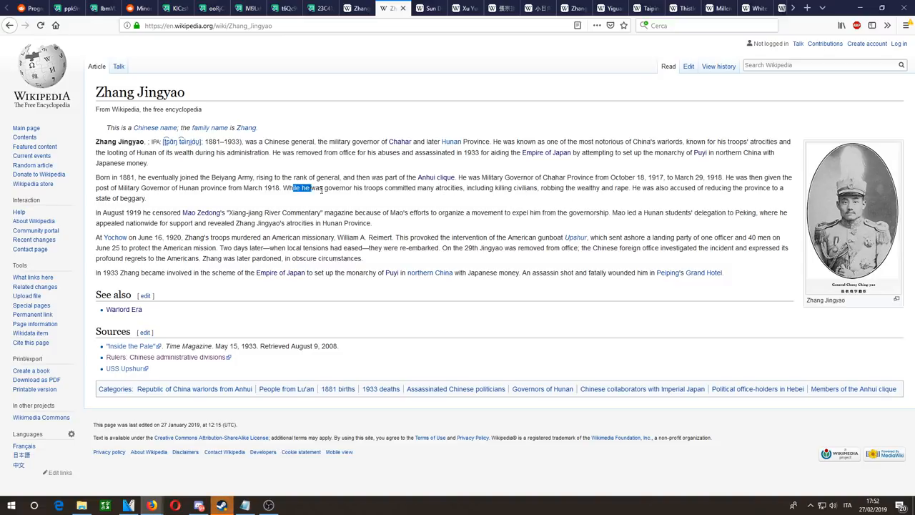
{"action": "left_click_drag", "start_coordinate": [292, 187], "coordinate": [542, 188]}
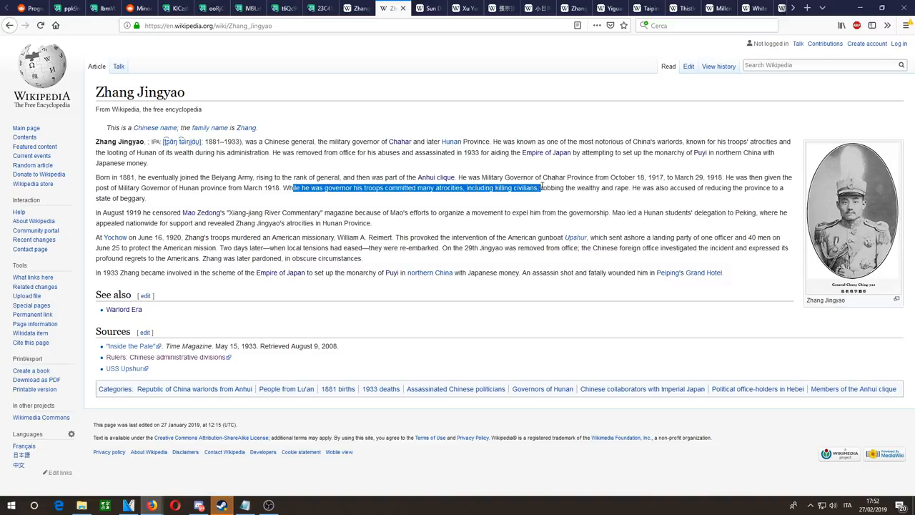
{"action": "left_click_drag", "start_coordinate": [541, 187], "coordinate": [631, 188]}
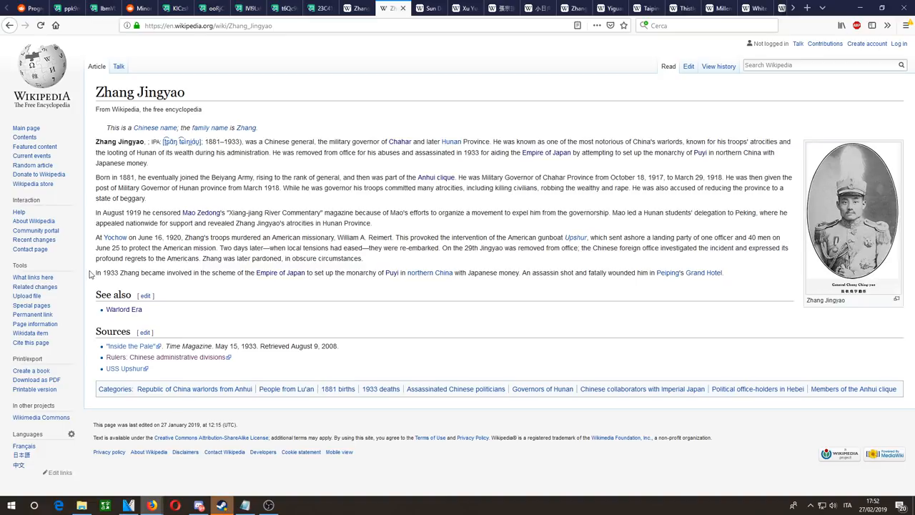
Step: Highlight the 1933 Japanese scheme sentence, then move to the Sun Dianying article
{"action": "left_click_drag", "start_coordinate": [103, 272], "coordinate": [400, 271]}
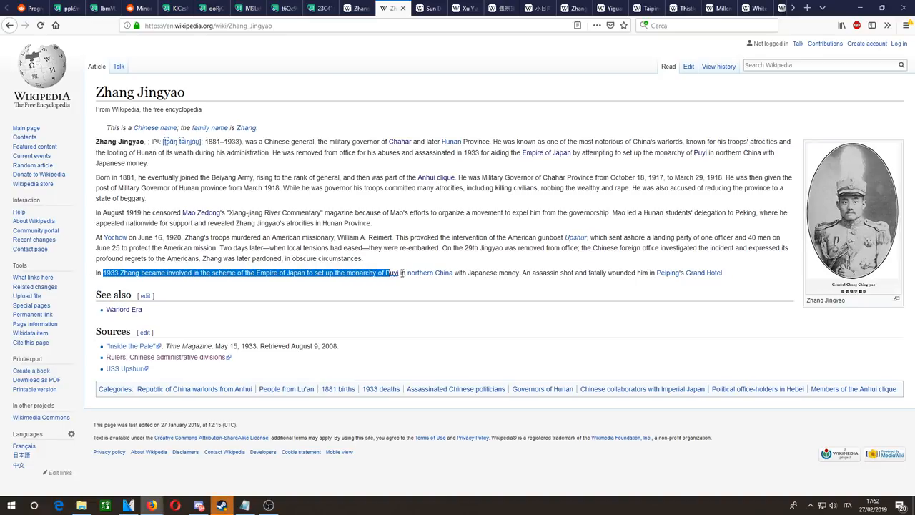
{"action": "left_click_drag", "start_coordinate": [401, 272], "coordinate": [523, 272]}
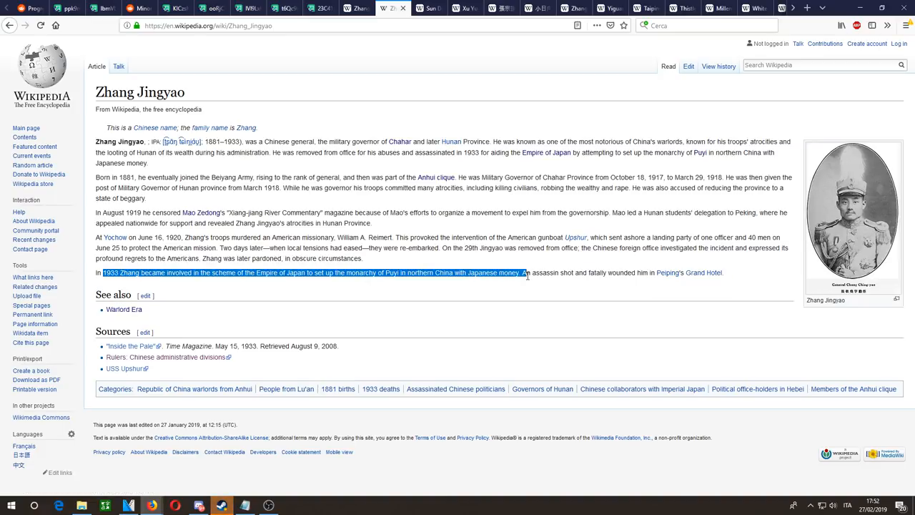
{"action": "left_click", "coordinate": [664, 272]}
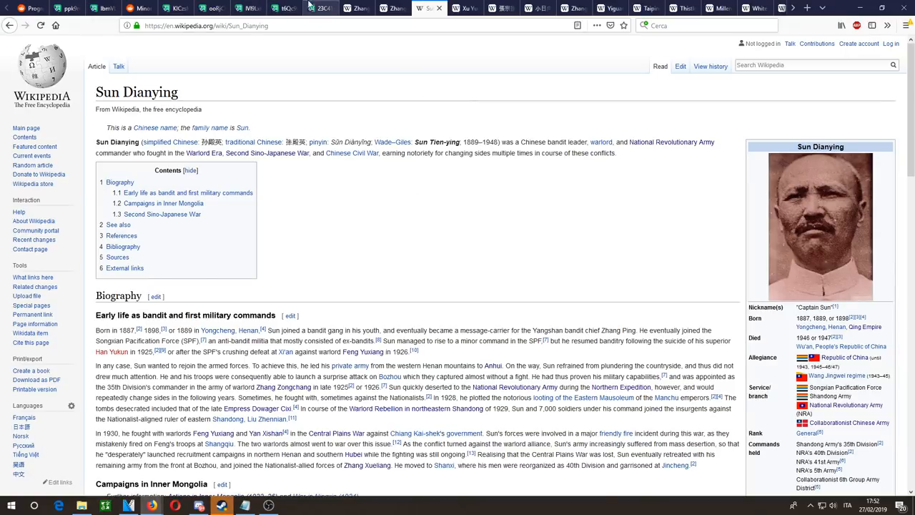
Step: Compare the Zhang Jingyao and Sun Dianying articles, reading into his Inner Mongolia campaigns, then return to the generals screenshot
{"action": "left_click", "coordinate": [184, 10]}
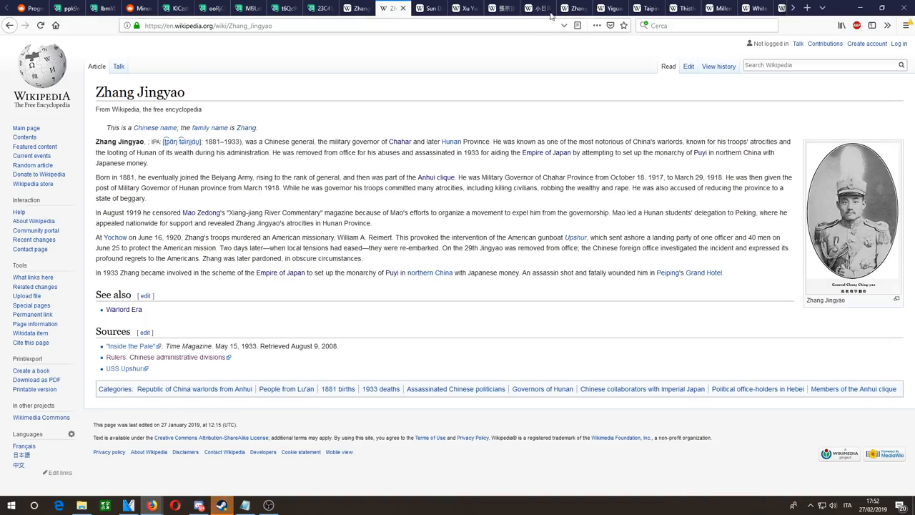
{"action": "left_click", "coordinate": [412, 8]}
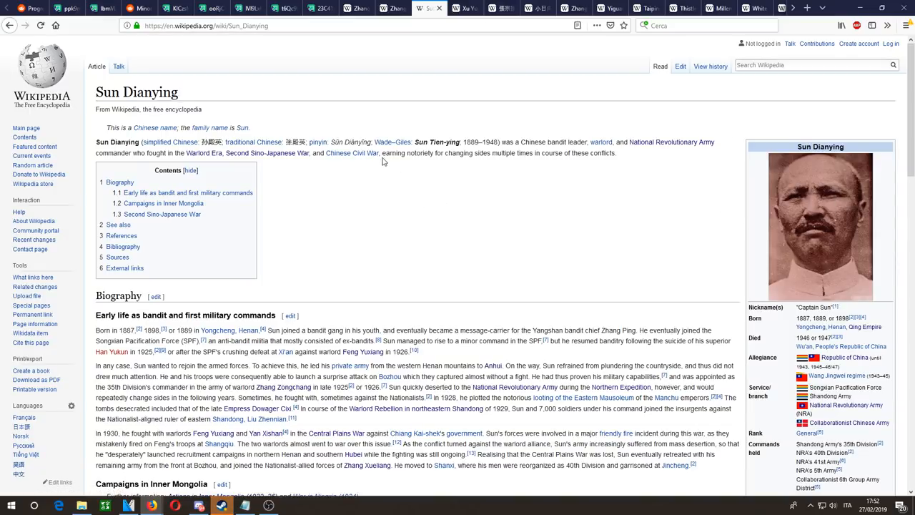
{"action": "left_click_drag", "start_coordinate": [382, 153], "coordinate": [615, 153]}
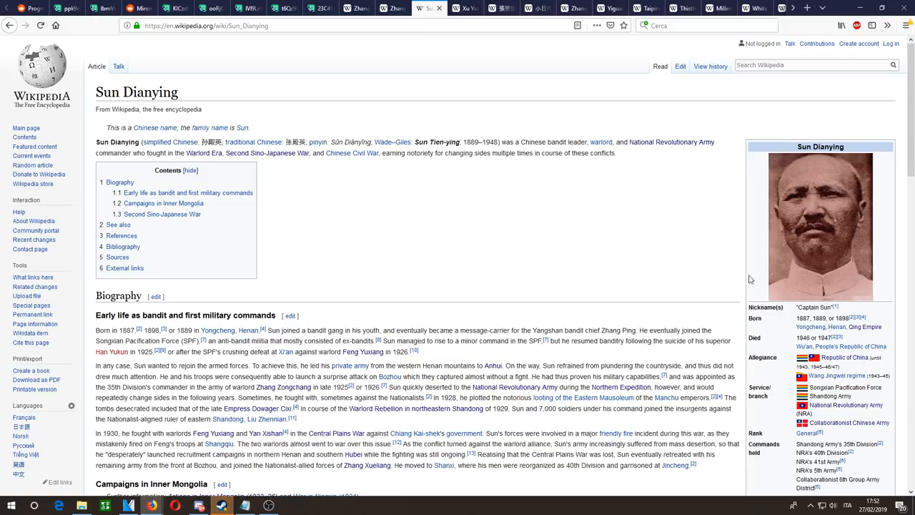
{"action": "scroll", "scroll_direction": "down", "scroll_amount": 3}
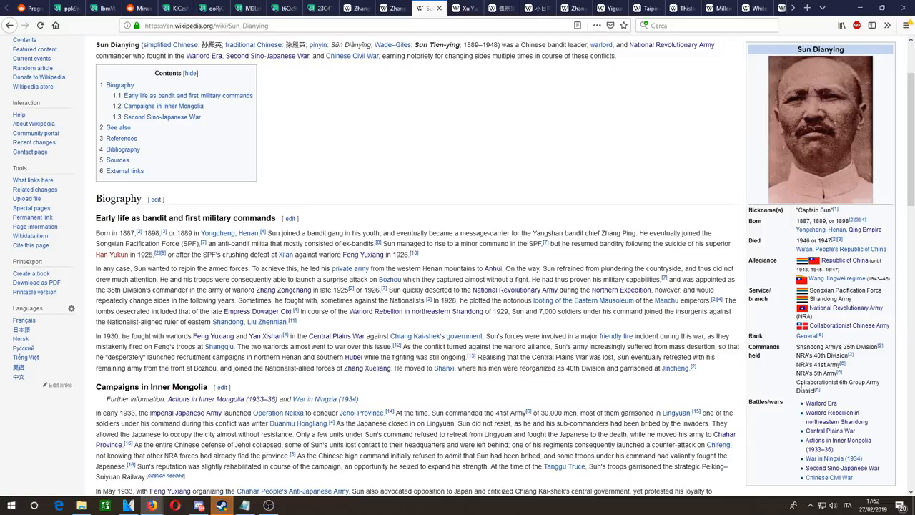
{"action": "double_click", "coordinate": [833, 389]}
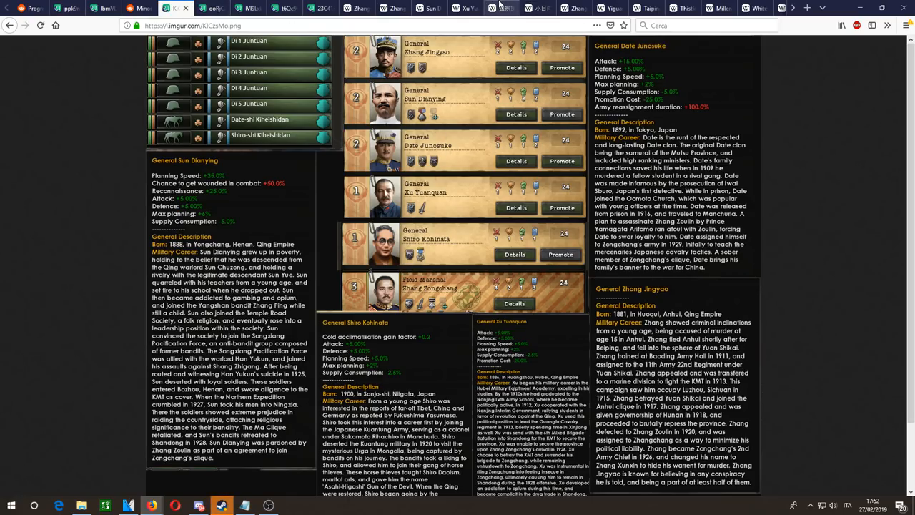
Step: Skim the Chinese Wikipedia page on 張宗援, then bring up the Zhang Tianran article
{"action": "left_click", "coordinate": [497, 8]}
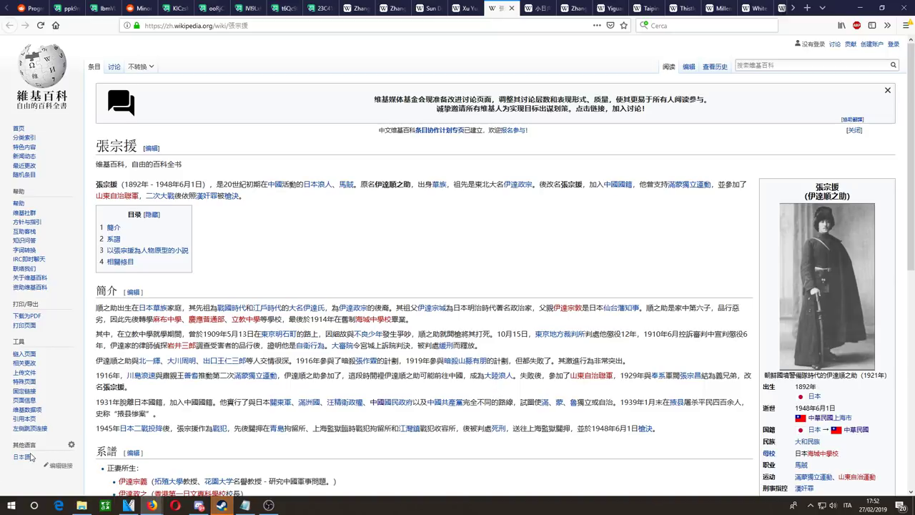
{"action": "scroll", "scroll_direction": "down", "scroll_amount": 3}
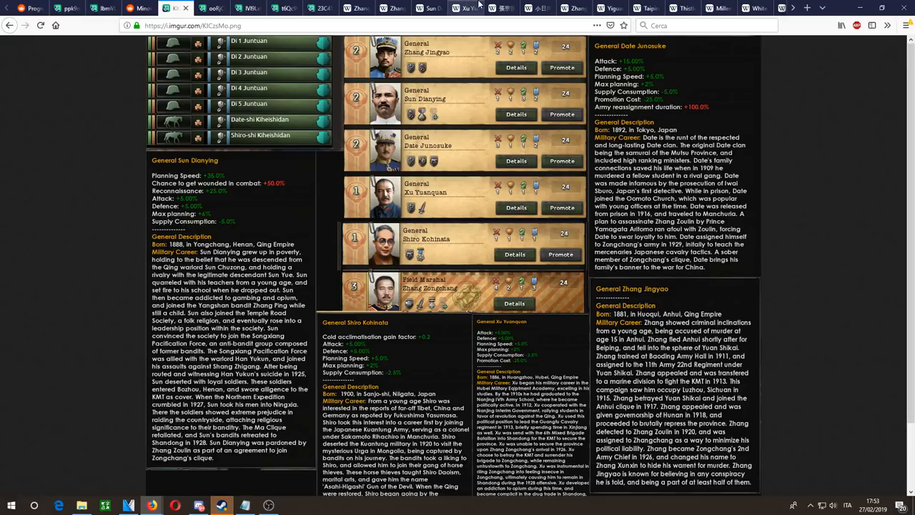
{"action": "left_click", "coordinate": [462, 9]}
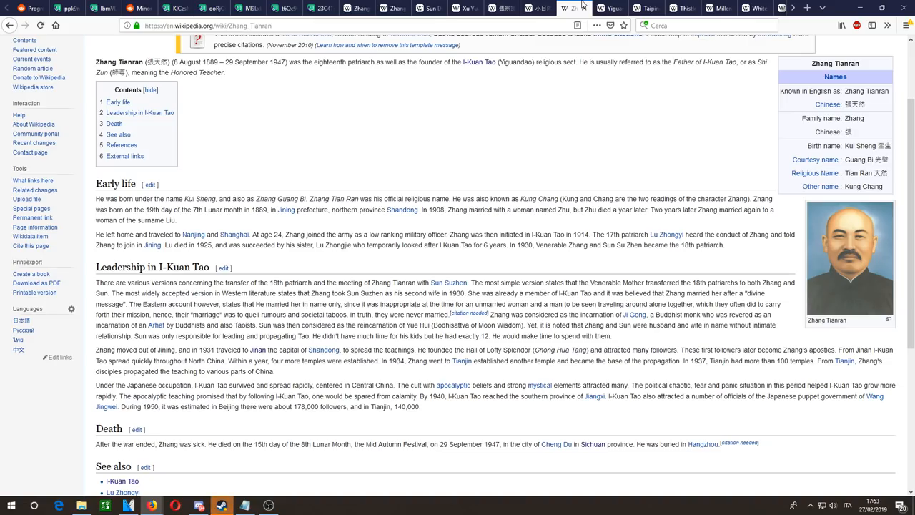
Step: Return to the Minor Monday Zongchang post at the opium tax passages
{"action": "left_click", "coordinate": [128, 9]}
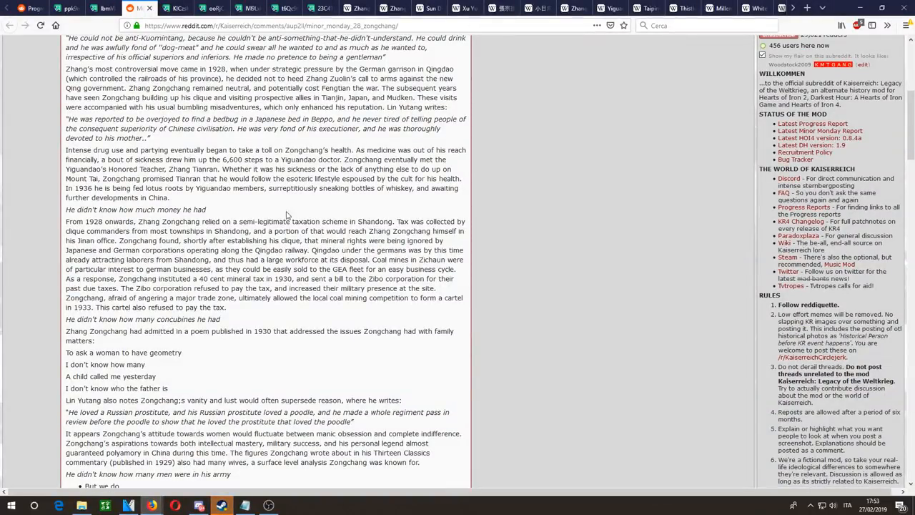
Step: Highlight the Shandong taxation scheme passage, then view the Shandong focus tree screenshot
{"action": "left_click_drag", "start_coordinate": [66, 220], "coordinate": [444, 289]}
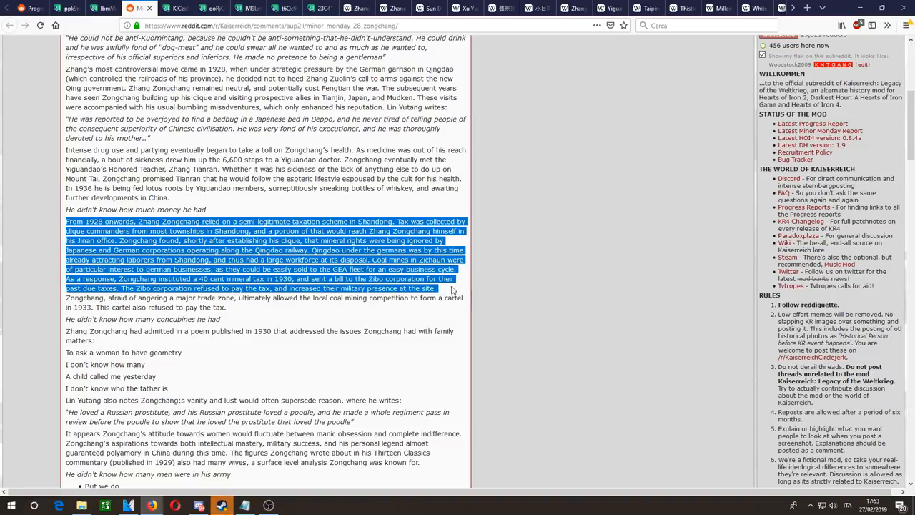
{"action": "left_click", "coordinate": [346, 318]}
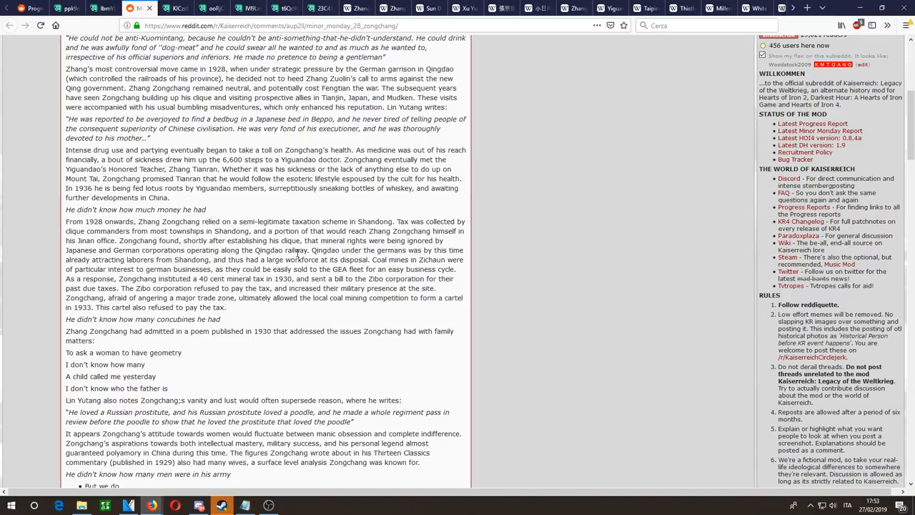
{"action": "left_click", "coordinate": [172, 9]}
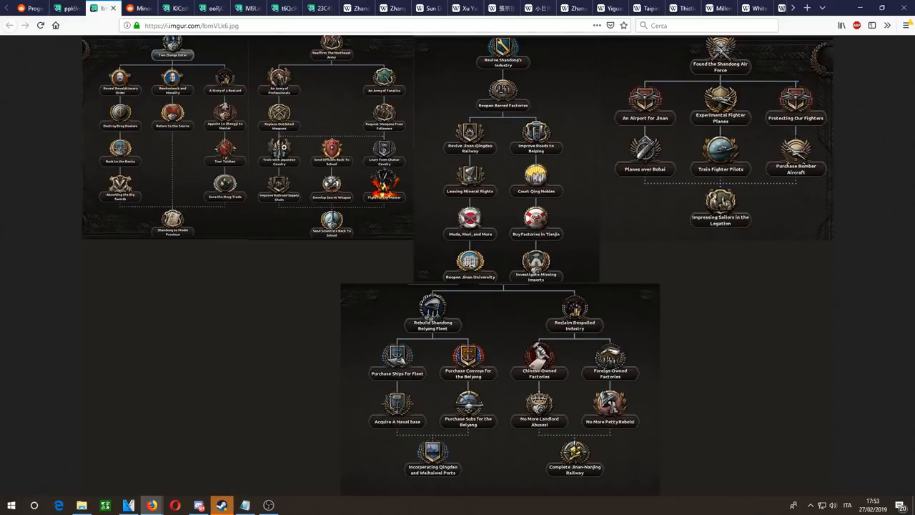
{"action": "mouse_move", "coordinate": [360, 92]}
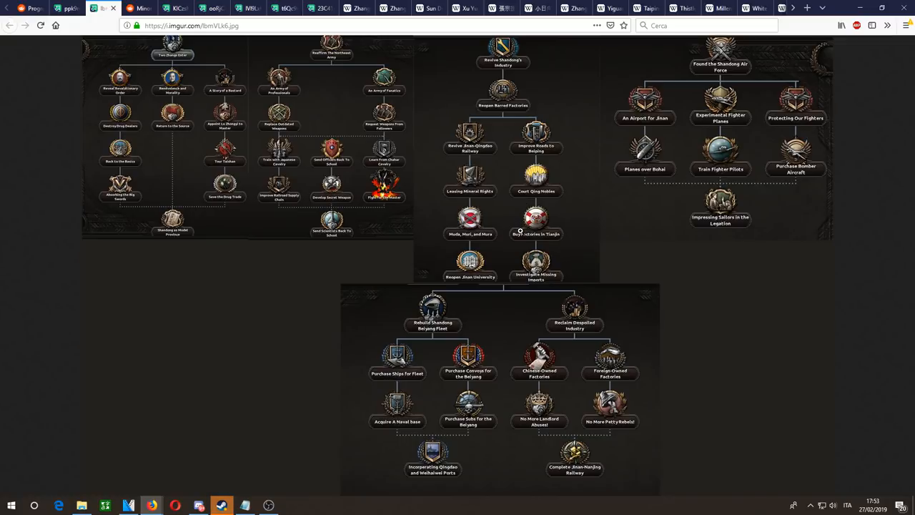
{"action": "mouse_move", "coordinate": [503, 260]}
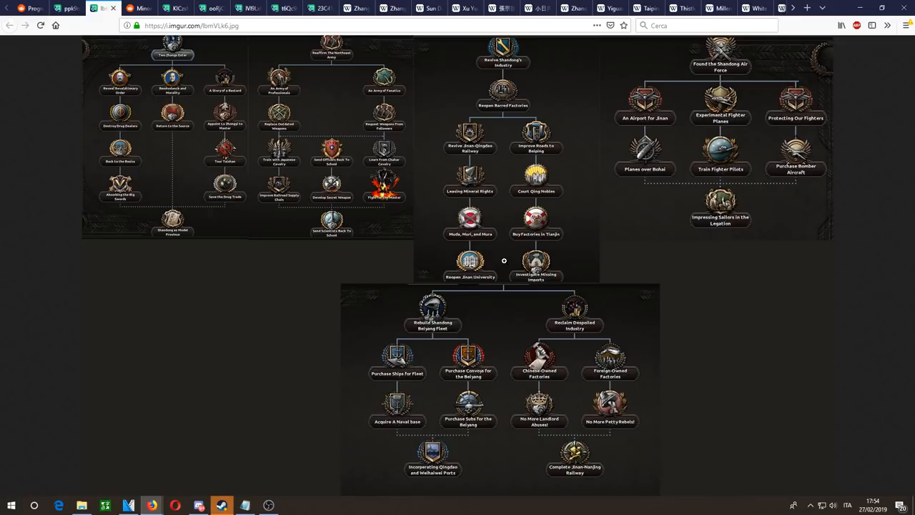
{"action": "mouse_move", "coordinate": [408, 340]}
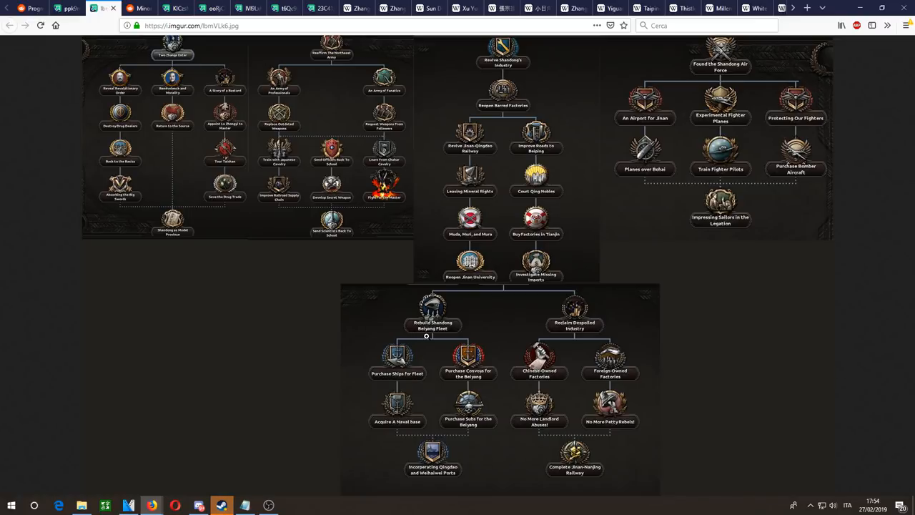
{"action": "scroll", "scroll_direction": "down", "scroll_amount": 3}
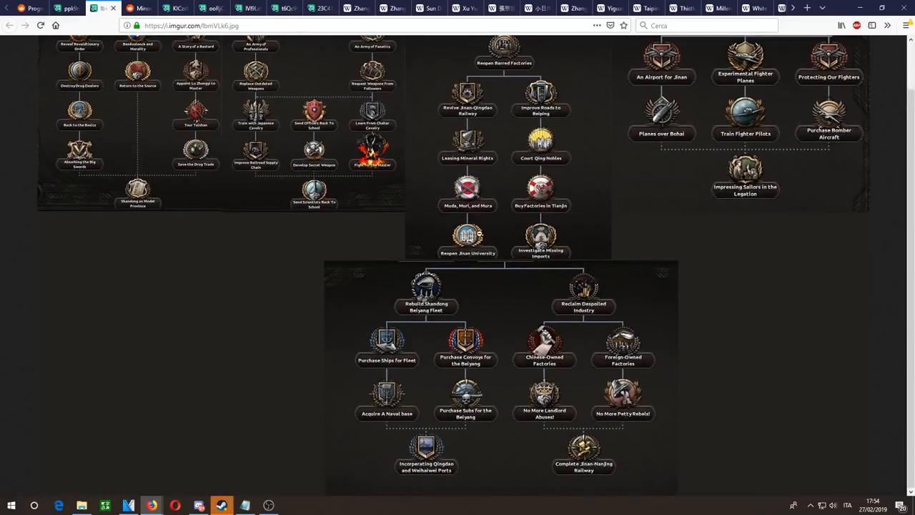
Step: Look up the Beiyang Fleet article in a new tab, then return to the generals' bios screenshot
{"action": "left_click", "coordinate": [803, 9]}
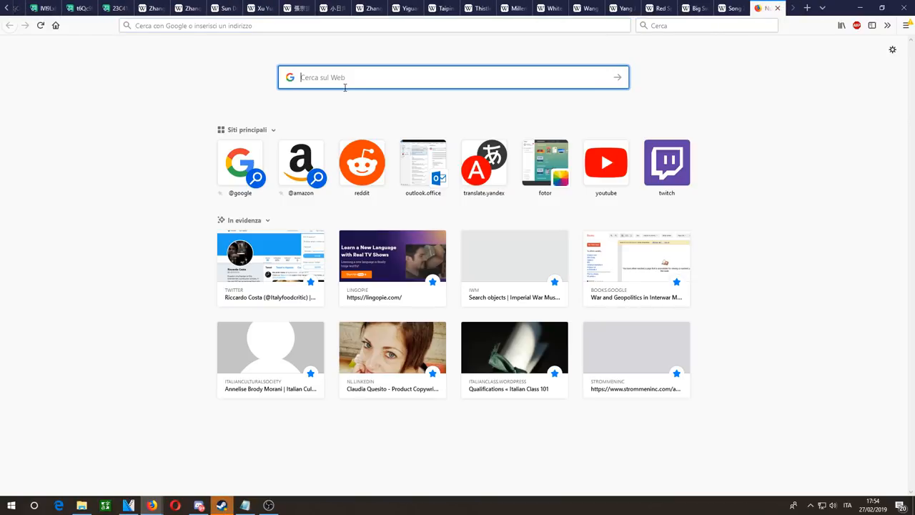
{"action": "type", "text": "beiyang fleet"}
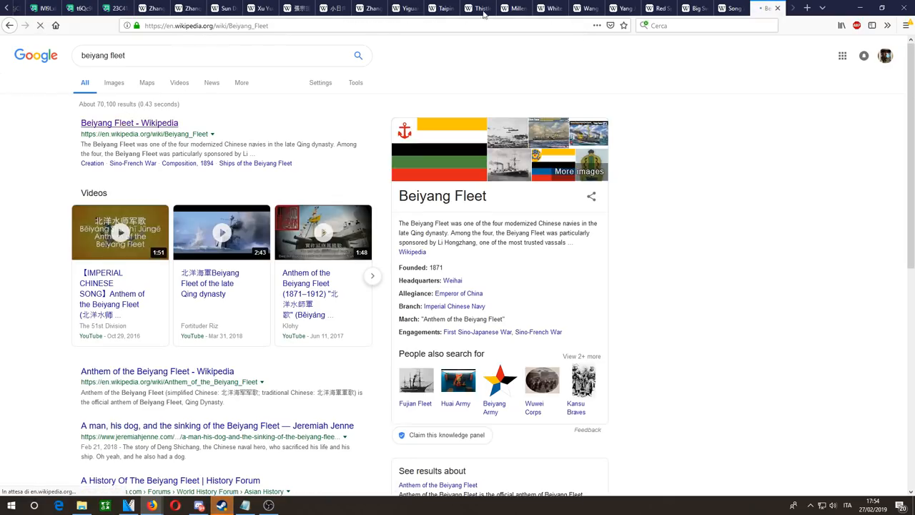
{"action": "left_click", "coordinate": [129, 123]}
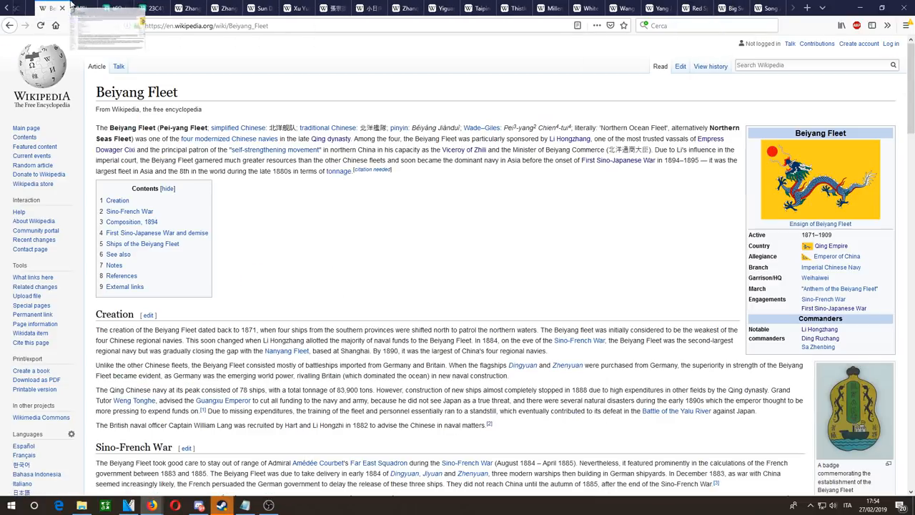
{"action": "left_click", "coordinate": [161, 8]}
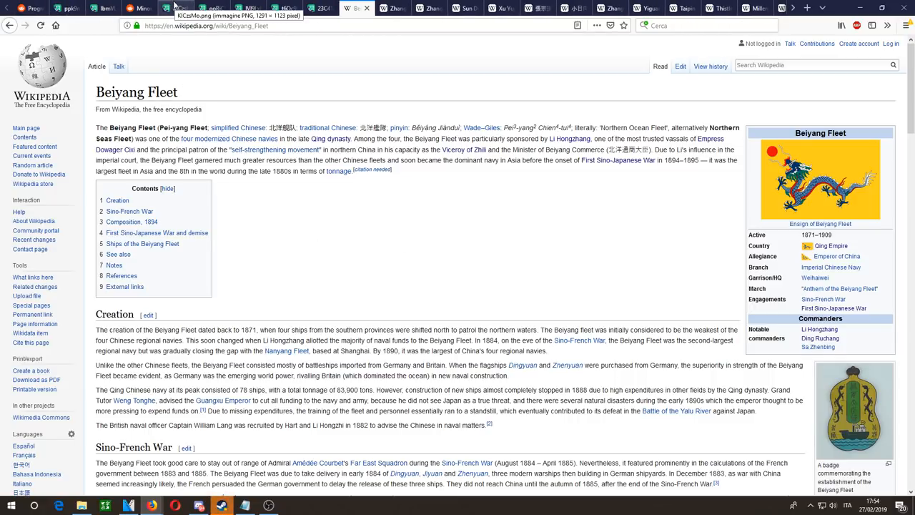
{"action": "scroll", "scroll_direction": "down", "scroll_amount": 3}
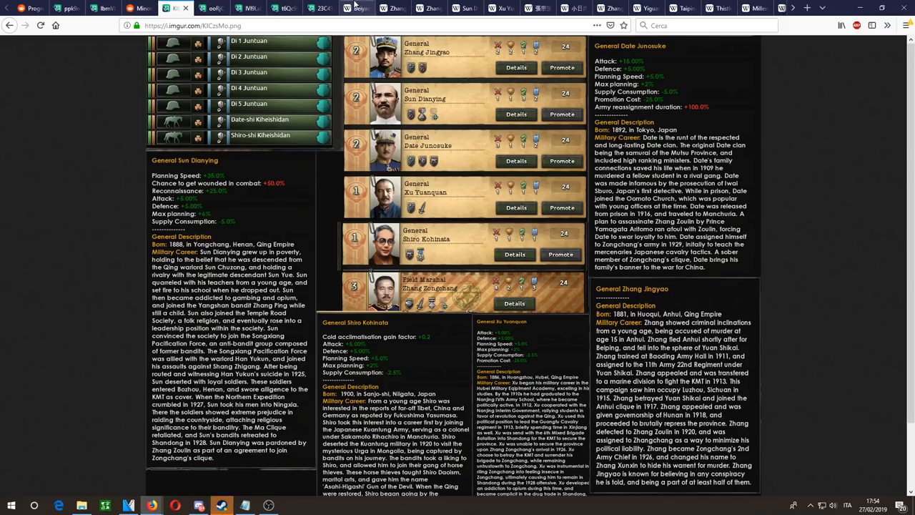
Step: Bring up the Weihai article and read down through its History section
{"action": "left_click", "coordinate": [358, 9]}
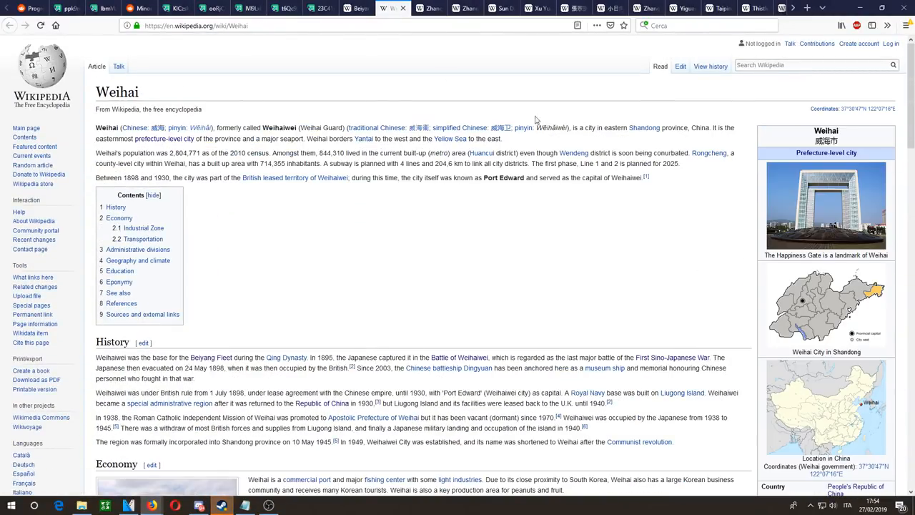
{"action": "left_click", "coordinate": [826, 414]}
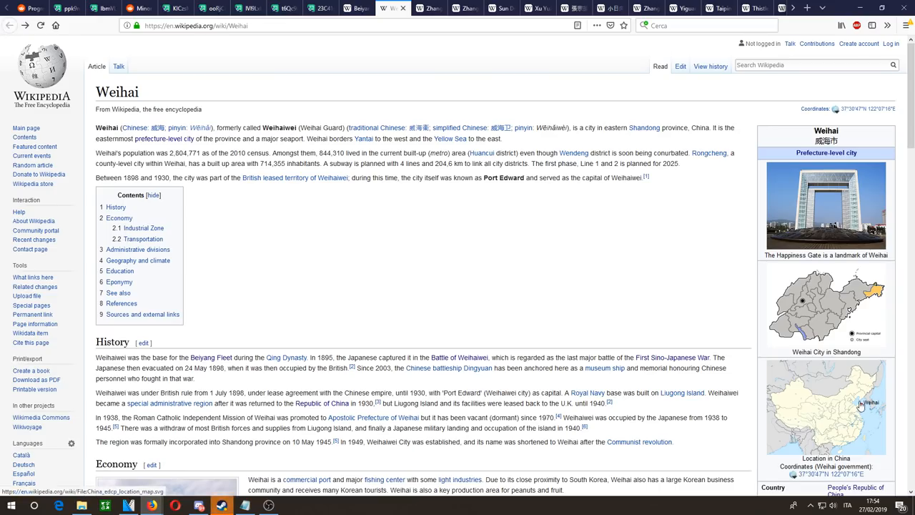
{"action": "scroll", "scroll_direction": "down", "scroll_amount": 3}
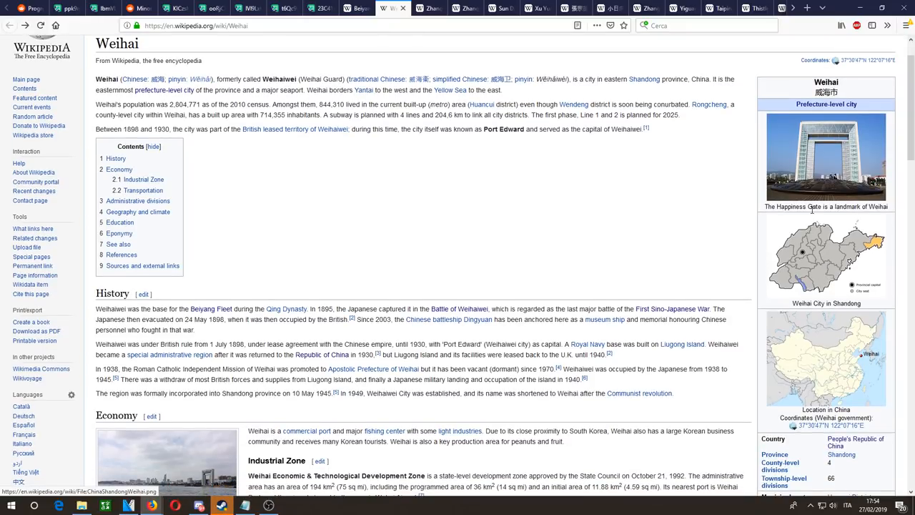
{"action": "scroll", "scroll_direction": "down", "scroll_amount": 3}
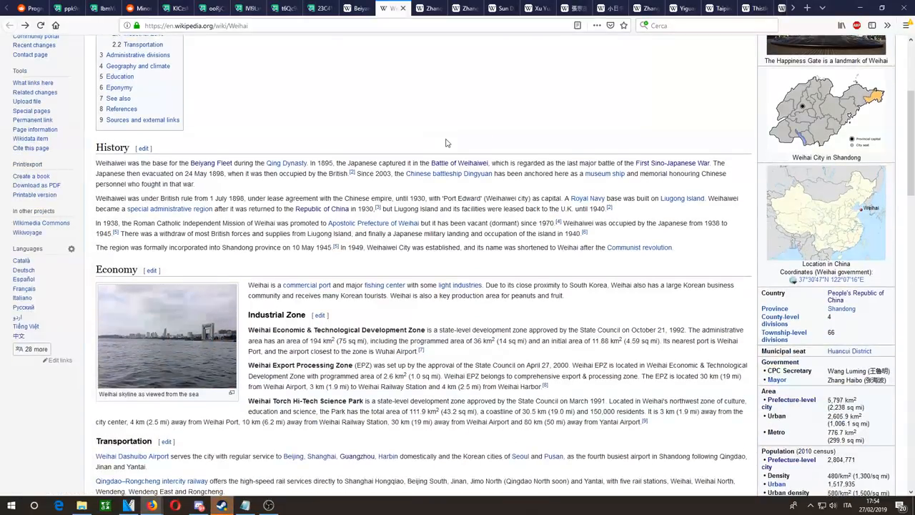
{"action": "scroll", "scroll_direction": "down", "scroll_amount": 3}
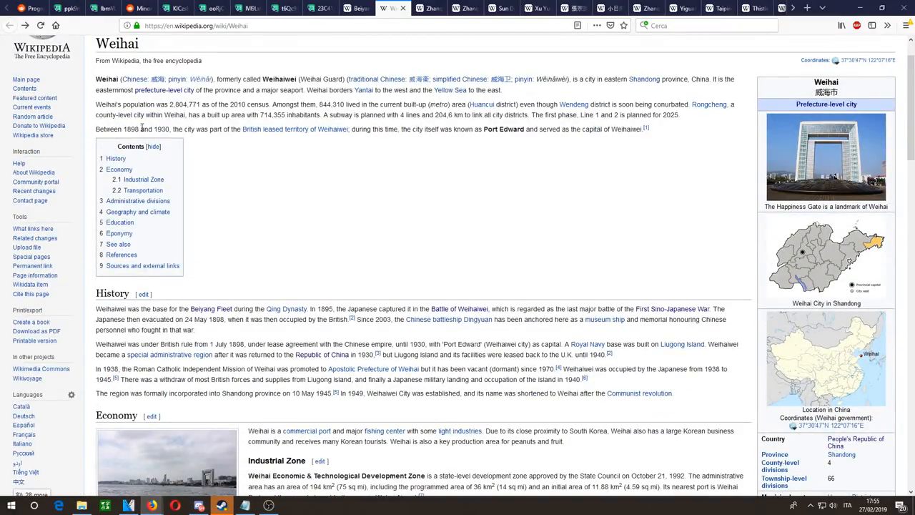
Step: Continue through Weihai's Economy and Transportation sections, then scroll back toward the top
{"action": "scroll", "scroll_direction": "down", "scroll_amount": 3}
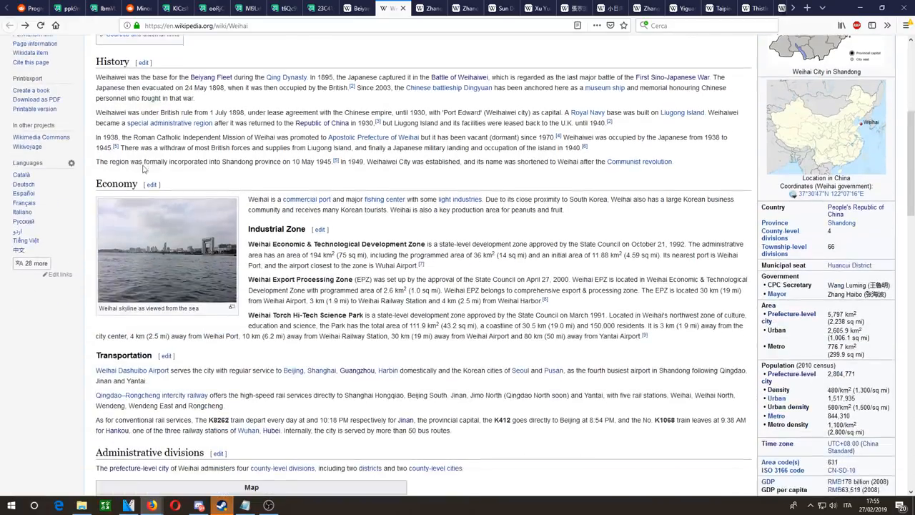
{"action": "scroll", "scroll_direction": "down", "scroll_amount": 3}
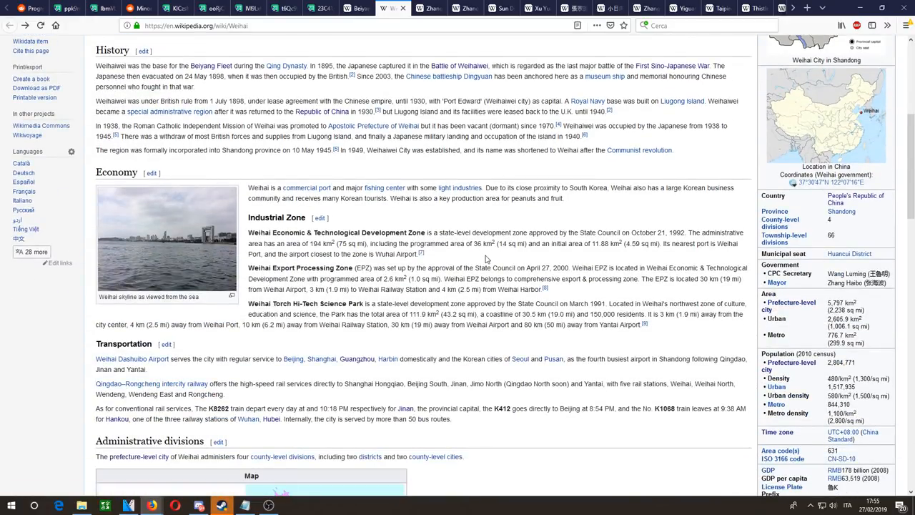
{"action": "mouse_move", "coordinate": [625, 216]}
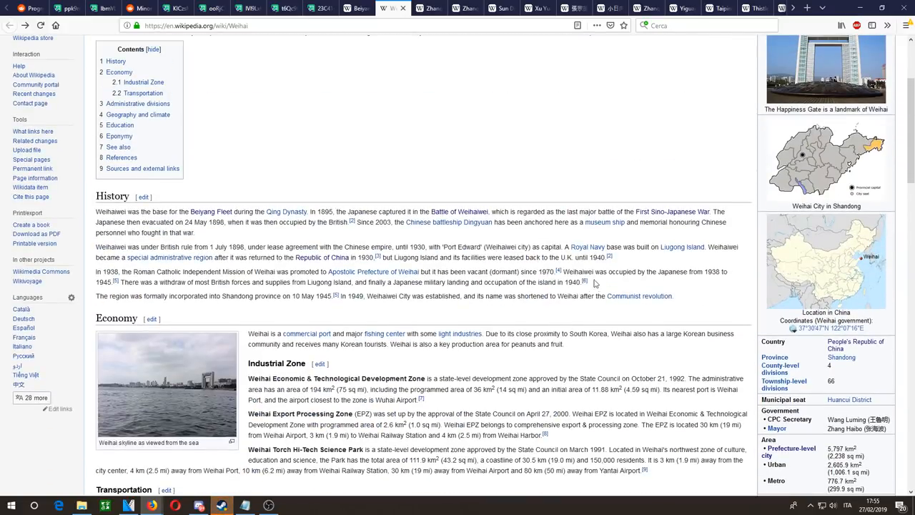
{"action": "scroll", "scroll_direction": "up", "scroll_amount": 3}
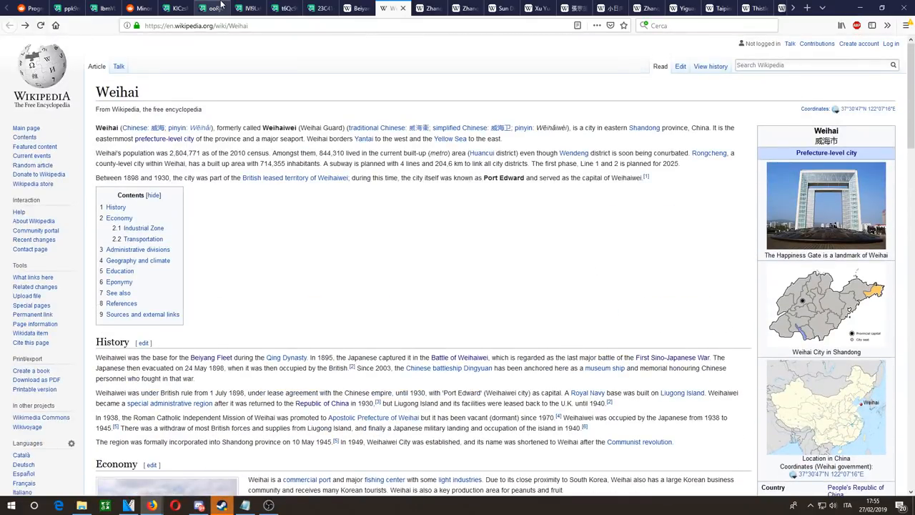
Step: View the generals screenshot and a general's portrait image on Imgur
{"action": "left_click", "coordinate": [183, 8]}
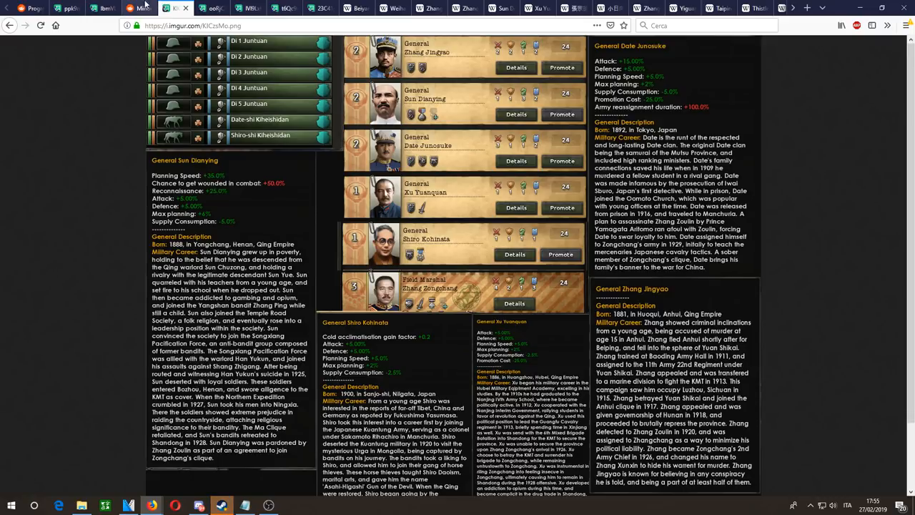
{"action": "left_click", "coordinate": [129, 9]}
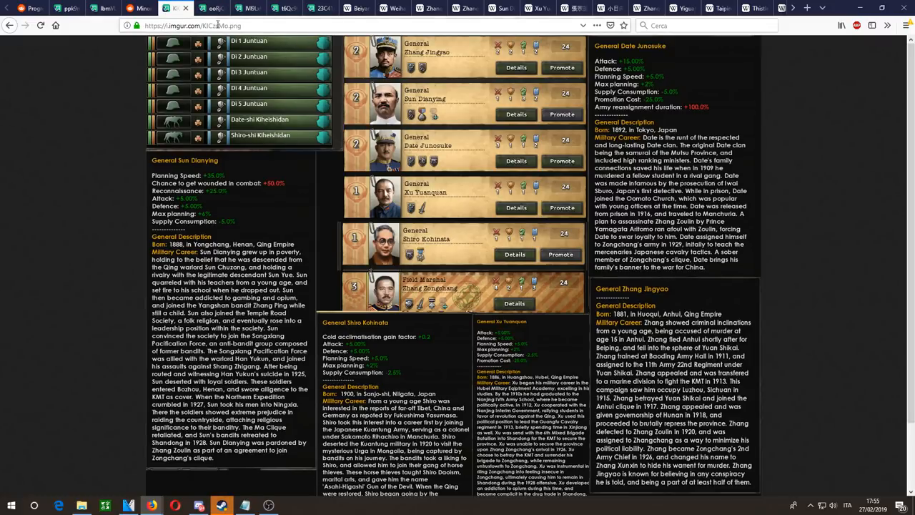
{"action": "left_click", "coordinate": [221, 8]}
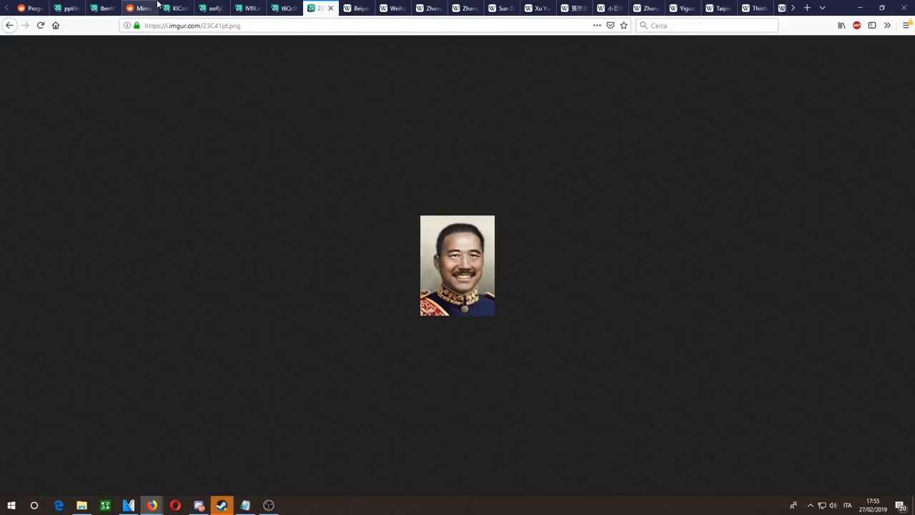
Step: View the Zongchang events screenshot, then return to the Minor Monday Zongchang post
{"action": "left_click", "coordinate": [284, 8]}
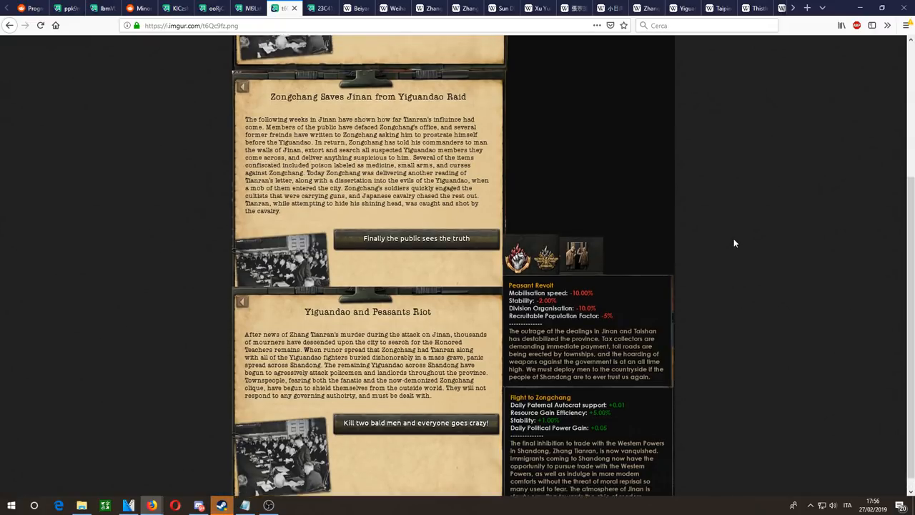
{"action": "left_click", "coordinate": [184, 8]}
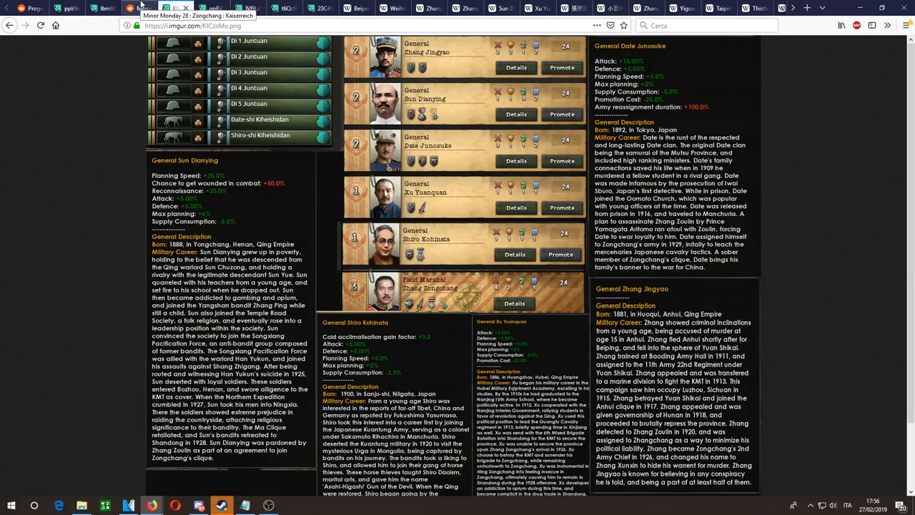
{"action": "left_click", "coordinate": [133, 9]}
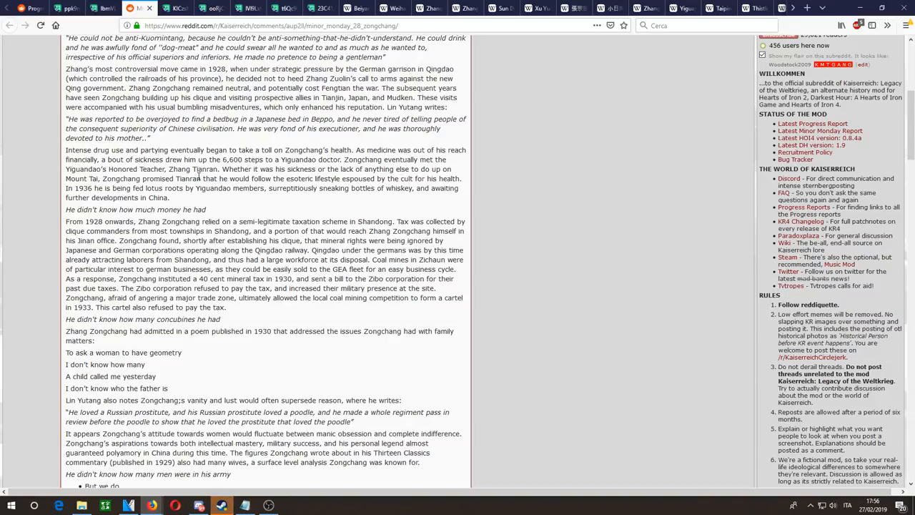
Step: Read down the Zongchang post and reopen its linked Imgur generals screenshot
{"action": "scroll", "scroll_direction": "down", "scroll_amount": 3}
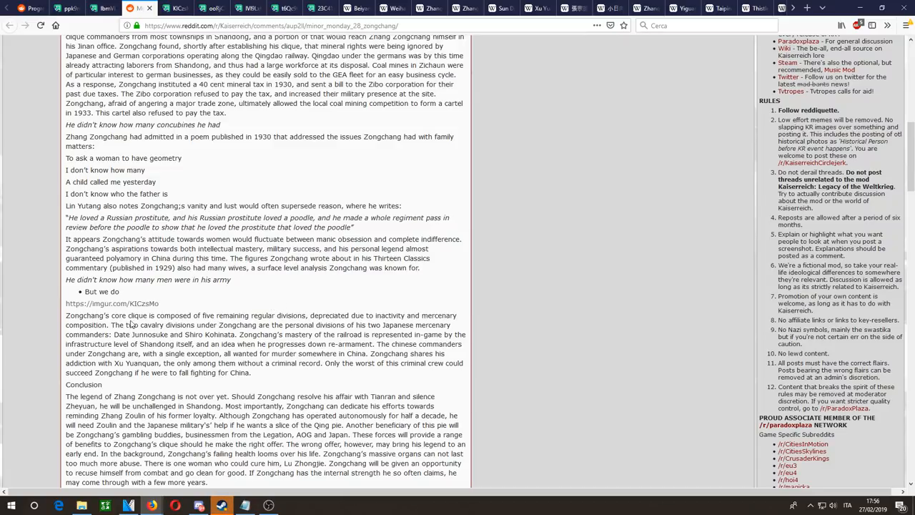
{"action": "left_click_drag", "start_coordinate": [249, 316], "coordinate": [458, 316]}
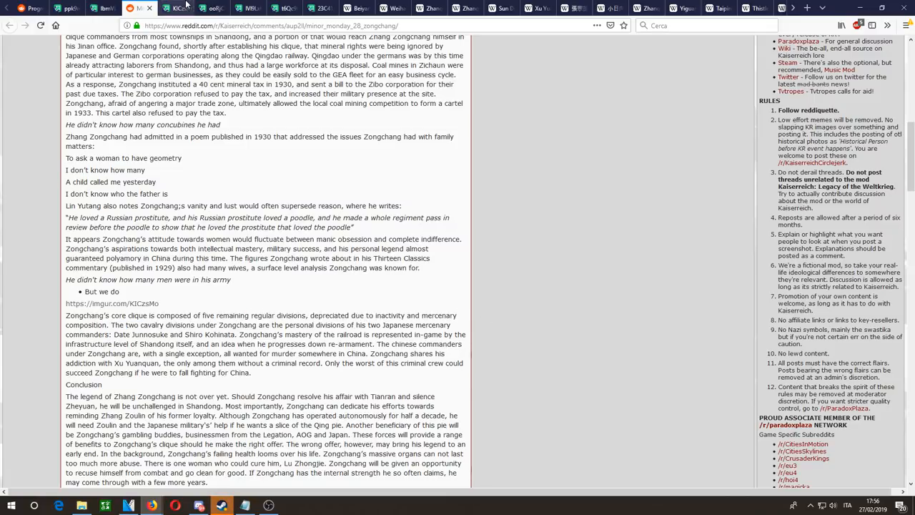
{"action": "left_click", "coordinate": [111, 303]}
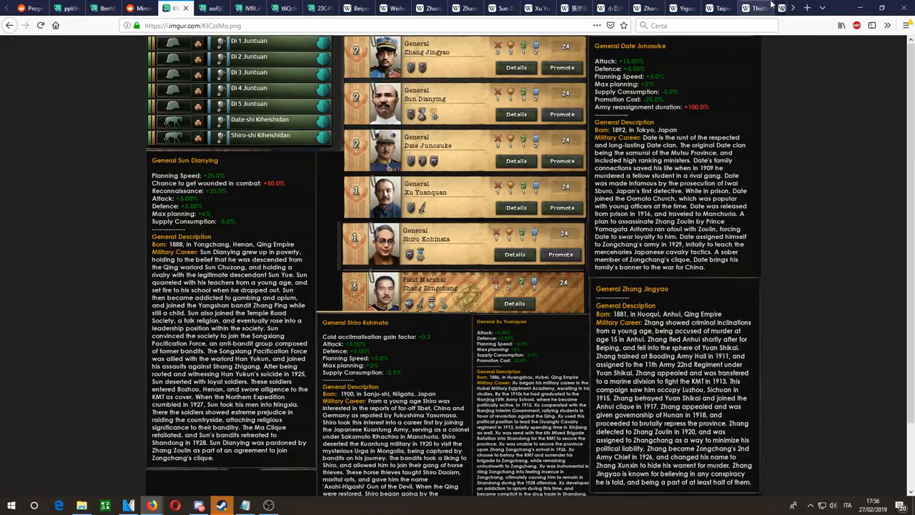
Step: Google 'white russian mercenaries' in a new tab
{"action": "left_click", "coordinate": [798, 9]}
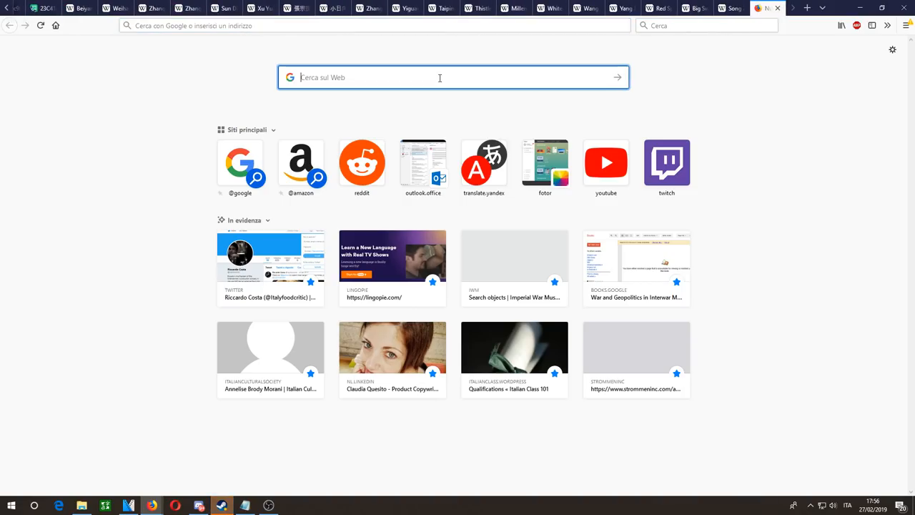
{"action": "type", "text": "white russian merce"}
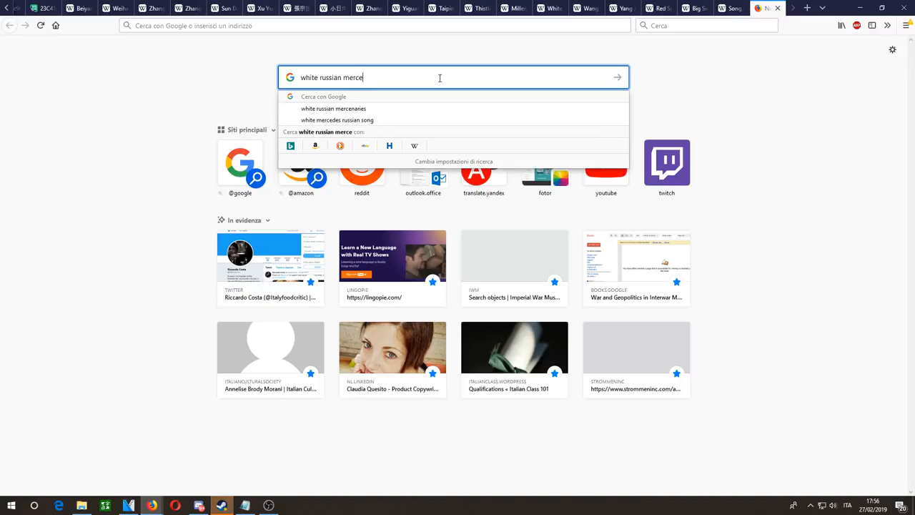
{"action": "left_click", "coordinate": [338, 109]}
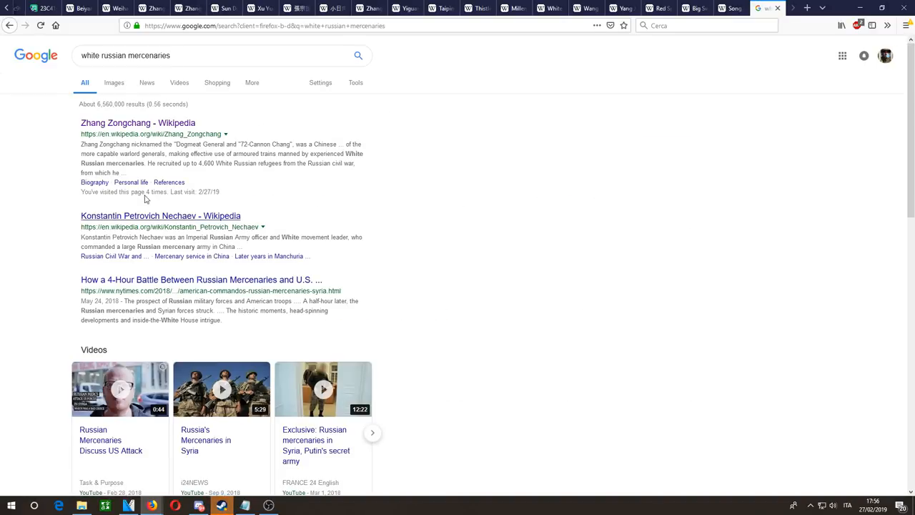
{"action": "mouse_move", "coordinate": [246, 295]}
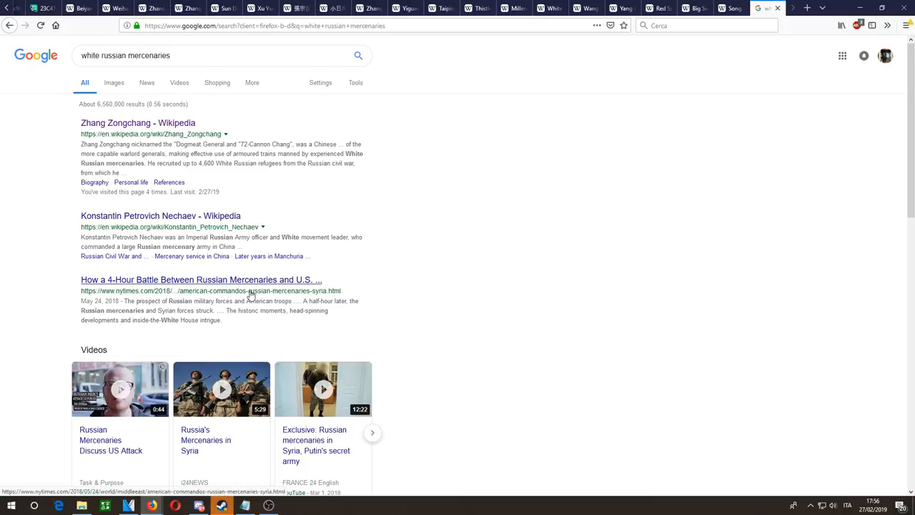
Step: Open Wikipedia's Zhang Zongchang article and read through its Biography section
{"action": "left_click", "coordinate": [137, 123]}
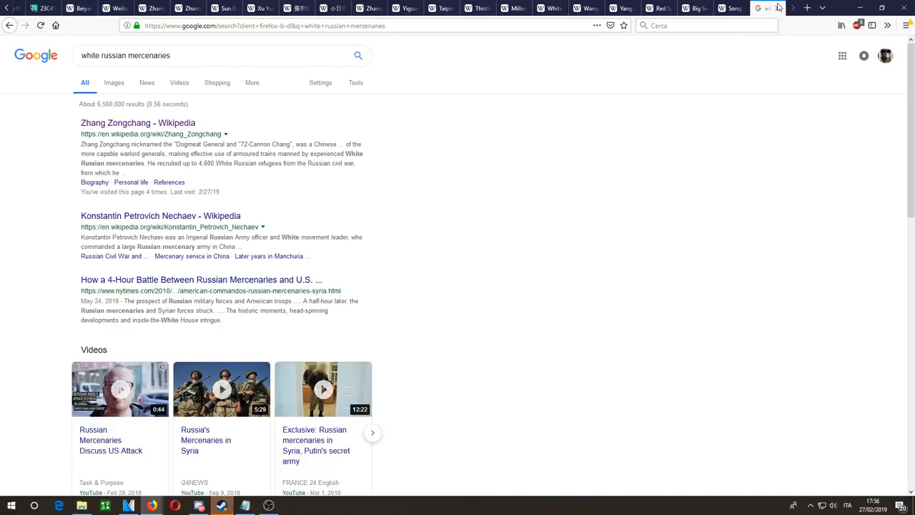
{"action": "left_click", "coordinate": [137, 123]}
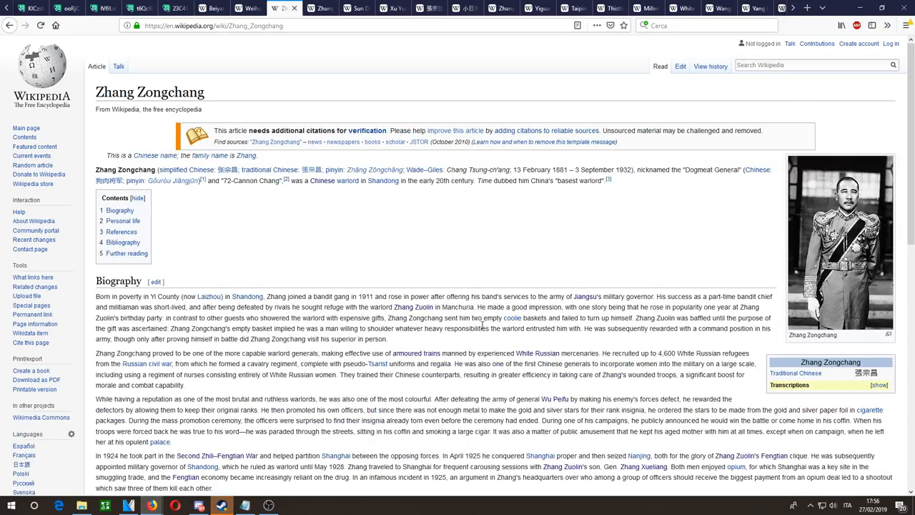
{"action": "scroll", "scroll_direction": "down", "scroll_amount": 3}
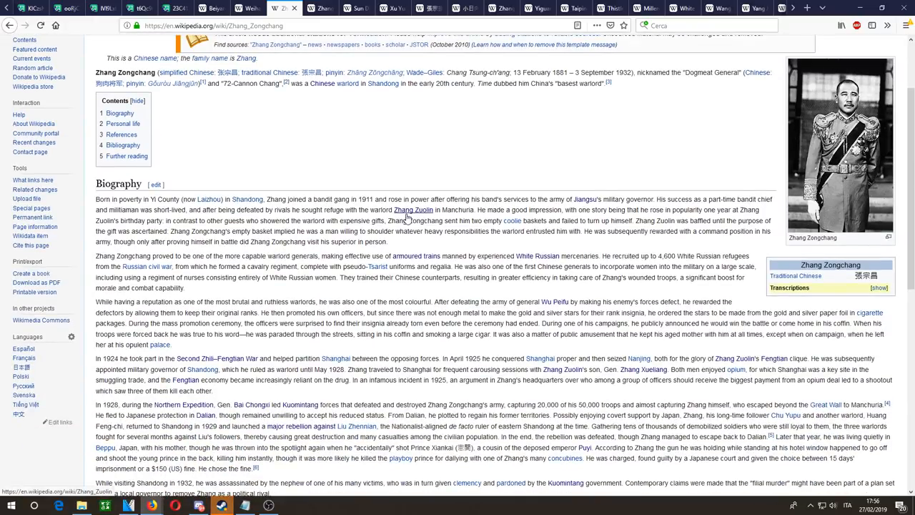
{"action": "mouse_move", "coordinate": [415, 209]}
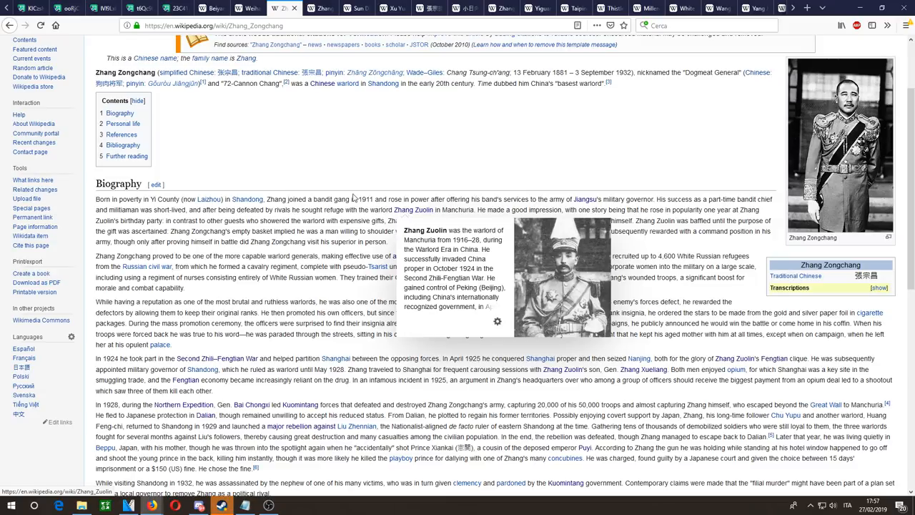
{"action": "mouse_move", "coordinate": [627, 222]}
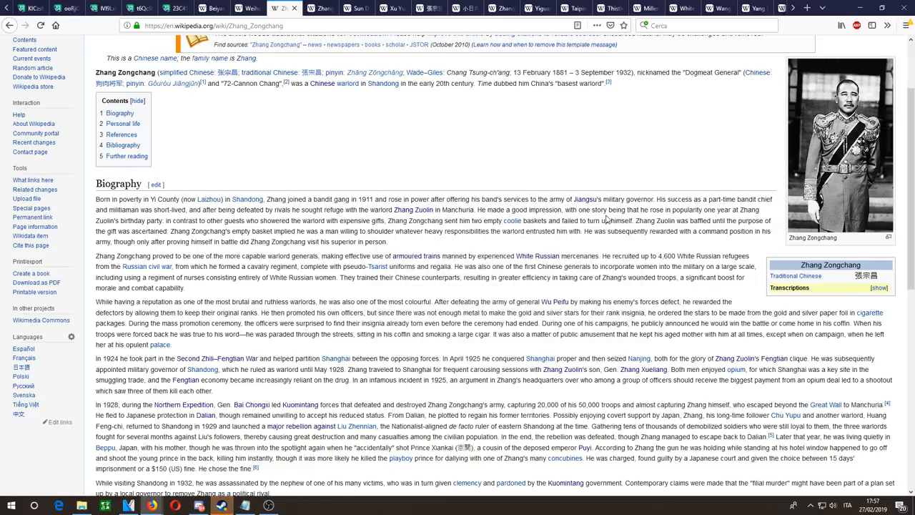
{"action": "scroll", "scroll_direction": "down", "scroll_amount": 3}
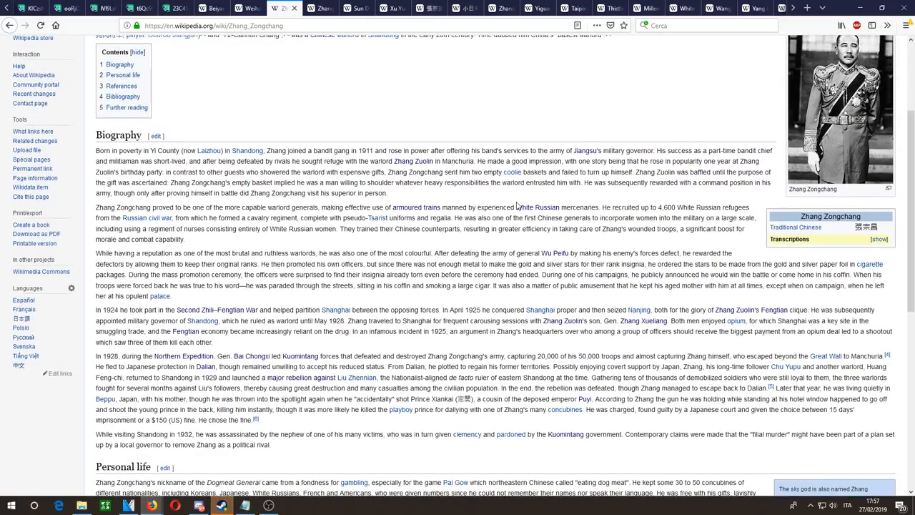
{"action": "mouse_move", "coordinate": [512, 203]}
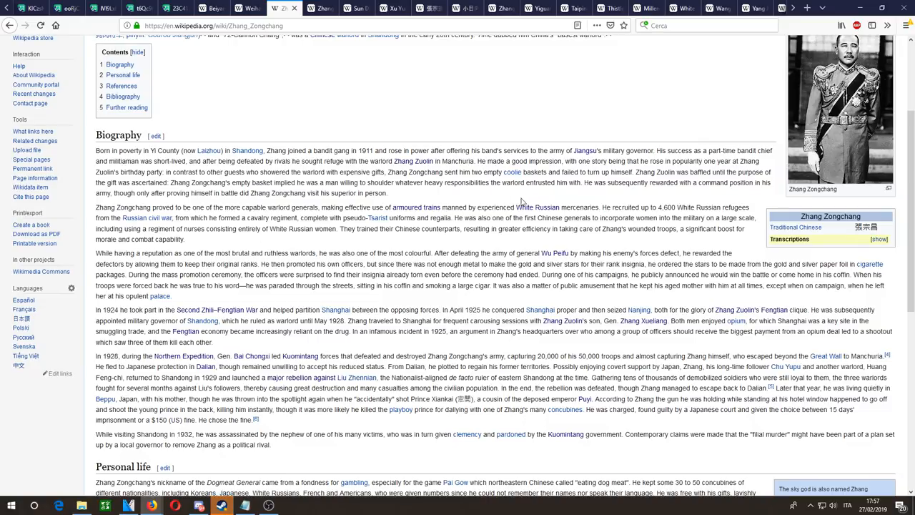
{"action": "mouse_move", "coordinate": [91, 217]}
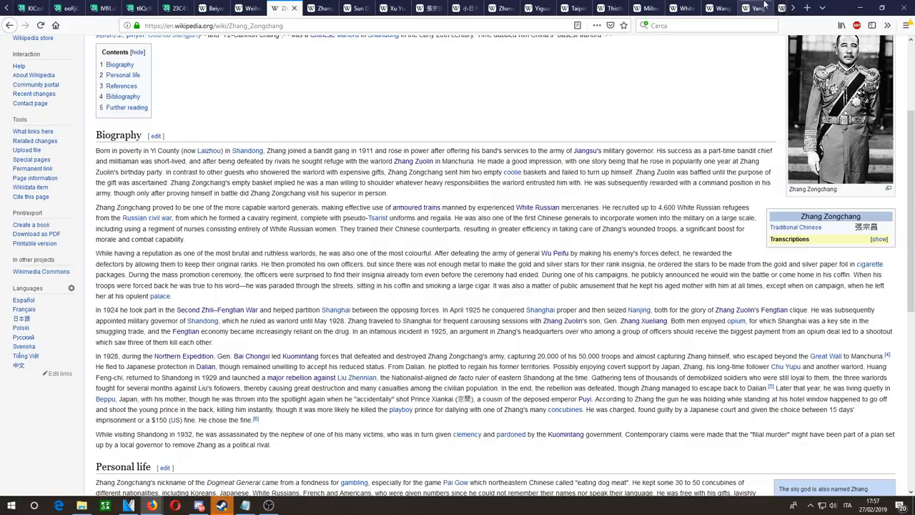
Step: Google 'orlik train' in a new tab and open the Medium armored train article
{"action": "left_click", "coordinate": [804, 8]}
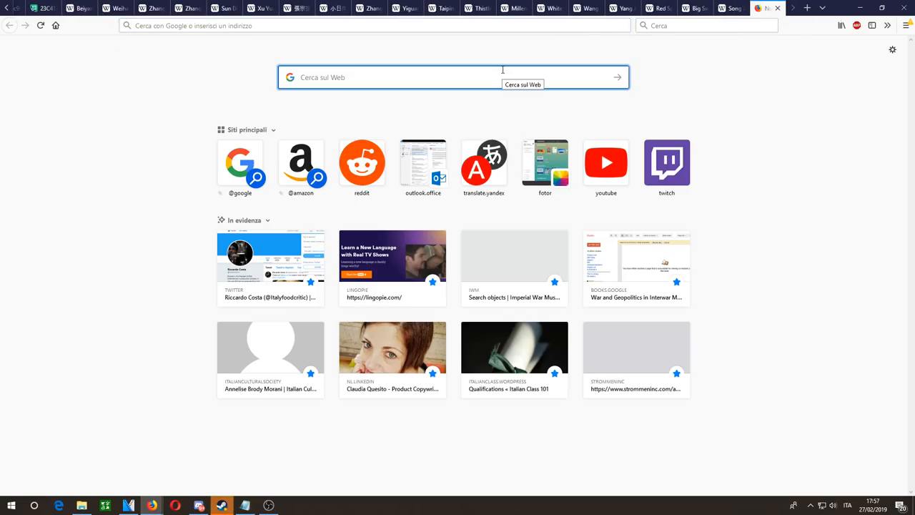
{"action": "type", "text": "orlik"}
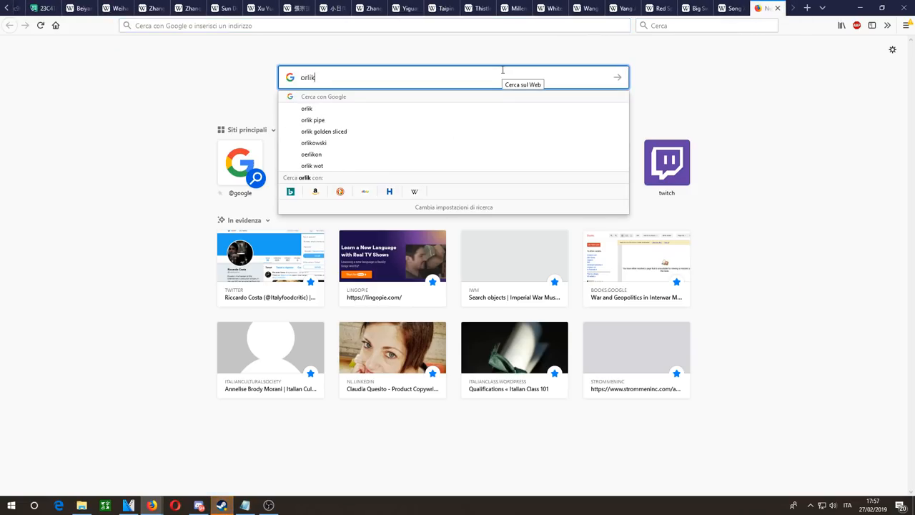
{"action": "type", "text": "train"}
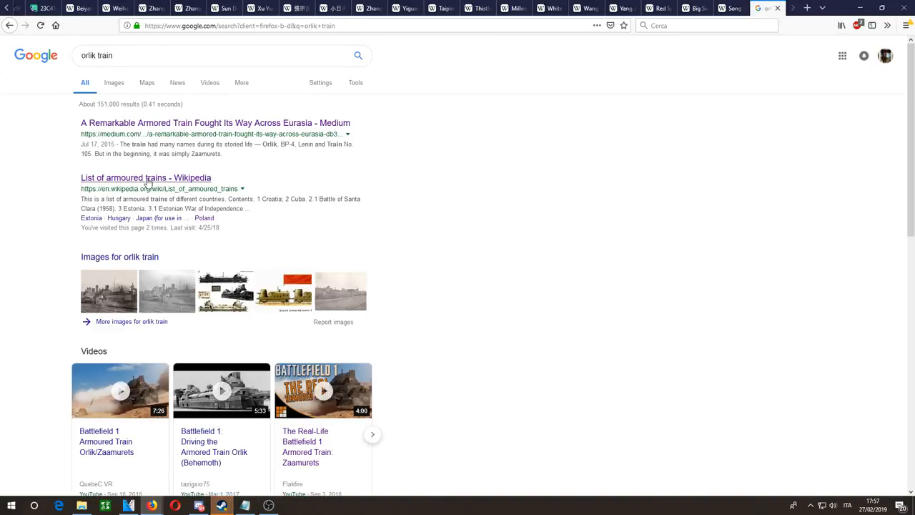
{"action": "left_click", "coordinate": [215, 123]}
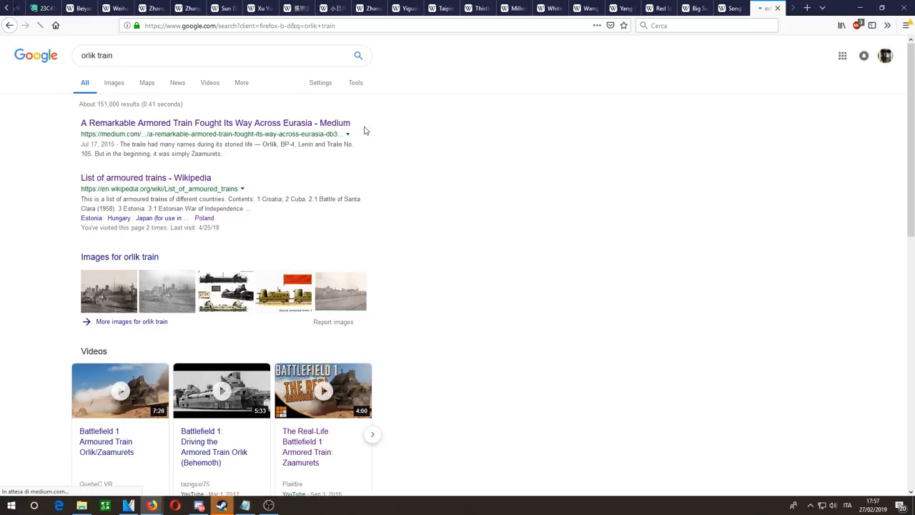
{"action": "left_click", "coordinate": [209, 123]}
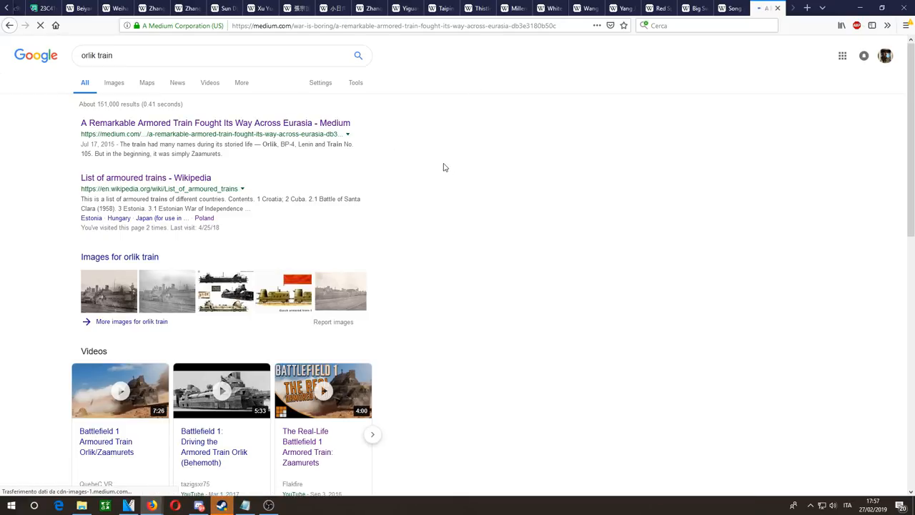
{"action": "left_click", "coordinate": [214, 123]}
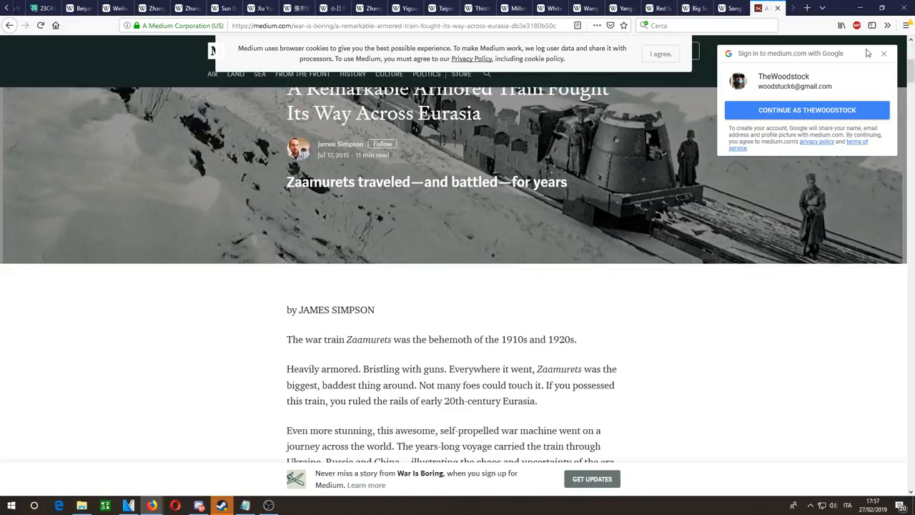
Step: Dismiss the notices and skim the armored train article, returning to its title
{"action": "left_click", "coordinate": [883, 53]}
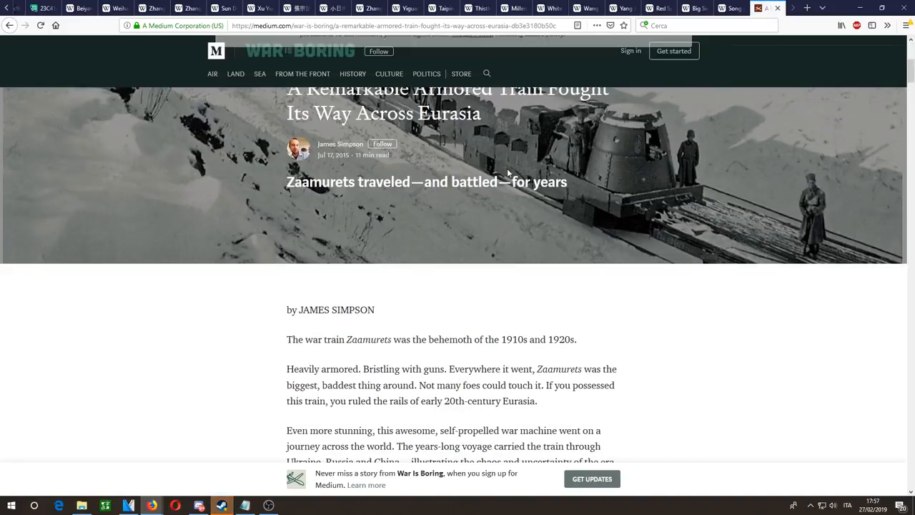
{"action": "scroll", "scroll_direction": "down", "scroll_amount": 3}
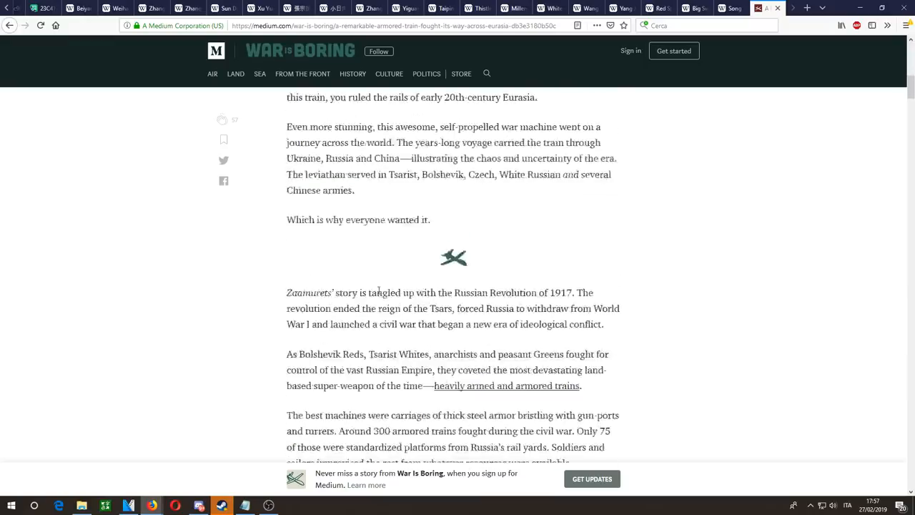
{"action": "scroll", "scroll_direction": "down", "scroll_amount": 3}
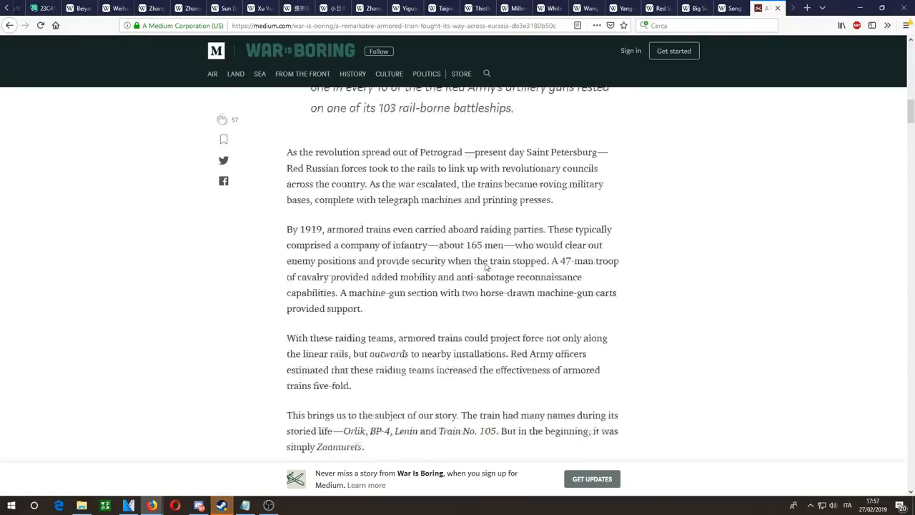
{"action": "scroll", "scroll_direction": "down", "scroll_amount": 3}
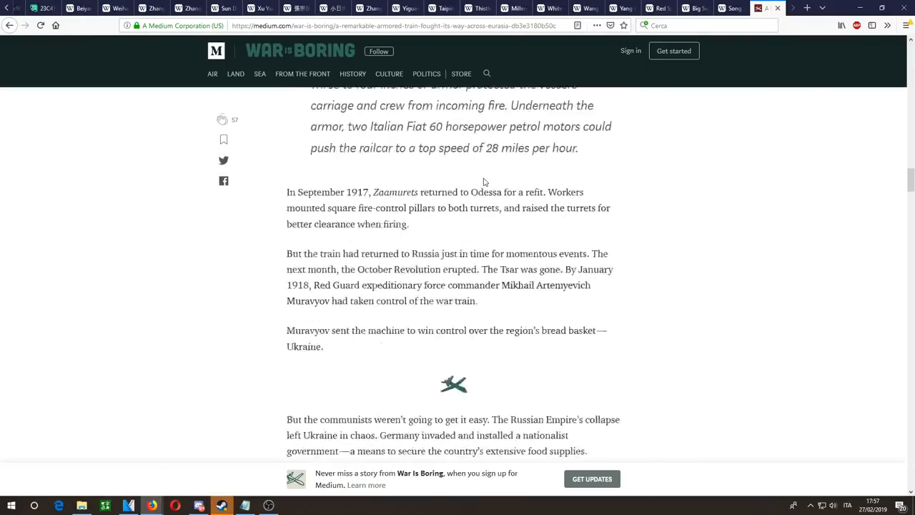
{"action": "scroll", "scroll_direction": "down", "scroll_amount": 3}
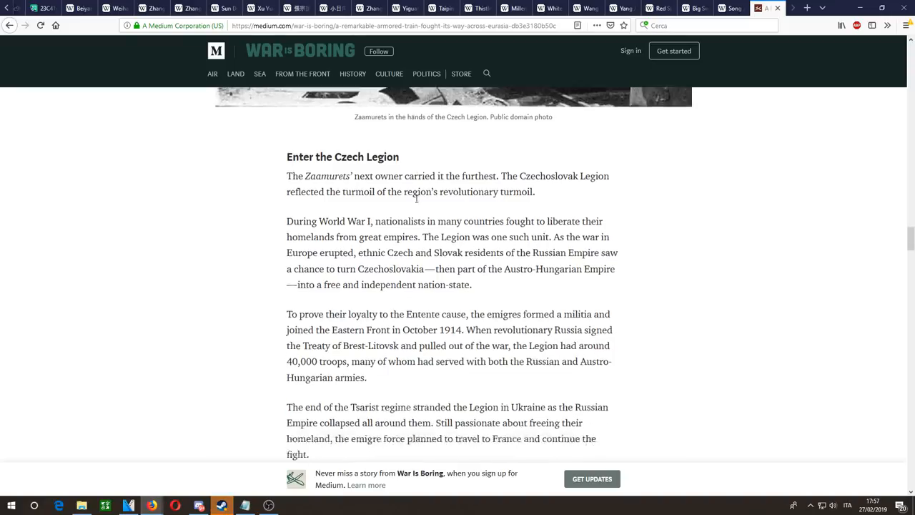
{"action": "scroll", "scroll_direction": "down", "scroll_amount": 3}
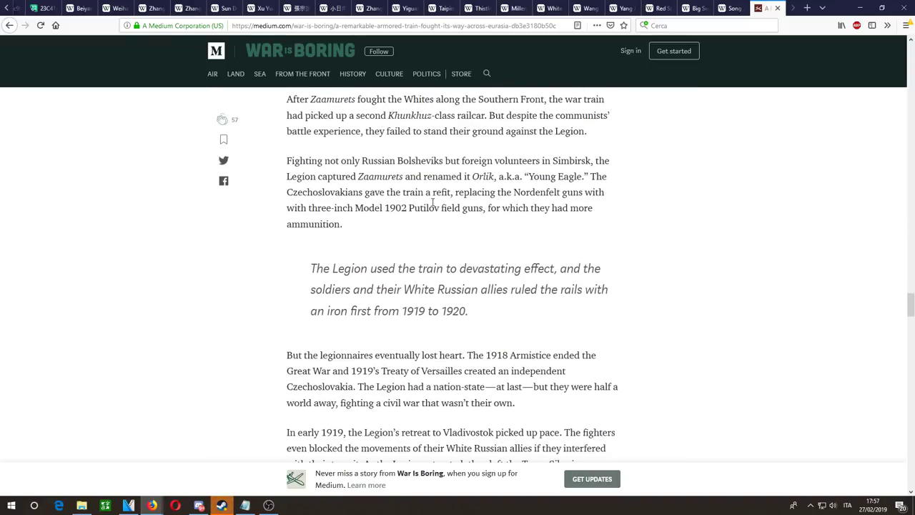
{"action": "scroll", "scroll_direction": "down", "scroll_amount": 3}
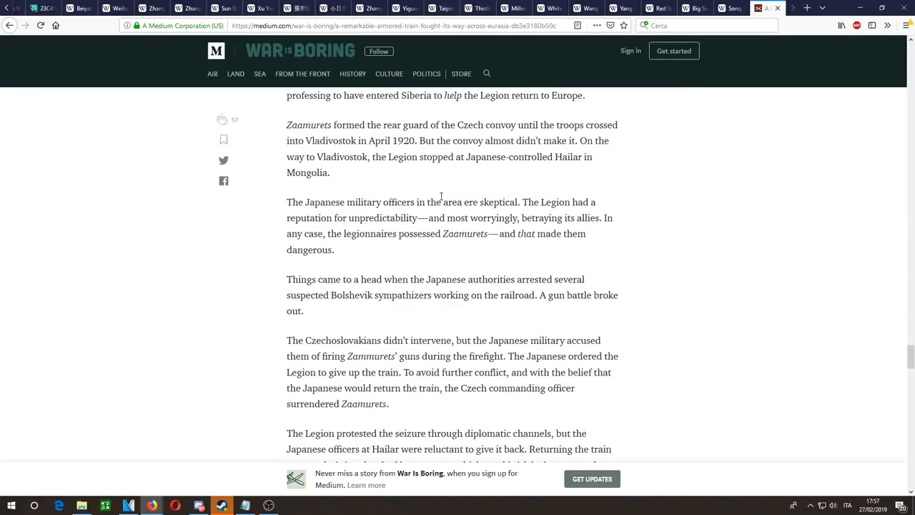
{"action": "scroll", "scroll_direction": "down", "scroll_amount": 3}
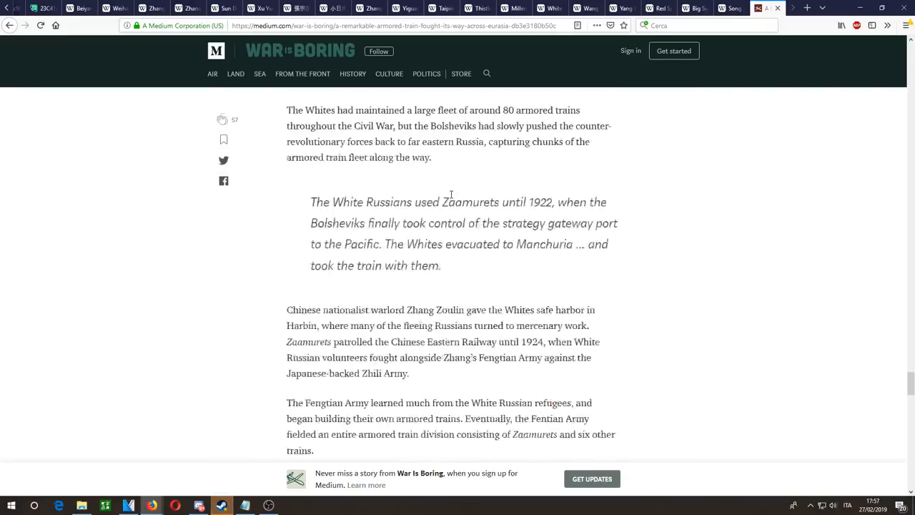
{"action": "scroll", "scroll_direction": "down", "scroll_amount": 3}
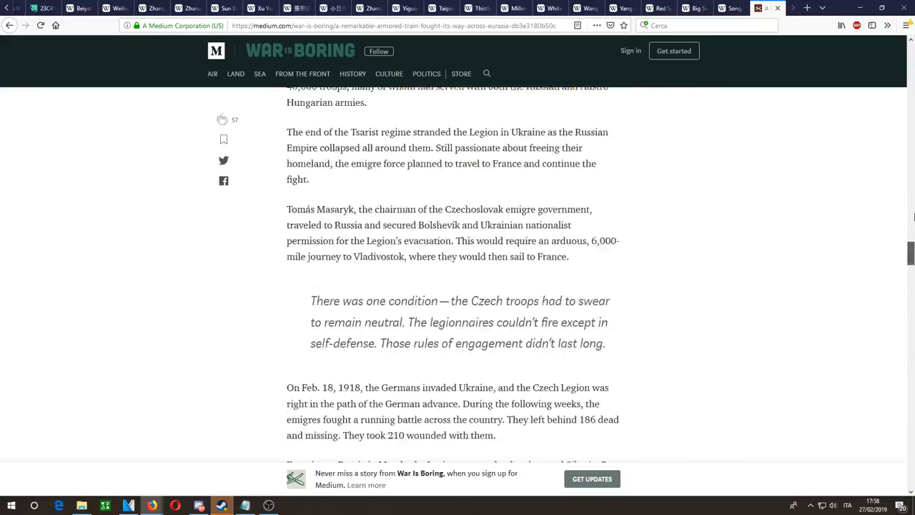
{"action": "scroll", "scroll_direction": "up", "scroll_amount": 3}
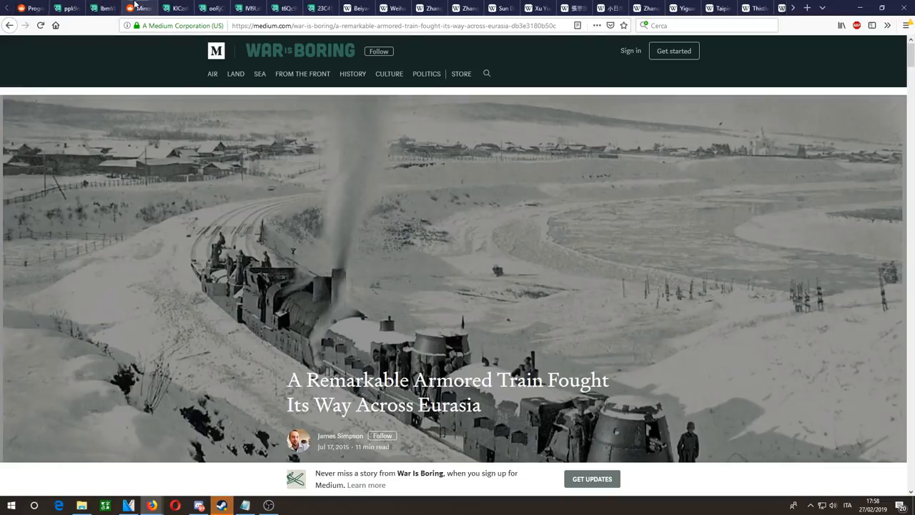
Step: Switch back to the Reddit Zongchang post and read further down it
{"action": "left_click", "coordinate": [185, 8]}
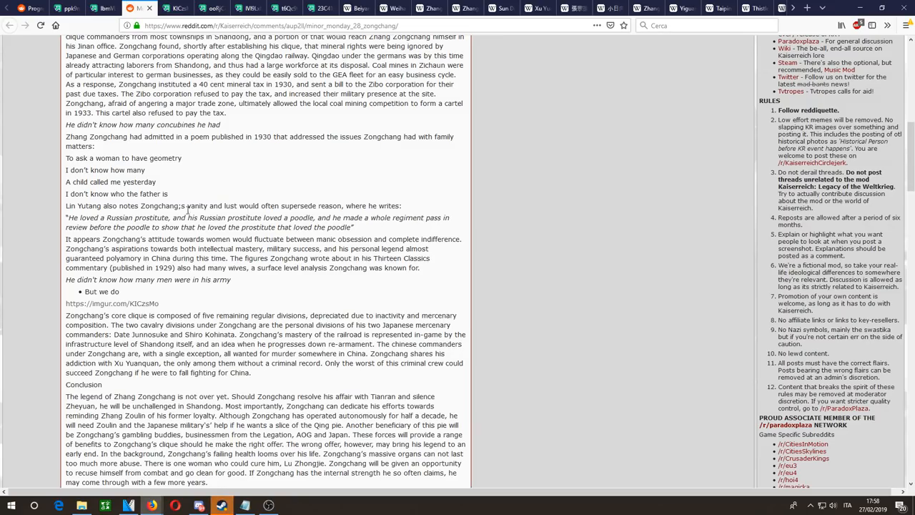
{"action": "mouse_move", "coordinate": [291, 378]}
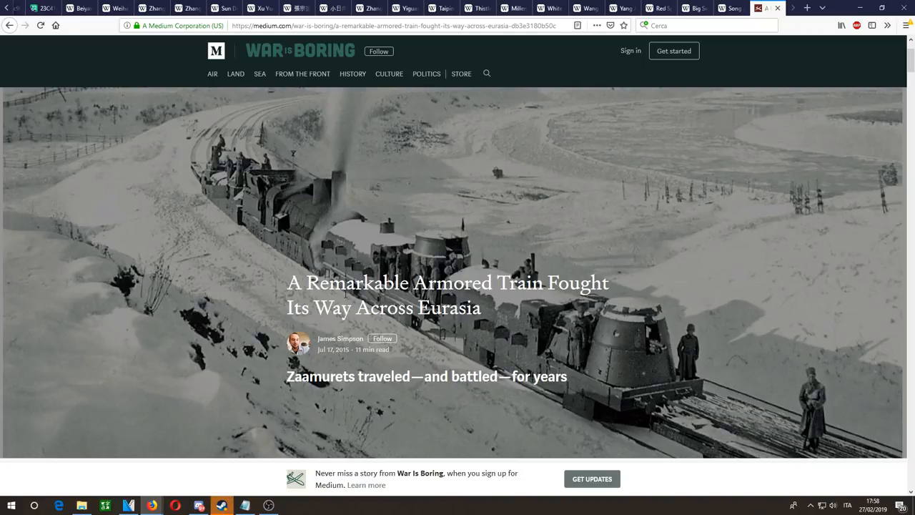
{"action": "scroll", "scroll_direction": "down", "scroll_amount": 3}
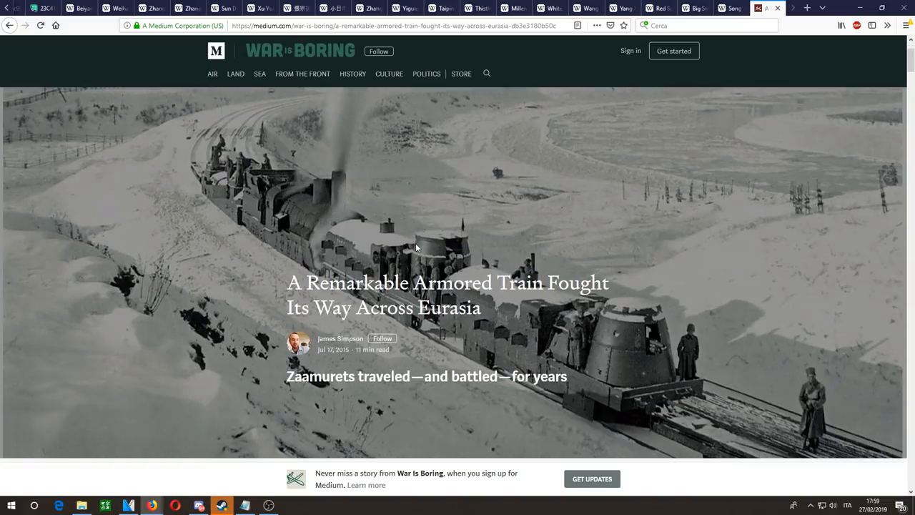
{"action": "scroll", "scroll_direction": "down", "scroll_amount": 3}
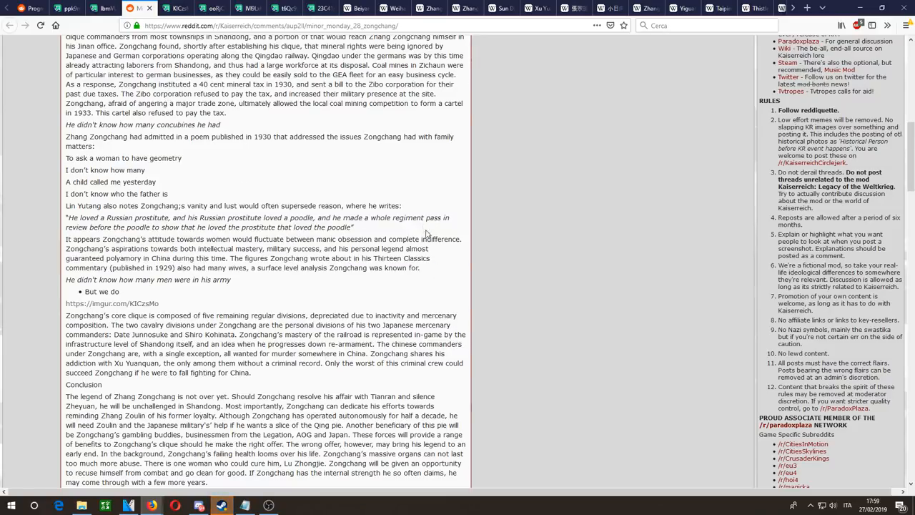
Step: Scroll down past the Conclusion to the Clean Zongchang image link
{"action": "scroll", "scroll_direction": "down", "scroll_amount": 3}
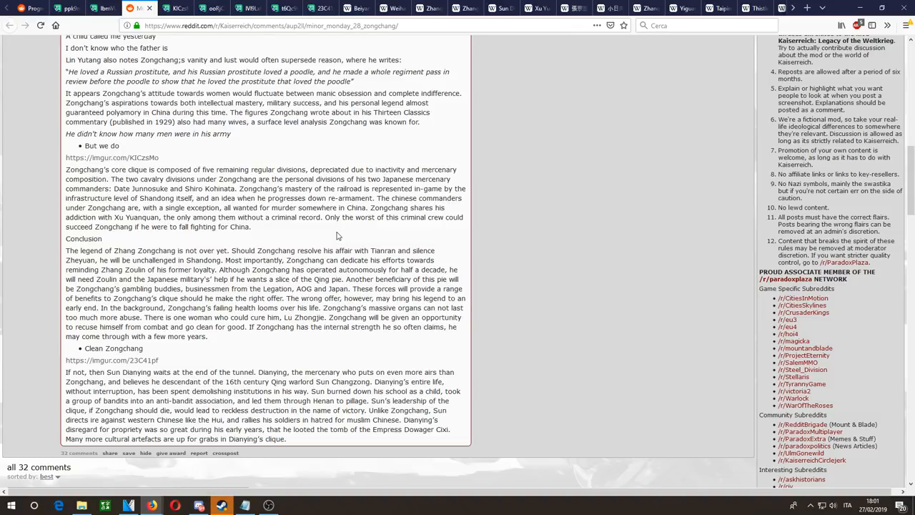
Step: Highlight the criminal record sentence and the Conclusion's opening sentences while reading
{"action": "left_click_drag", "start_coordinate": [172, 217], "coordinate": [255, 226]}
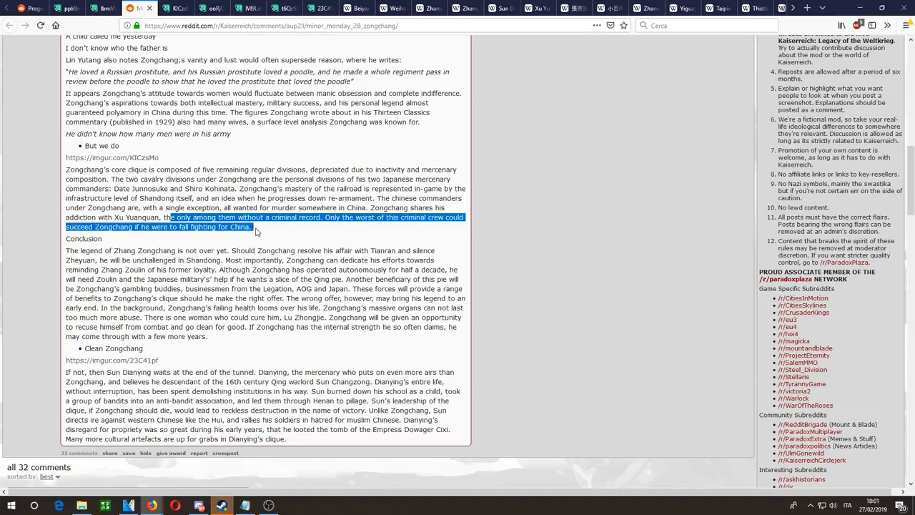
{"action": "left_click", "coordinate": [310, 231]}
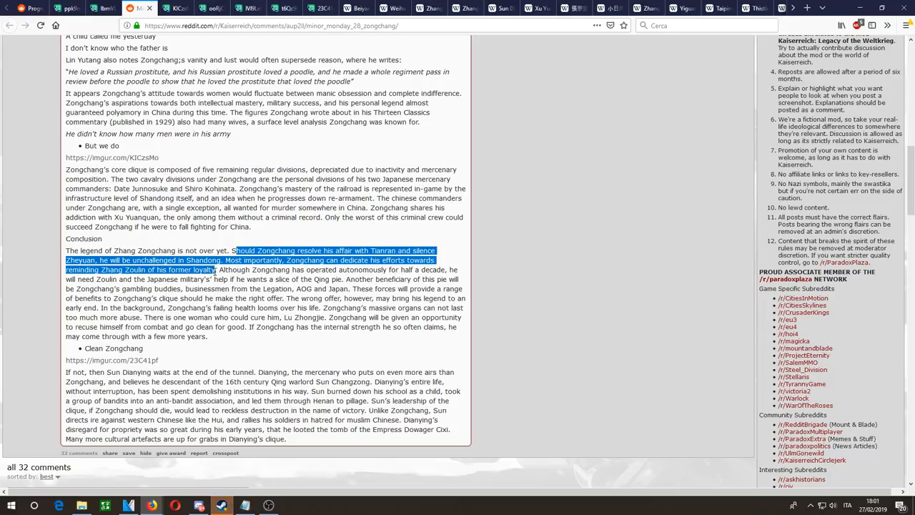
{"action": "left_click", "coordinate": [179, 261]}
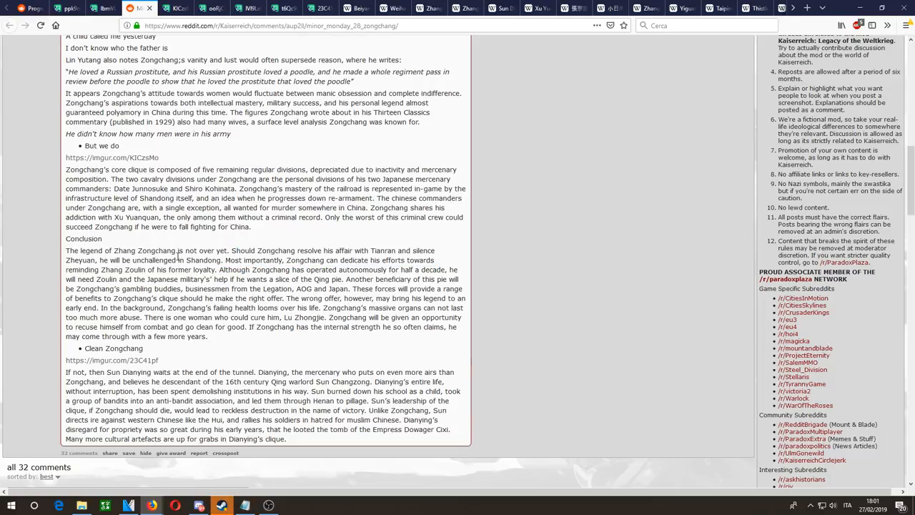
{"action": "left_click_drag", "start_coordinate": [66, 251], "coordinate": [217, 269]}
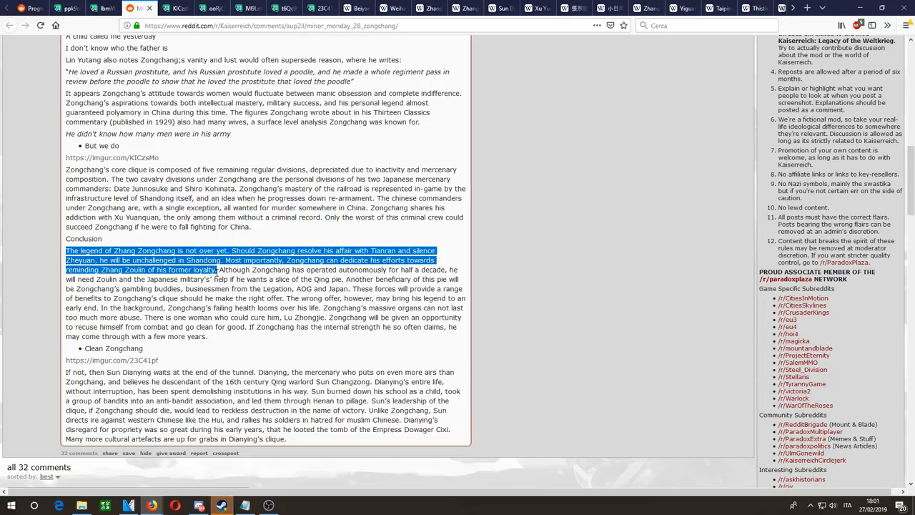
Step: Highlight the Zhang Zoulin reward phrase and clear highlights through the Qing pie sentence
{"action": "left_click", "coordinate": [255, 269]}
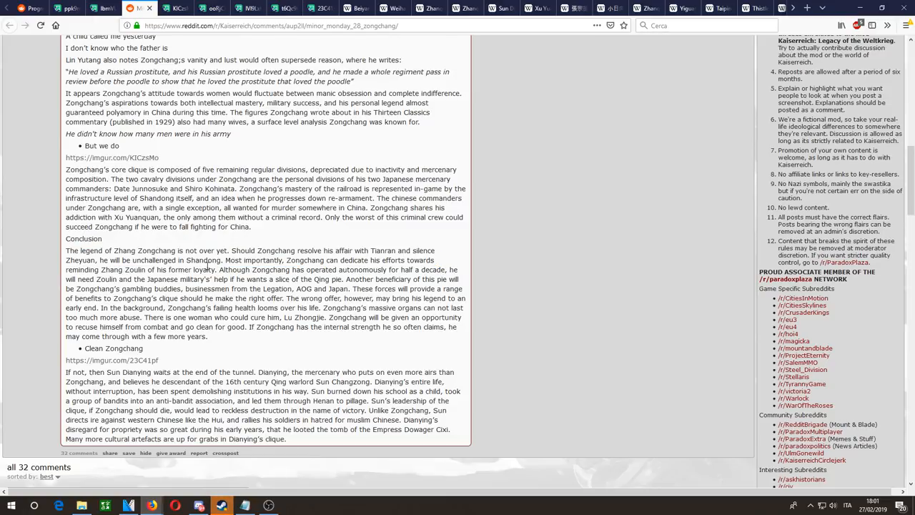
{"action": "left_click_drag", "start_coordinate": [65, 269], "coordinate": [154, 269]}
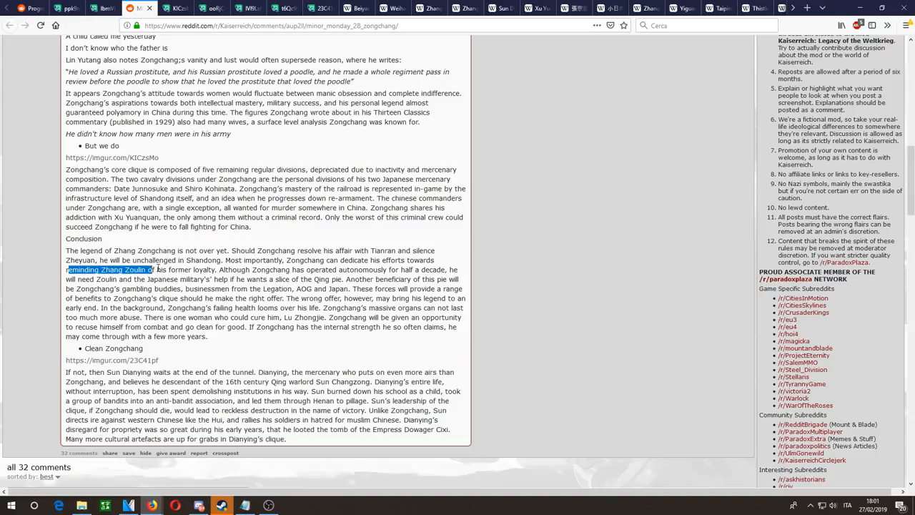
{"action": "left_click", "coordinate": [257, 260]}
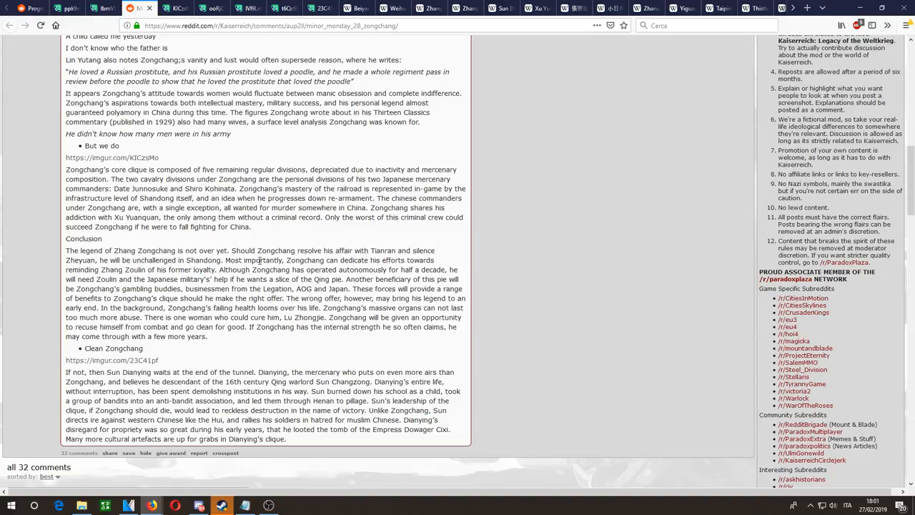
{"action": "mouse_move", "coordinate": [435, 269]}
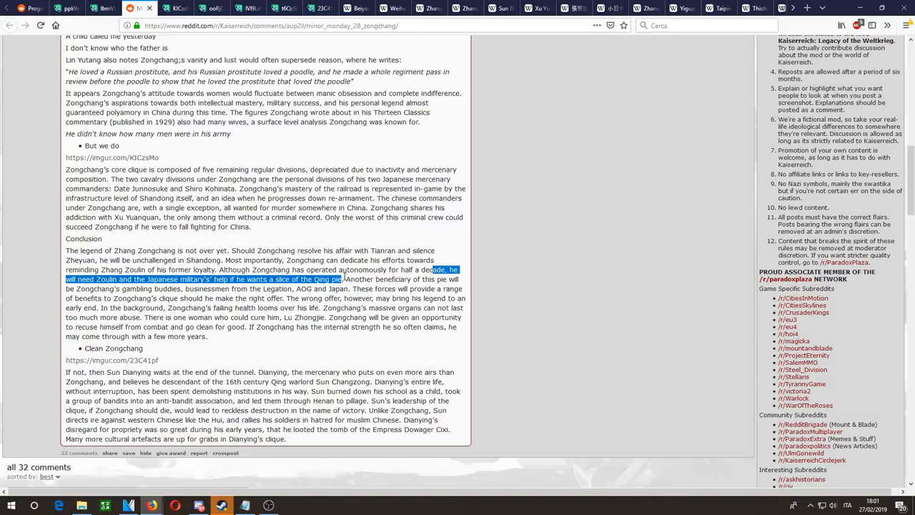
{"action": "left_click", "coordinate": [346, 279]}
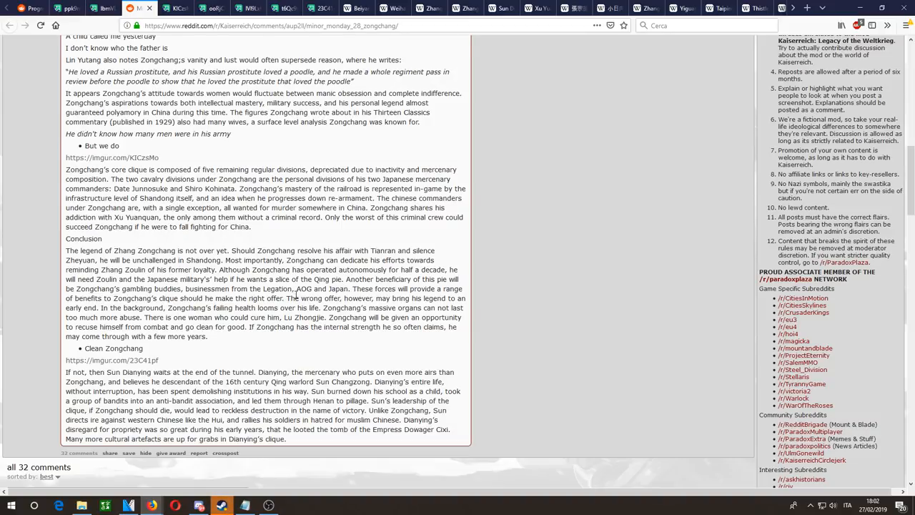
Step: View the Clean Zongchang portrait on Imgur and return to the Shandong progress report
{"action": "left_click_drag", "start_coordinate": [297, 299], "coordinate": [361, 326]}
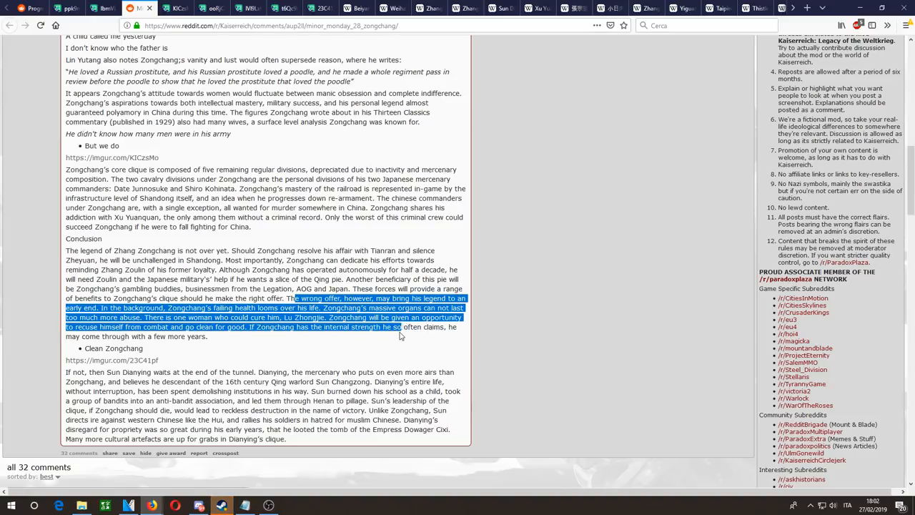
{"action": "left_click", "coordinate": [340, 74]}
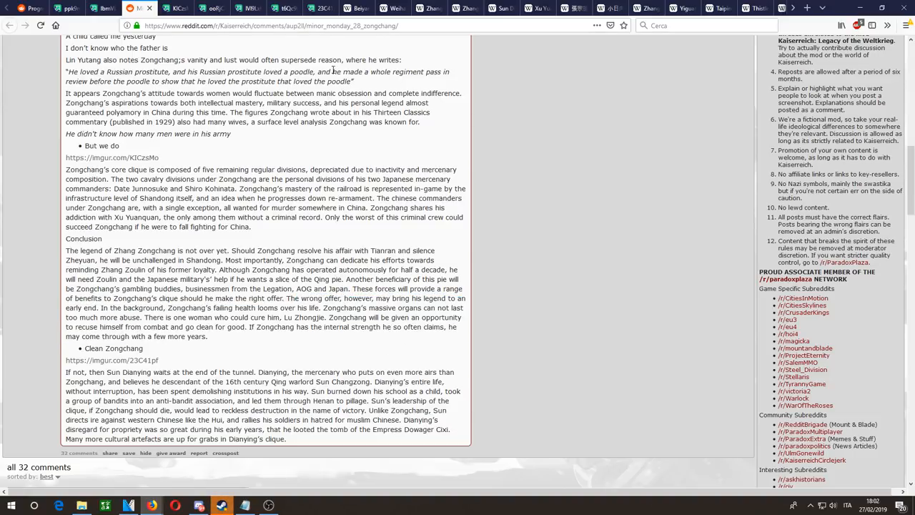
{"action": "left_click", "coordinate": [106, 361]}
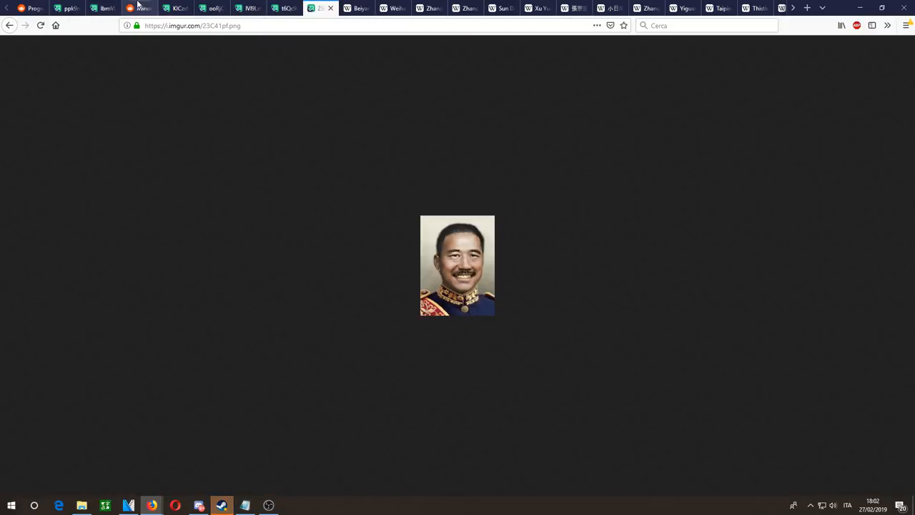
{"action": "left_click", "coordinate": [140, 12]}
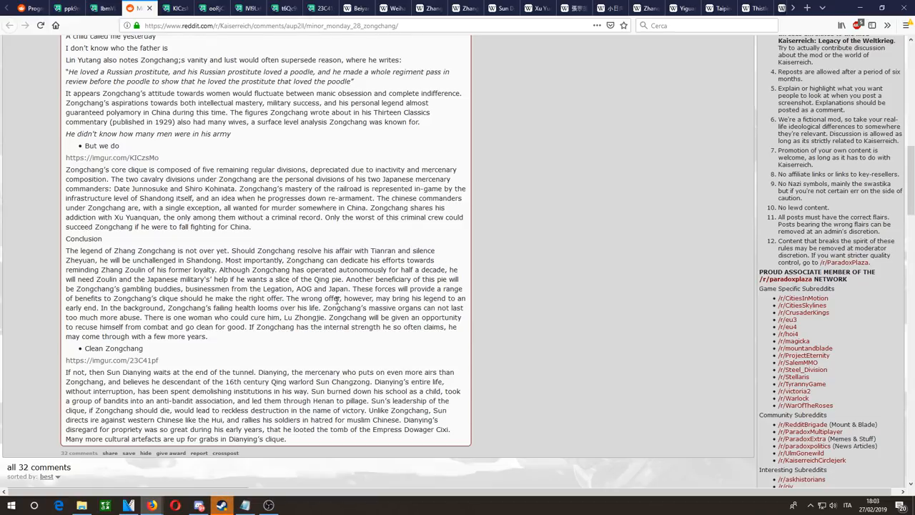
{"action": "scroll", "scroll_direction": "down", "scroll_amount": 3}
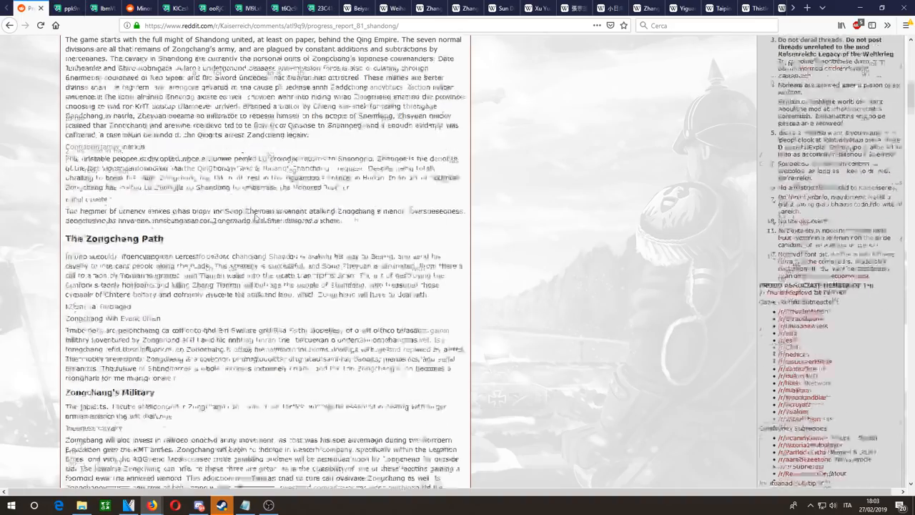
{"action": "scroll", "scroll_direction": "down", "scroll_amount": 3}
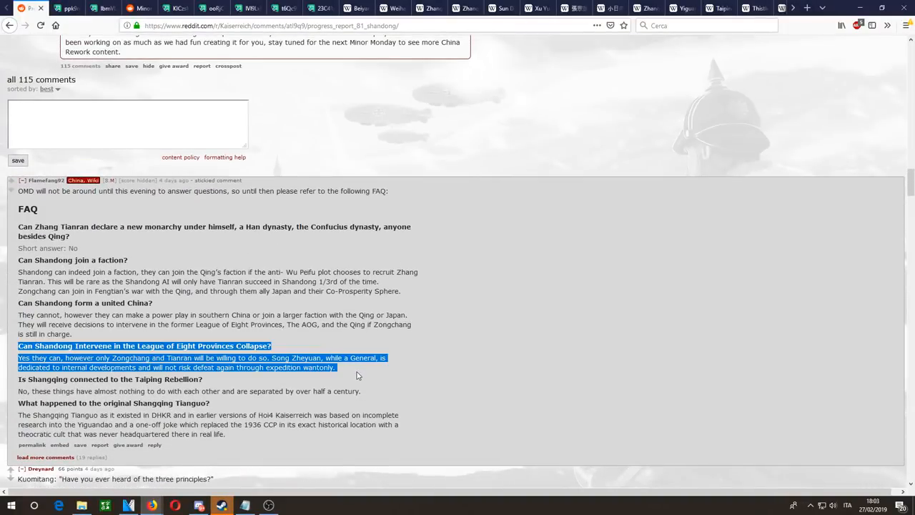
{"action": "left_click", "coordinate": [336, 356]}
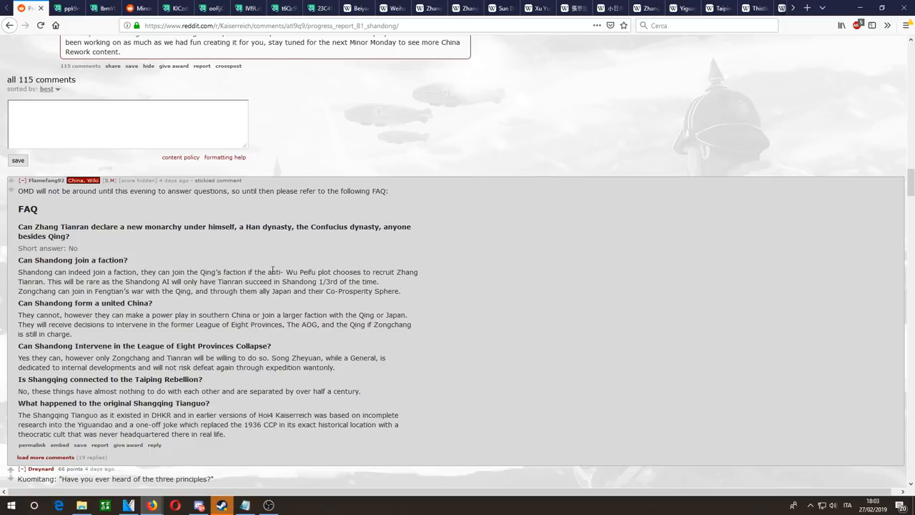
{"action": "mouse_move", "coordinate": [171, 272]}
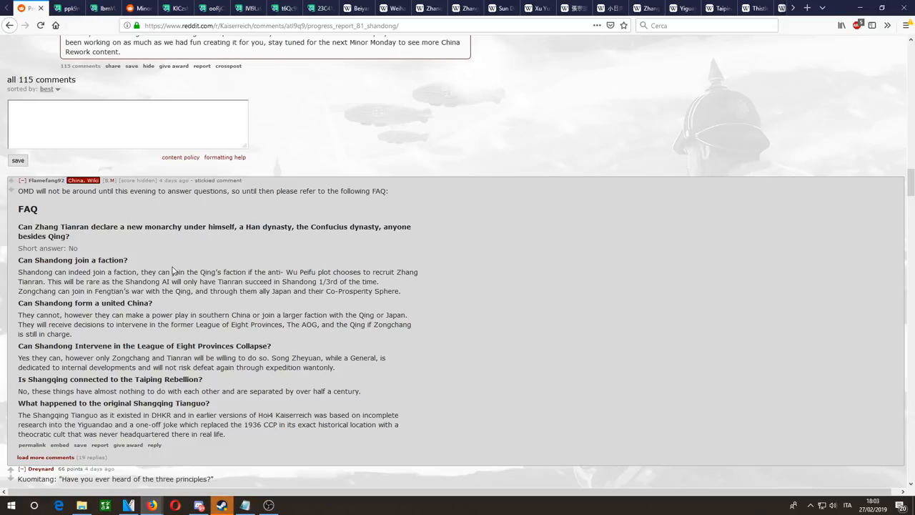
{"action": "left_click_drag", "start_coordinate": [198, 272], "coordinate": [321, 271]}
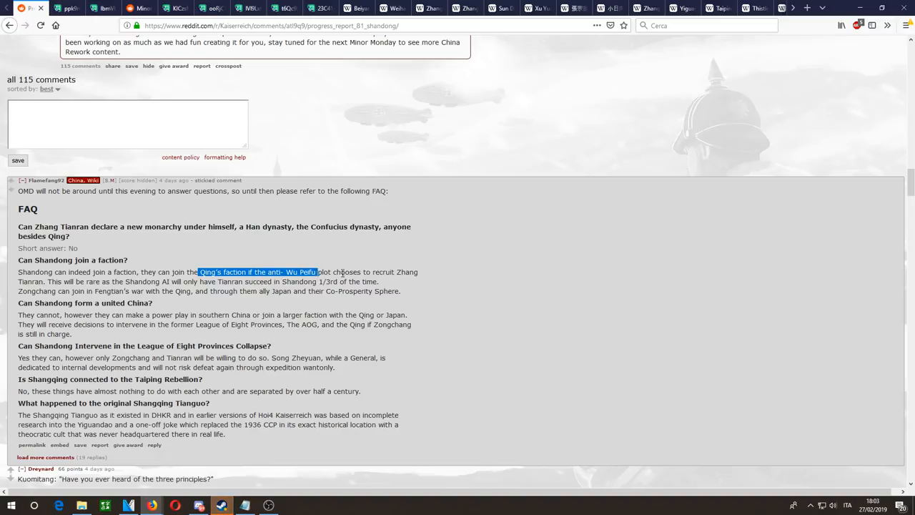
{"action": "left_click_drag", "start_coordinate": [323, 272], "coordinate": [46, 281]}
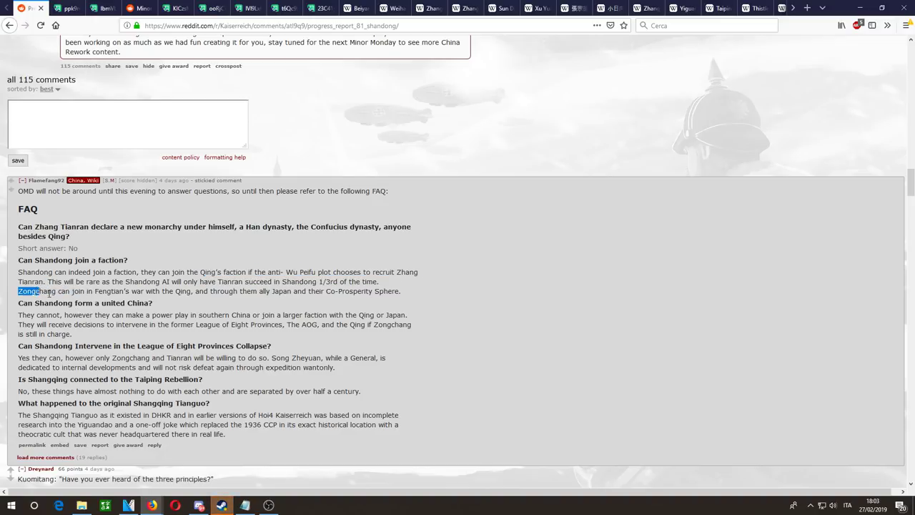
{"action": "left_click_drag", "start_coordinate": [17, 292], "coordinate": [192, 292]}
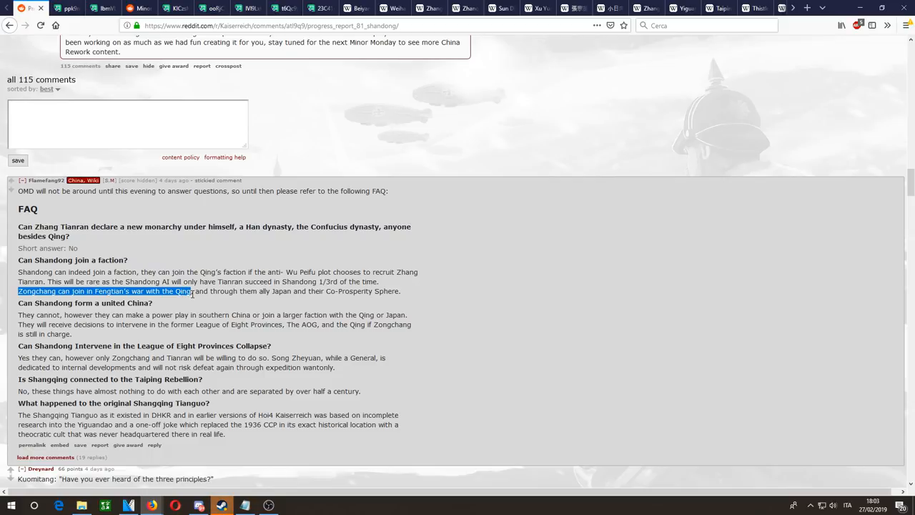
{"action": "left_click_drag", "start_coordinate": [189, 292], "coordinate": [408, 292]}
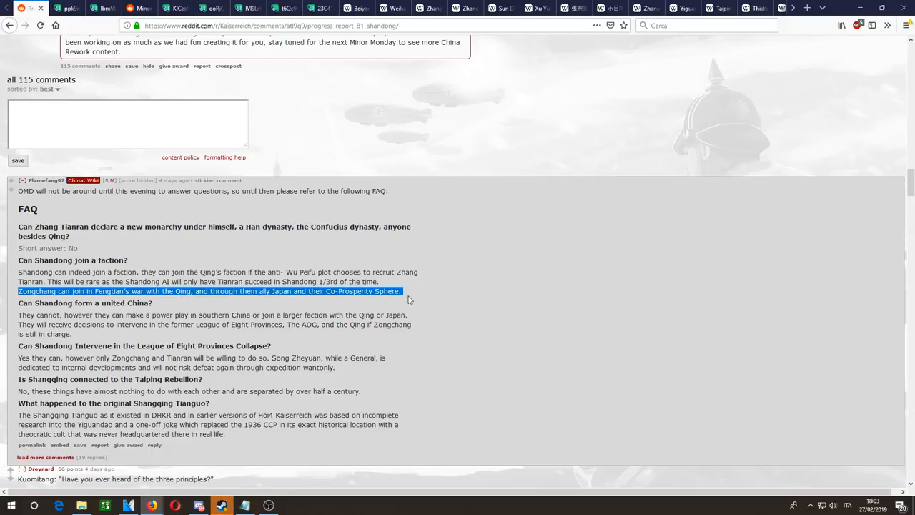
{"action": "scroll", "scroll_direction": "down", "scroll_amount": 3}
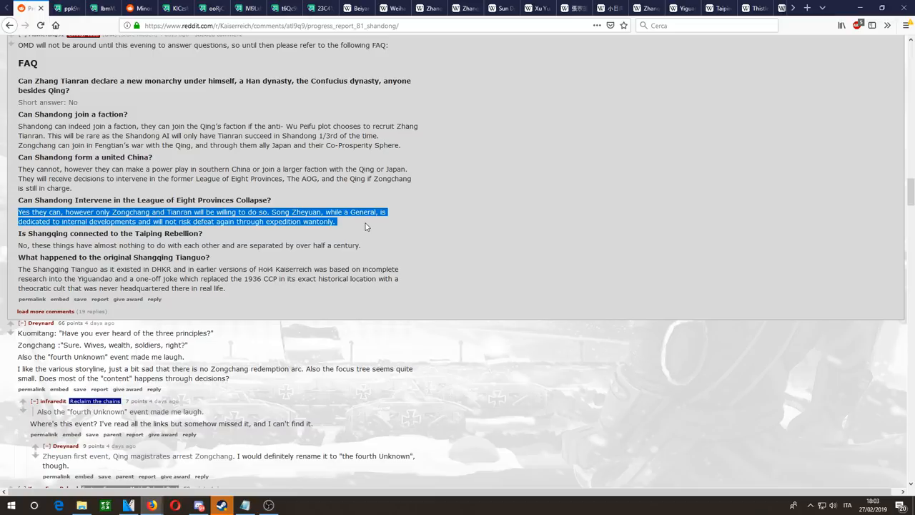
{"action": "left_click", "coordinate": [406, 218]}
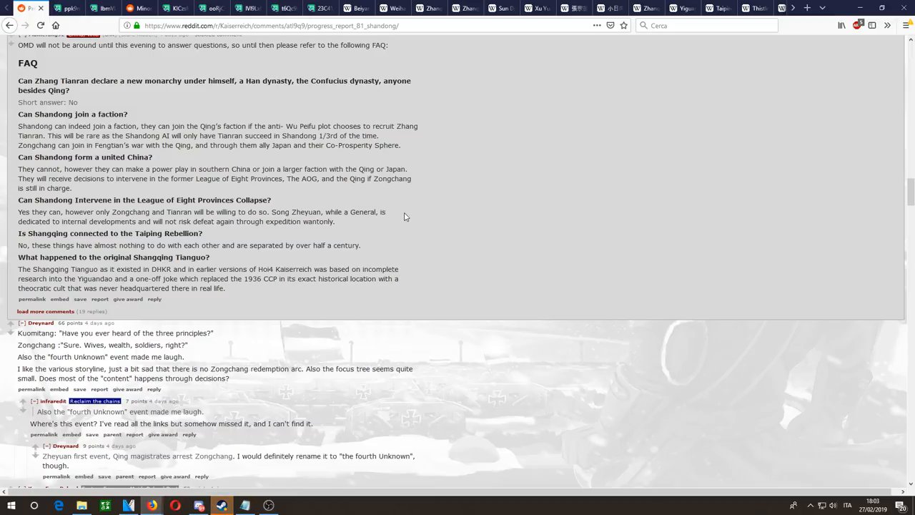
{"action": "mouse_move", "coordinate": [392, 228]}
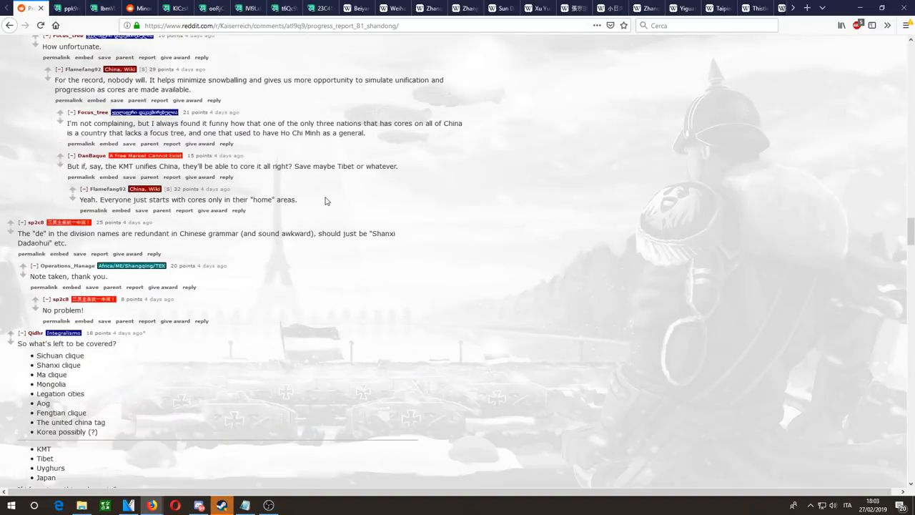
{"action": "scroll", "scroll_direction": "up", "scroll_amount": 3}
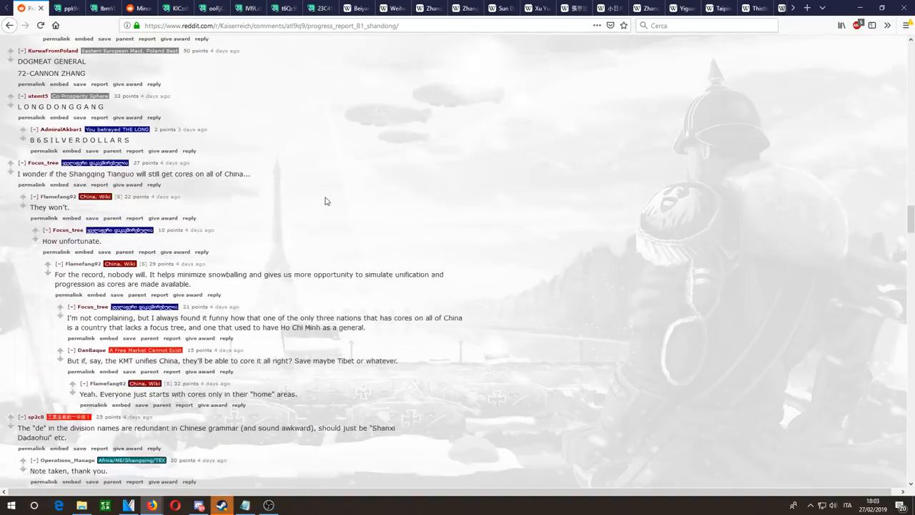
{"action": "scroll", "scroll_direction": "down", "scroll_amount": 3}
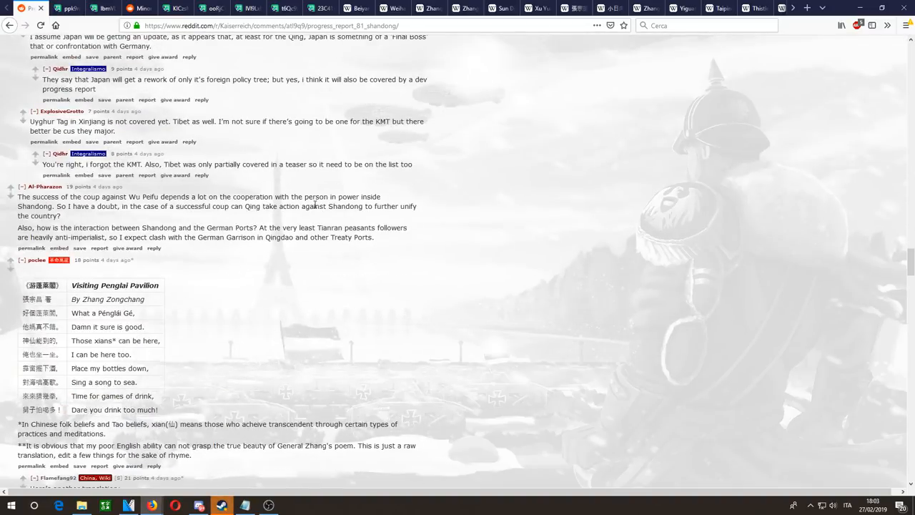
{"action": "scroll", "scroll_direction": "down", "scroll_amount": 3}
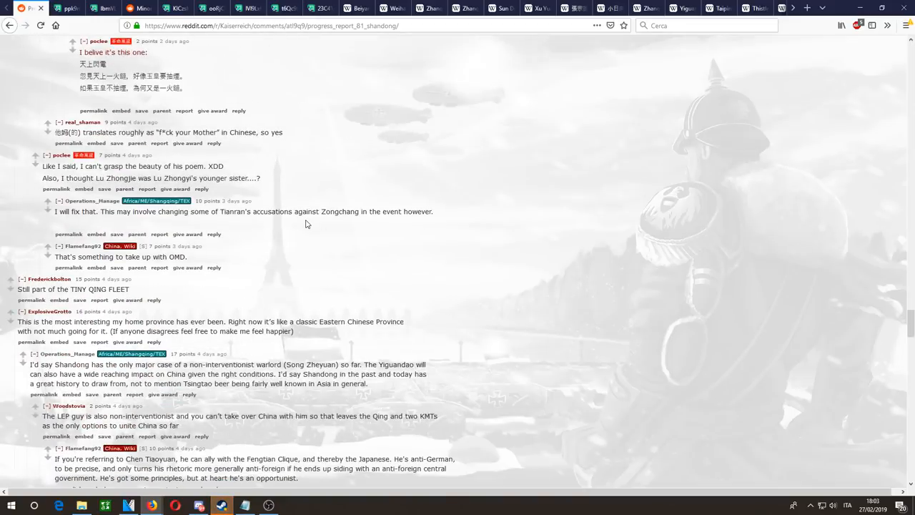
{"action": "scroll", "scroll_direction": "down", "scroll_amount": 3}
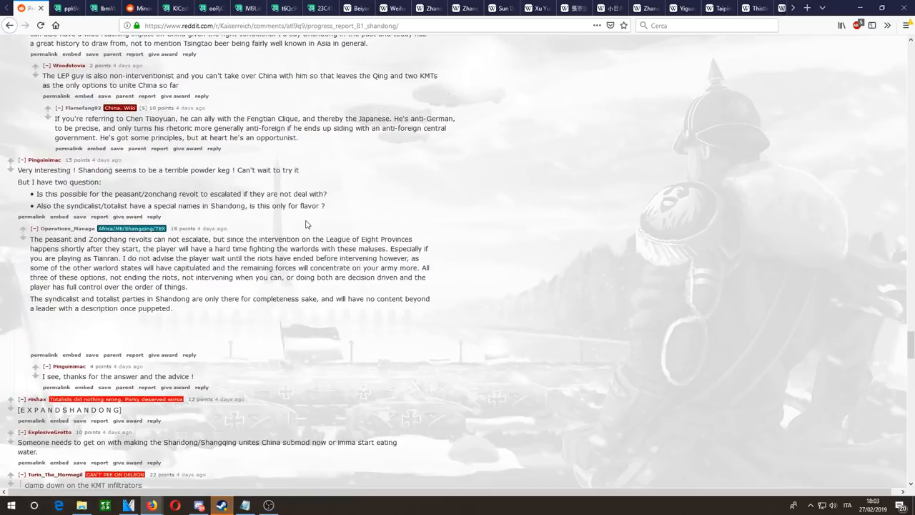
{"action": "scroll", "scroll_direction": "down", "scroll_amount": 3}
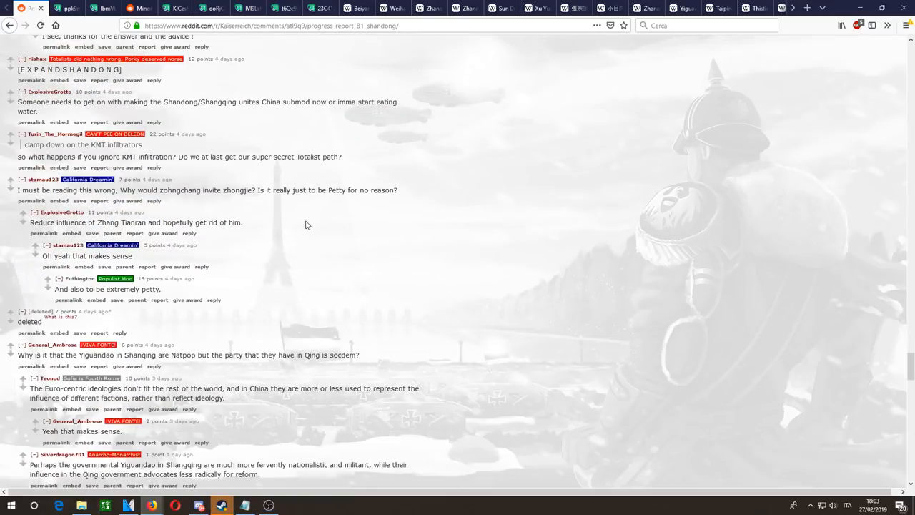
{"action": "scroll", "scroll_direction": "down", "scroll_amount": 3}
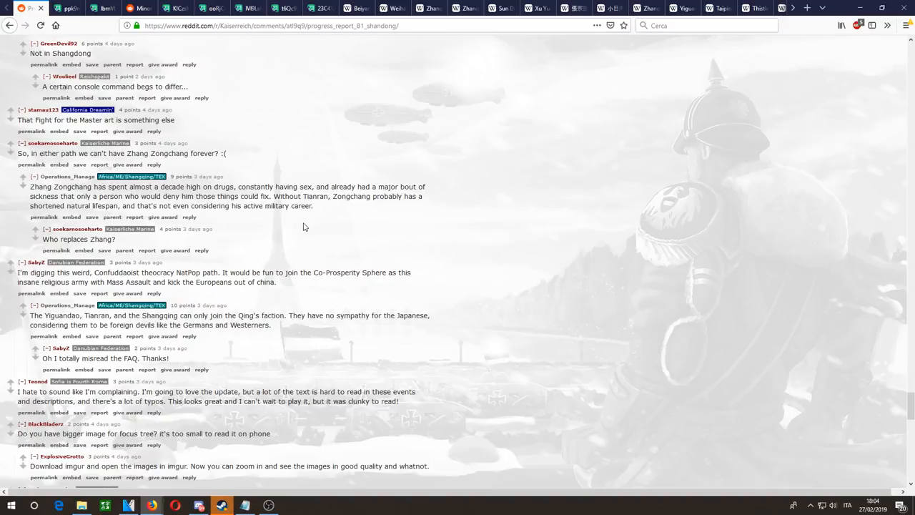
{"action": "mouse_move", "coordinate": [206, 231]}
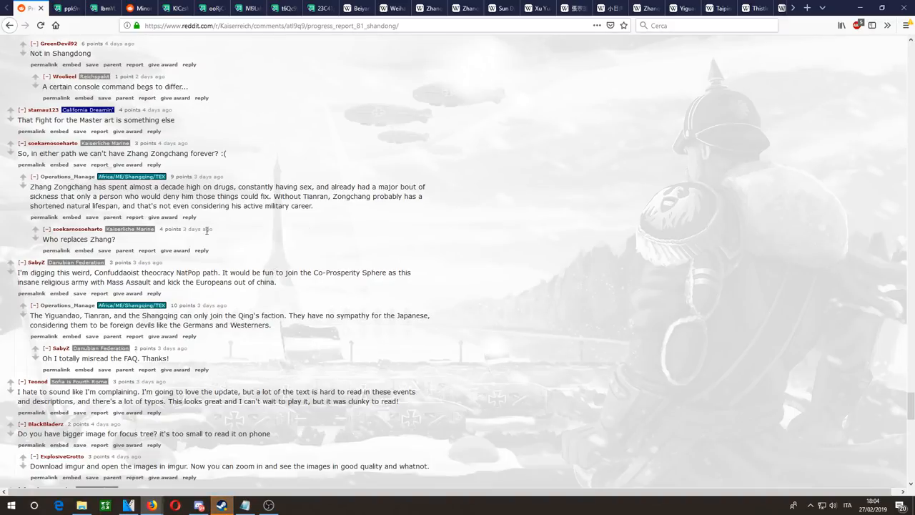
{"action": "mouse_move", "coordinate": [326, 334]}
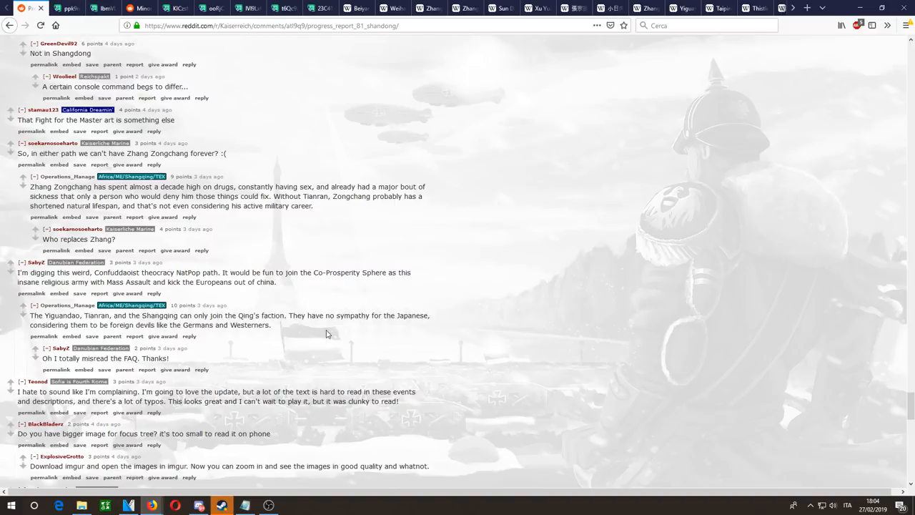
{"action": "scroll", "scroll_direction": "down", "scroll_amount": 3}
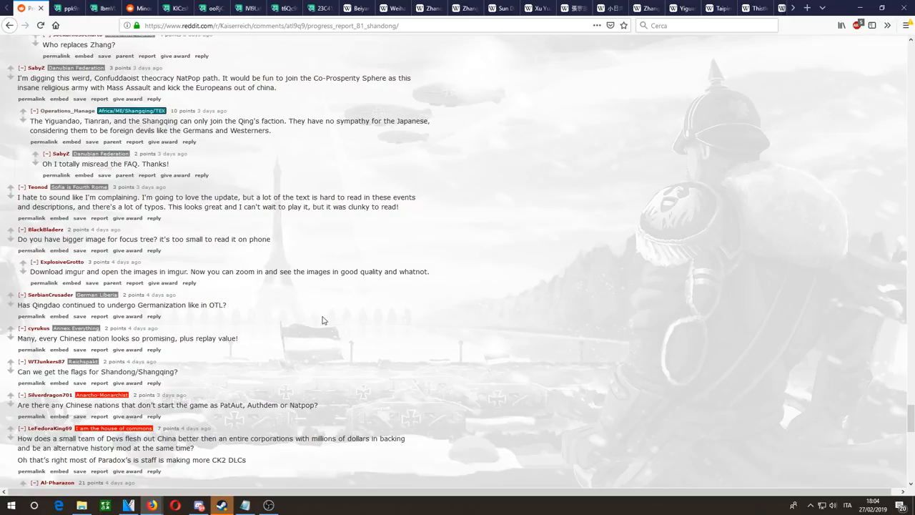
{"action": "scroll", "scroll_direction": "down", "scroll_amount": 3}
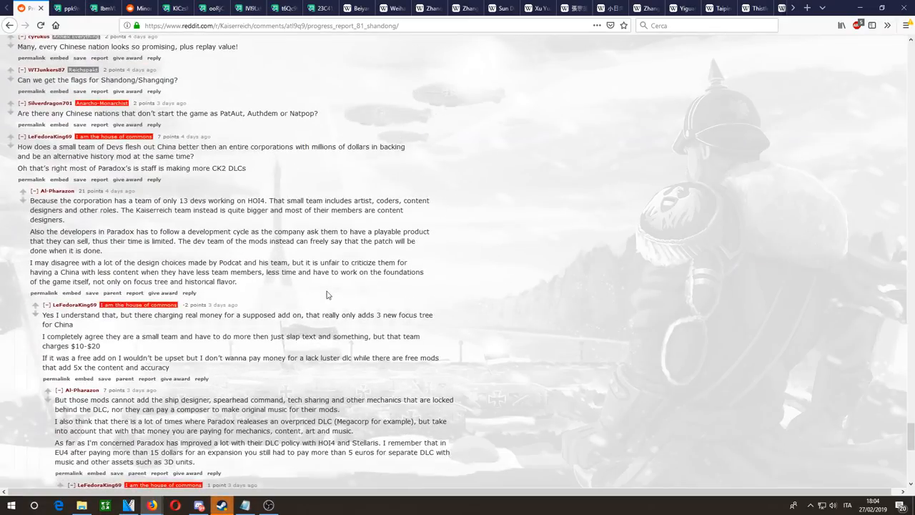
{"action": "scroll", "scroll_direction": "down", "scroll_amount": 3}
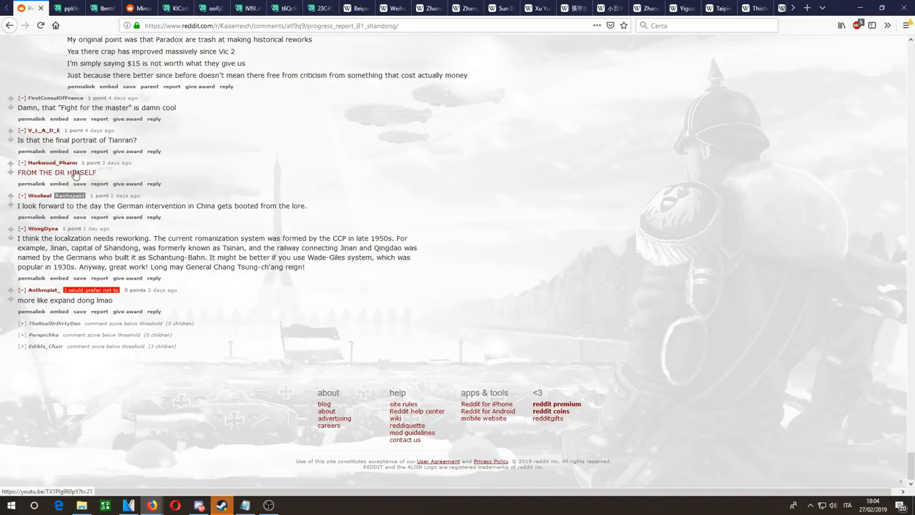
{"action": "scroll", "scroll_direction": "up", "scroll_amount": 3}
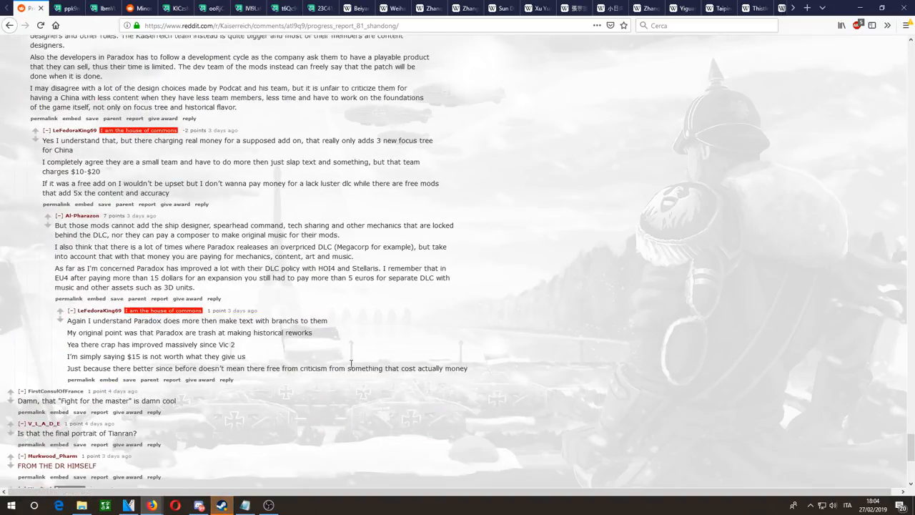
{"action": "scroll", "scroll_direction": "down", "scroll_amount": 3}
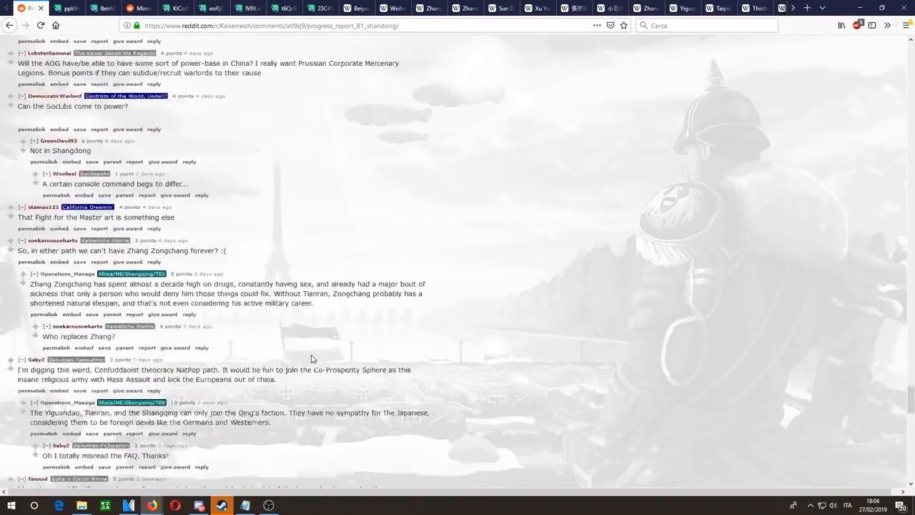
{"action": "scroll", "scroll_direction": "down", "scroll_amount": 3}
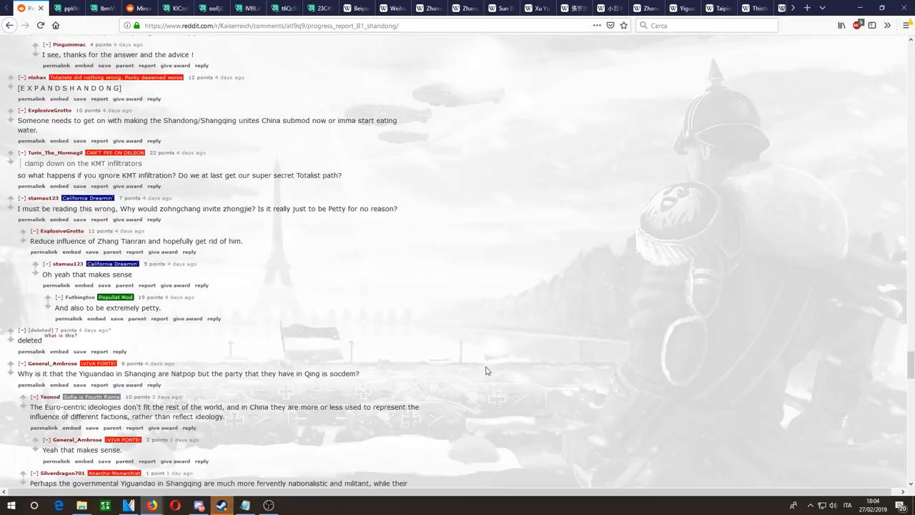
{"action": "scroll", "scroll_direction": "down", "scroll_amount": 3}
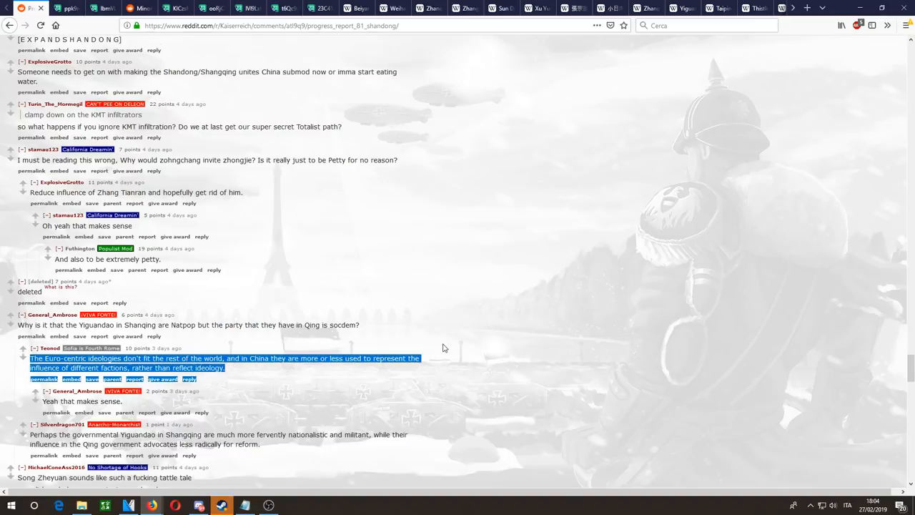
{"action": "scroll", "scroll_direction": "up", "scroll_amount": 3}
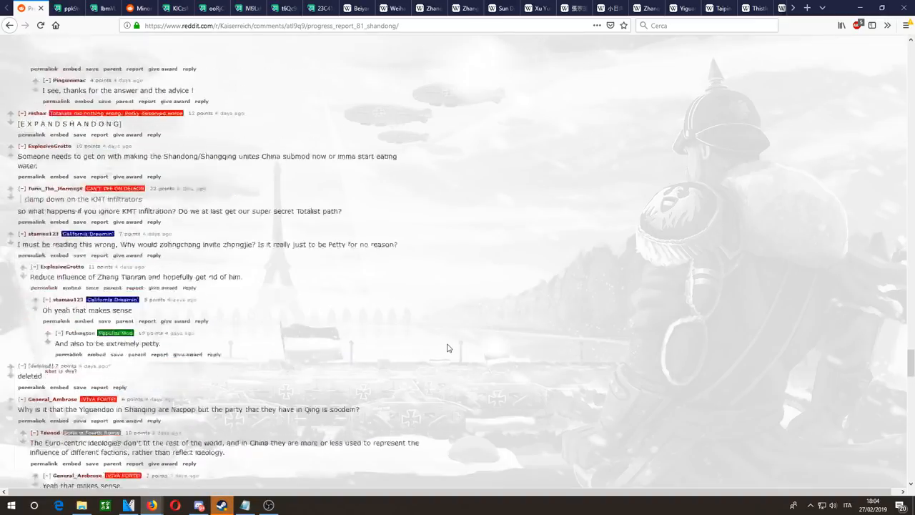
{"action": "scroll", "scroll_direction": "up", "scroll_amount": 3}
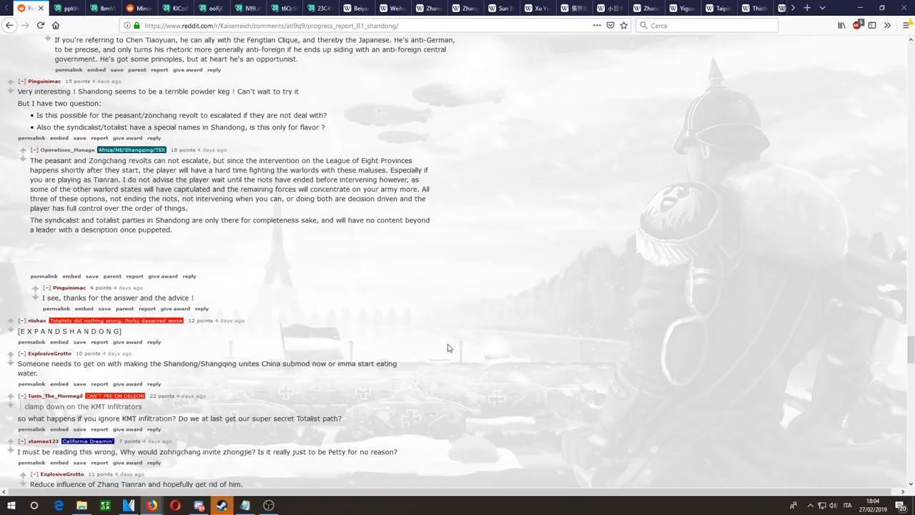
{"action": "scroll", "scroll_direction": "up", "scroll_amount": 3}
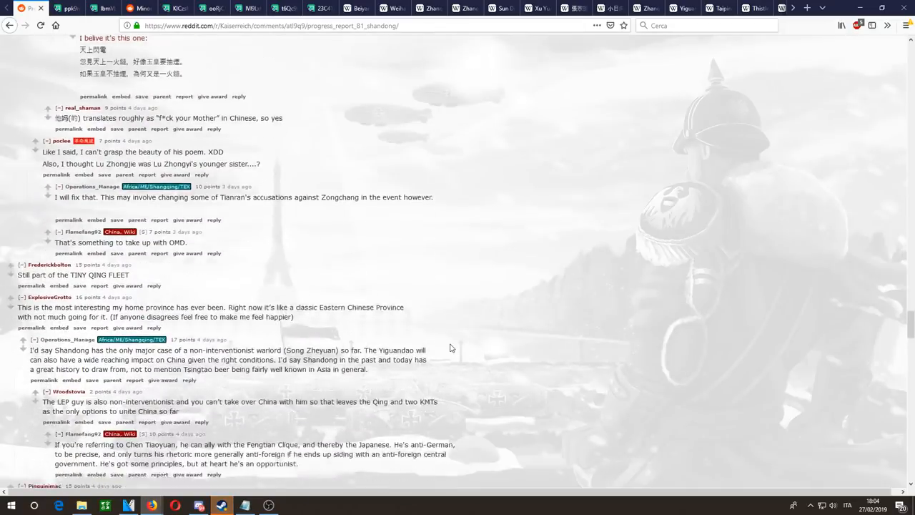
{"action": "scroll", "scroll_direction": "down", "scroll_amount": 3}
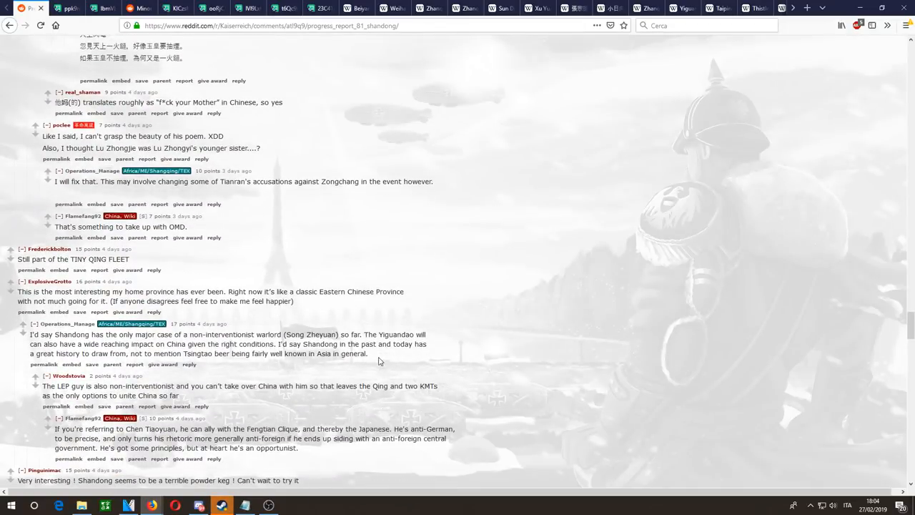
{"action": "scroll", "scroll_direction": "down", "scroll_amount": 3}
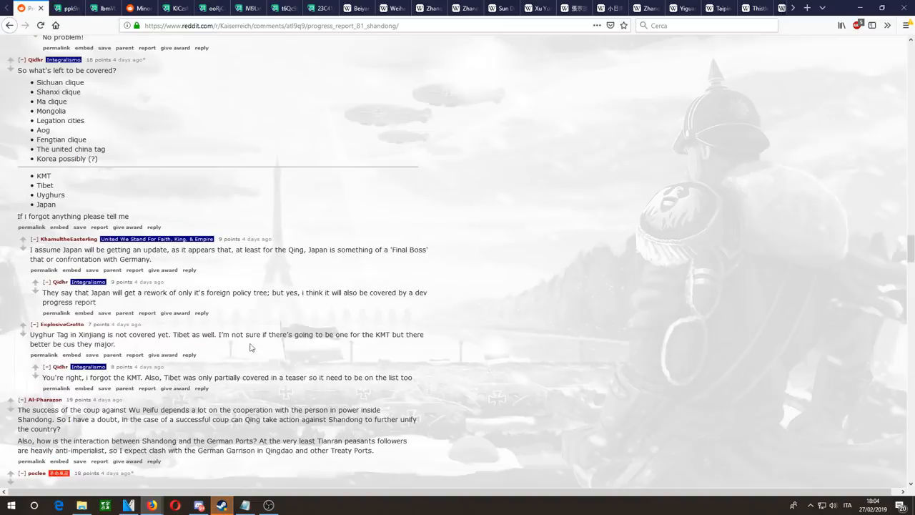
{"action": "right_click", "coordinate": [658, 168]}
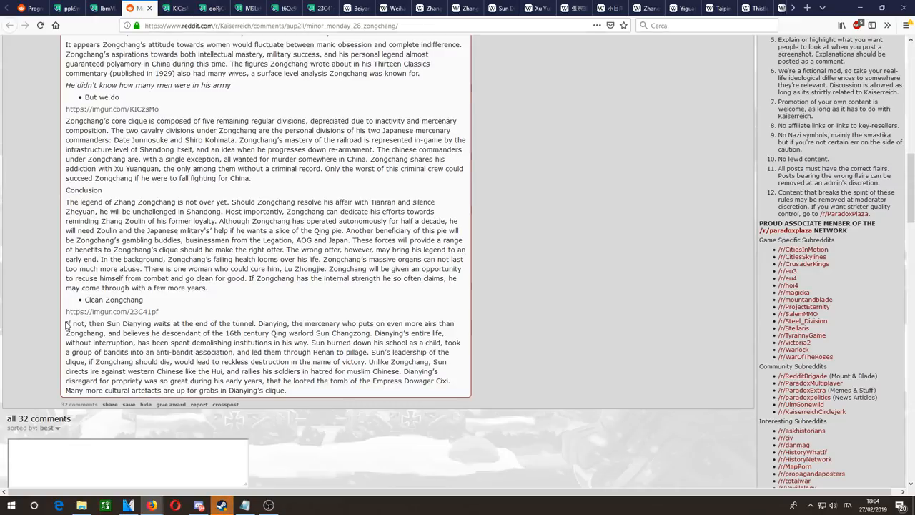
Step: Look up Sun Dianying on Wikipedia from the selected sentence, then return to the post
{"action": "left_click_drag", "start_coordinate": [66, 323], "coordinate": [250, 324]}
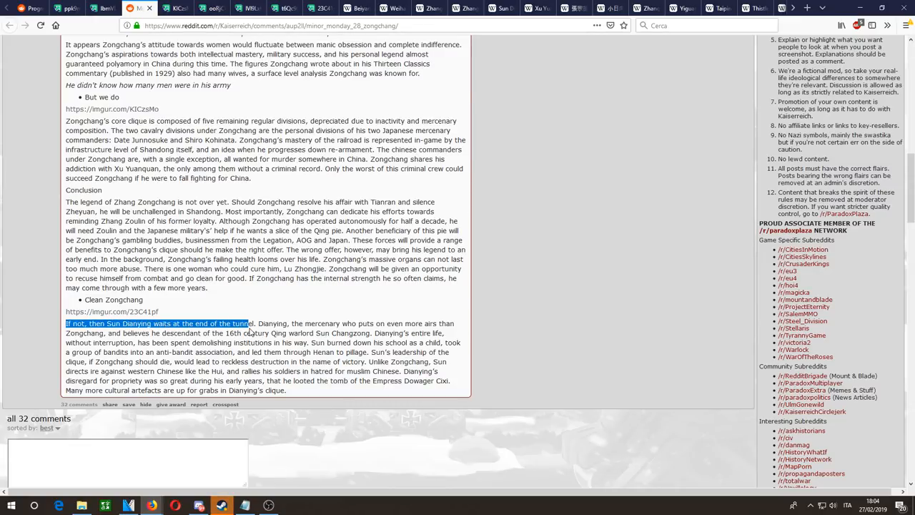
{"action": "left_click_drag", "start_coordinate": [249, 323], "coordinate": [278, 323]}
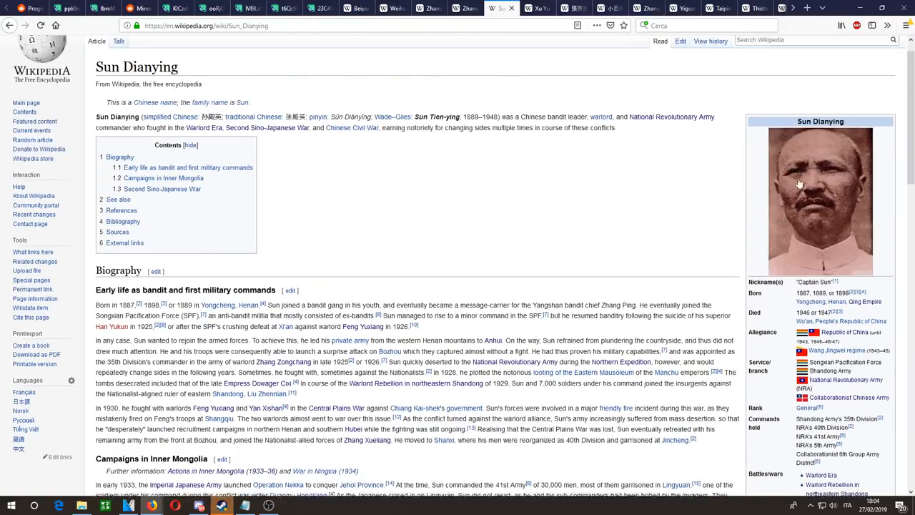
{"action": "left_click", "coordinate": [136, 11]}
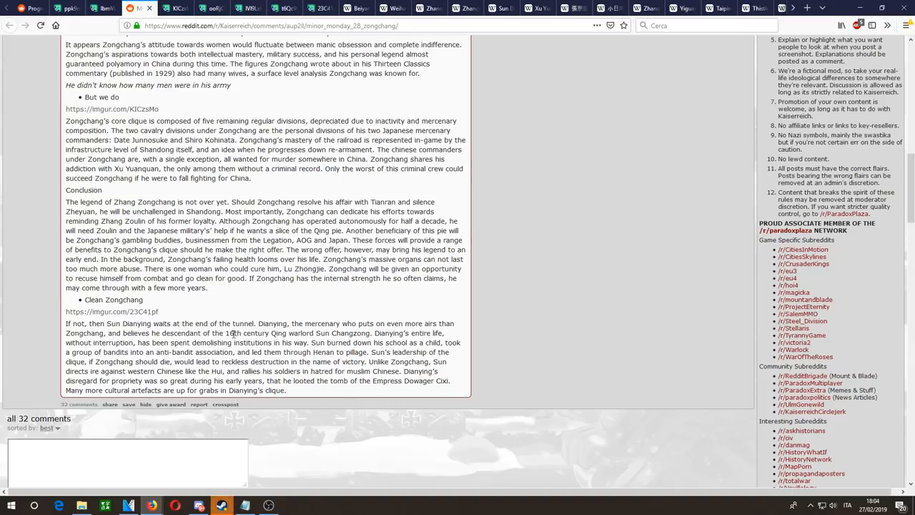
{"action": "left_click_drag", "start_coordinate": [66, 324], "coordinate": [132, 333]}
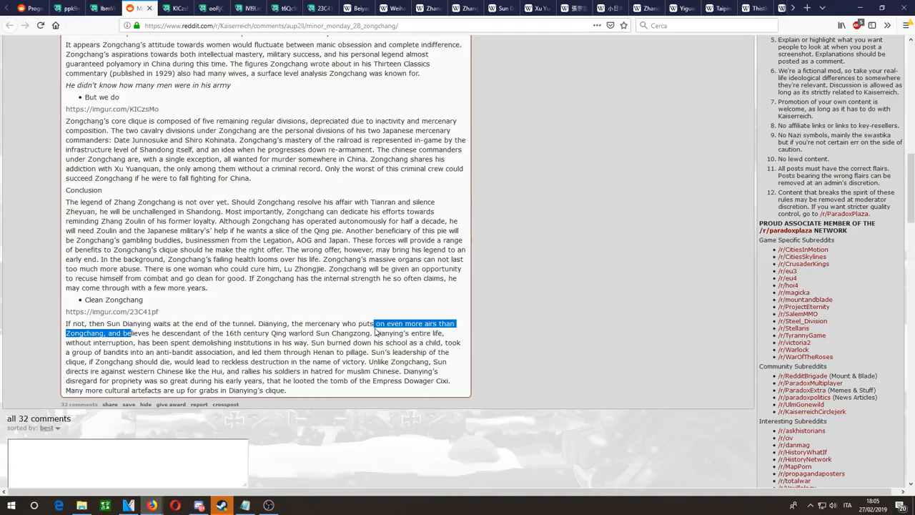
{"action": "left_click", "coordinate": [332, 332]}
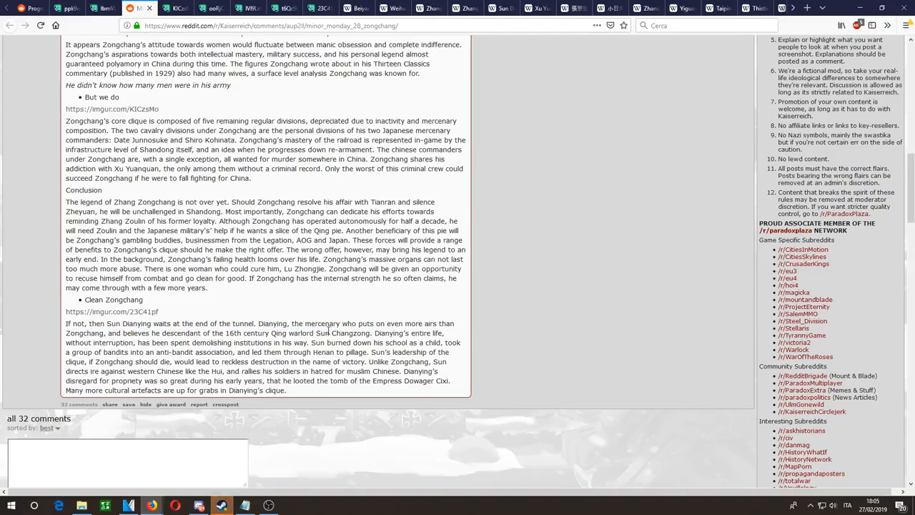
{"action": "double_click", "coordinate": [343, 333]}
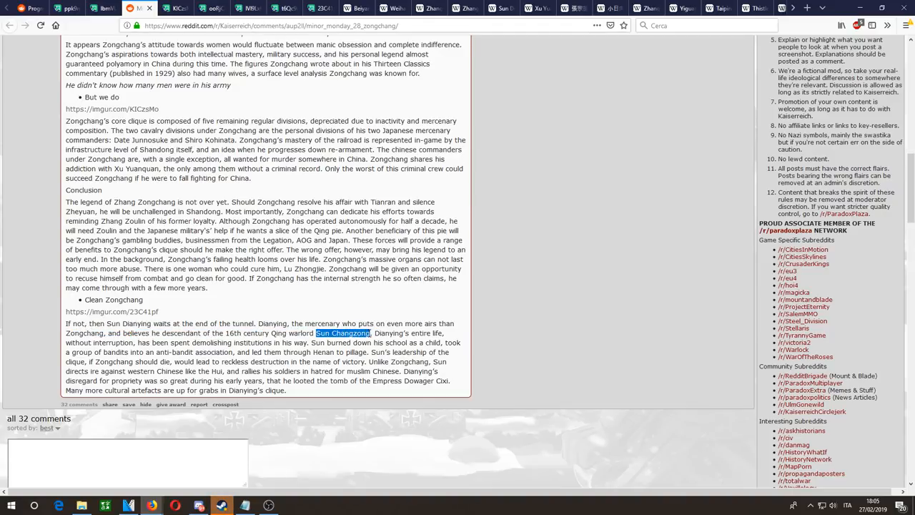
{"action": "left_click", "coordinate": [795, 9]}
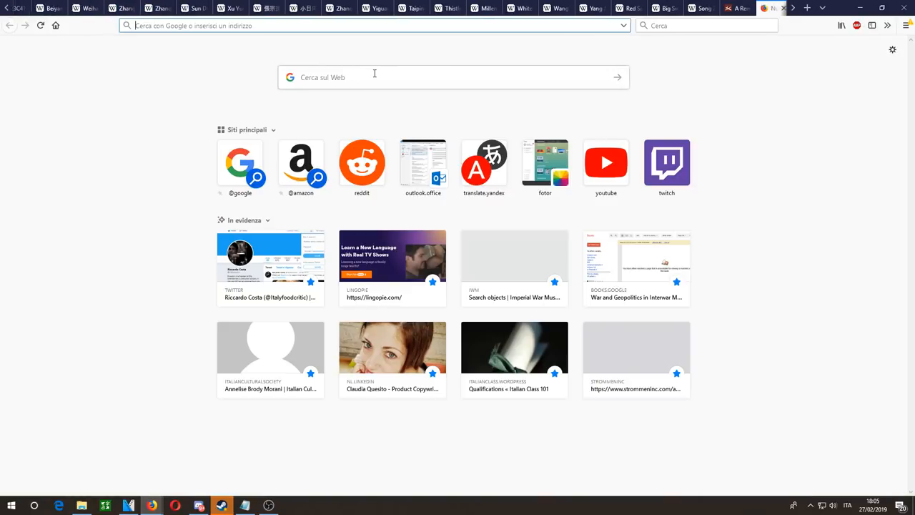
Step: Search Google for 'Sun Changzong' and return to the Sun Dianying paragraph
{"action": "type", "text": "Sun Changzong"}
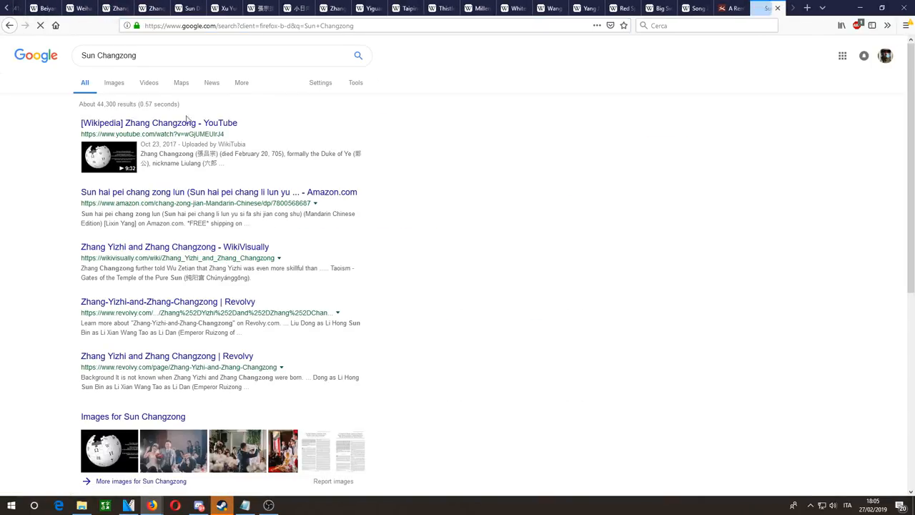
{"action": "scroll", "scroll_direction": "down", "scroll_amount": 3}
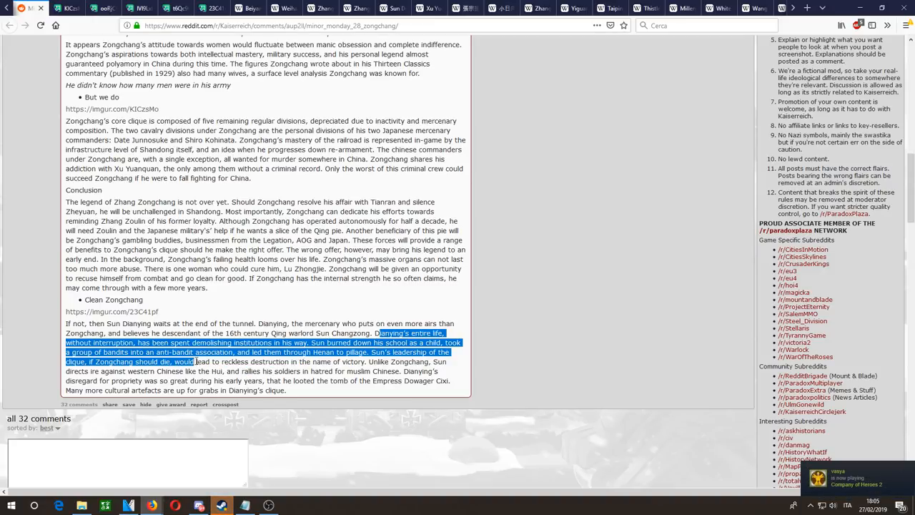
Step: Highlight and read the Sun Dianying sentences contrasting him with Zongchang, then skim the rest of the post
{"action": "left_click_drag", "start_coordinate": [193, 360], "coordinate": [361, 360]}
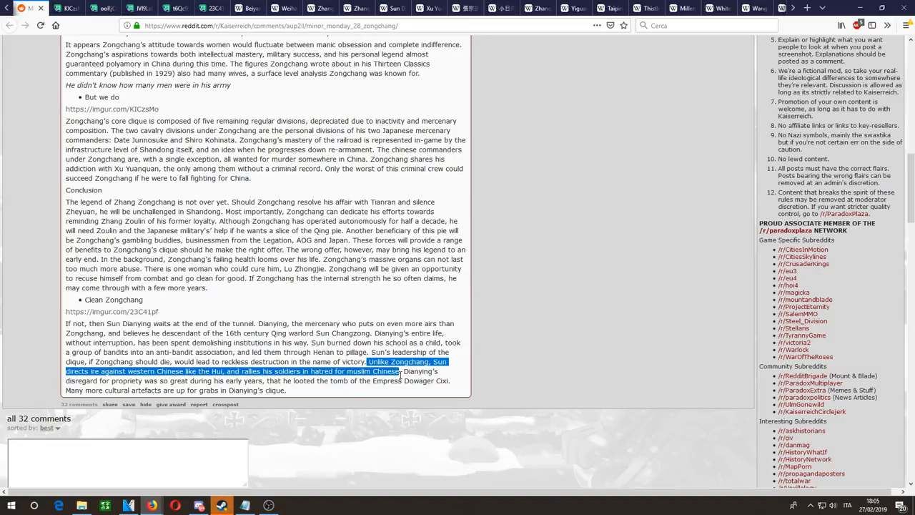
{"action": "left_click_drag", "start_coordinate": [401, 372], "coordinate": [140, 380]}
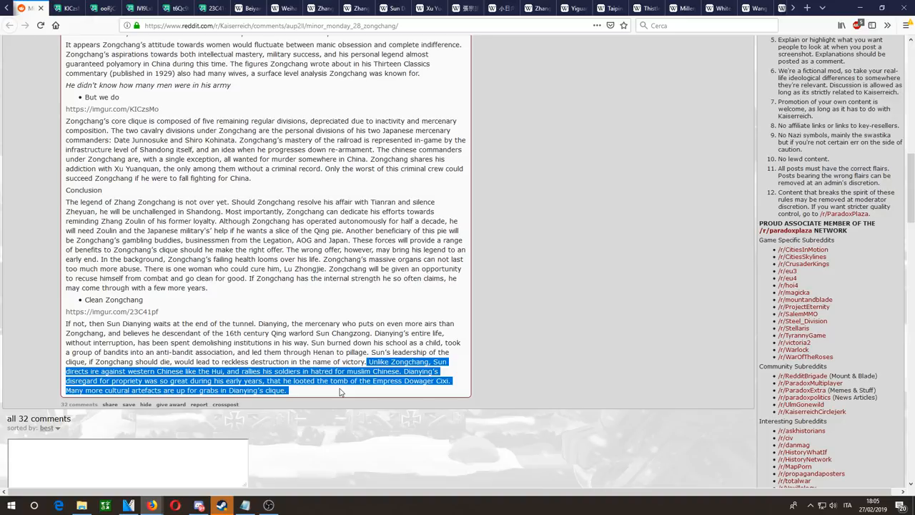
{"action": "mouse_move", "coordinate": [338, 393]}
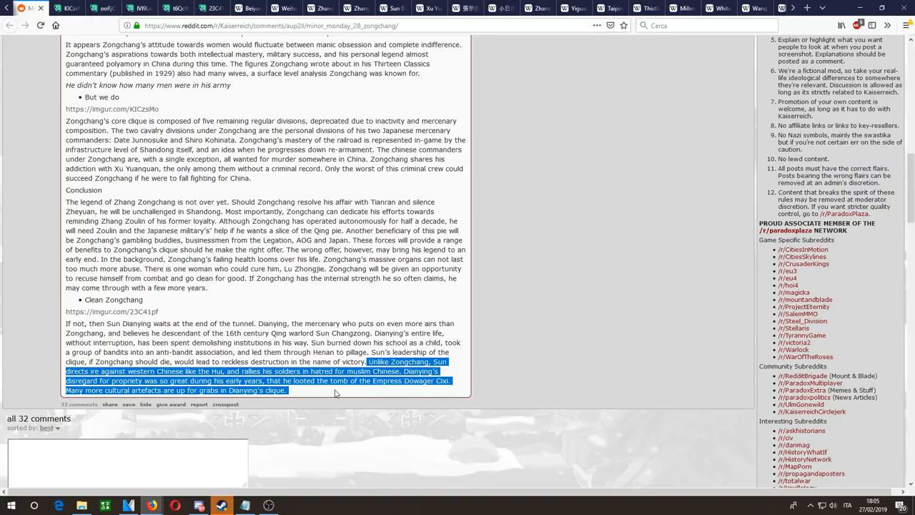
{"action": "left_click", "coordinate": [337, 394]}
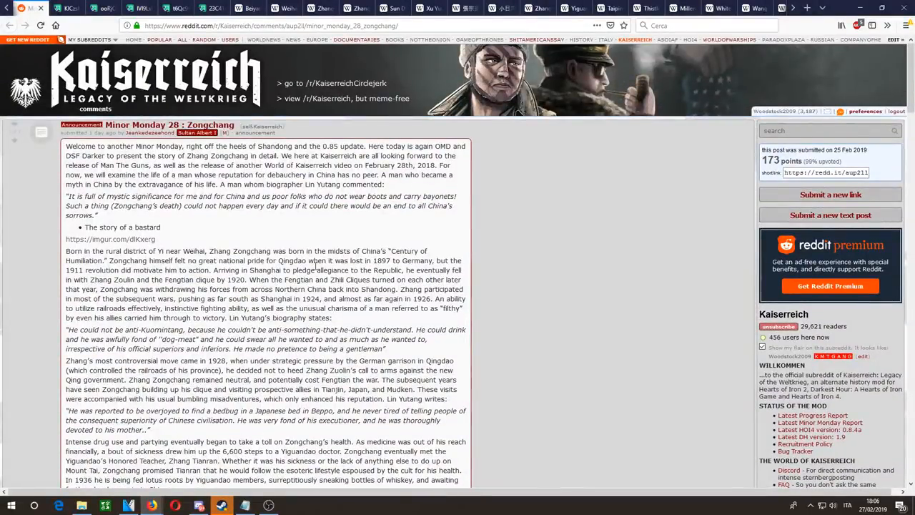
{"action": "scroll", "scroll_direction": "down", "scroll_amount": 3}
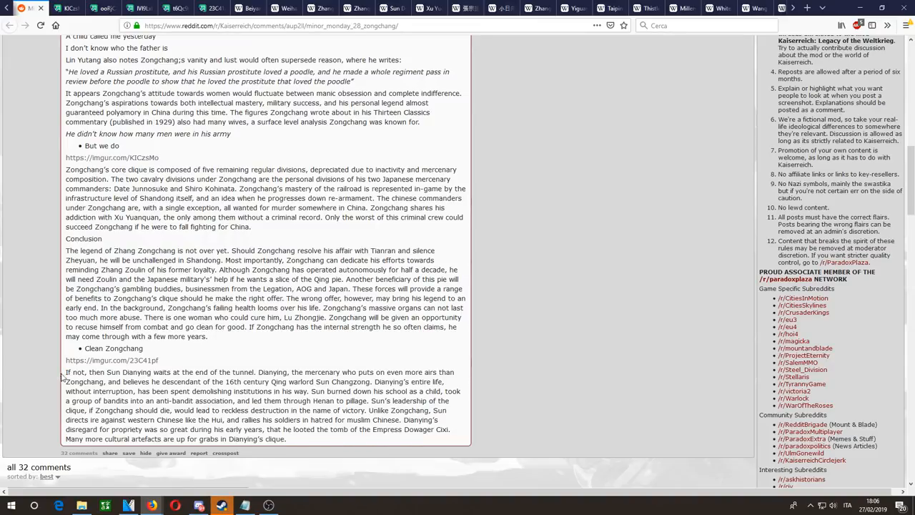
{"action": "scroll", "scroll_direction": "up", "scroll_amount": 3}
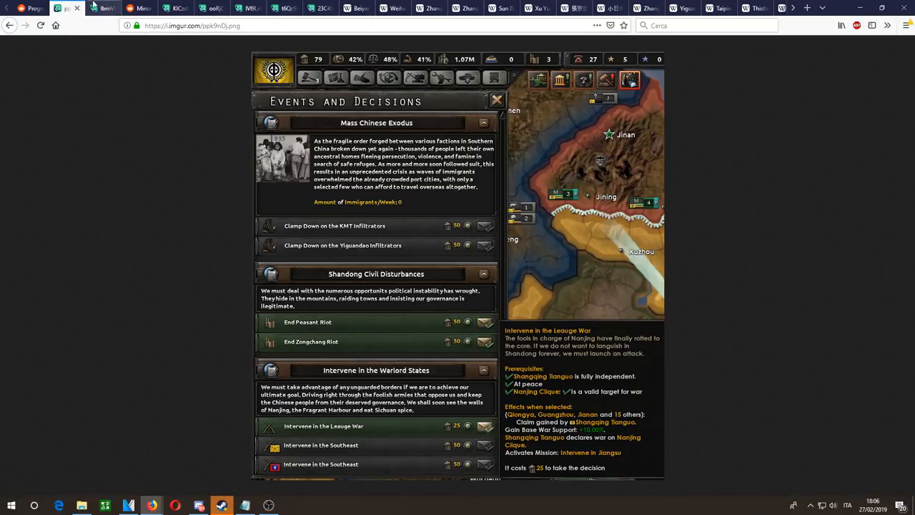
Step: View the Shandong focus tree, generals, Song Zheyuan event and Zongchang portrait screenshots in turn
{"action": "left_click", "coordinate": [106, 12]}
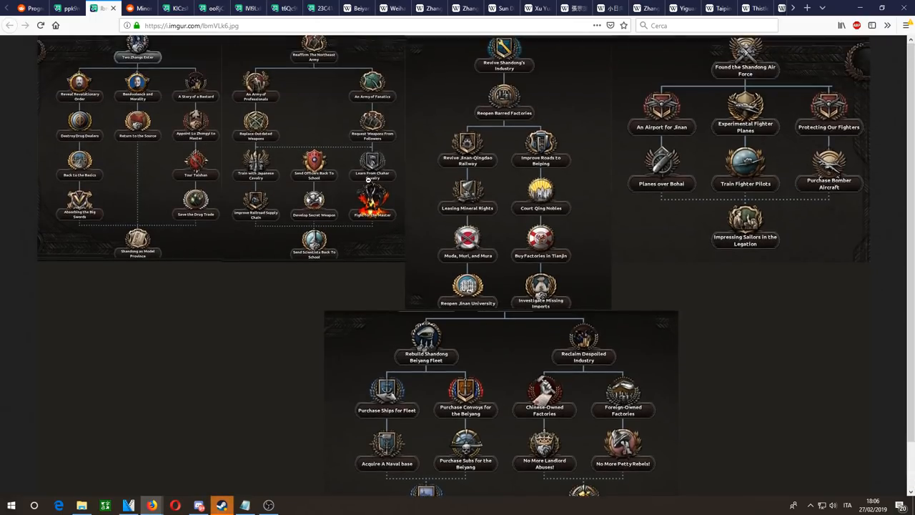
{"action": "left_click", "coordinate": [180, 10]}
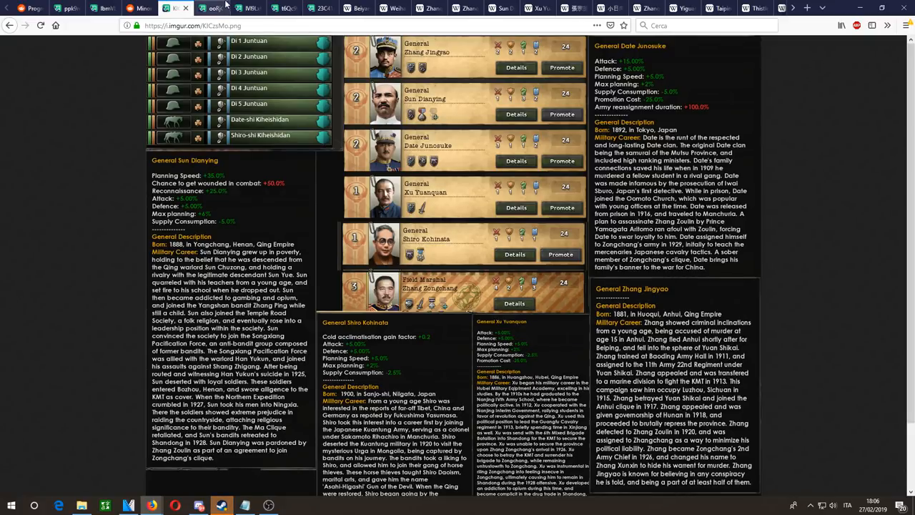
{"action": "left_click", "coordinate": [270, 8]}
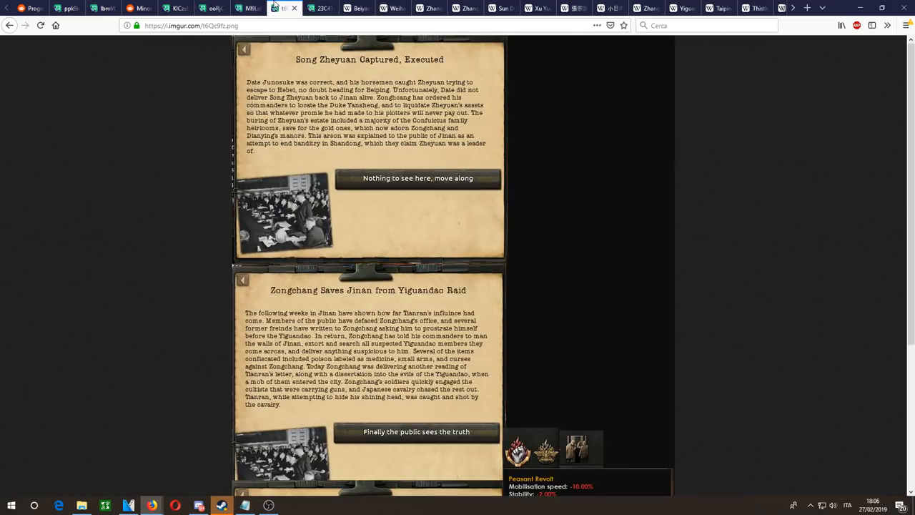
{"action": "left_click", "coordinate": [320, 12]}
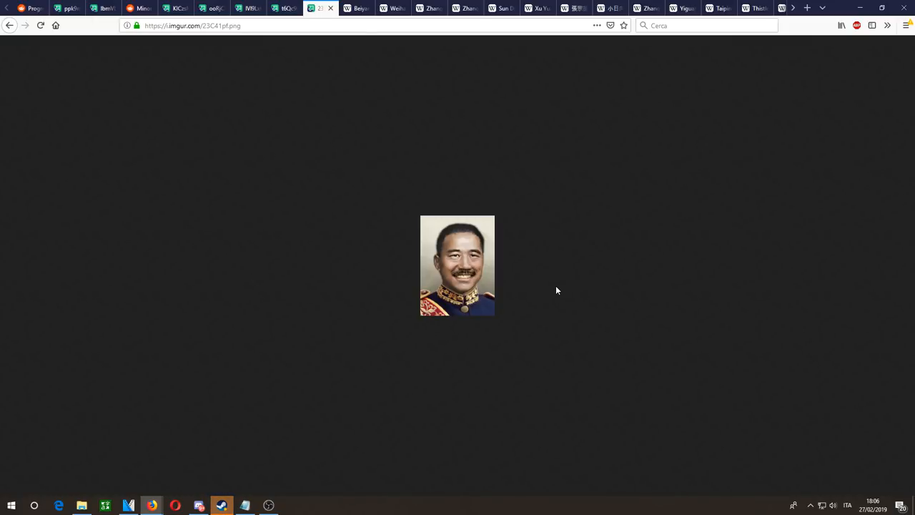
Step: Return to the Events and Decisions screenshot, glancing once more at the Zongchang portrait
{"action": "left_click", "coordinate": [69, 9]}
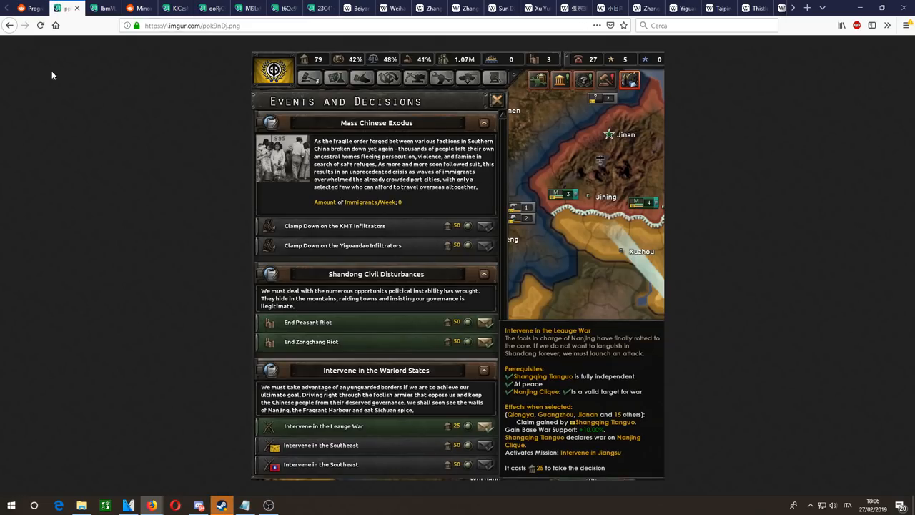
{"action": "mouse_move", "coordinate": [140, 126]}
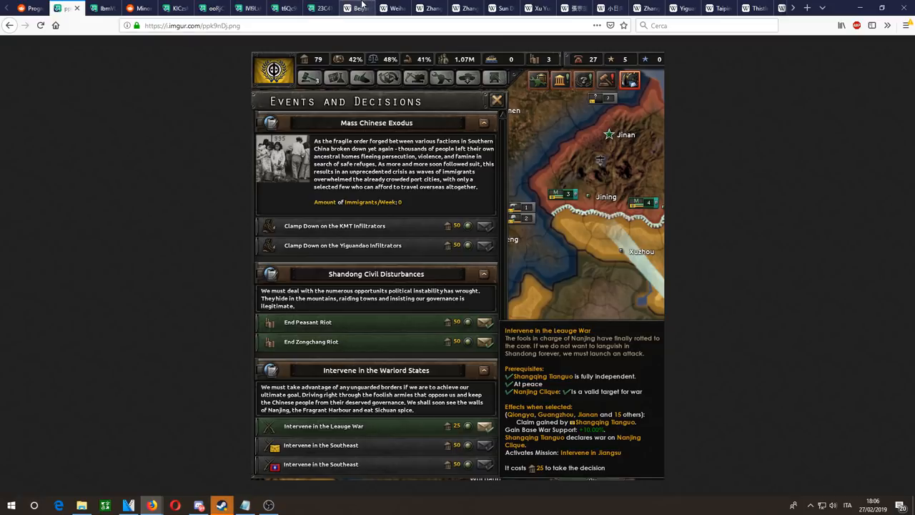
{"action": "left_click", "coordinate": [318, 8]}
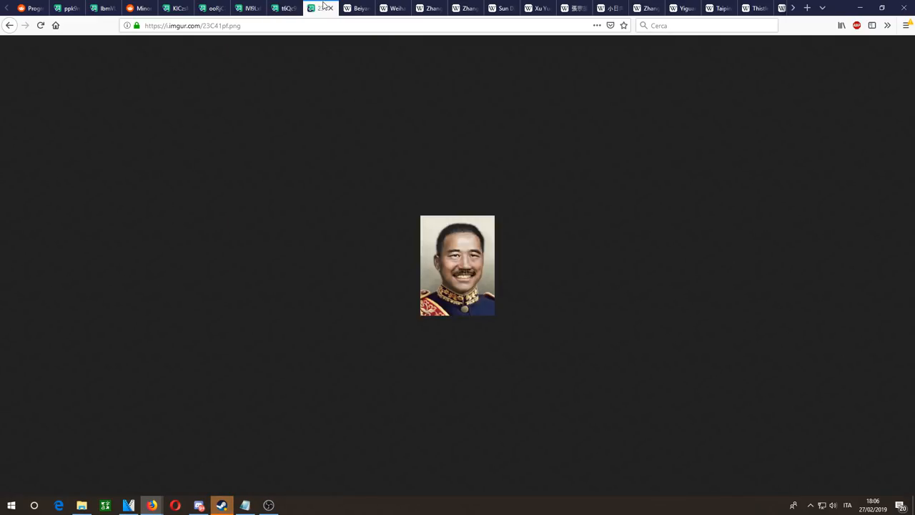
{"action": "left_click", "coordinate": [60, 9]}
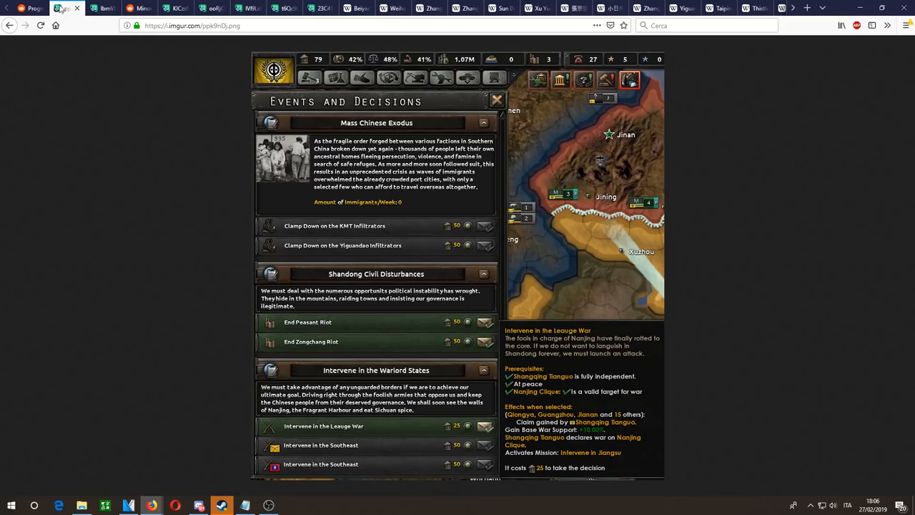